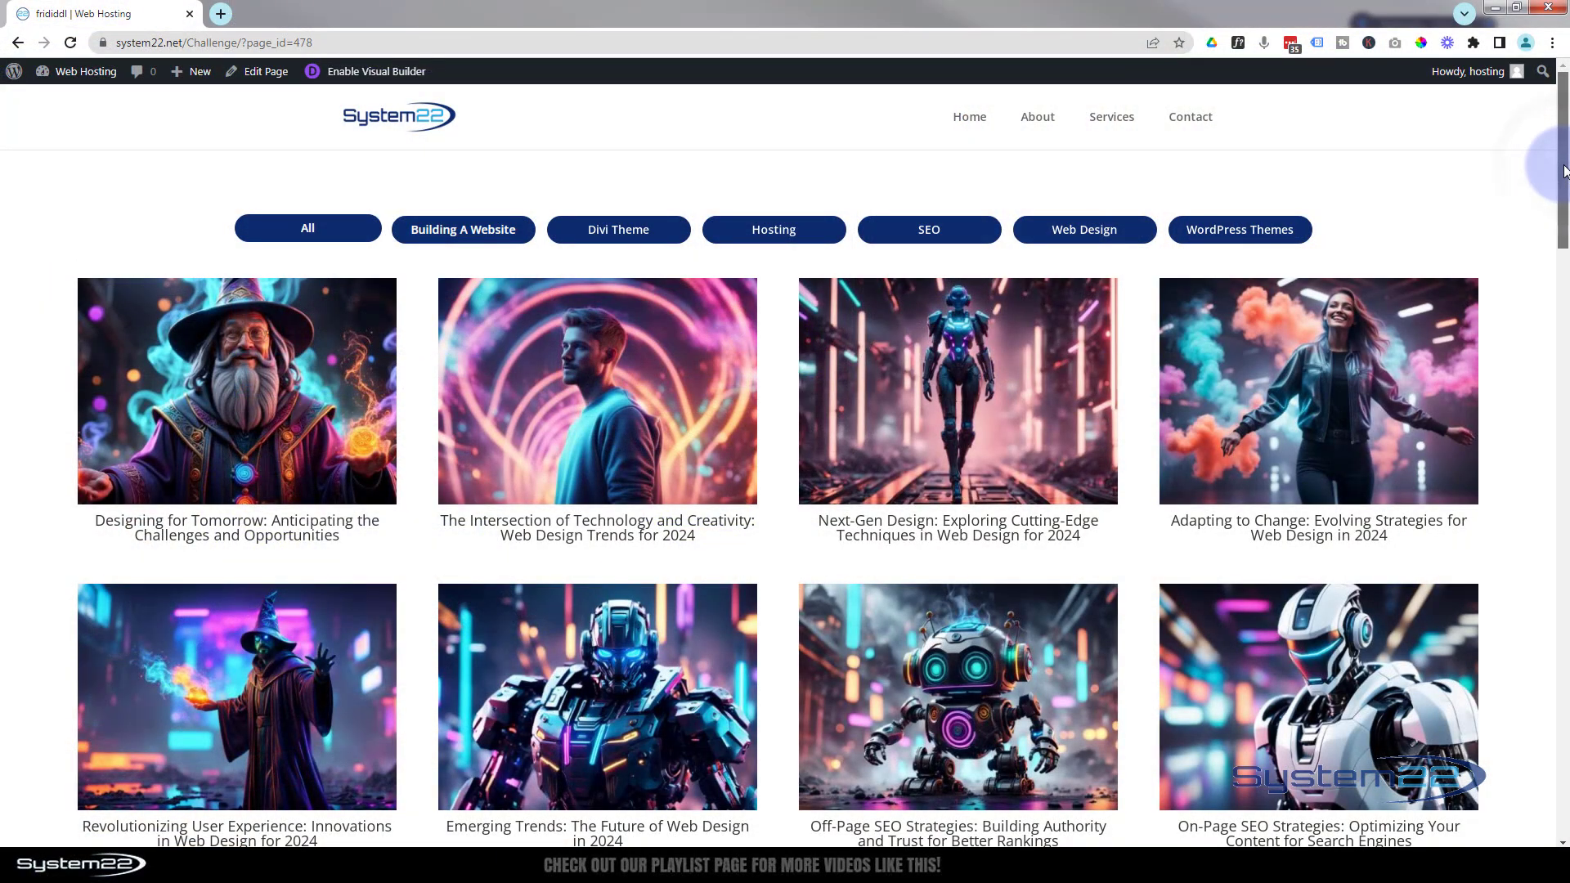
Step: Enable the Visual Builder and scroll down past the blog post grid
{"action": "scroll", "scroll_direction": "down", "scroll_amount": 3}
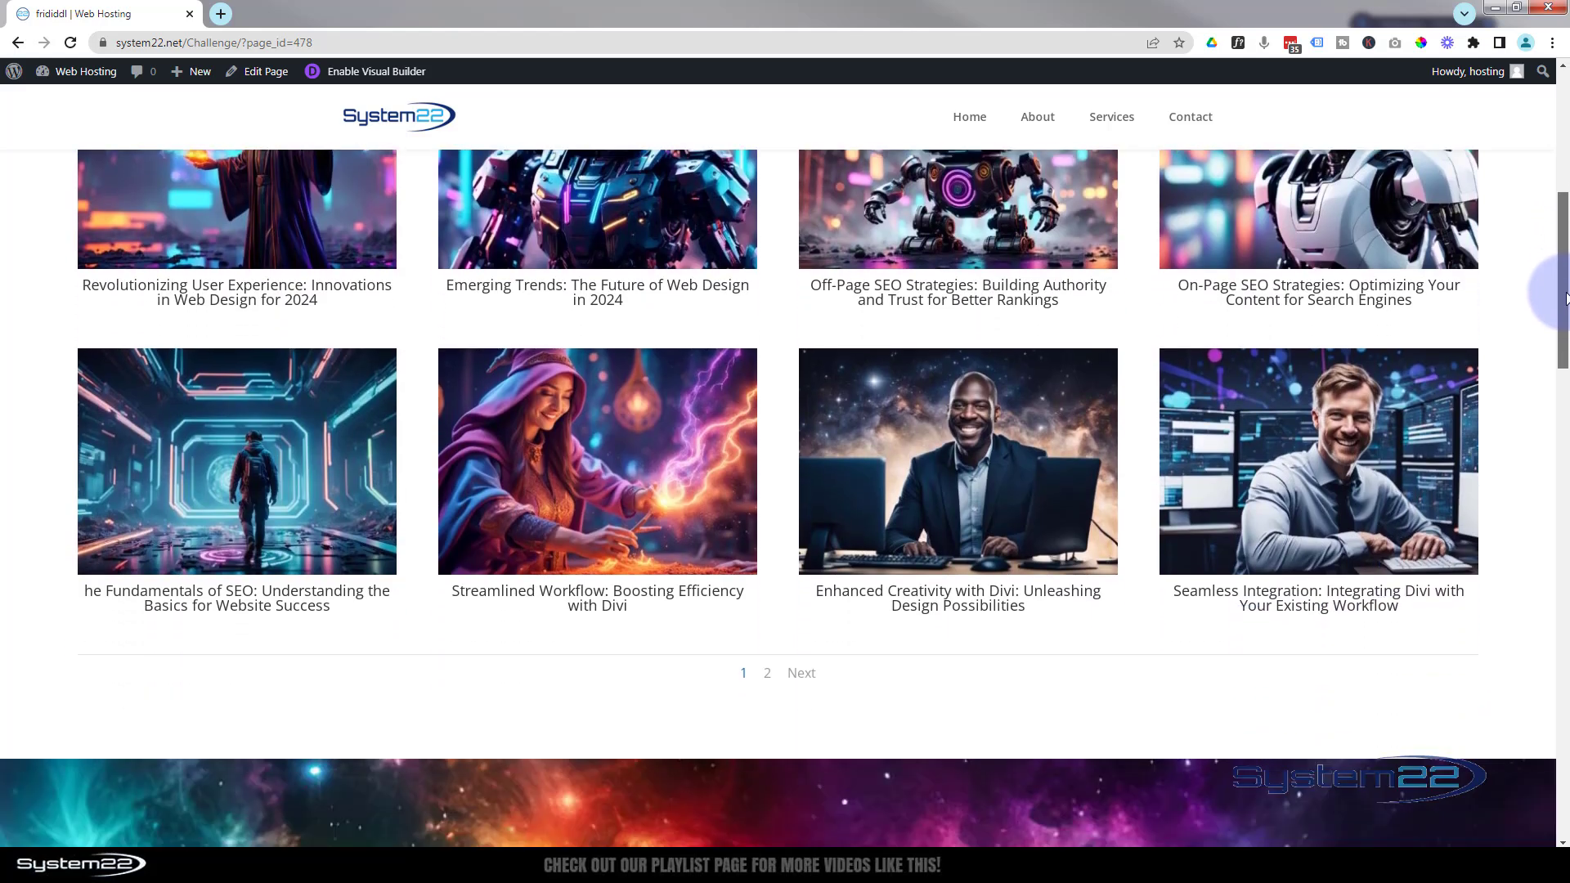
{"action": "scroll", "scroll_direction": "down", "scroll_amount": 3}
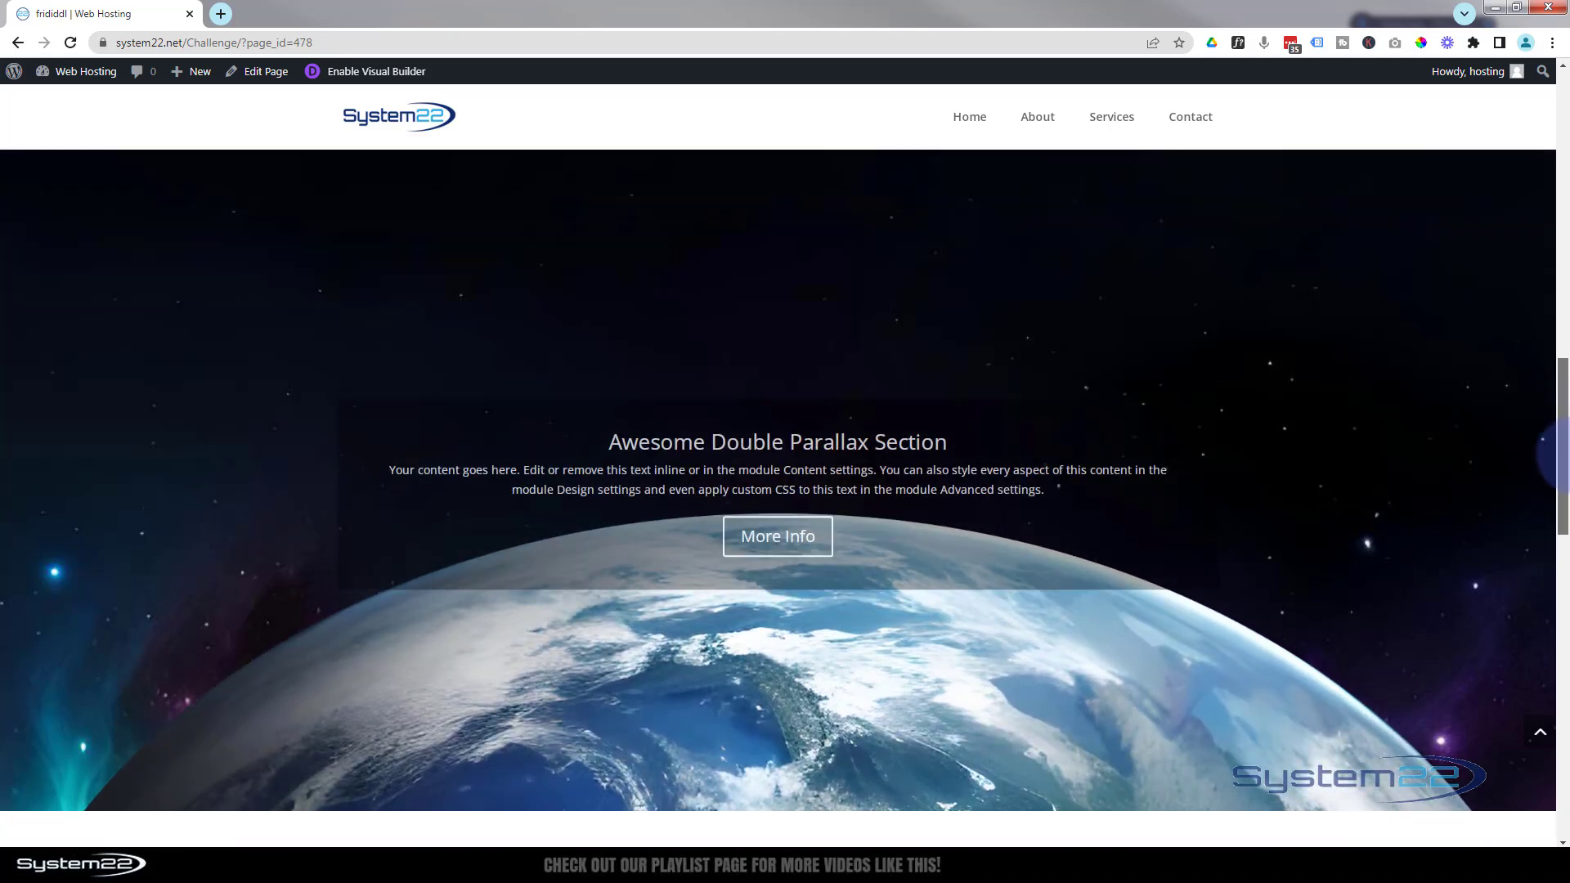
{"action": "scroll", "scroll_direction": "down", "scroll_amount": 3}
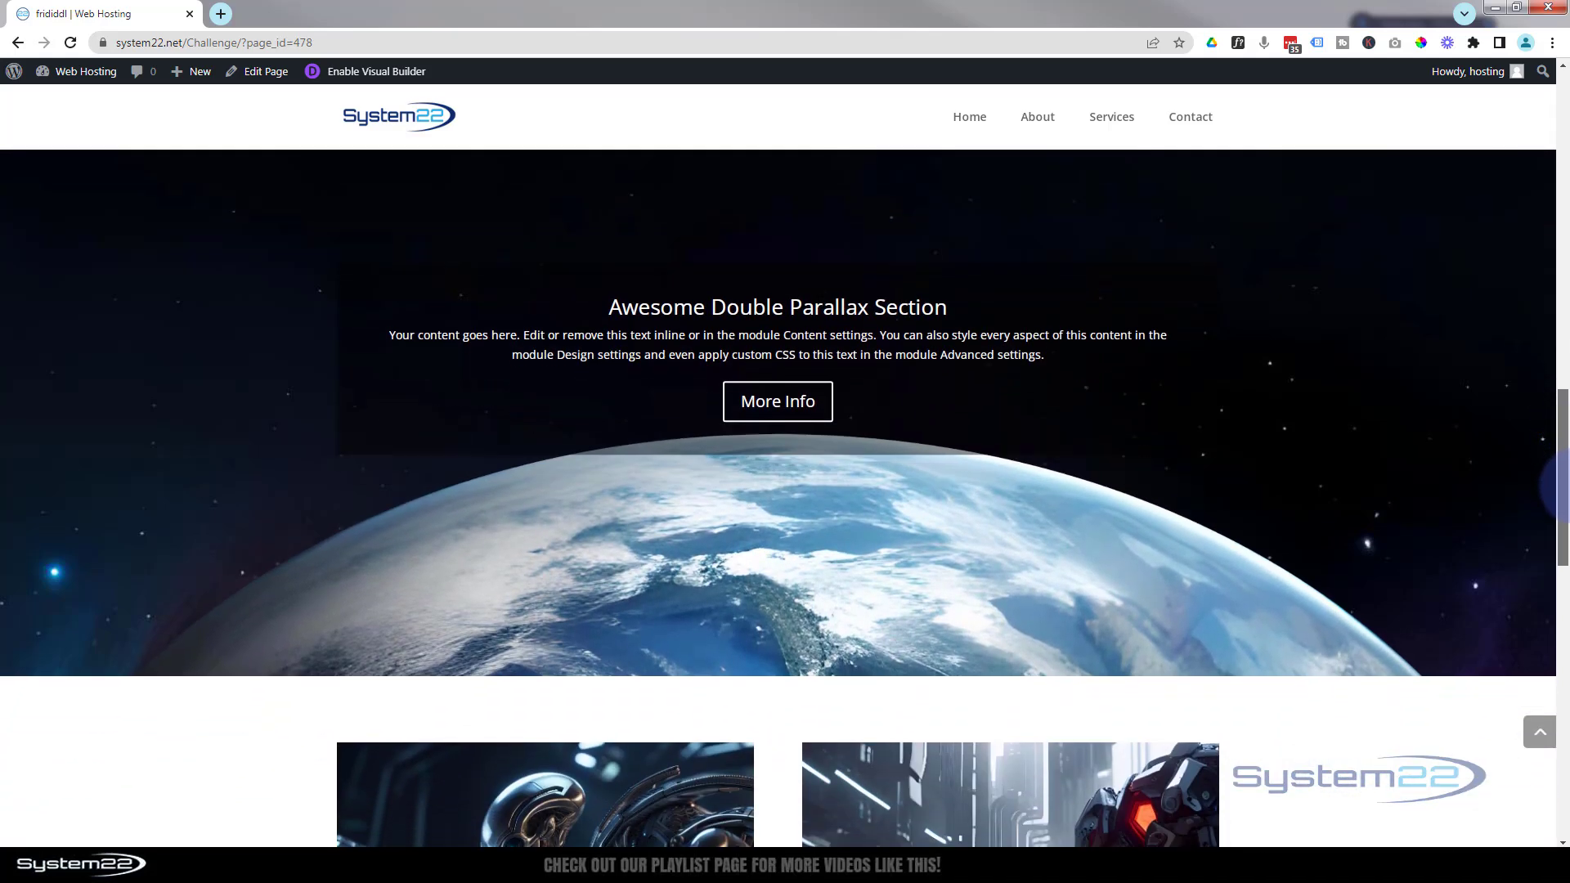
{"action": "scroll", "scroll_direction": "down", "scroll_amount": 3}
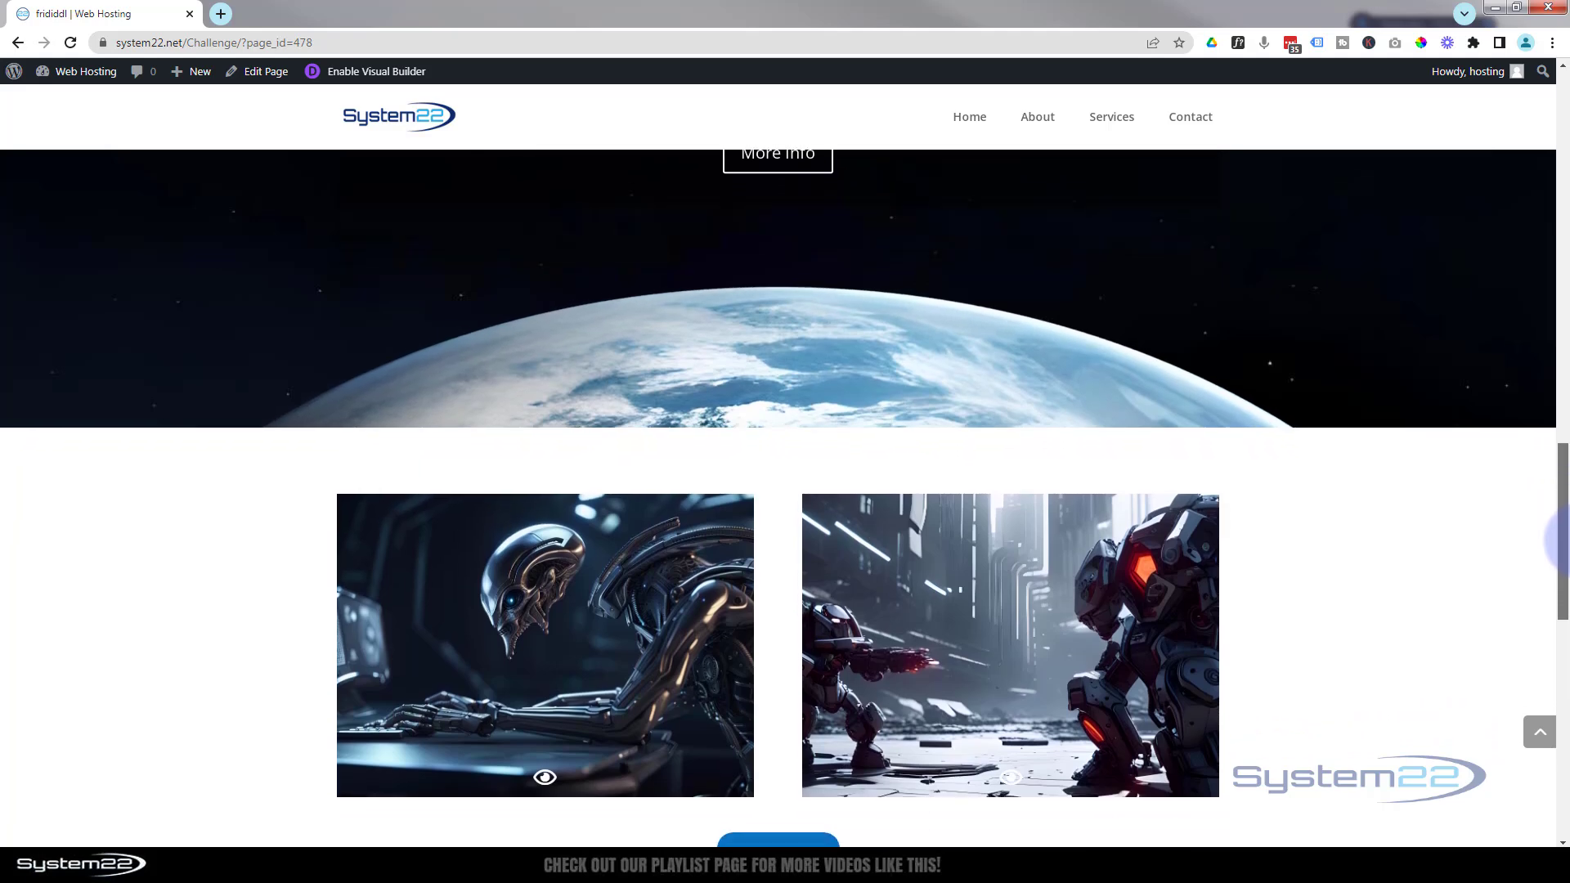
{"action": "scroll", "scroll_direction": "down", "scroll_amount": 3}
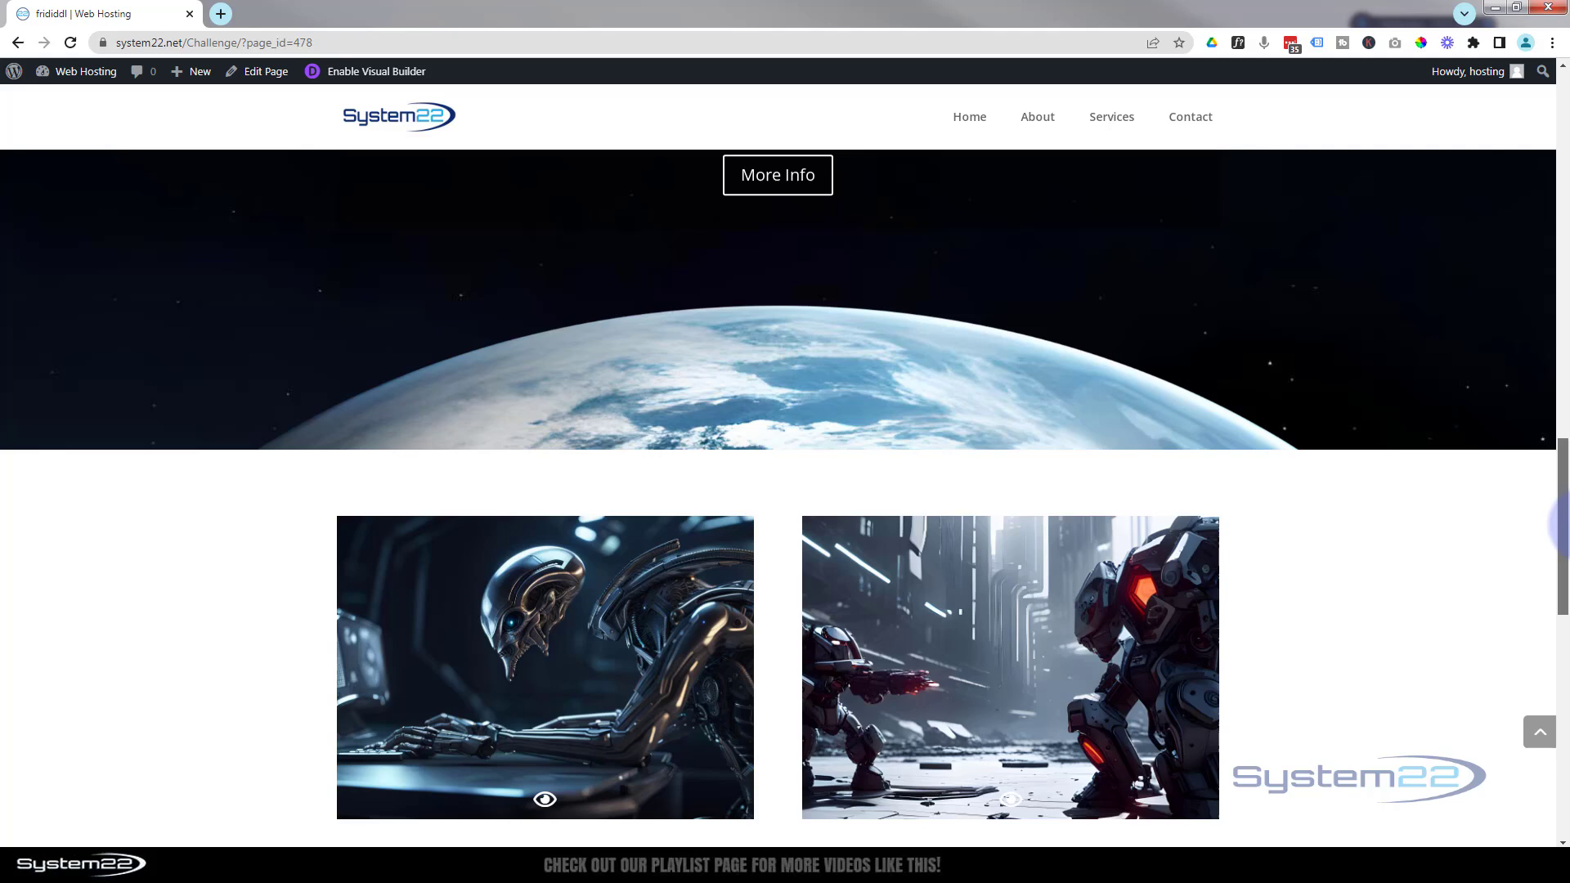
{"action": "scroll", "scroll_direction": "up", "scroll_amount": 3}
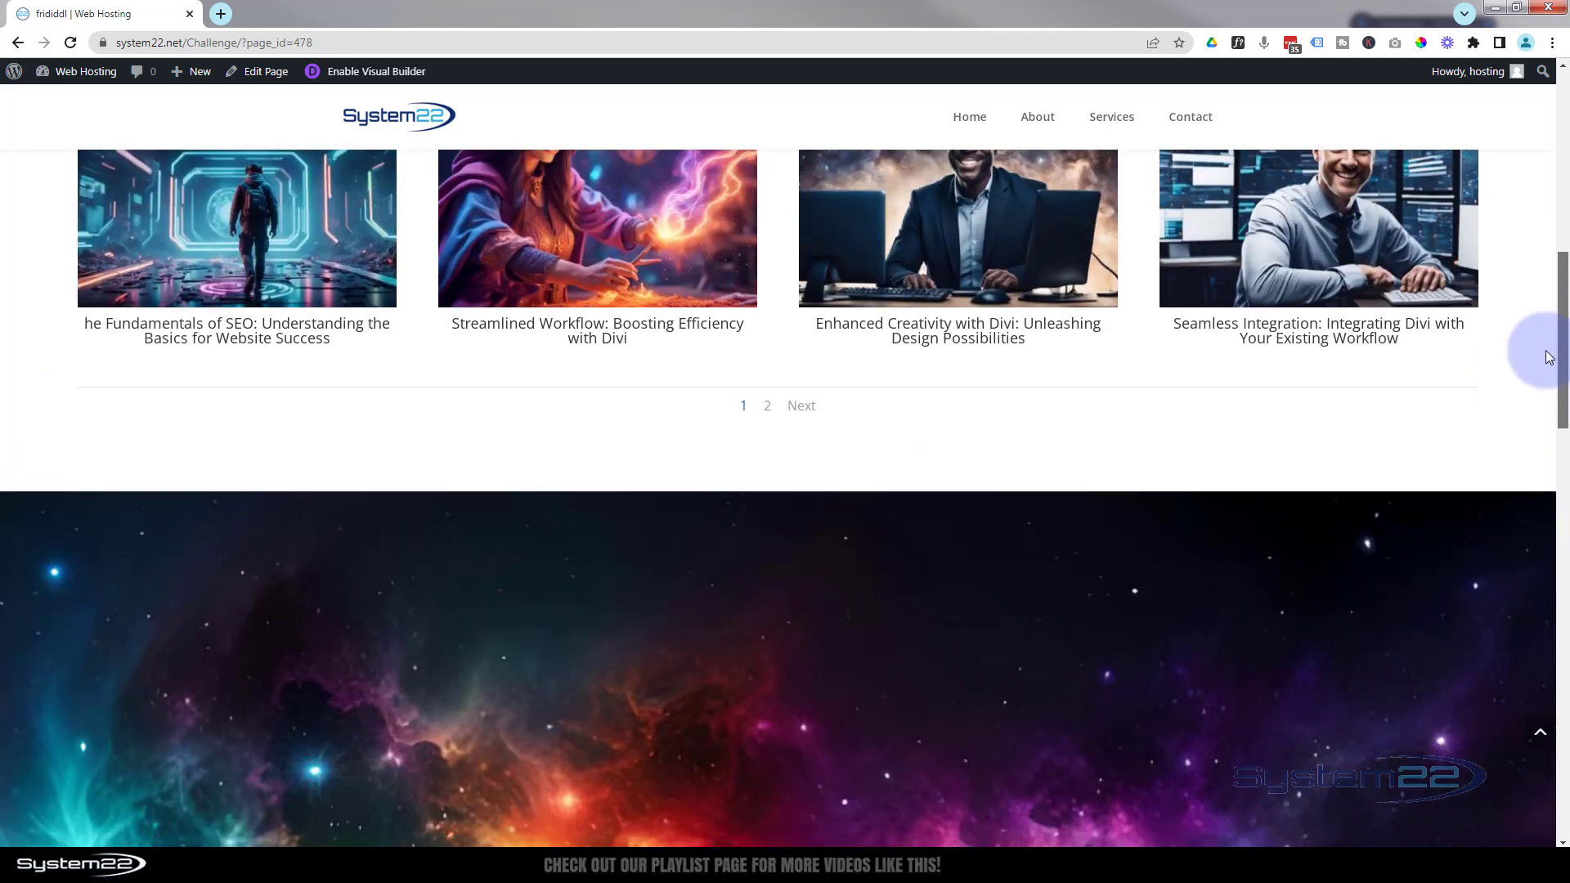
{"action": "scroll", "scroll_direction": "down", "scroll_amount": 3}
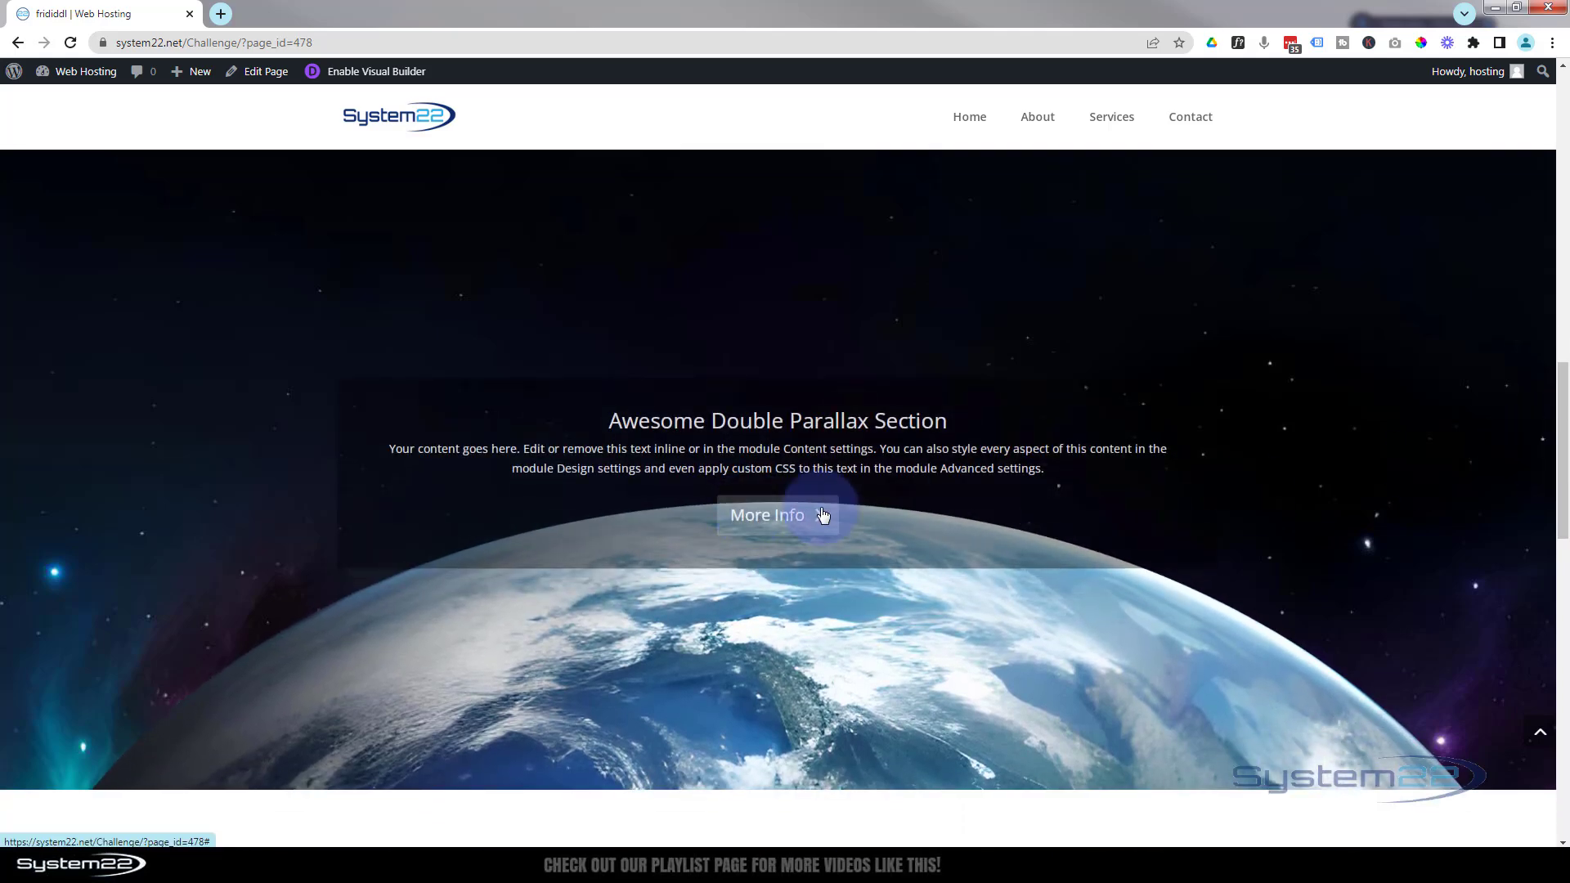
{"action": "scroll", "scroll_direction": "down", "scroll_amount": 3}
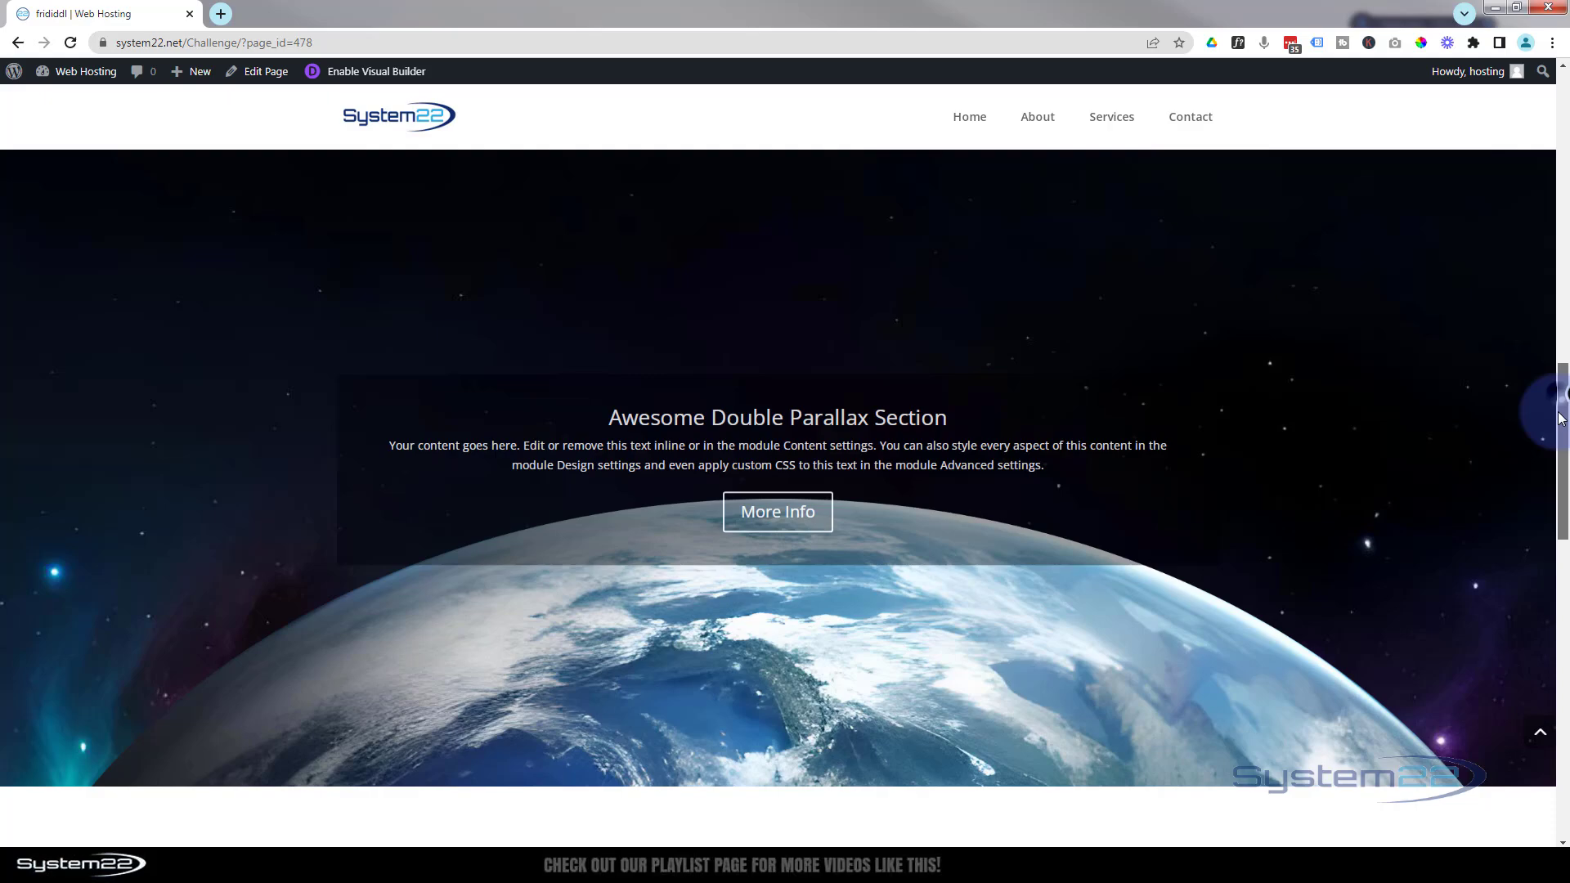
{"action": "scroll", "scroll_direction": "down", "scroll_amount": 3}
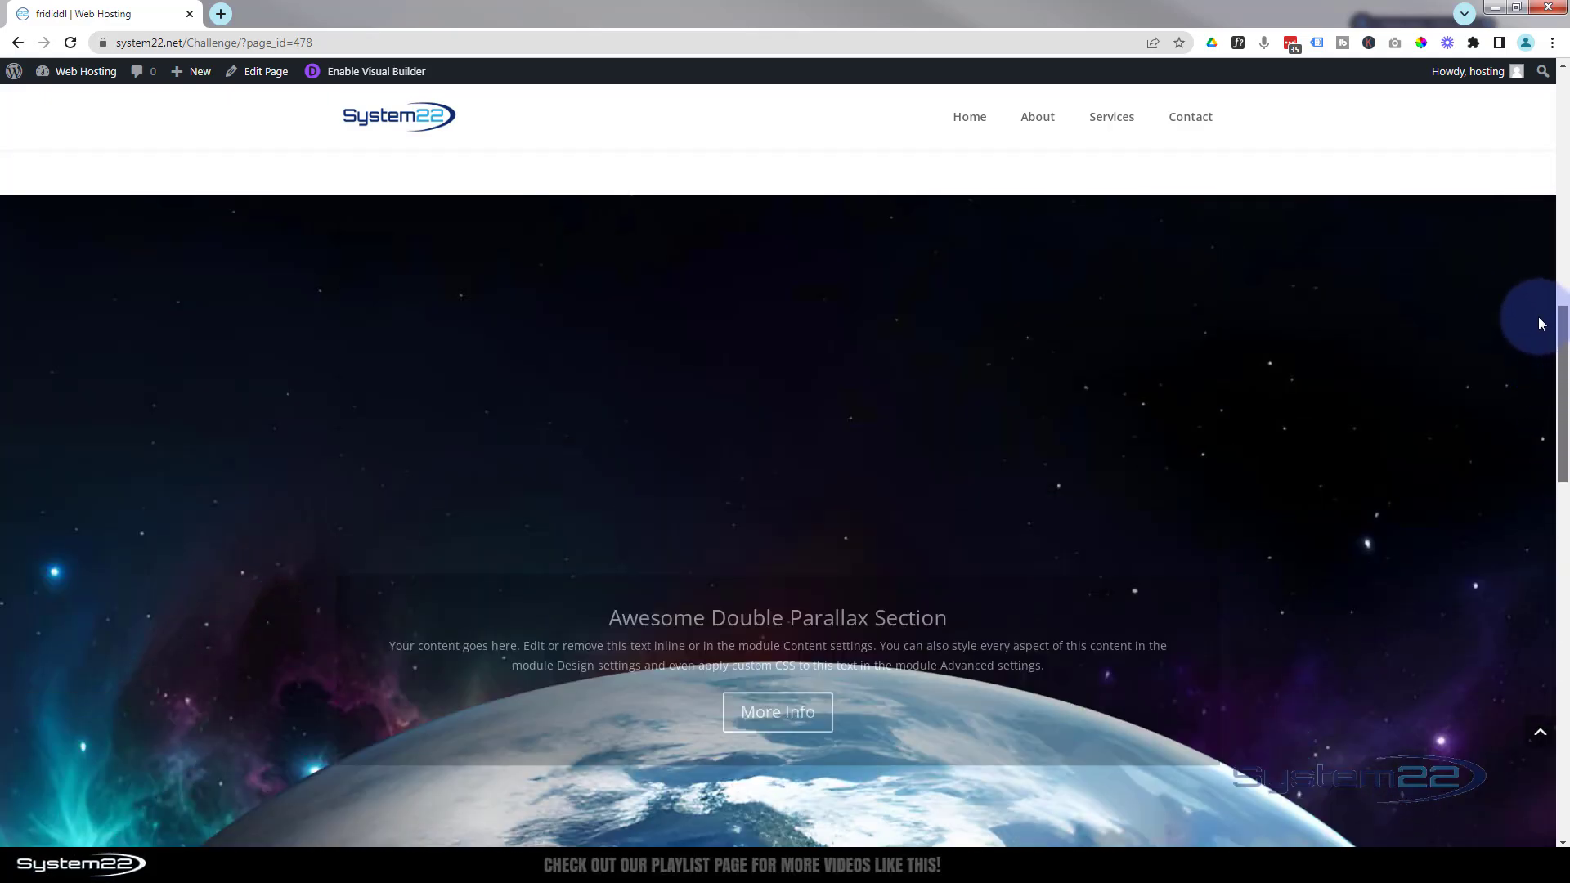
{"action": "scroll", "scroll_direction": "down", "scroll_amount": 3}
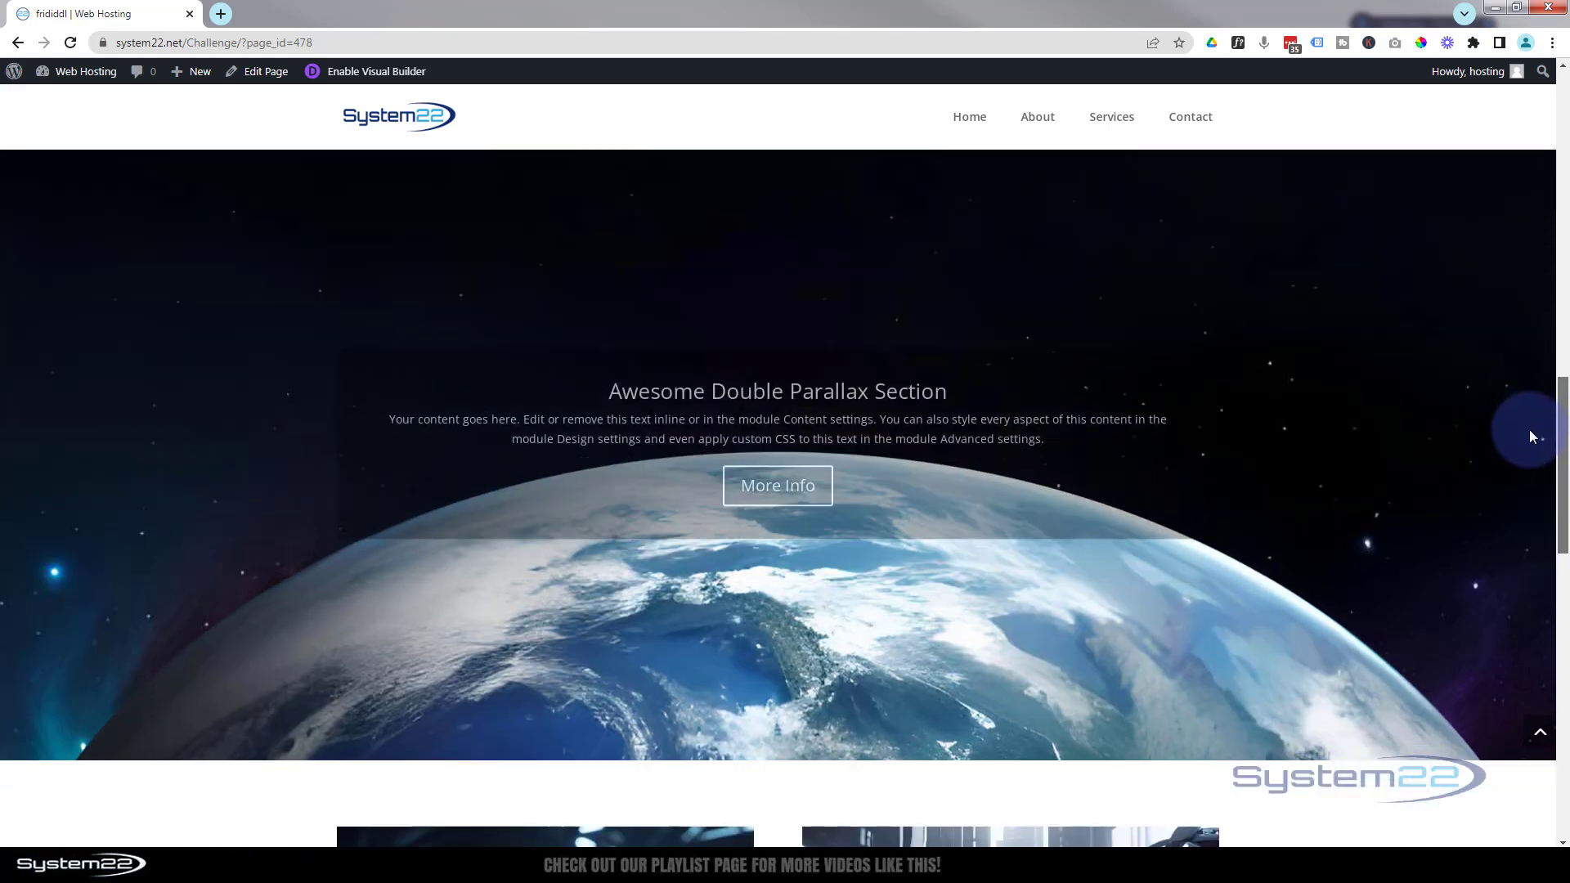
{"action": "scroll", "scroll_direction": "down", "scroll_amount": 3}
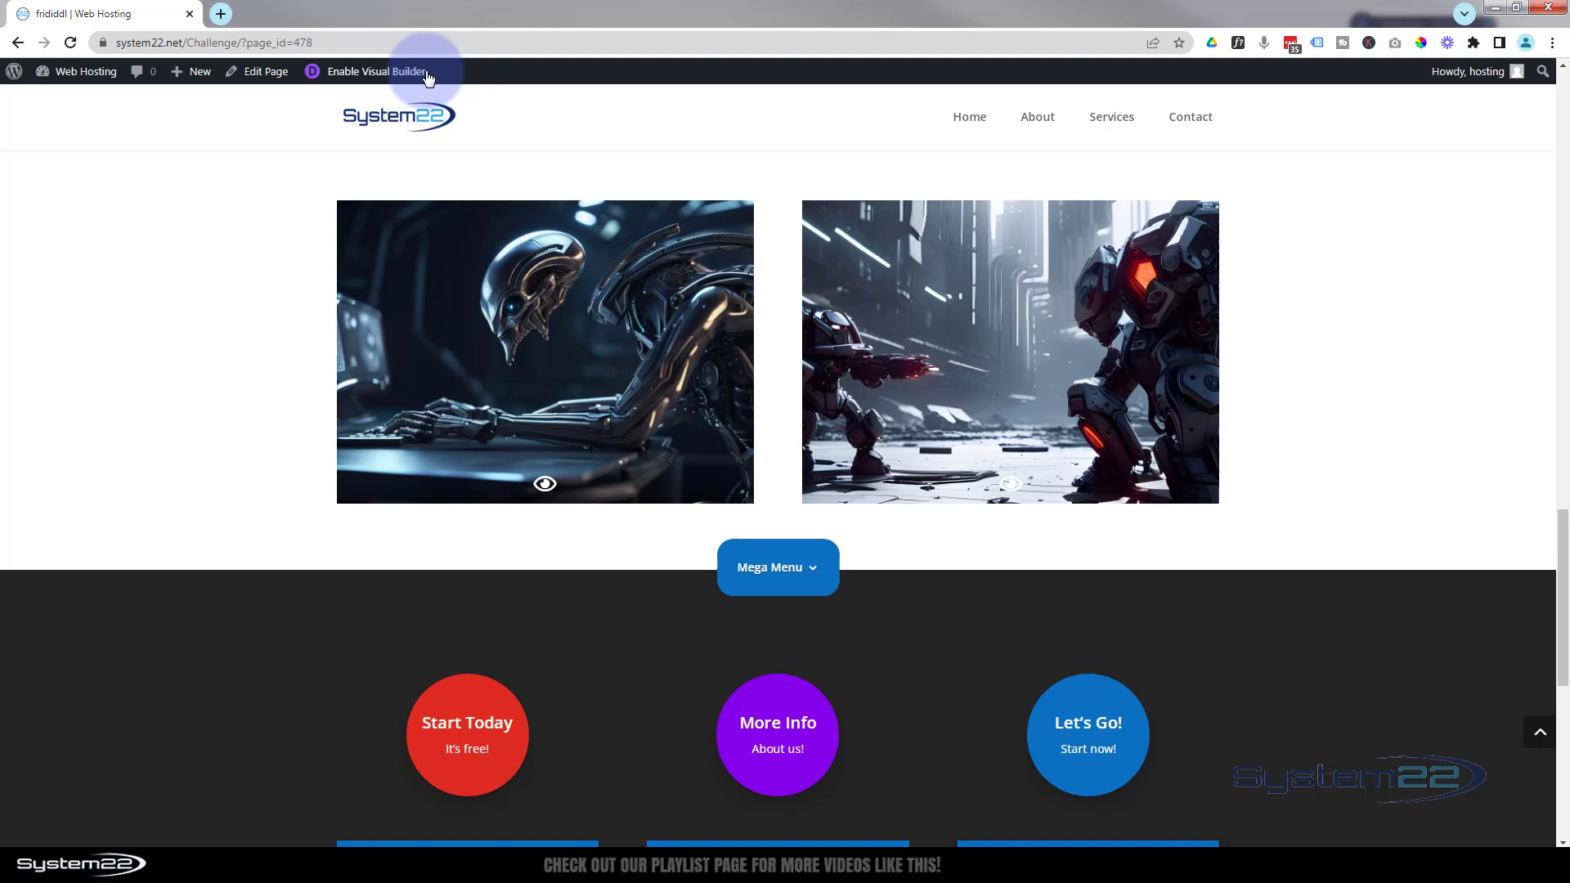
{"action": "left_click", "coordinate": [374, 71]}
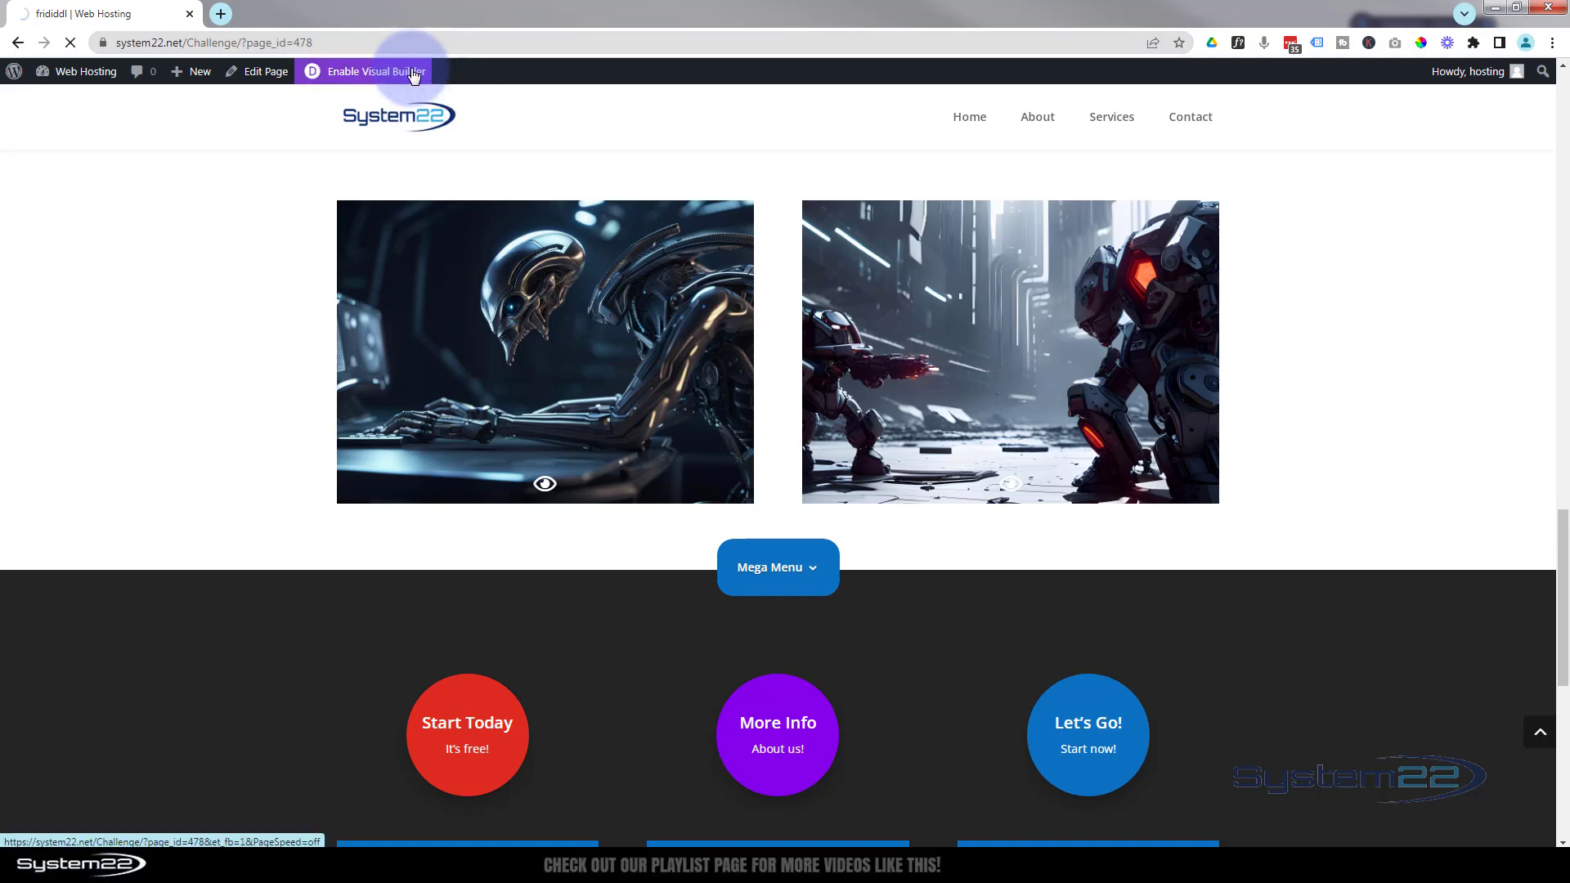
{"action": "left_click", "coordinate": [373, 70]}
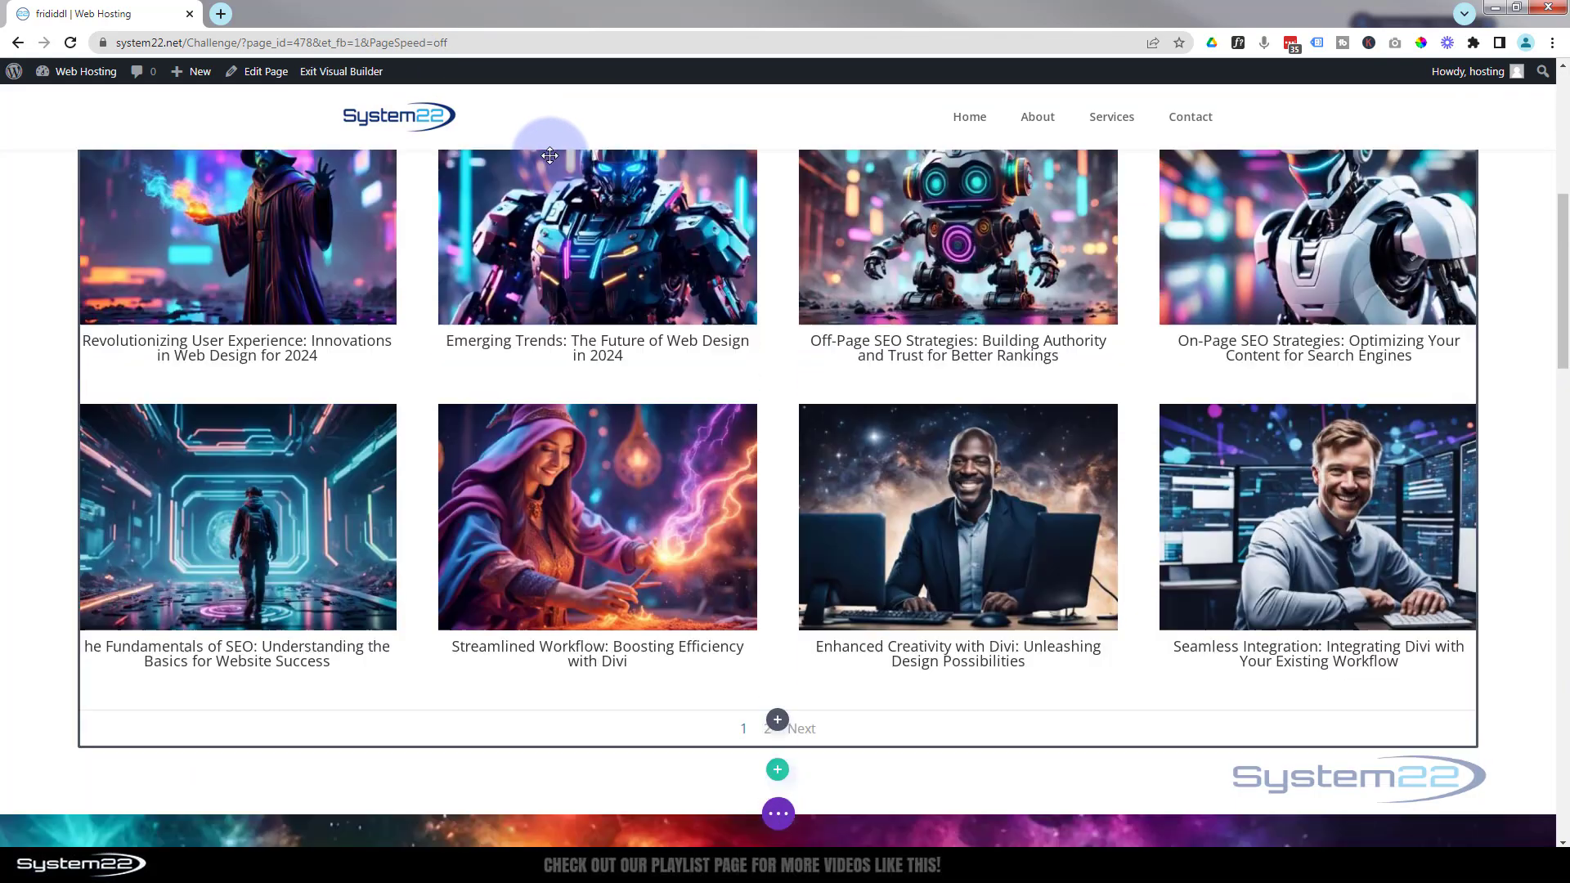
{"action": "scroll", "scroll_direction": "down", "scroll_amount": 3}
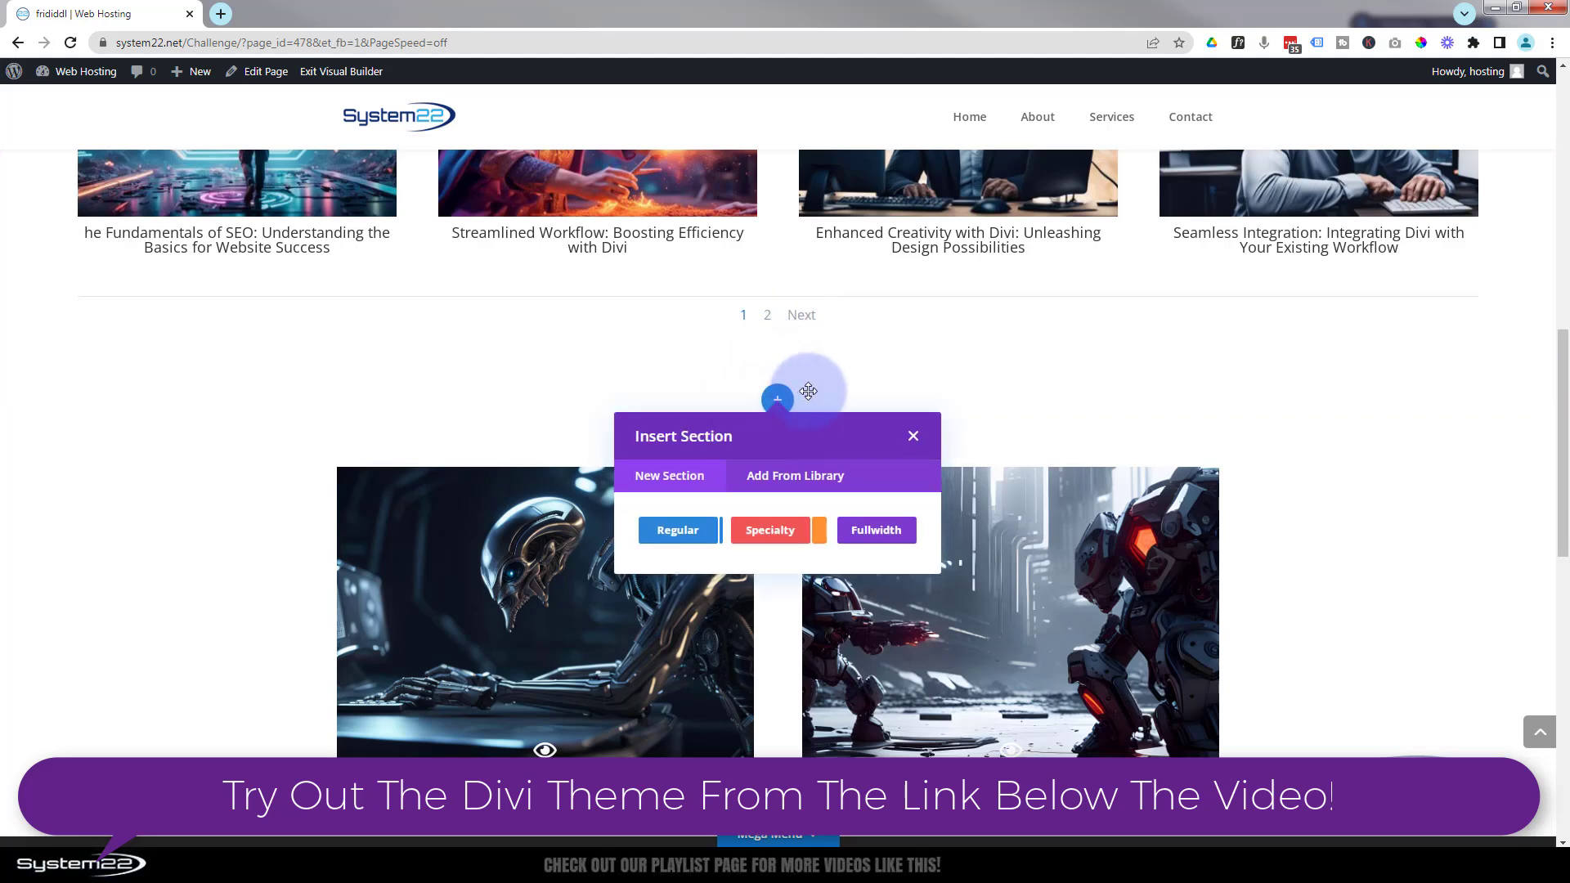
{"action": "mouse_move", "coordinate": [677, 530]}
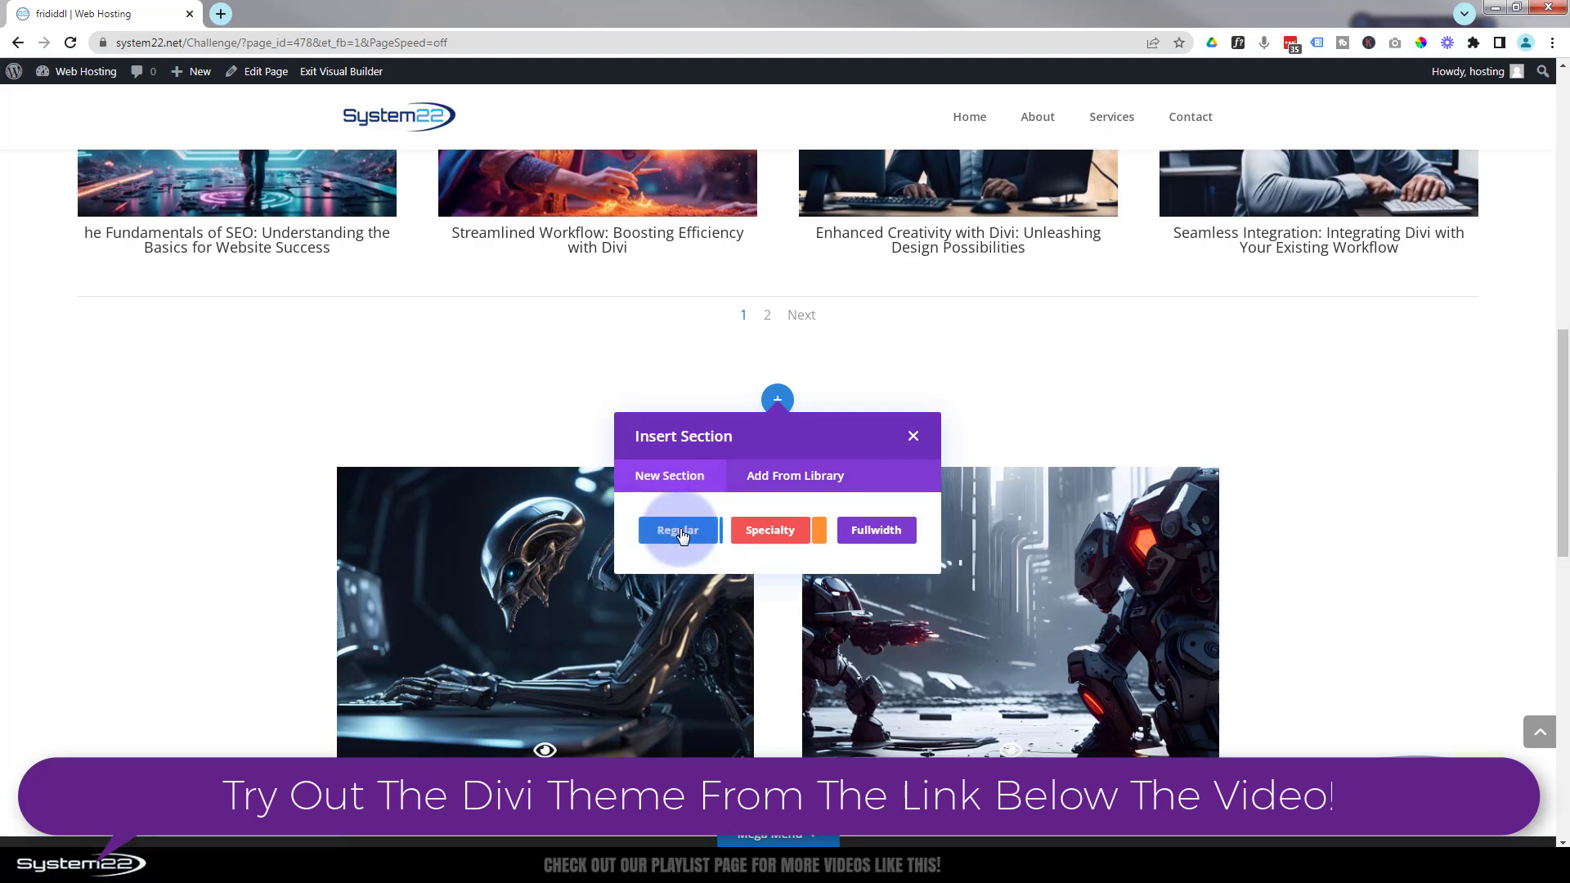
Step: Add a regular one-column section holding a default Call To Action module
{"action": "left_click", "coordinate": [677, 530]}
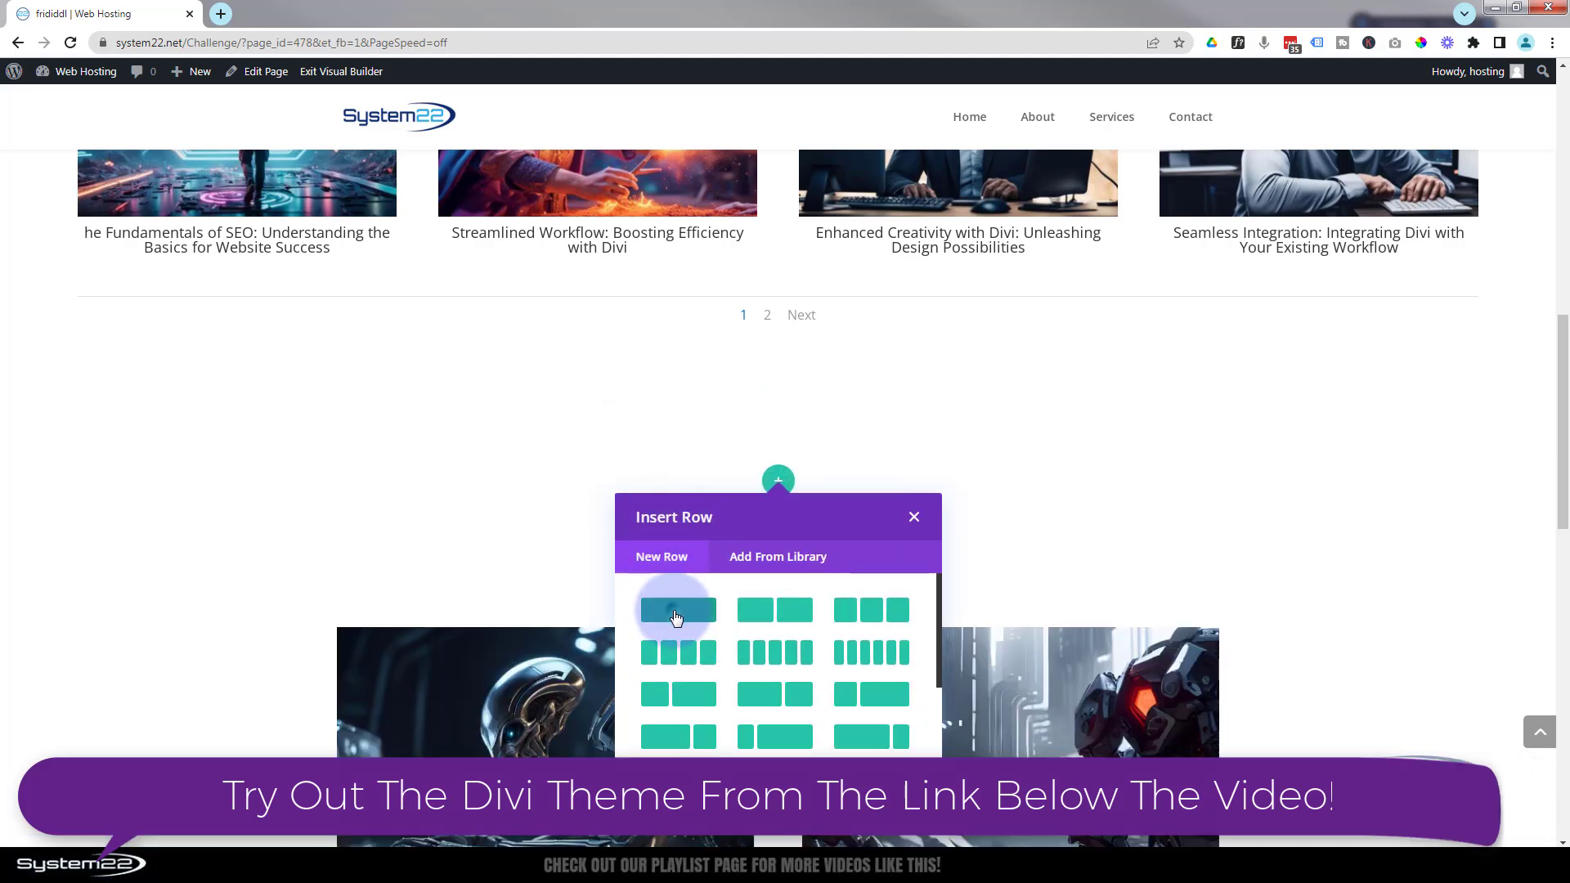
{"action": "left_click", "coordinate": [675, 610]}
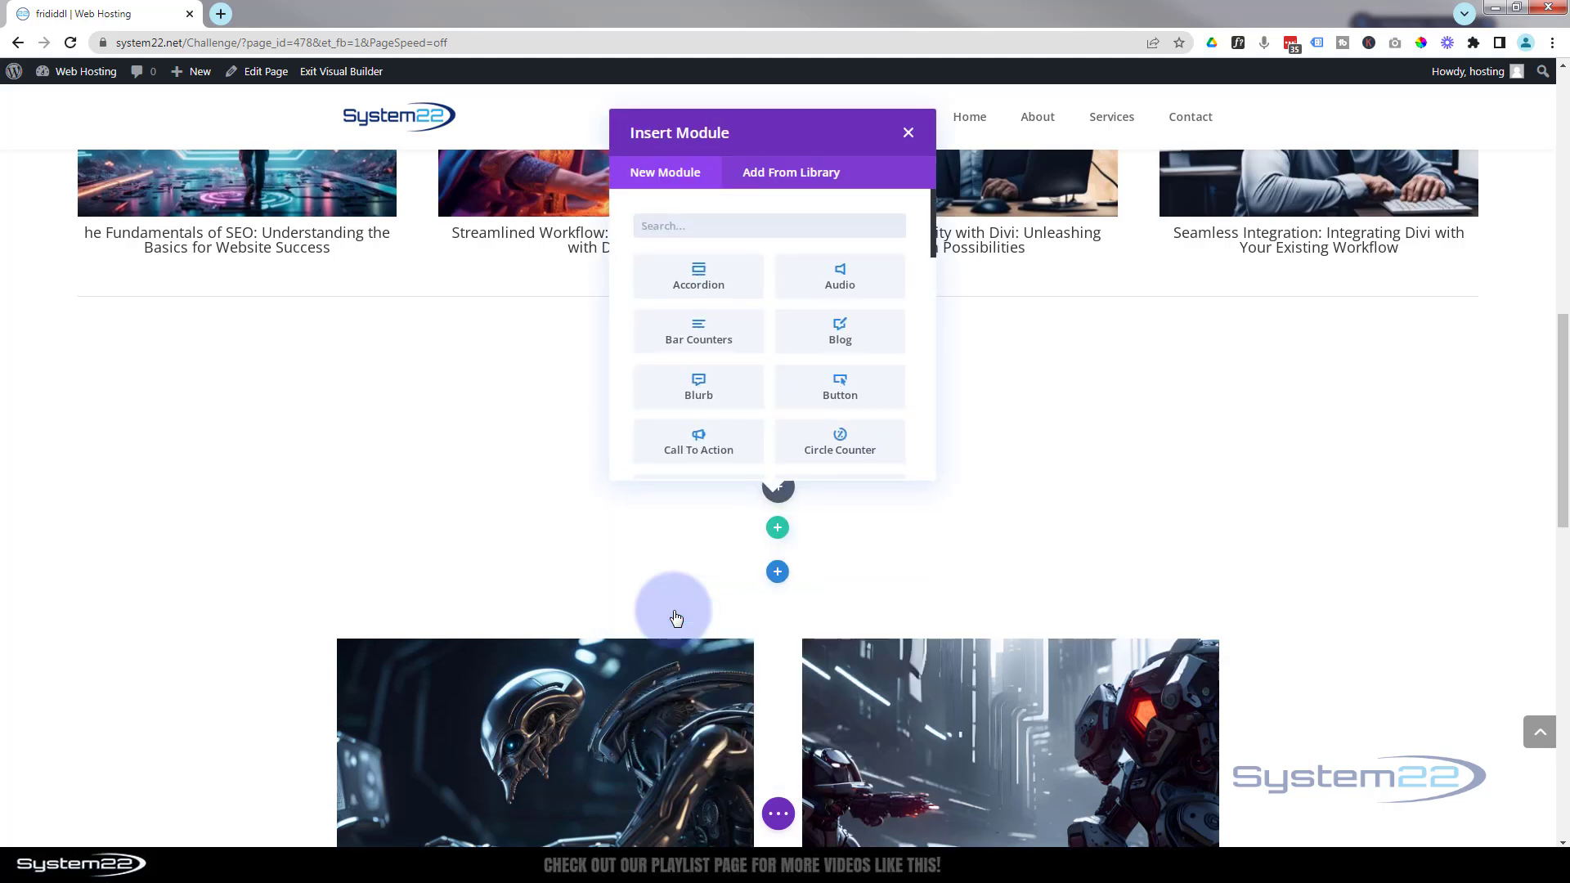
{"action": "scroll", "scroll_direction": "down", "scroll_amount": 3}
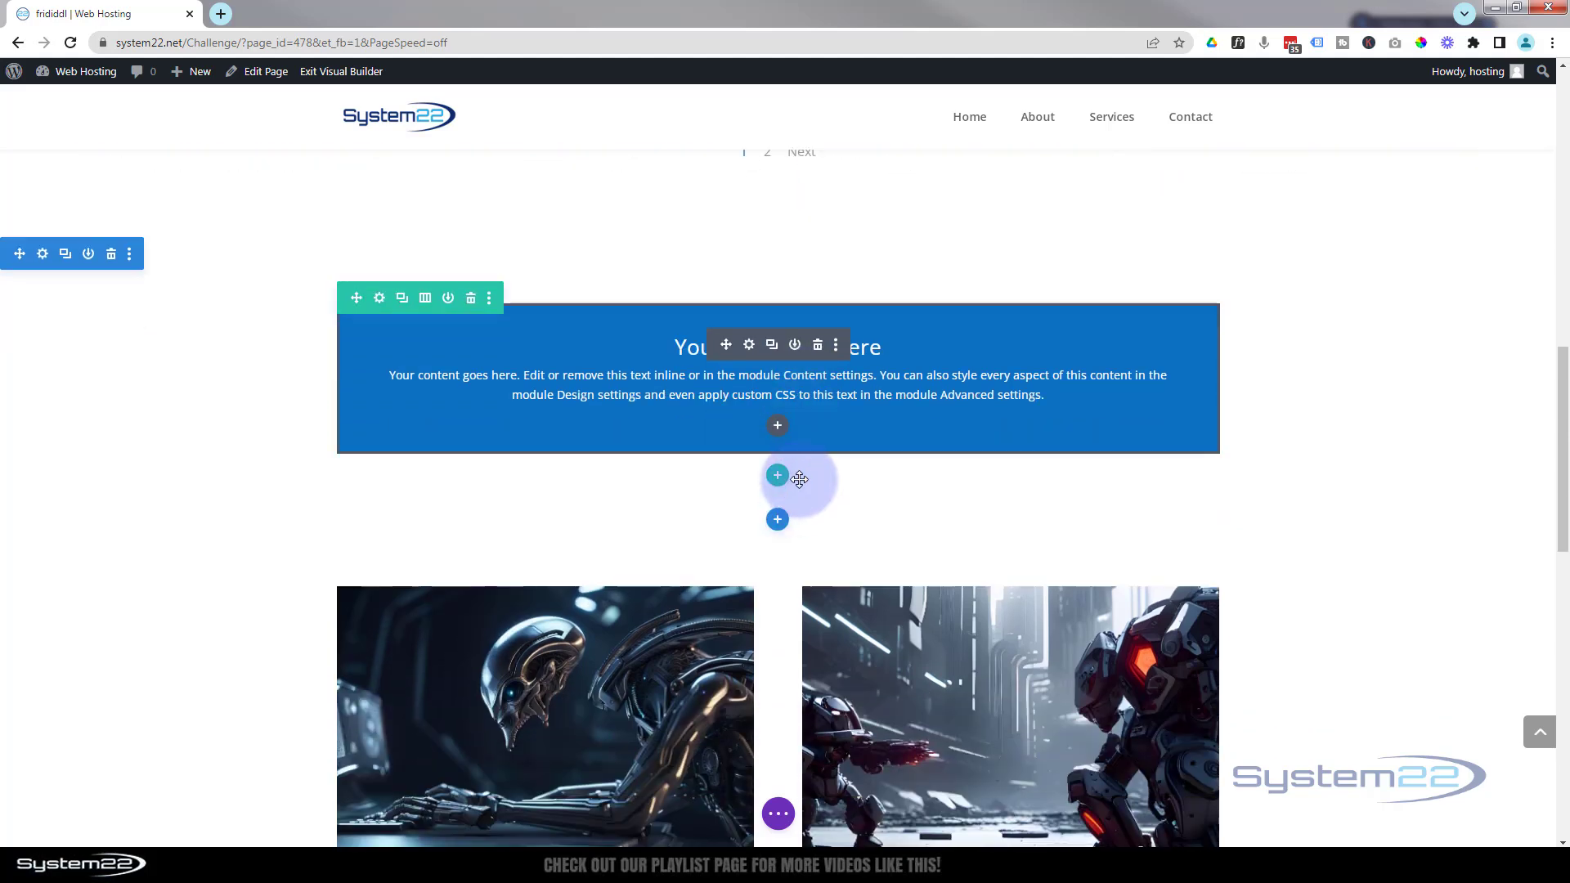
Step: Add a one-column row below the call-to-action with an Image module
{"action": "left_click", "coordinate": [777, 474]}
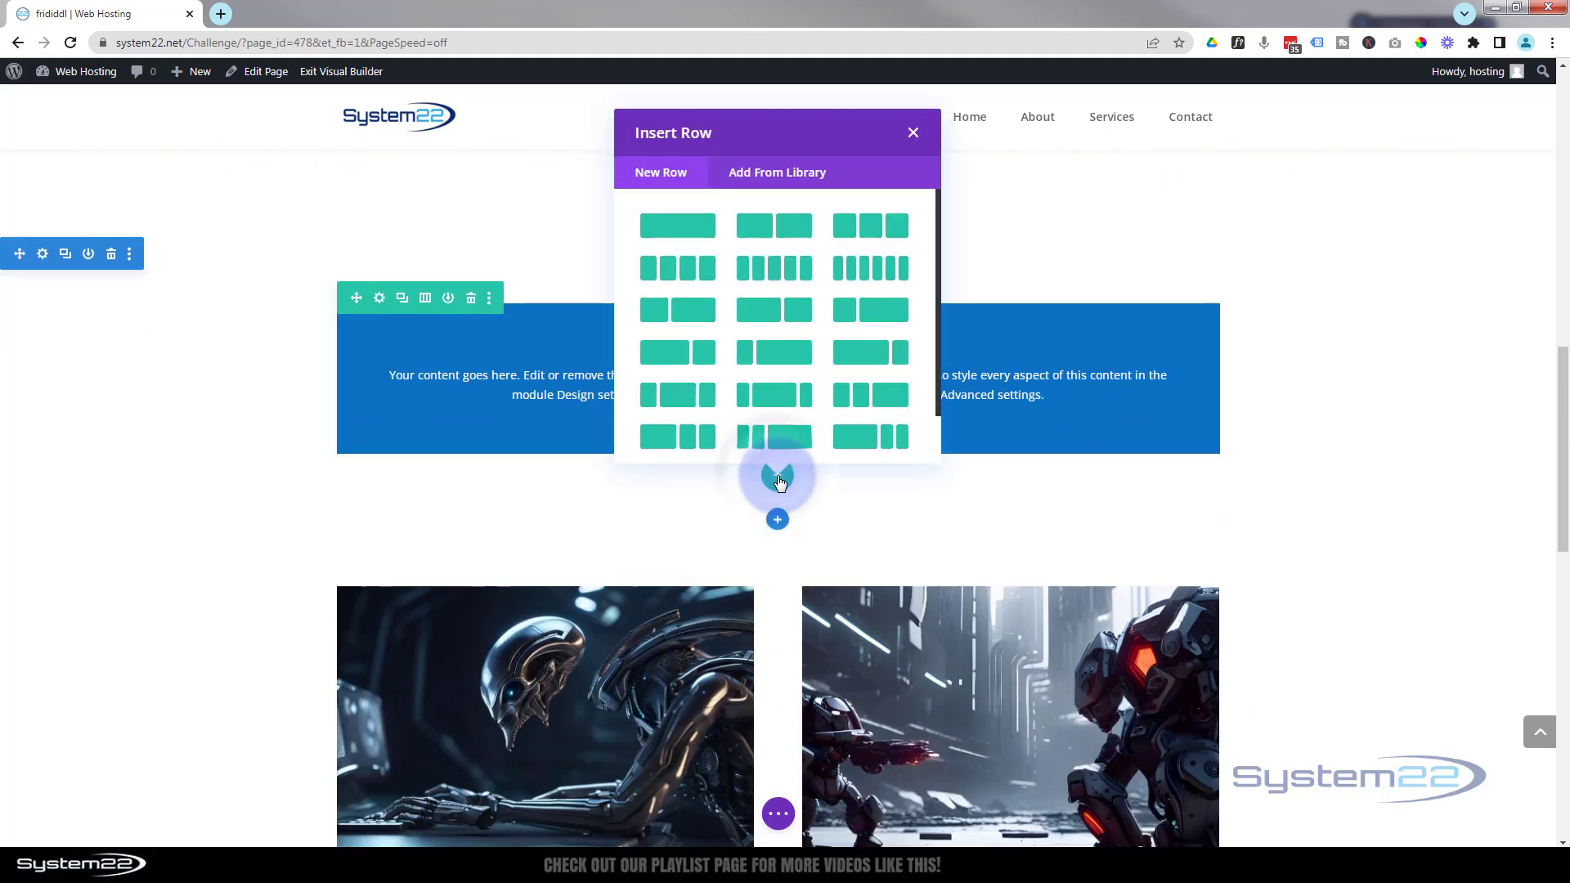
{"action": "mouse_move", "coordinate": [677, 224]}
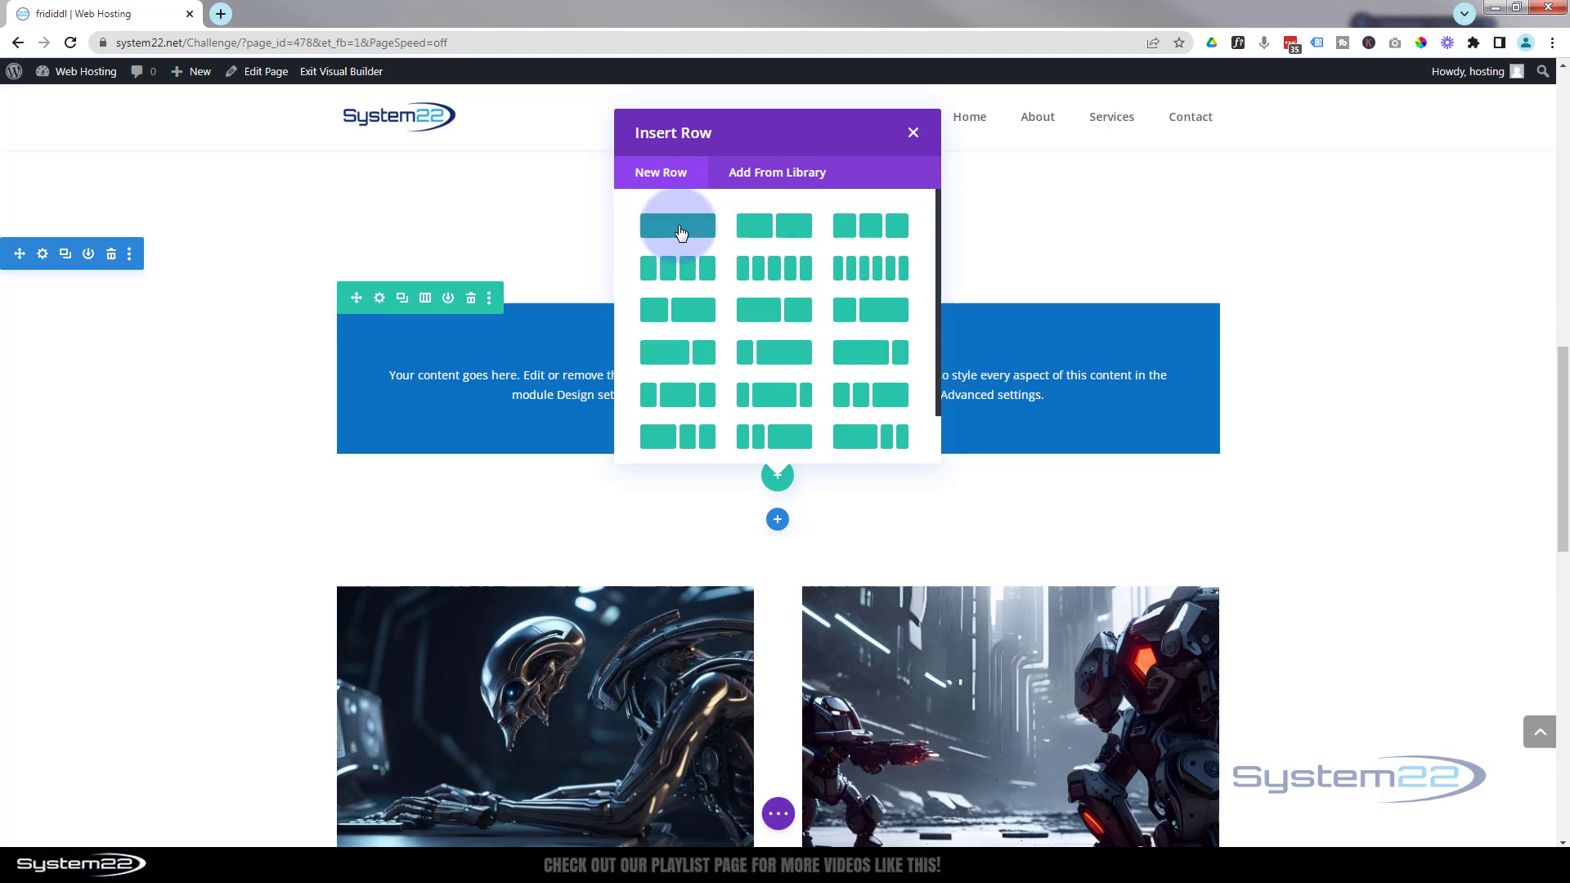
{"action": "left_click", "coordinate": [677, 224]}
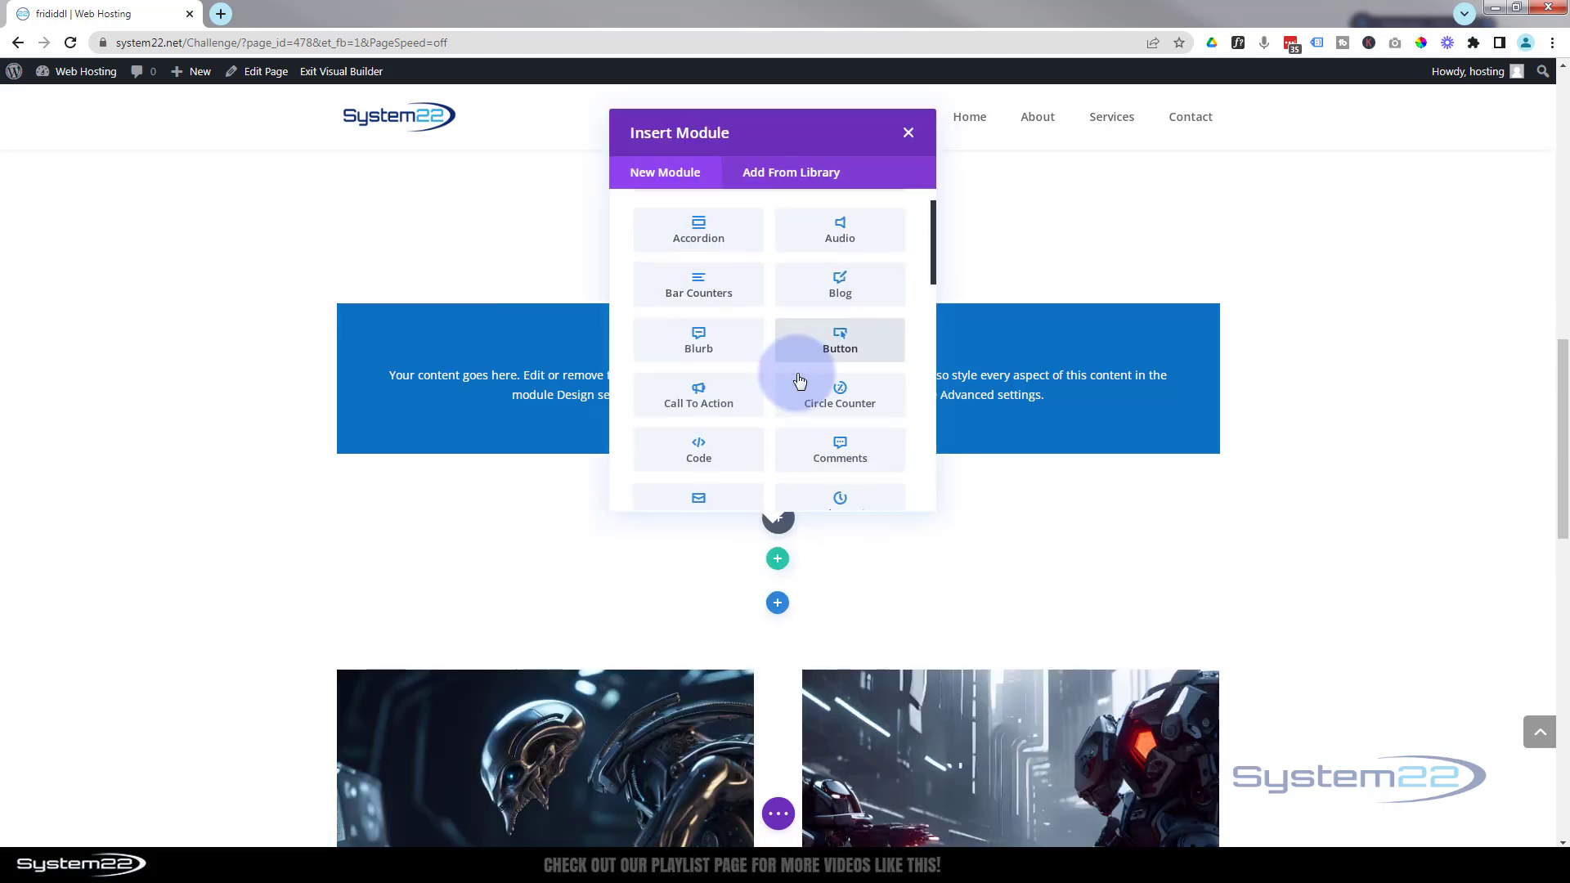
{"action": "scroll", "scroll_direction": "down", "scroll_amount": 3}
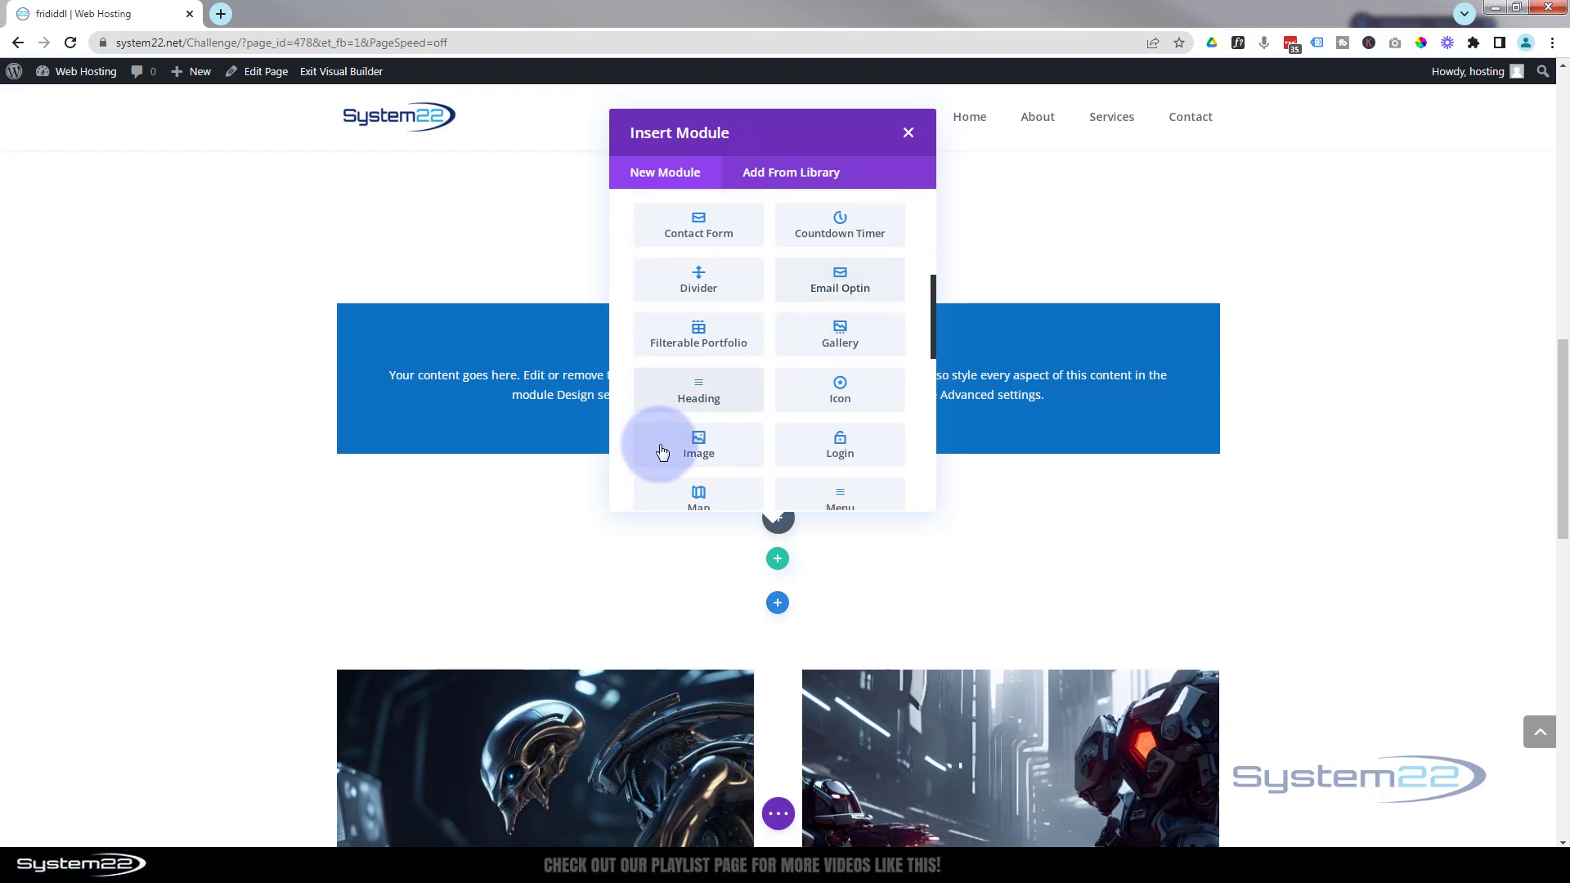
{"action": "left_click", "coordinate": [698, 444]}
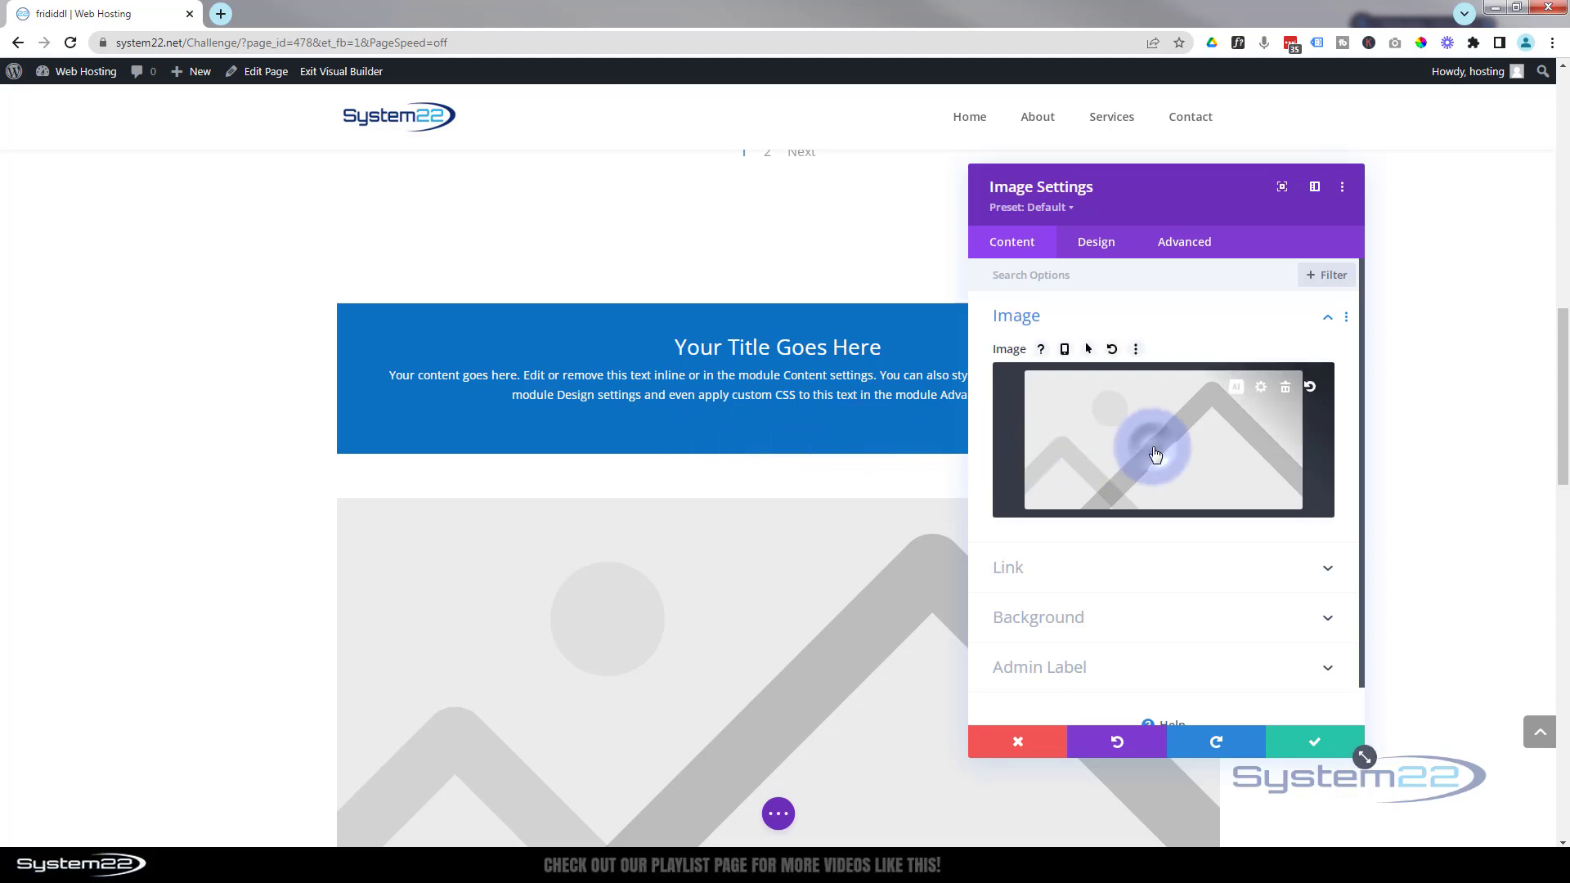
Step: Set the image to the half-planet picture p3.png from the Media Library
{"action": "left_click", "coordinate": [1157, 453]}
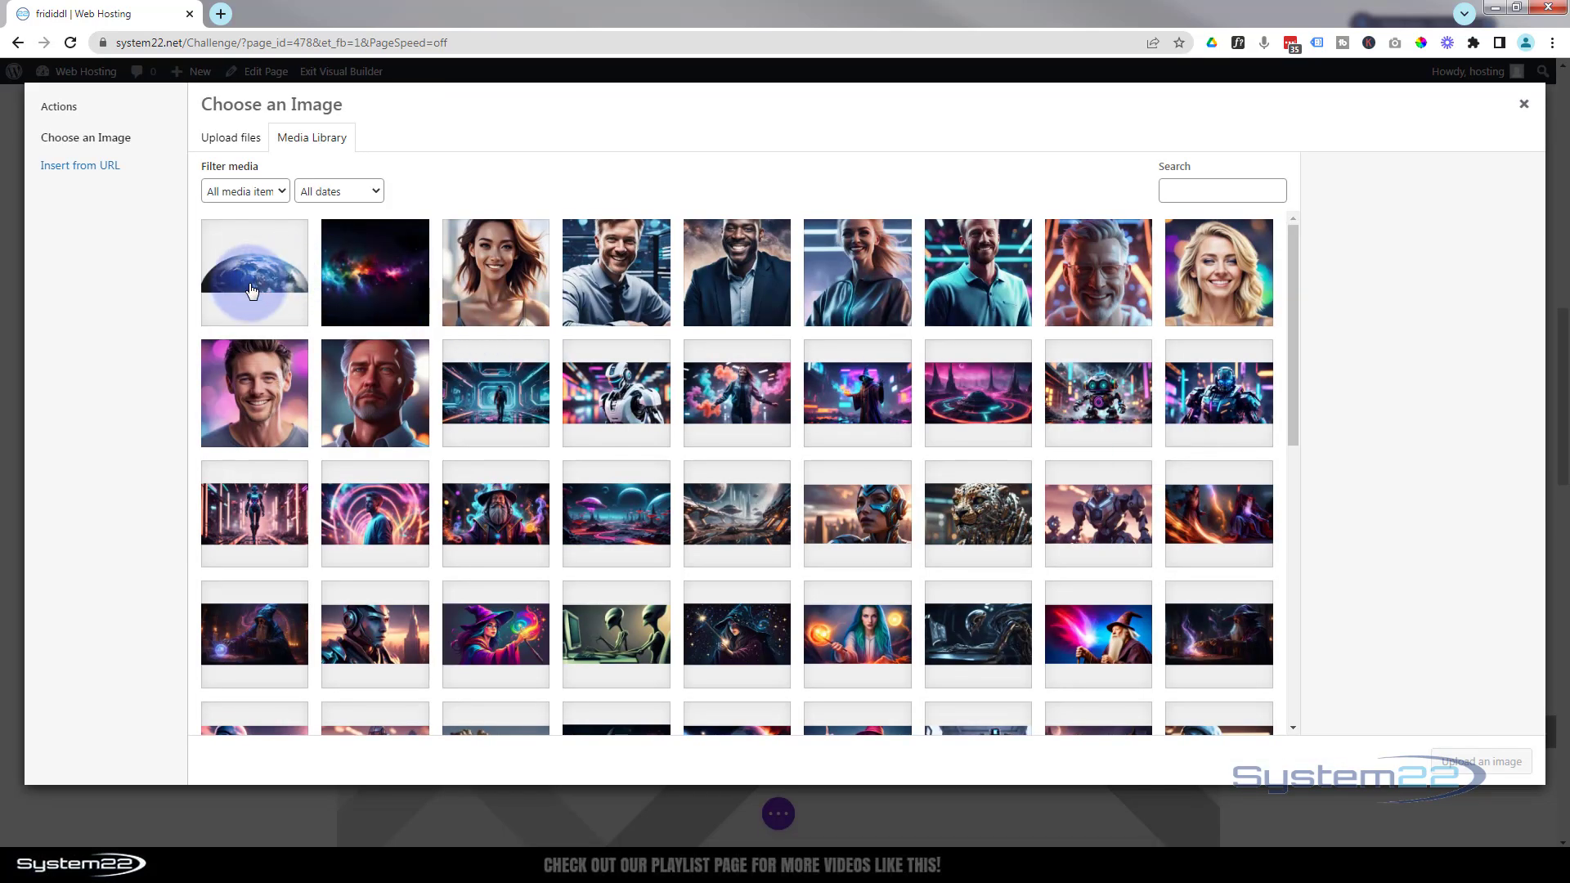
{"action": "left_click", "coordinate": [253, 273]}
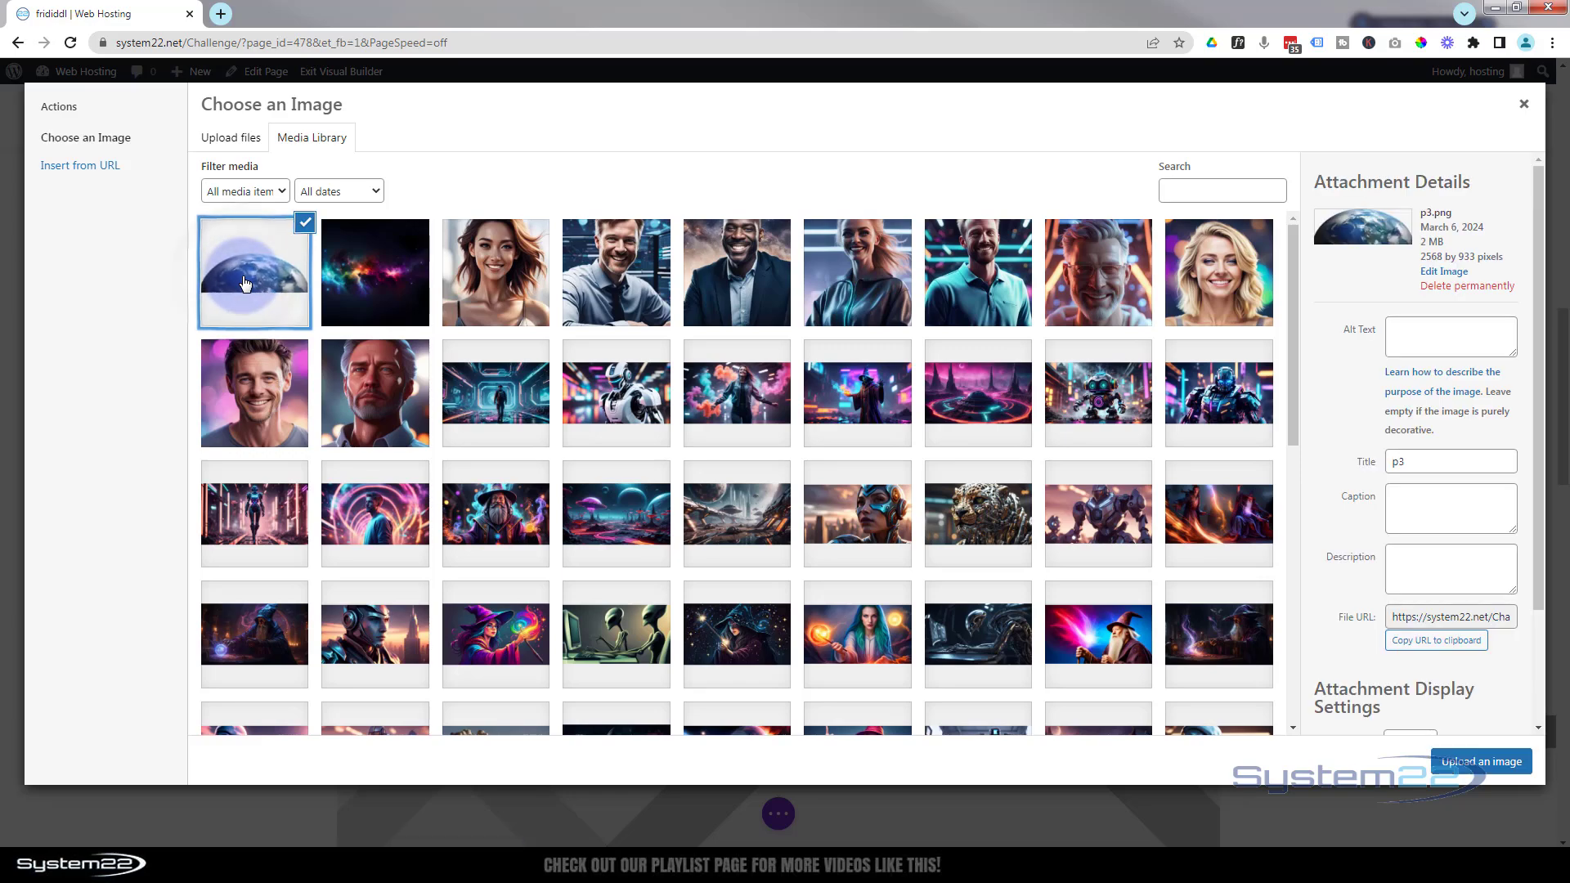
{"action": "left_click", "coordinate": [1480, 760]}
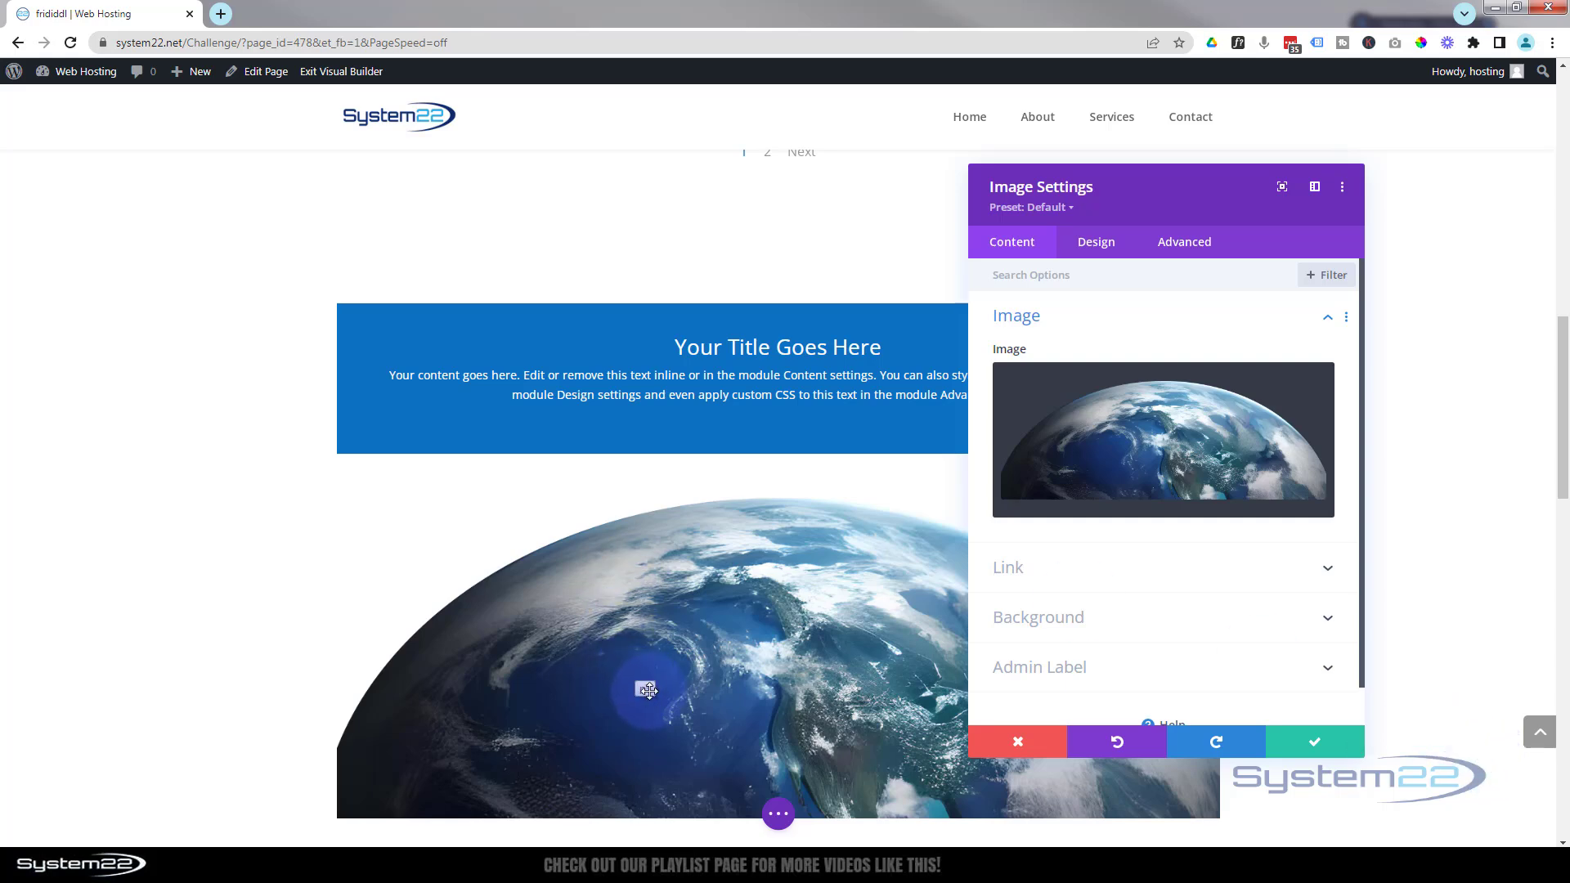
{"action": "mouse_move", "coordinate": [757, 561]}
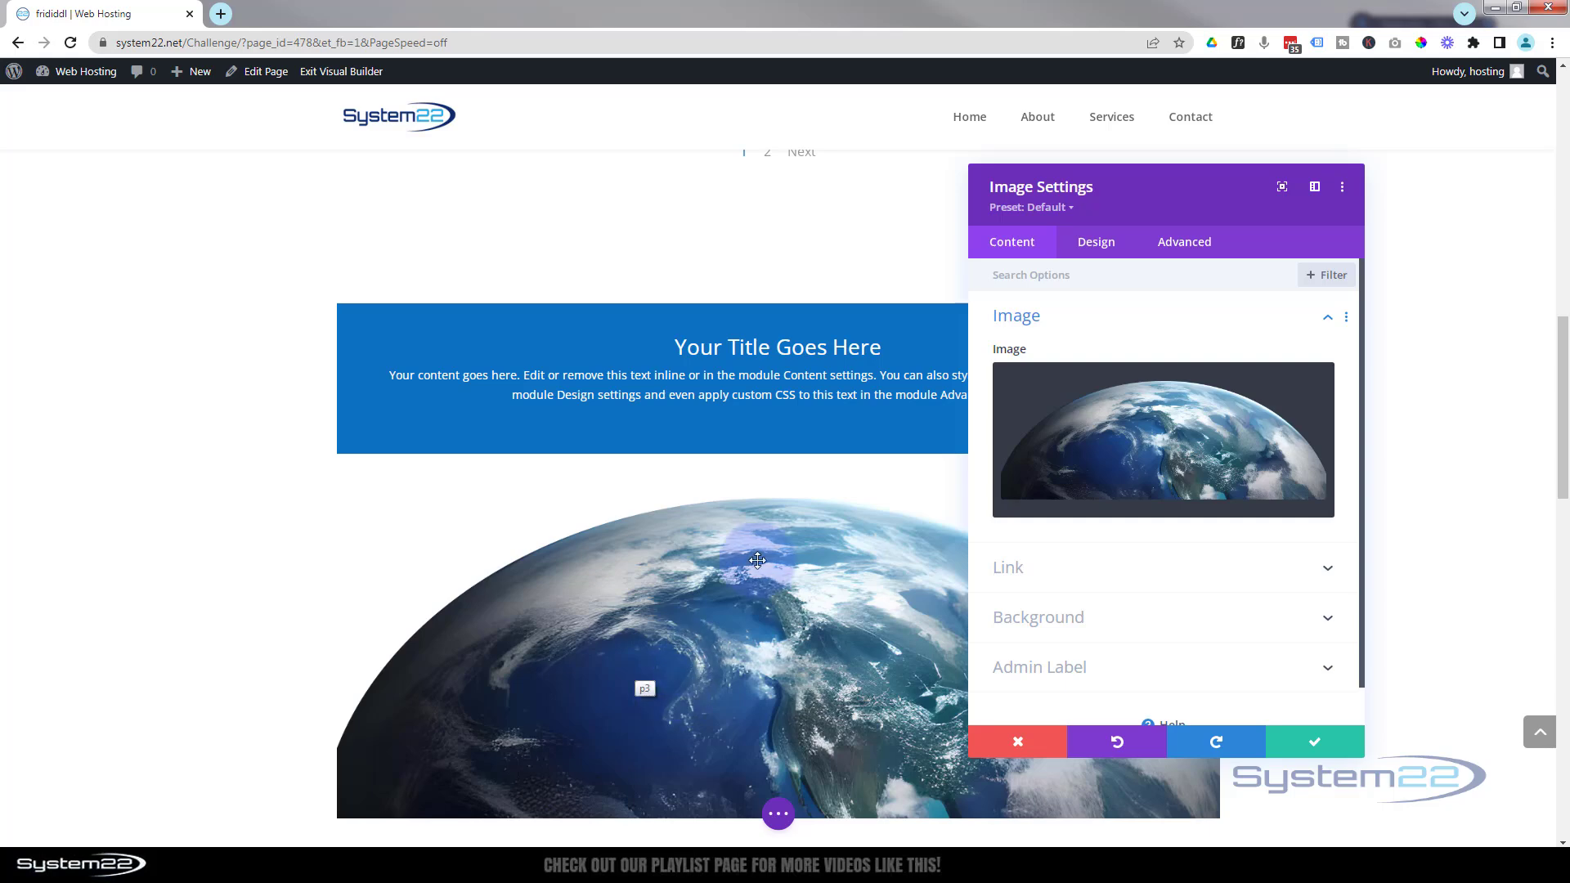
Step: Review the image's advanced attribute options and save its settings
{"action": "left_click", "coordinate": [1182, 242]}
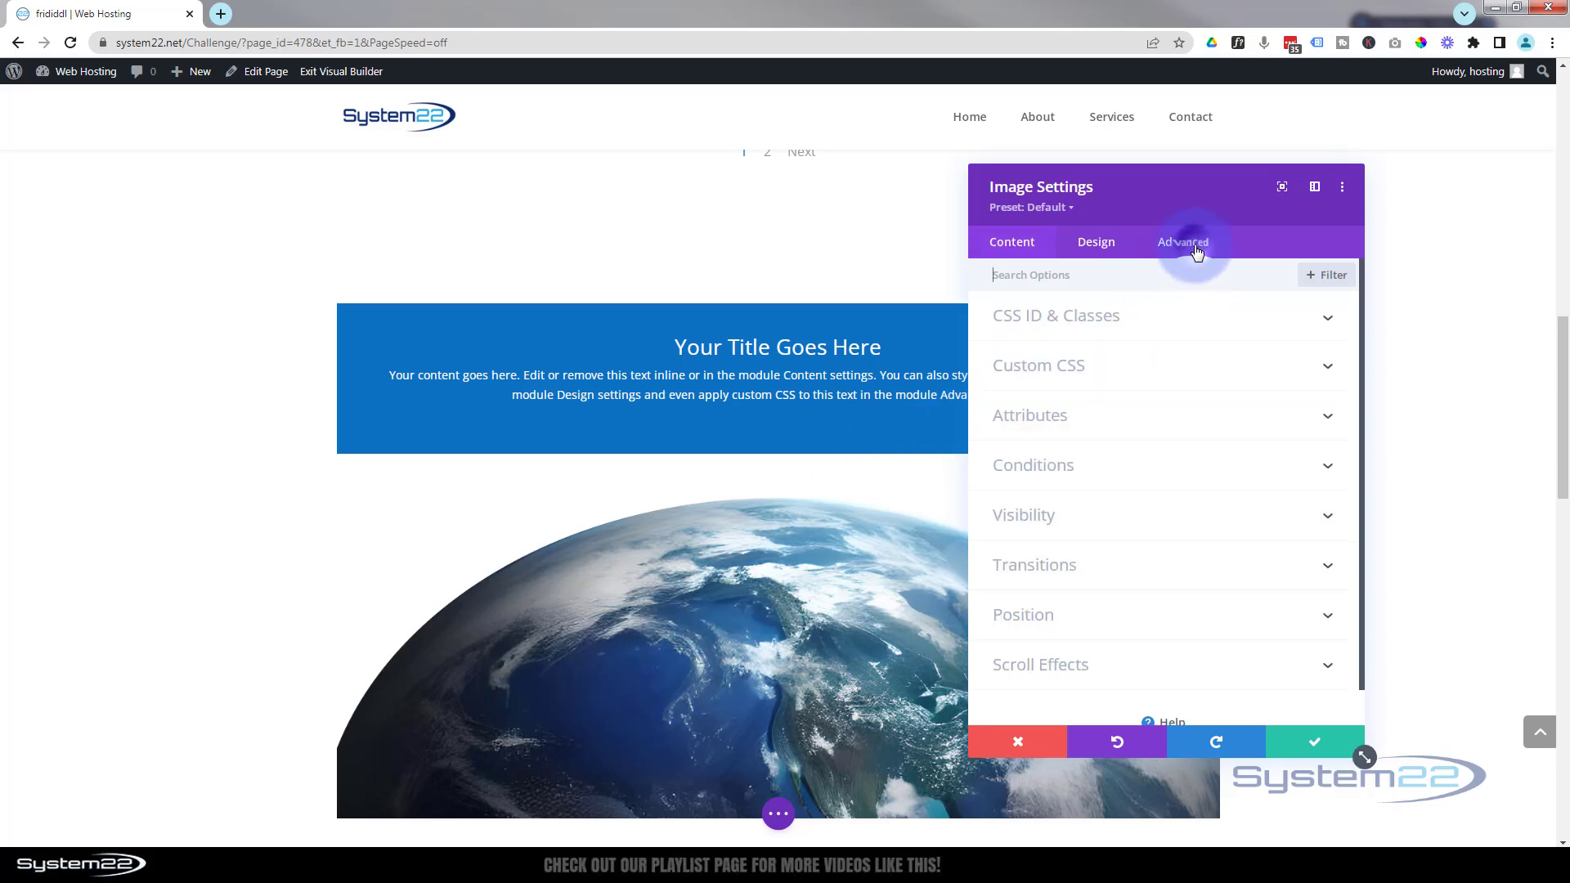
{"action": "left_click", "coordinate": [1182, 242]}
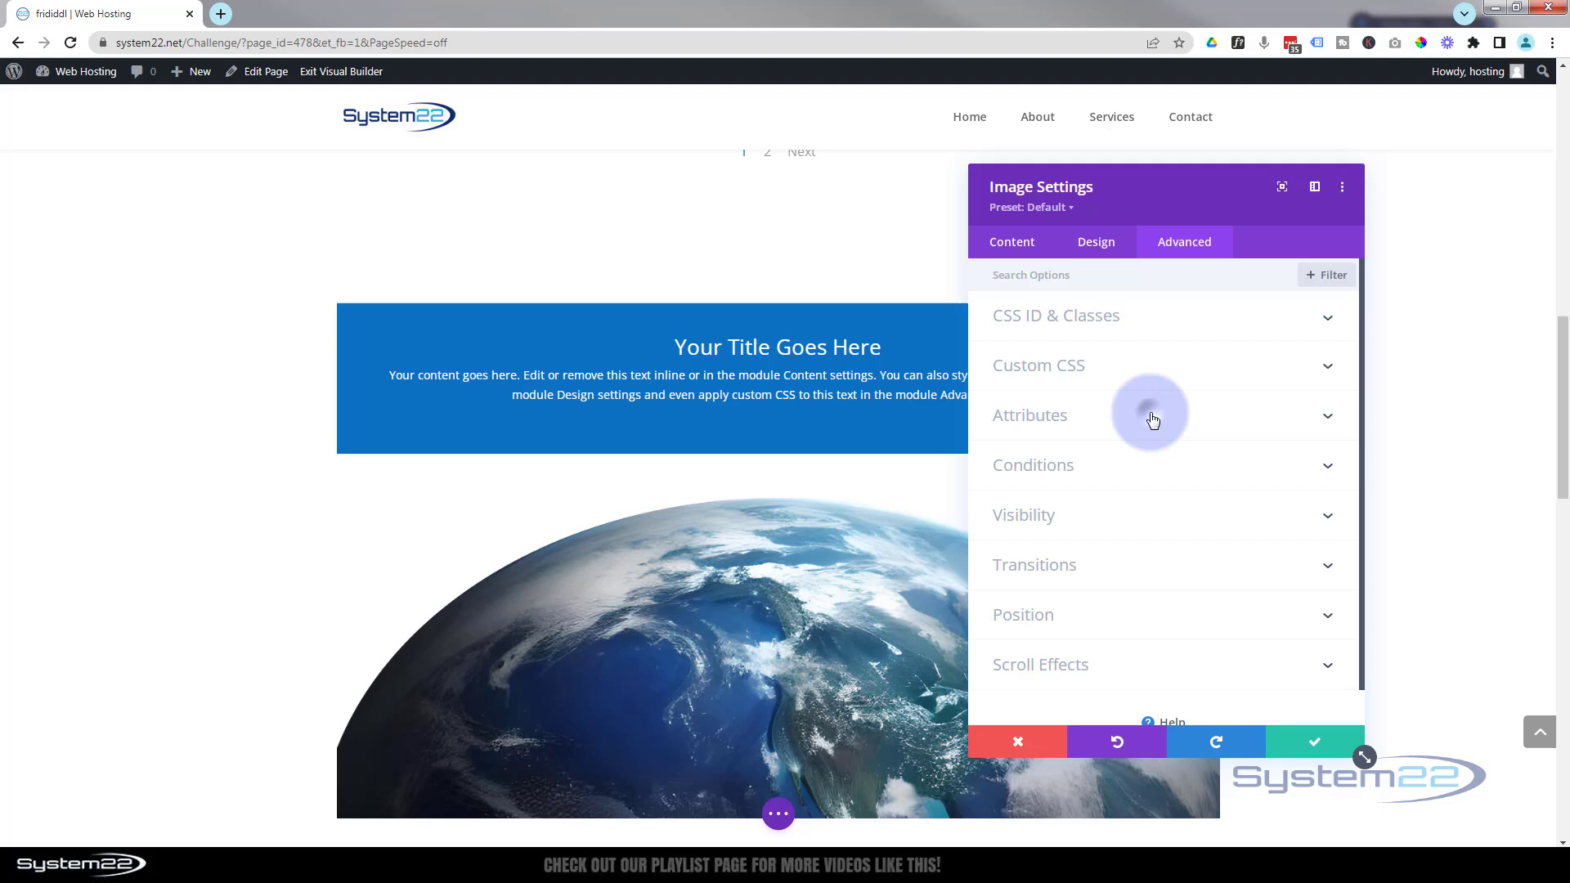
{"action": "left_click", "coordinate": [1153, 419]}
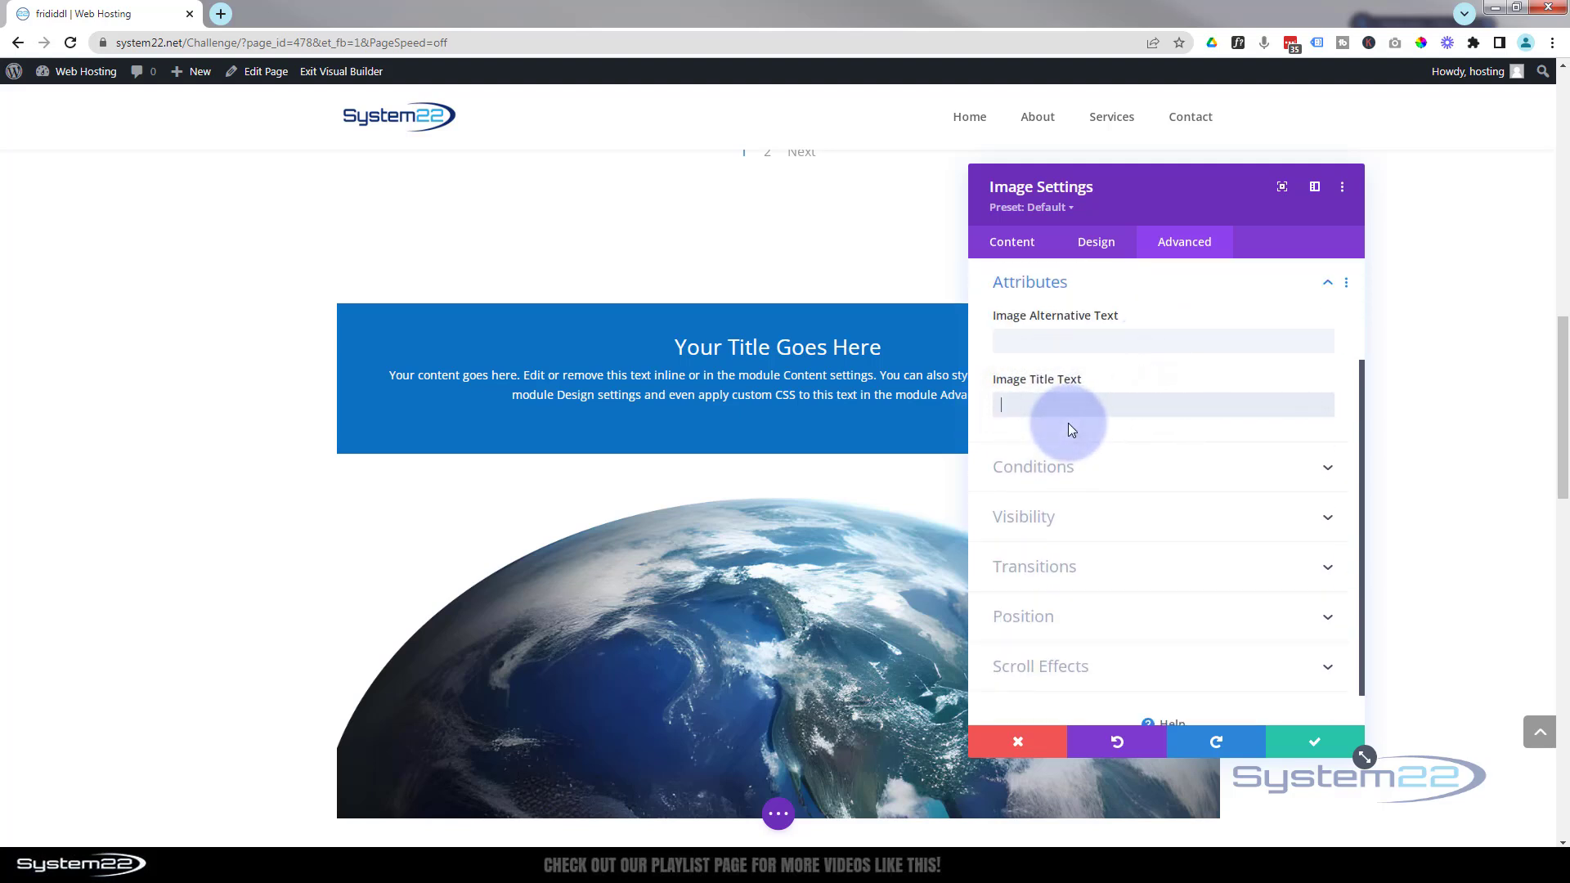
{"action": "mouse_move", "coordinate": [1316, 390]}
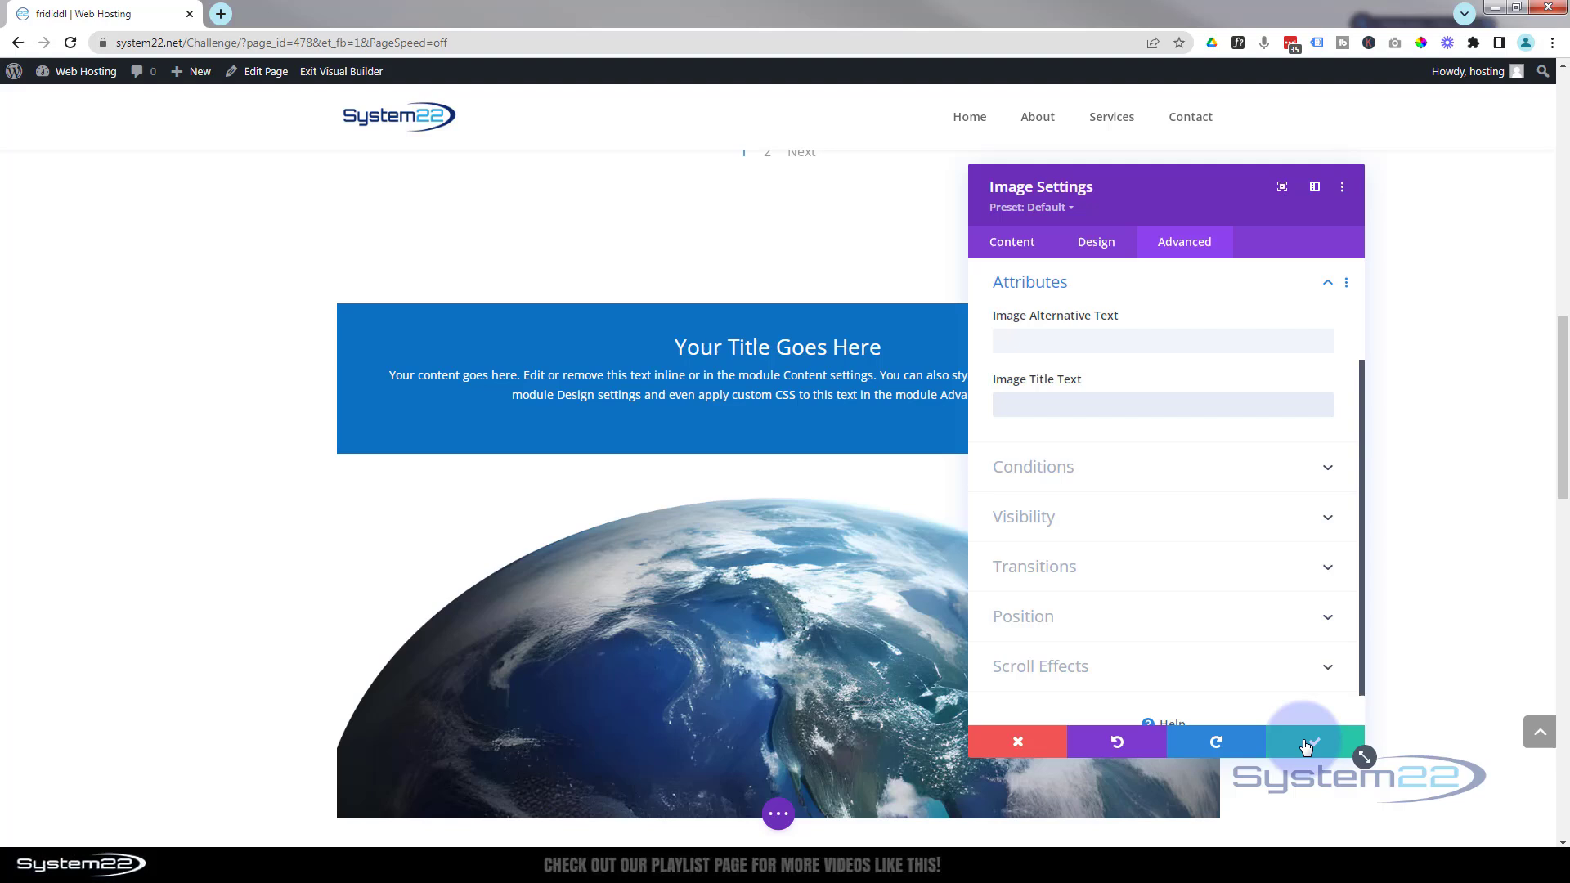
{"action": "mouse_move", "coordinate": [1303, 742]}
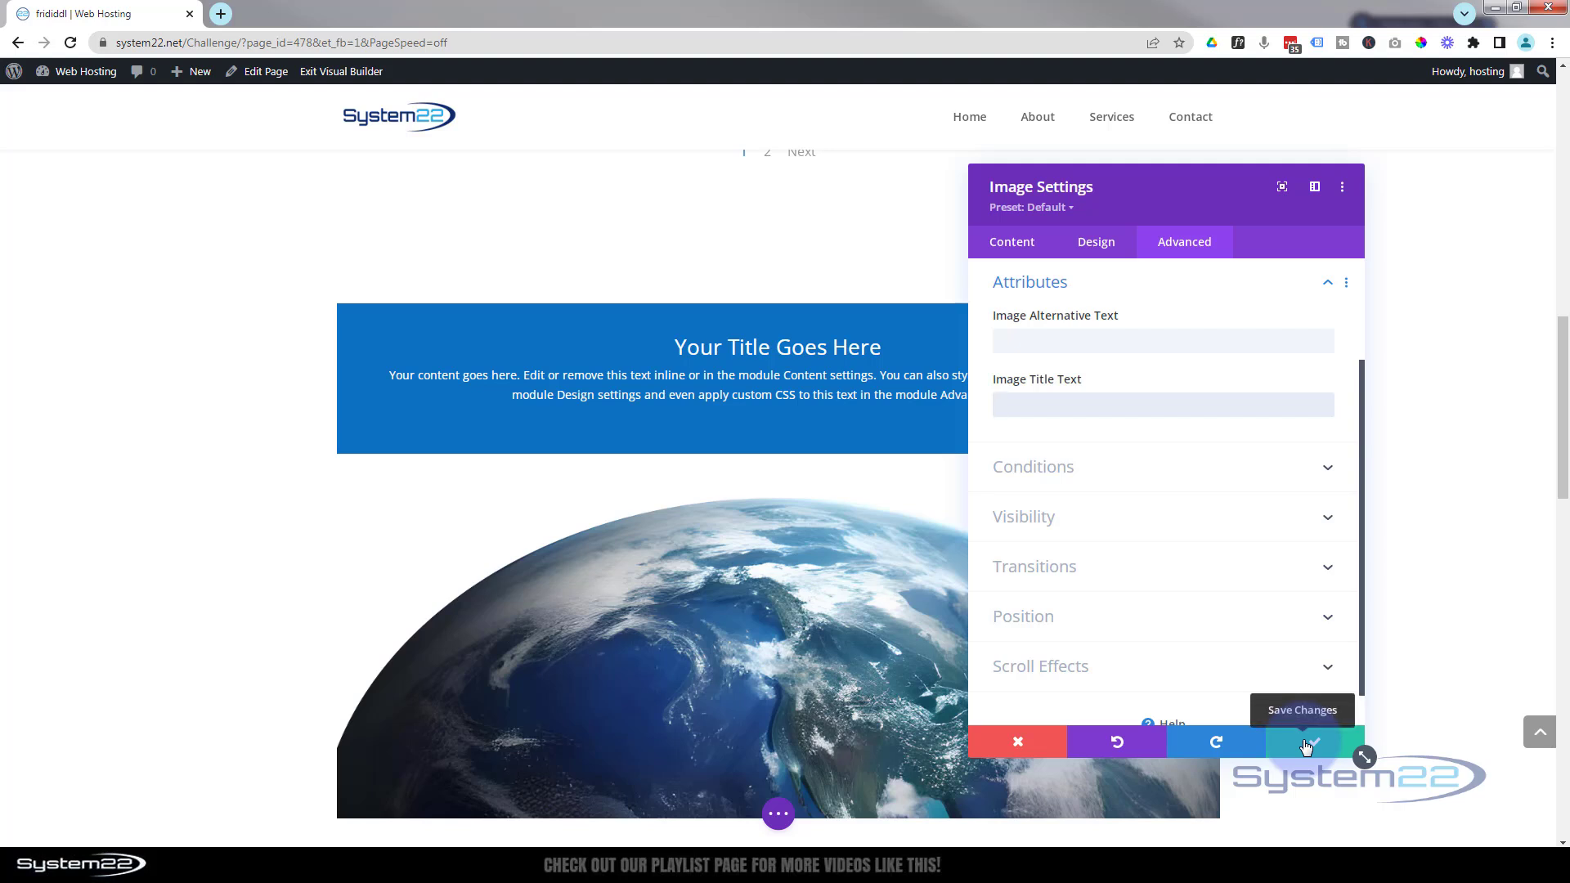
{"action": "left_click", "coordinate": [1302, 743]}
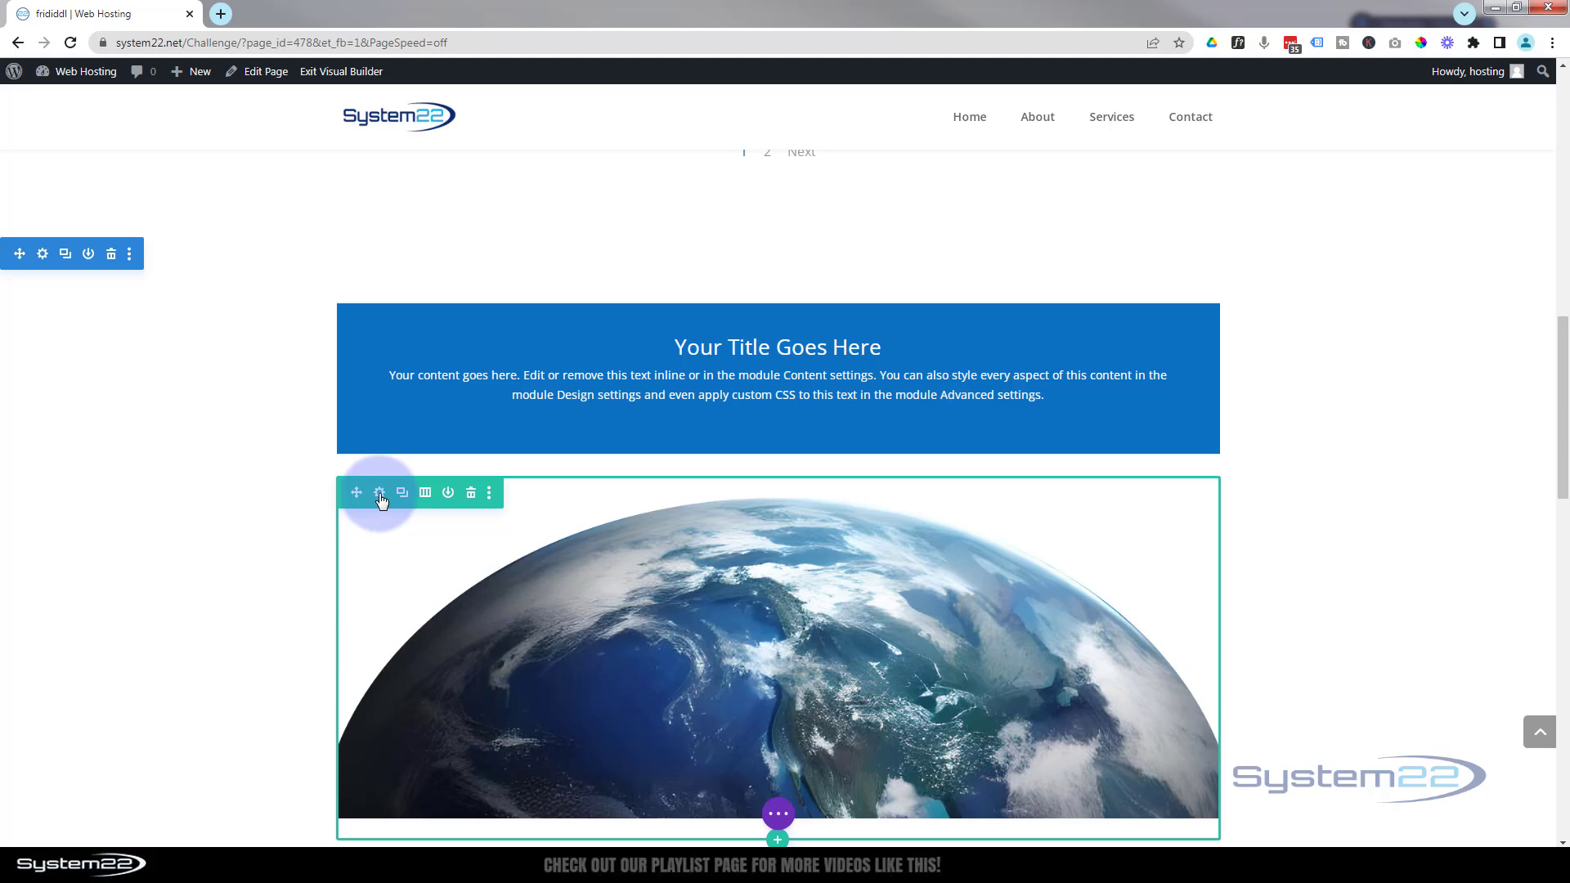
Step: Set the planet row's width and max width to 100% and save
{"action": "left_click", "coordinate": [379, 492]}
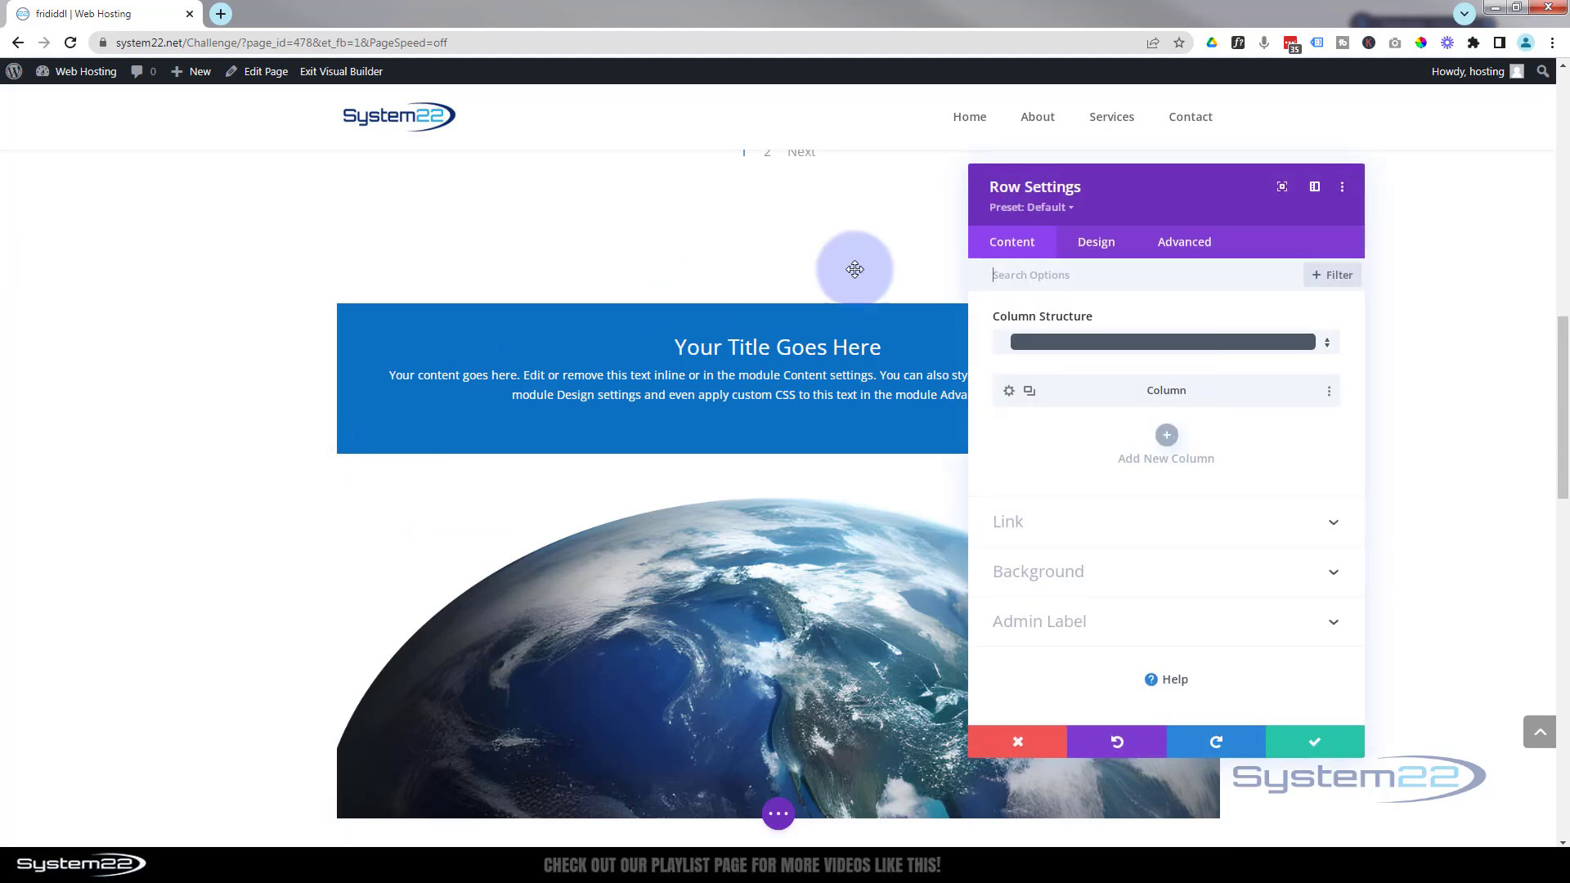
{"action": "left_click", "coordinate": [1094, 242]}
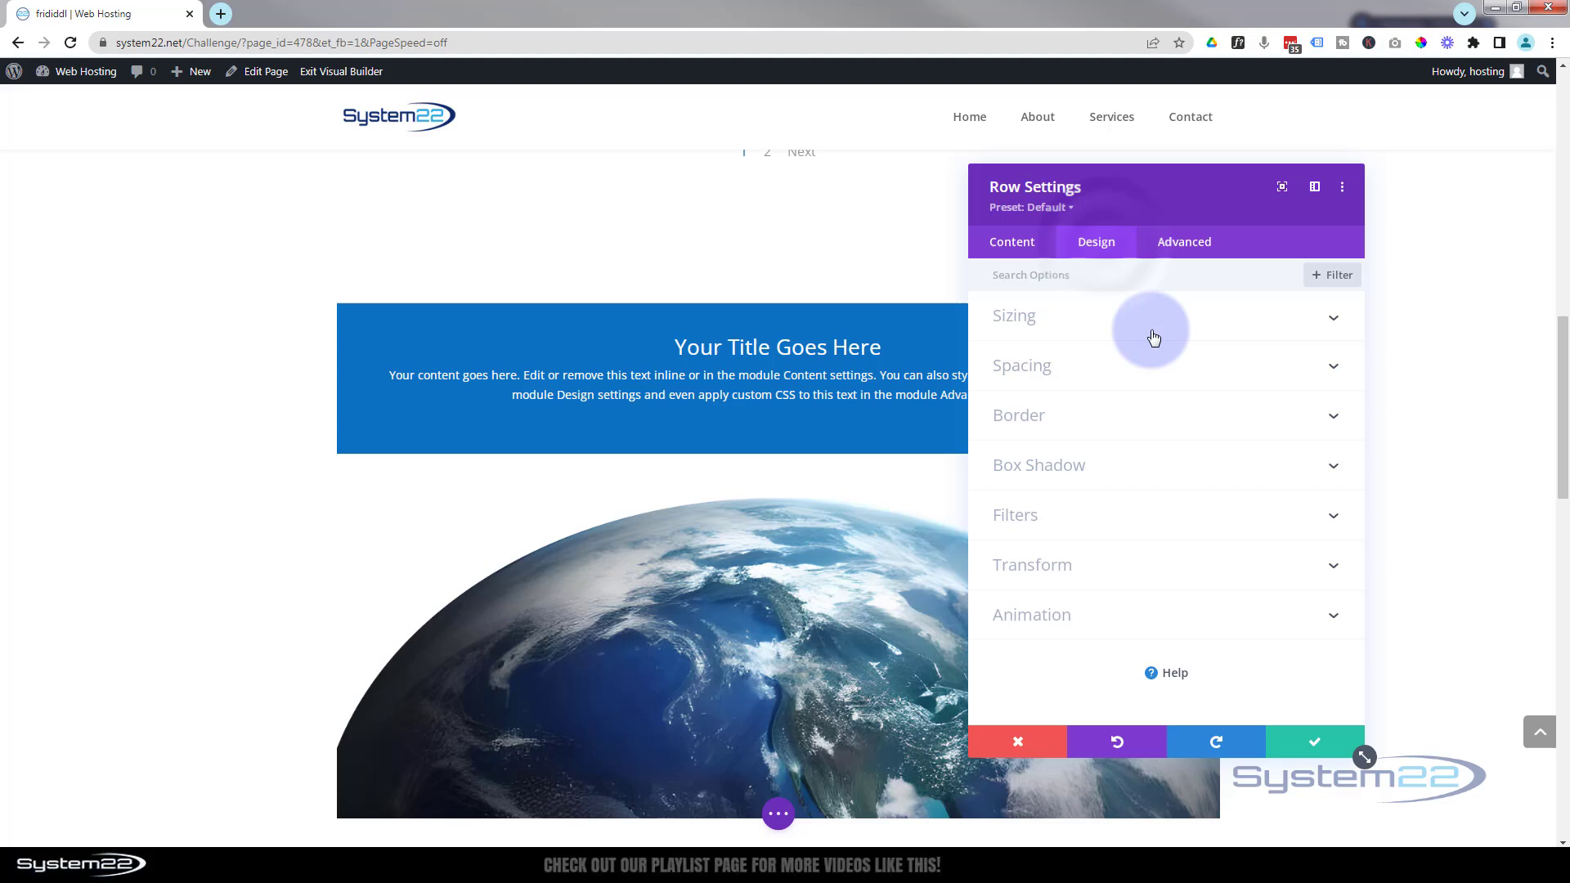
{"action": "left_click", "coordinate": [1014, 315]}
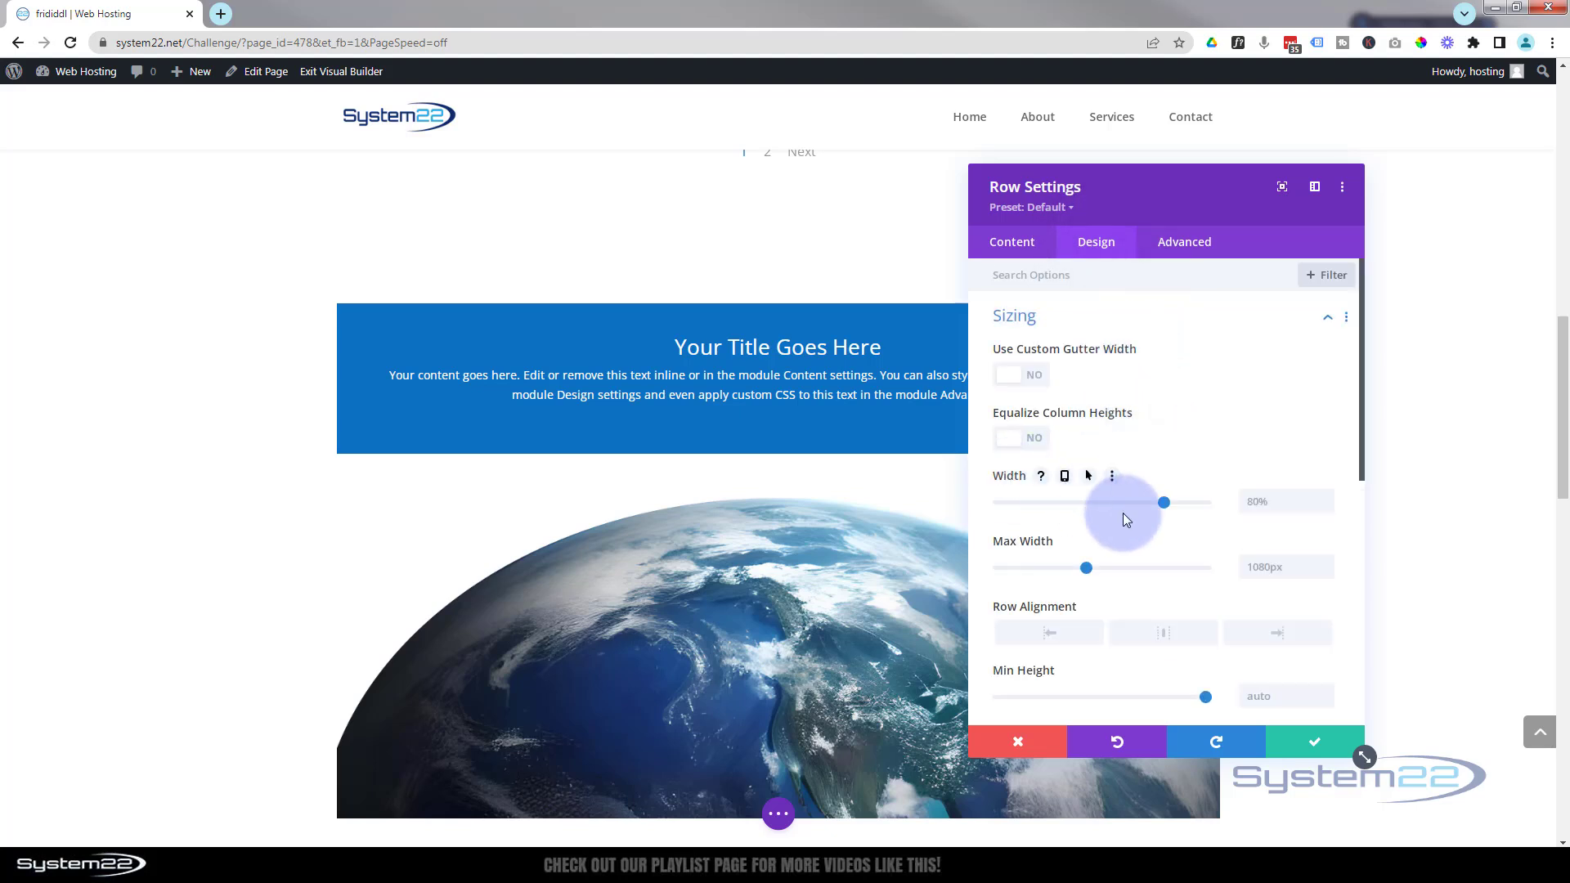
{"action": "left_click_drag", "start_coordinate": [1163, 502], "coordinate": [1205, 502]}
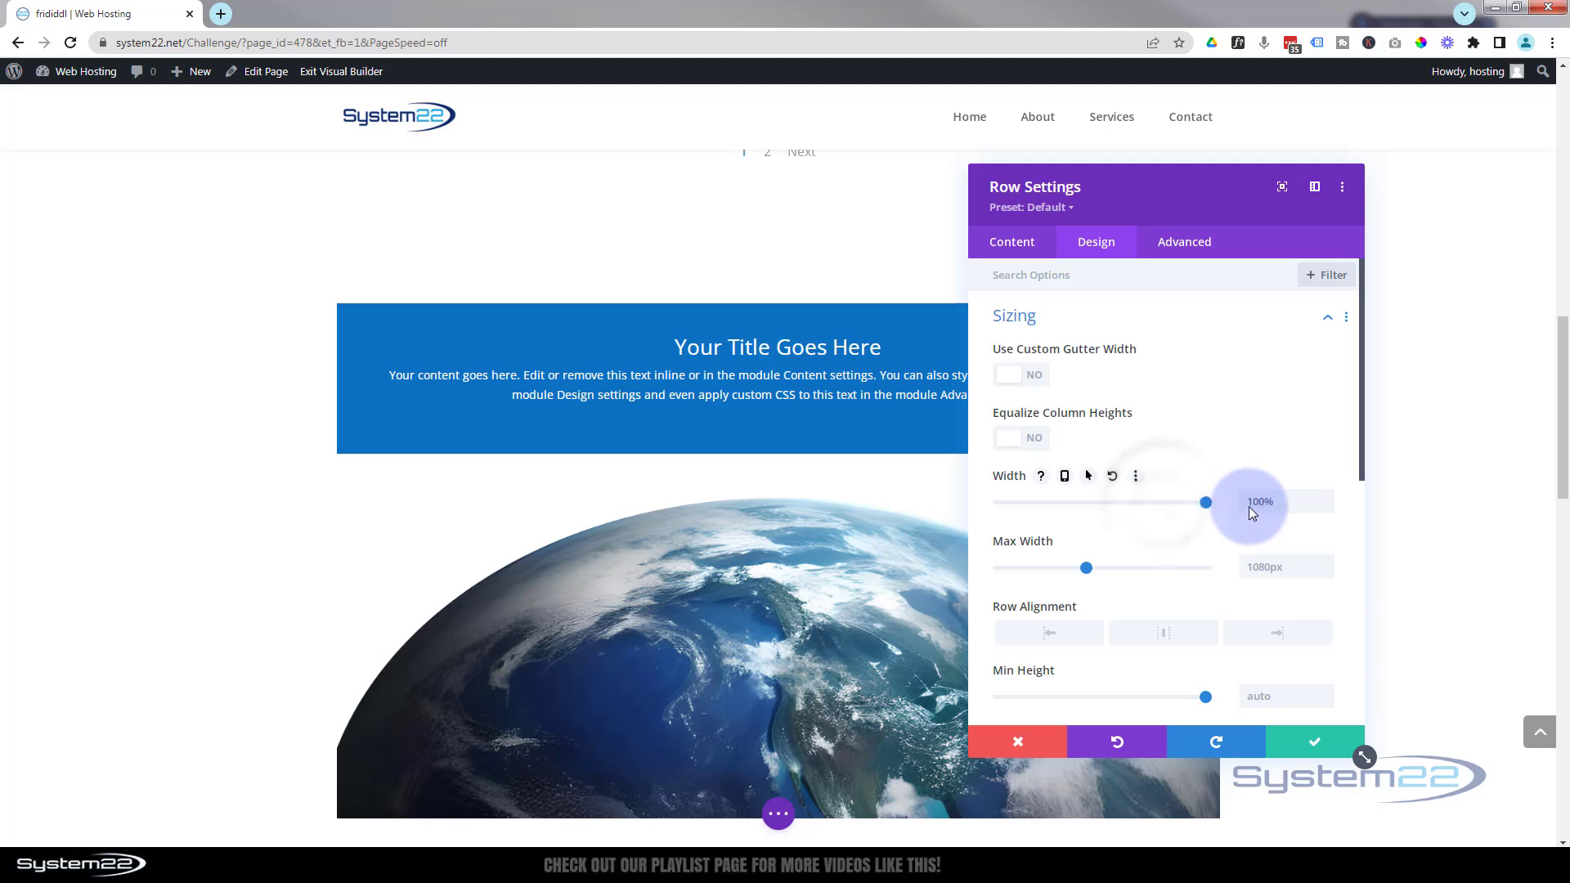
{"action": "left_click", "coordinate": [1285, 502]}
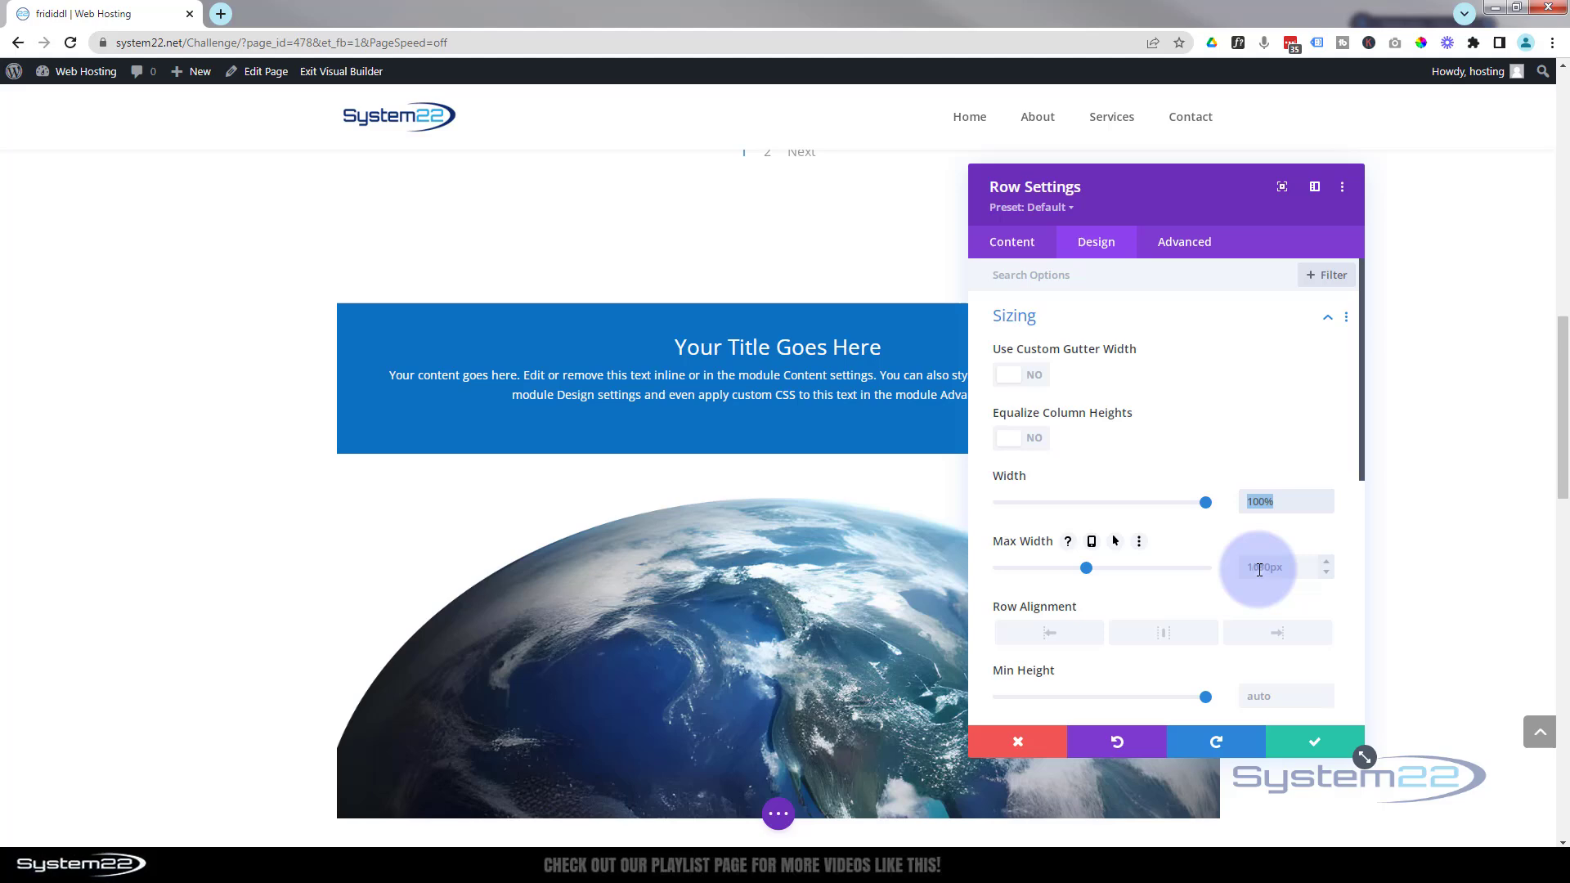
{"action": "type", "text": "100%"}
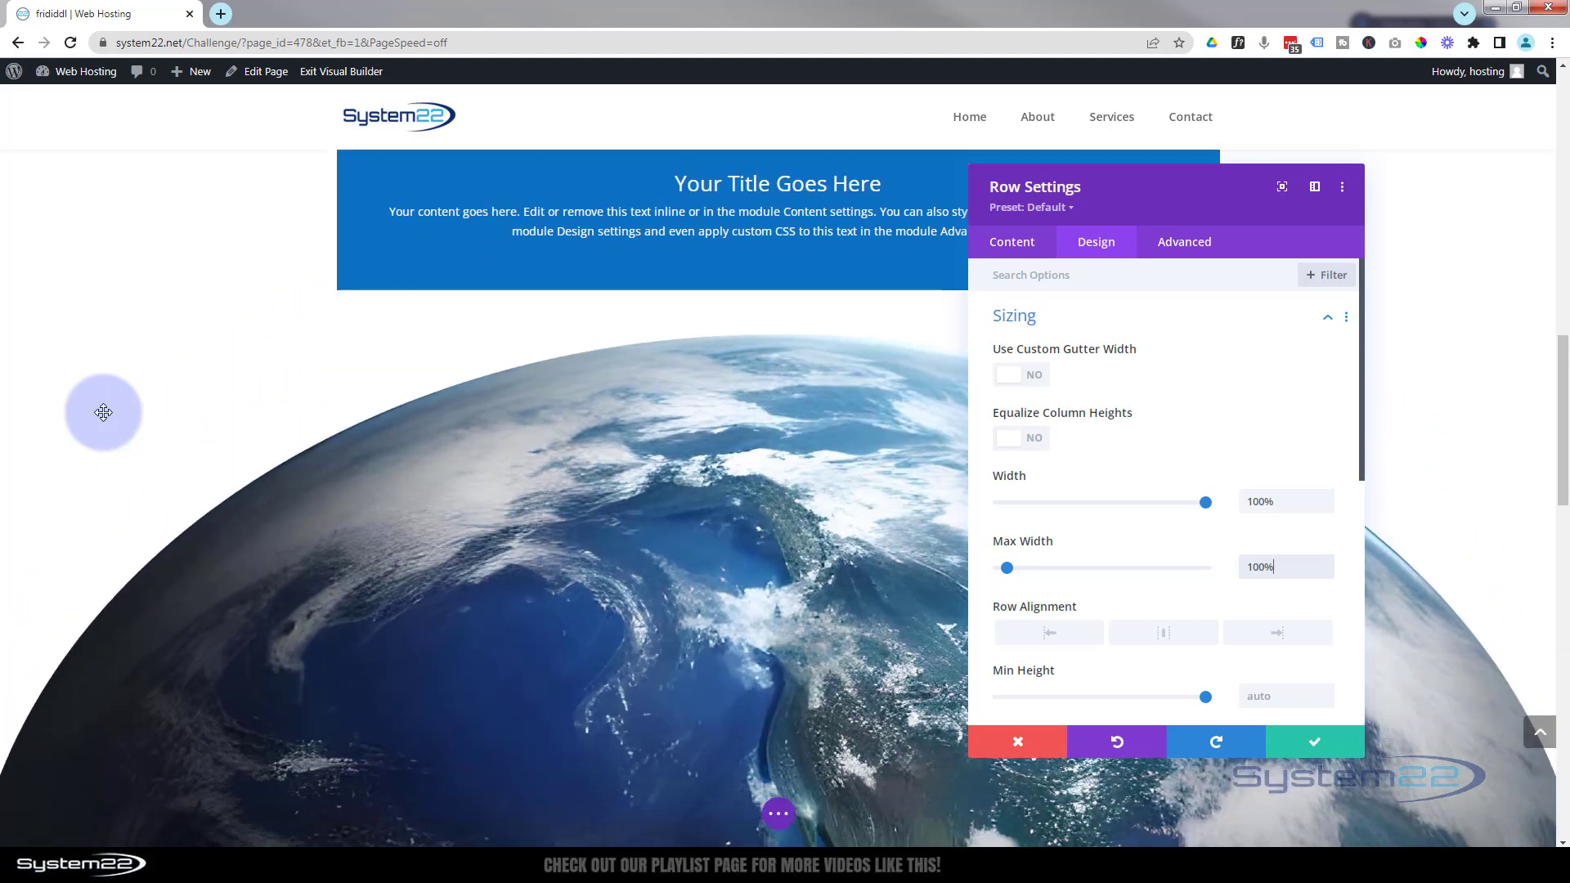
{"action": "scroll", "scroll_direction": "down", "scroll_amount": 3}
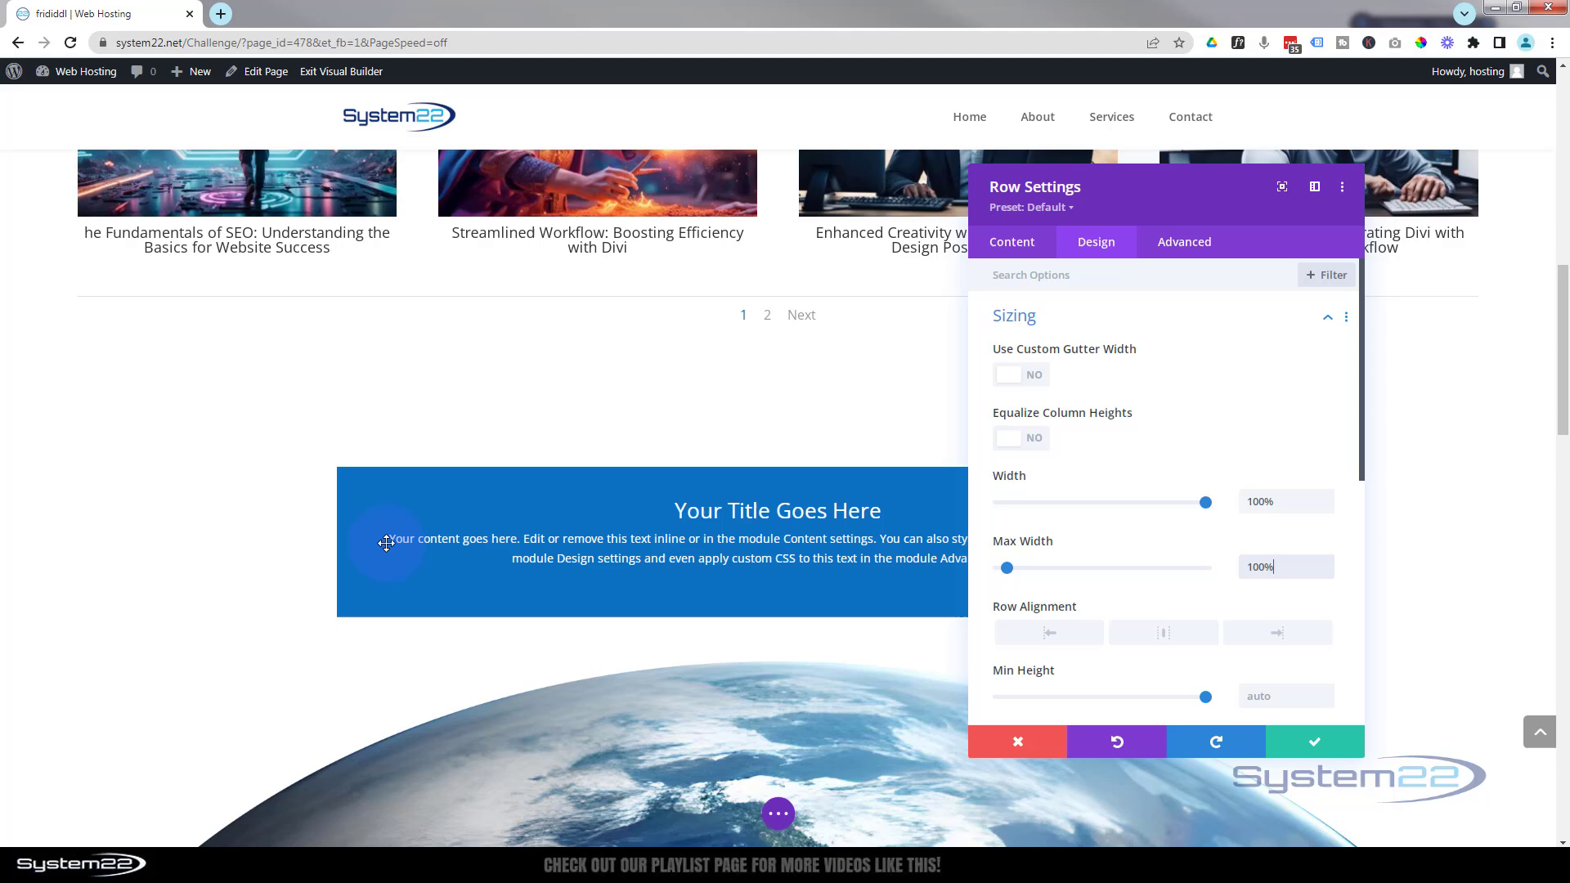
{"action": "left_click", "coordinate": [1313, 743]}
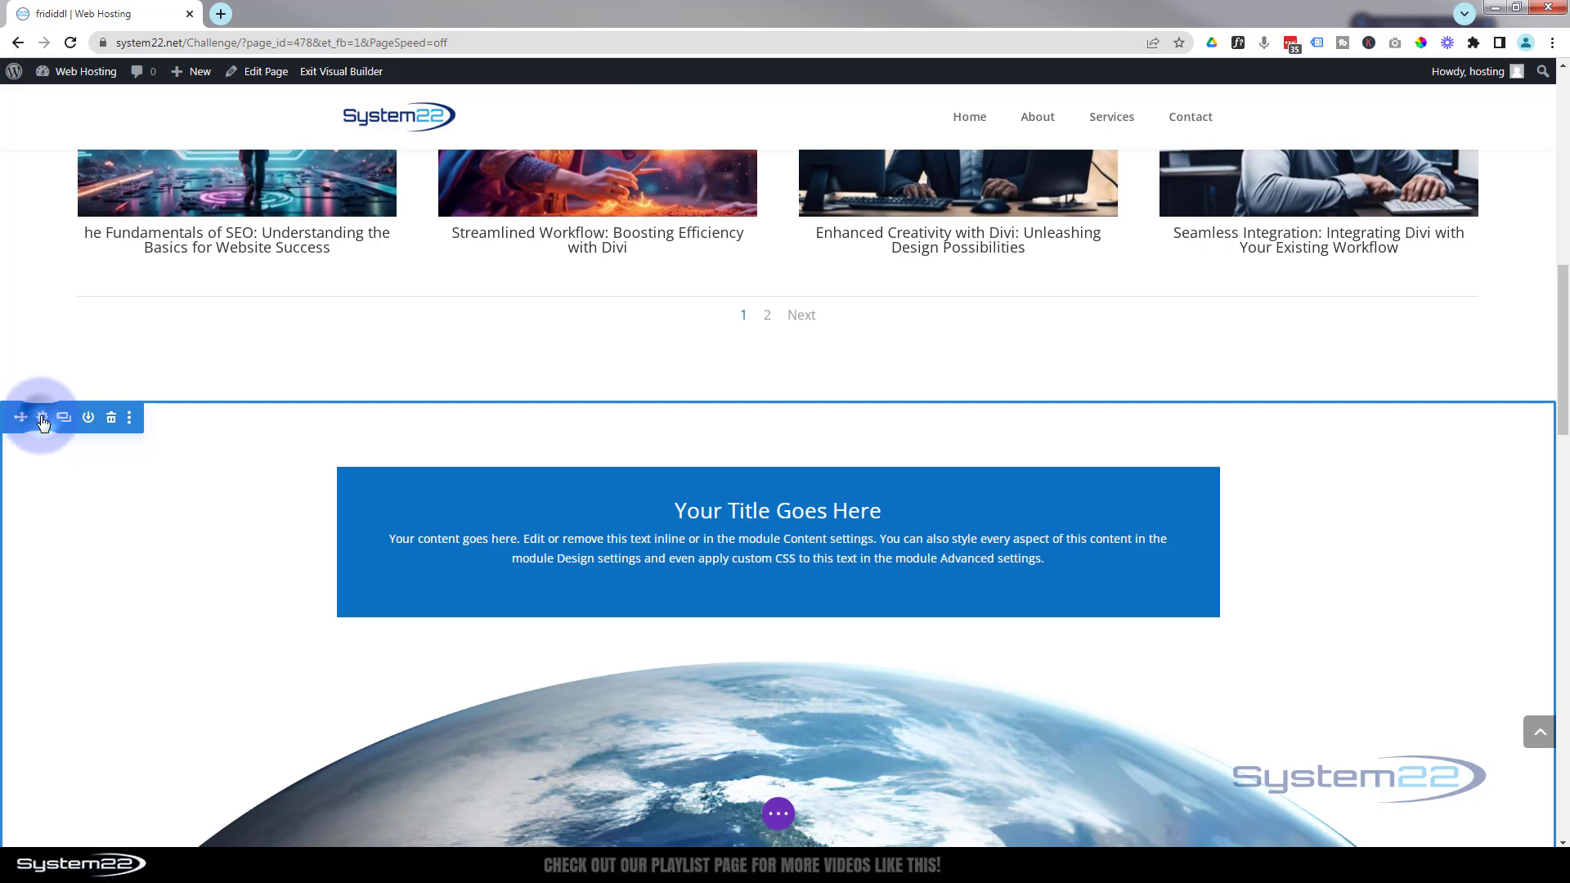
Step: Set the section's background to the starry nebula image from the Media Library
{"action": "left_click", "coordinate": [42, 417]}
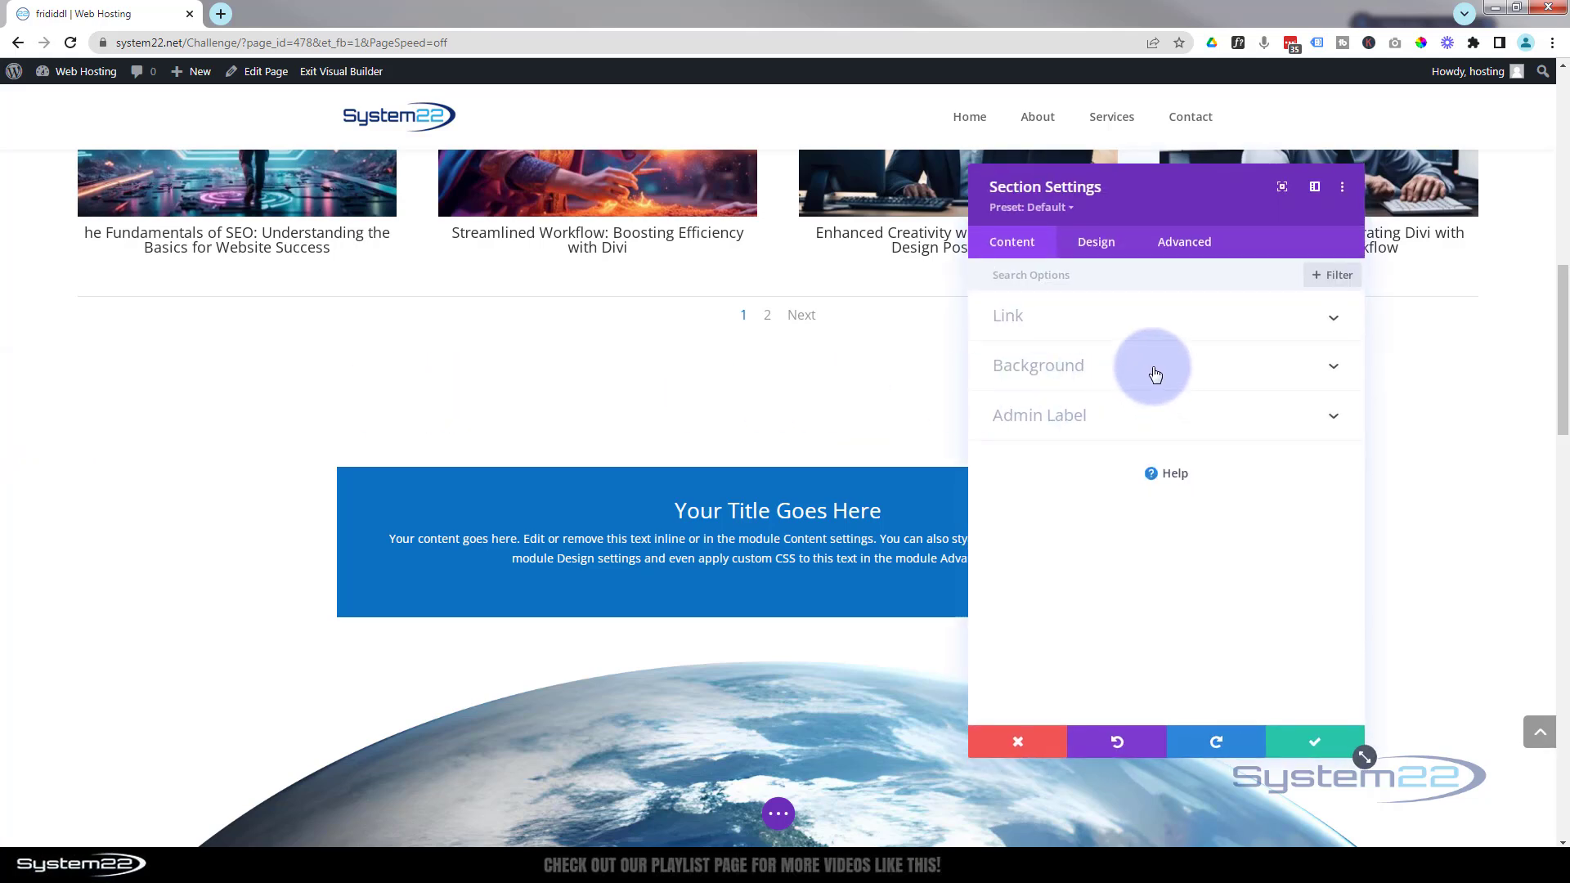
{"action": "left_click", "coordinate": [1037, 365]}
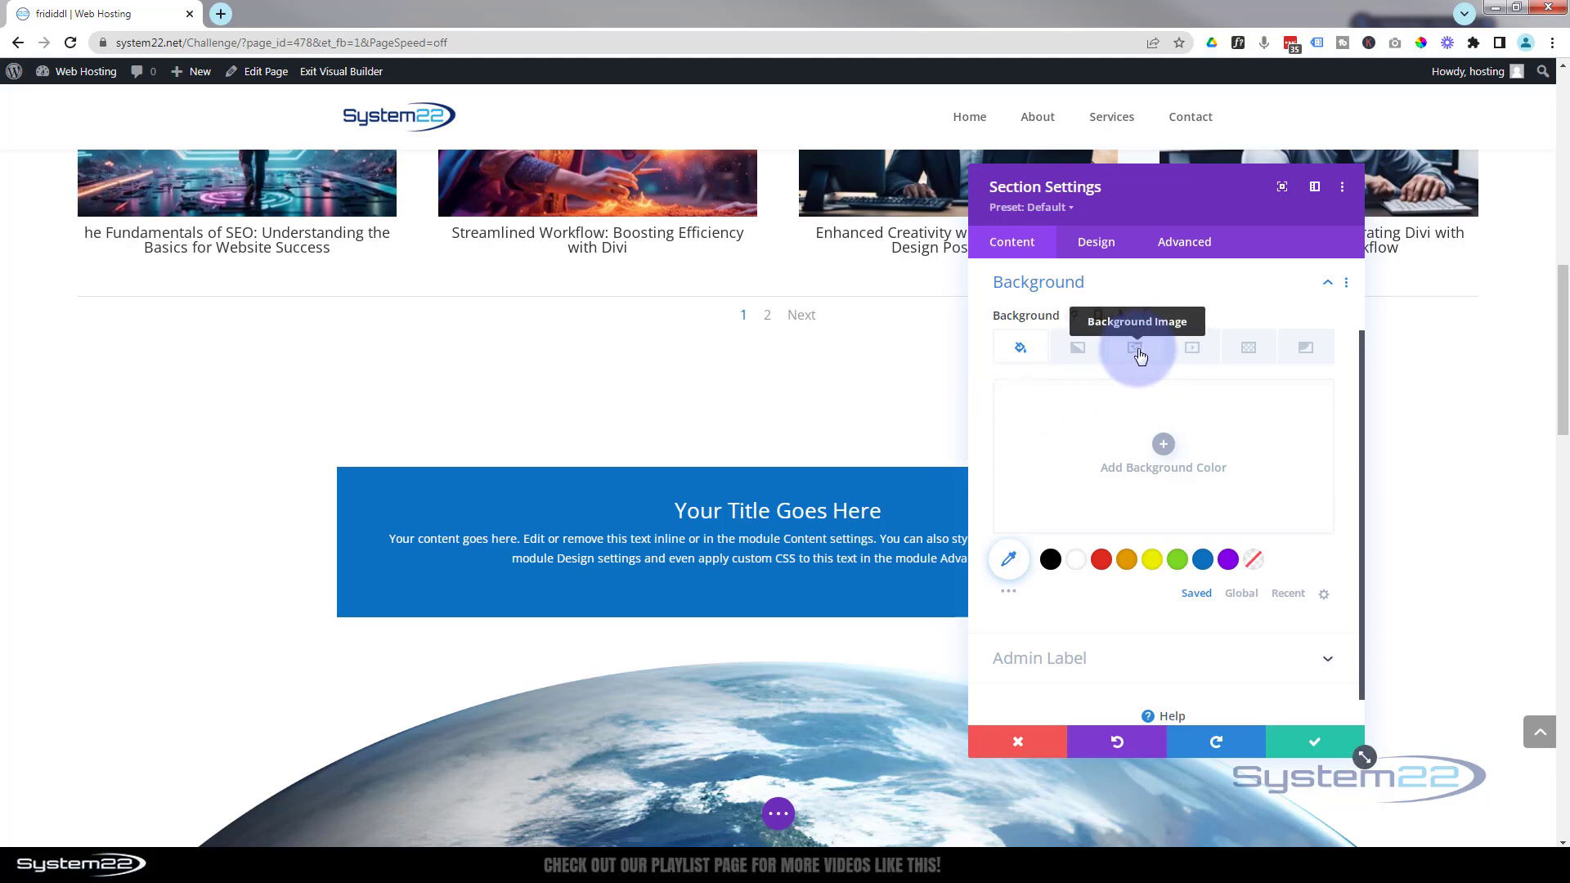
{"action": "left_click", "coordinate": [1135, 347]}
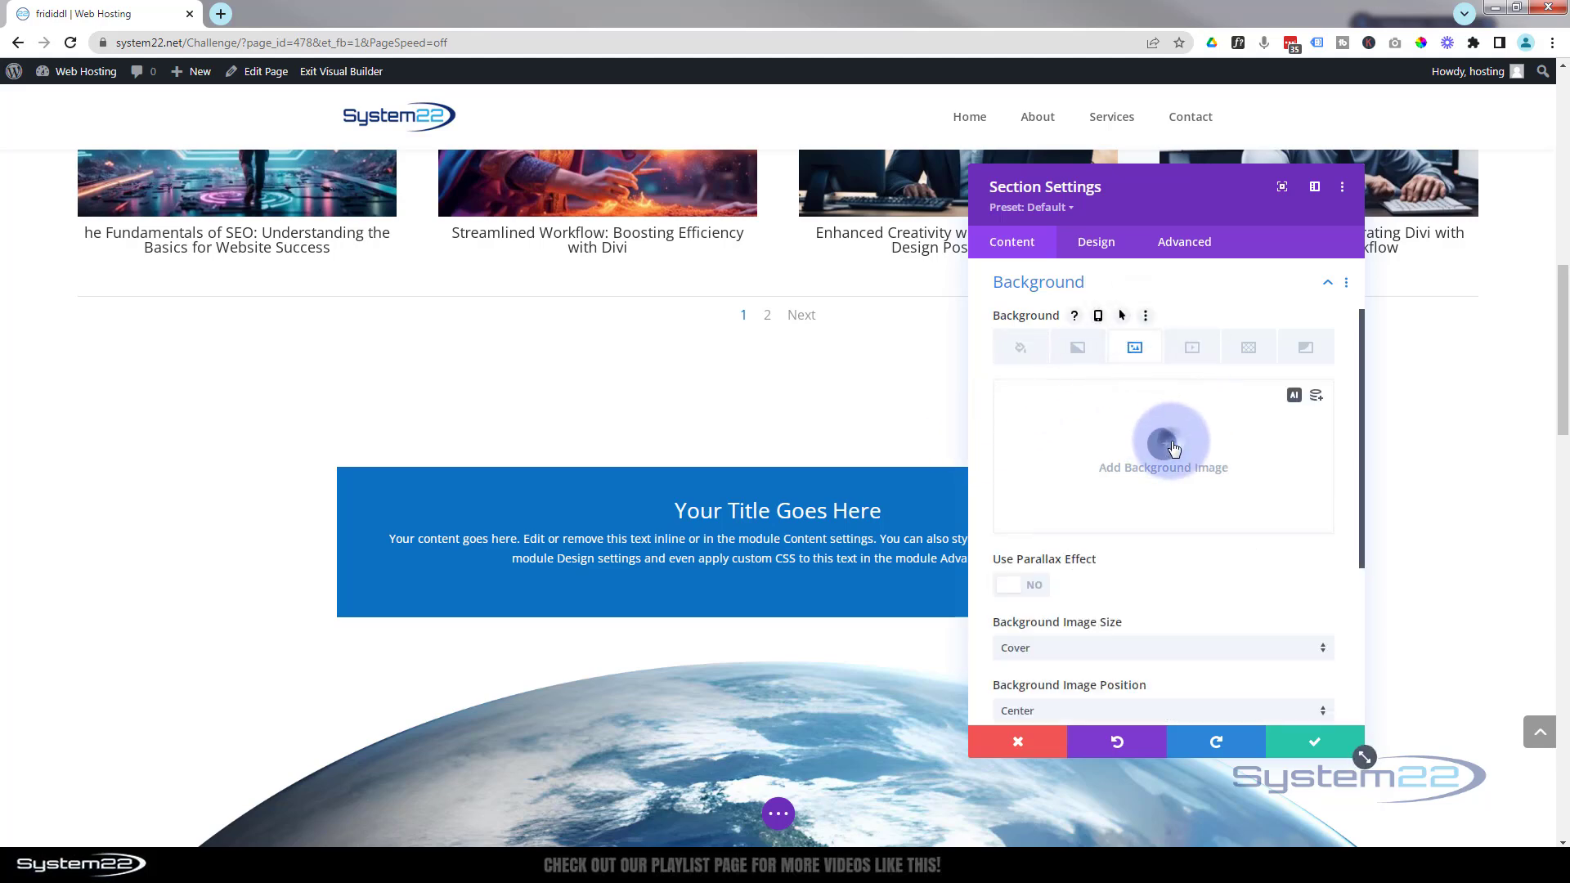
{"action": "left_click", "coordinate": [1163, 445]}
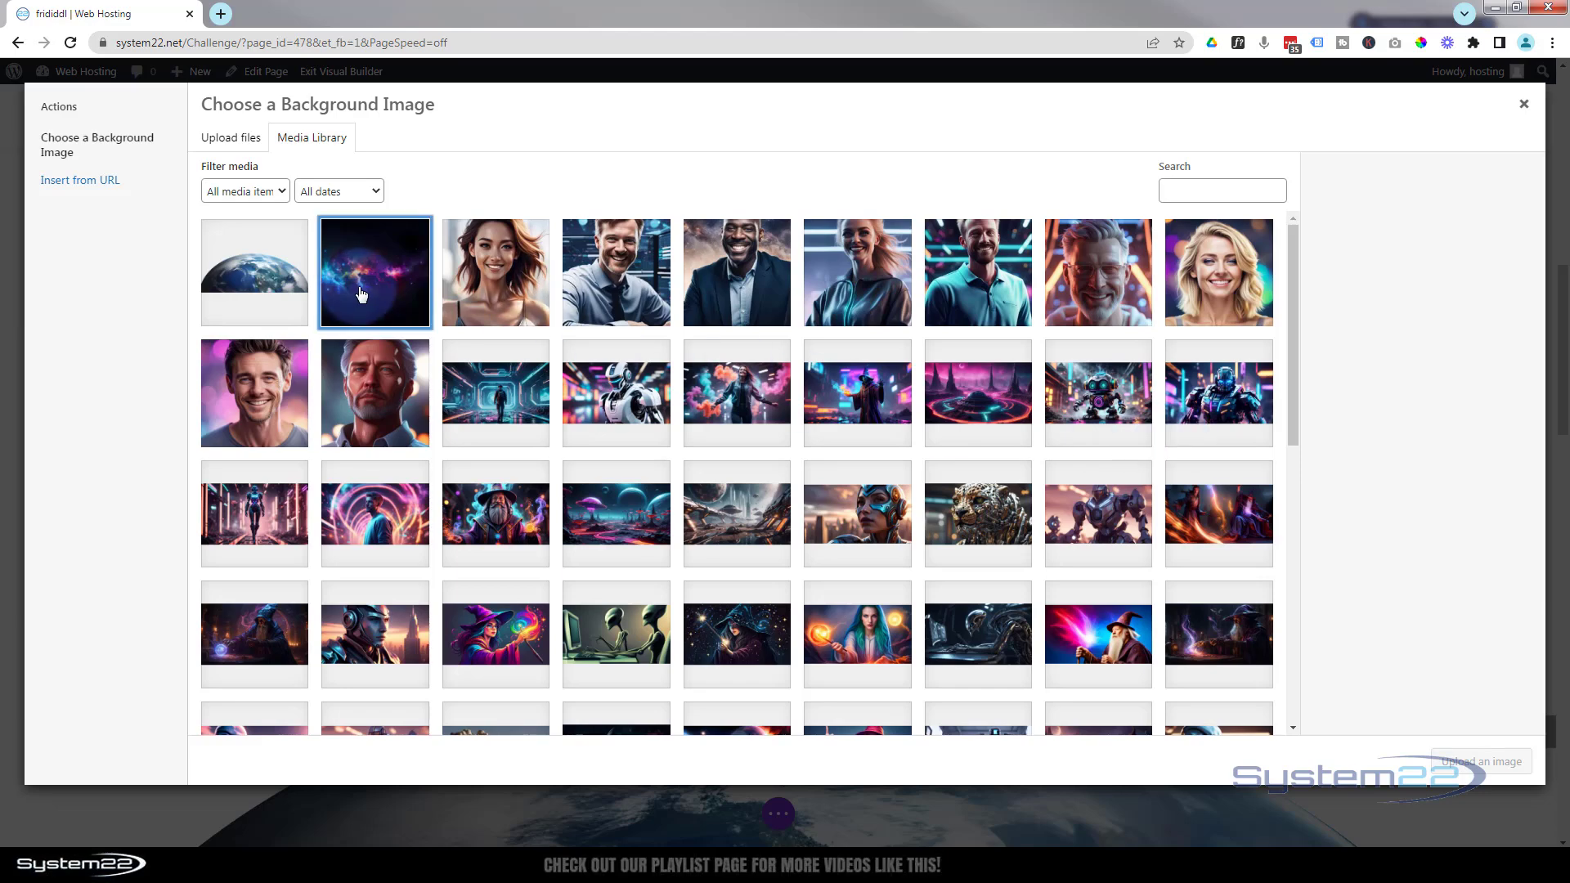
{"action": "left_click", "coordinate": [372, 273]}
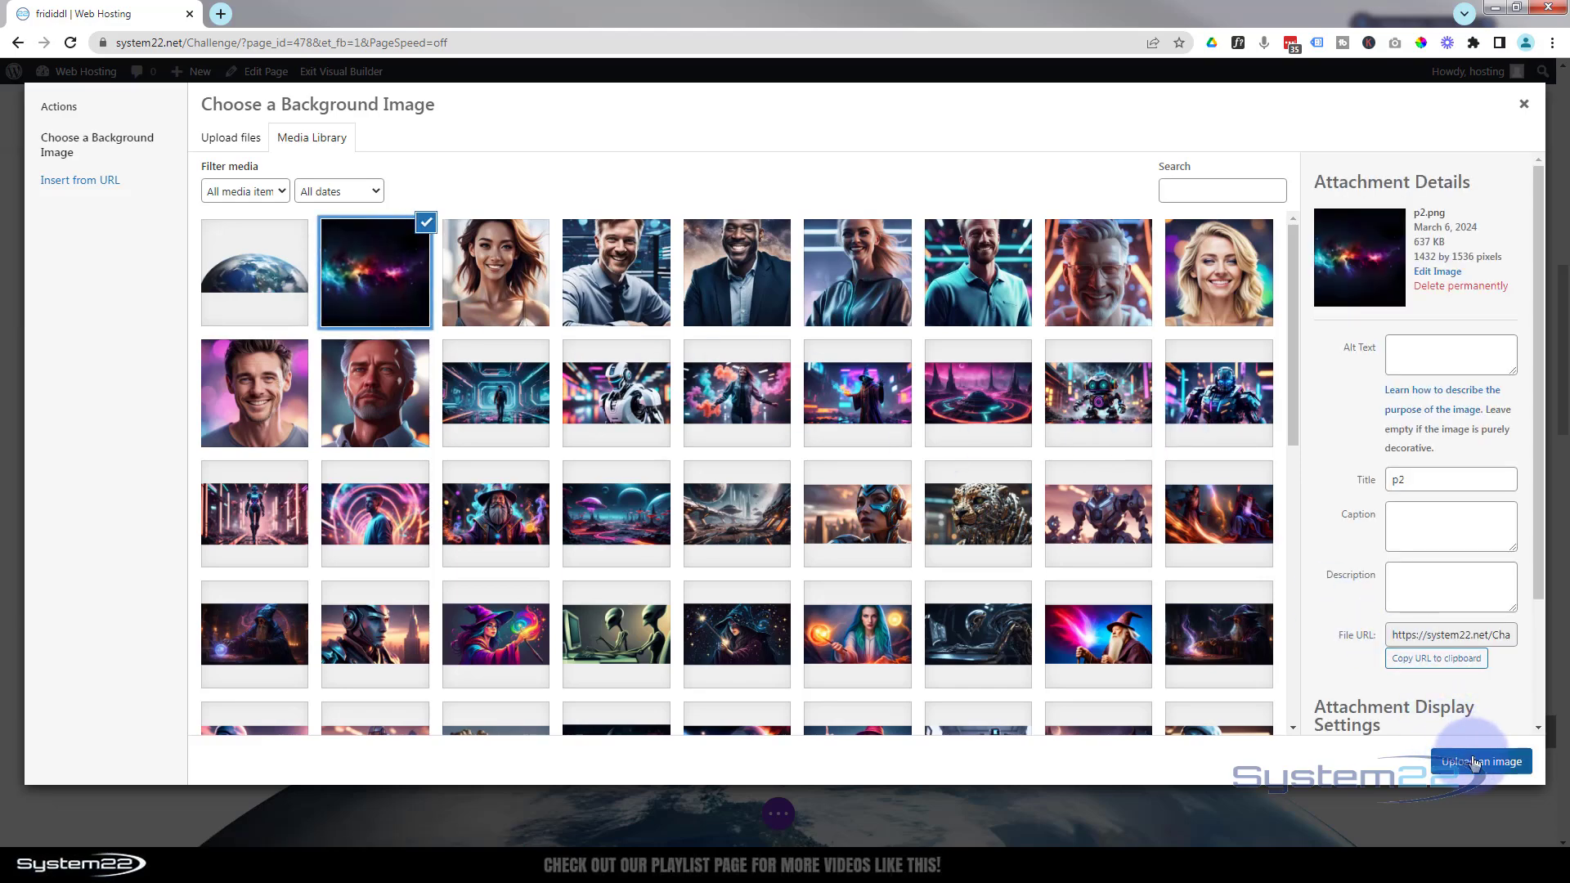
{"action": "left_click", "coordinate": [1480, 762]}
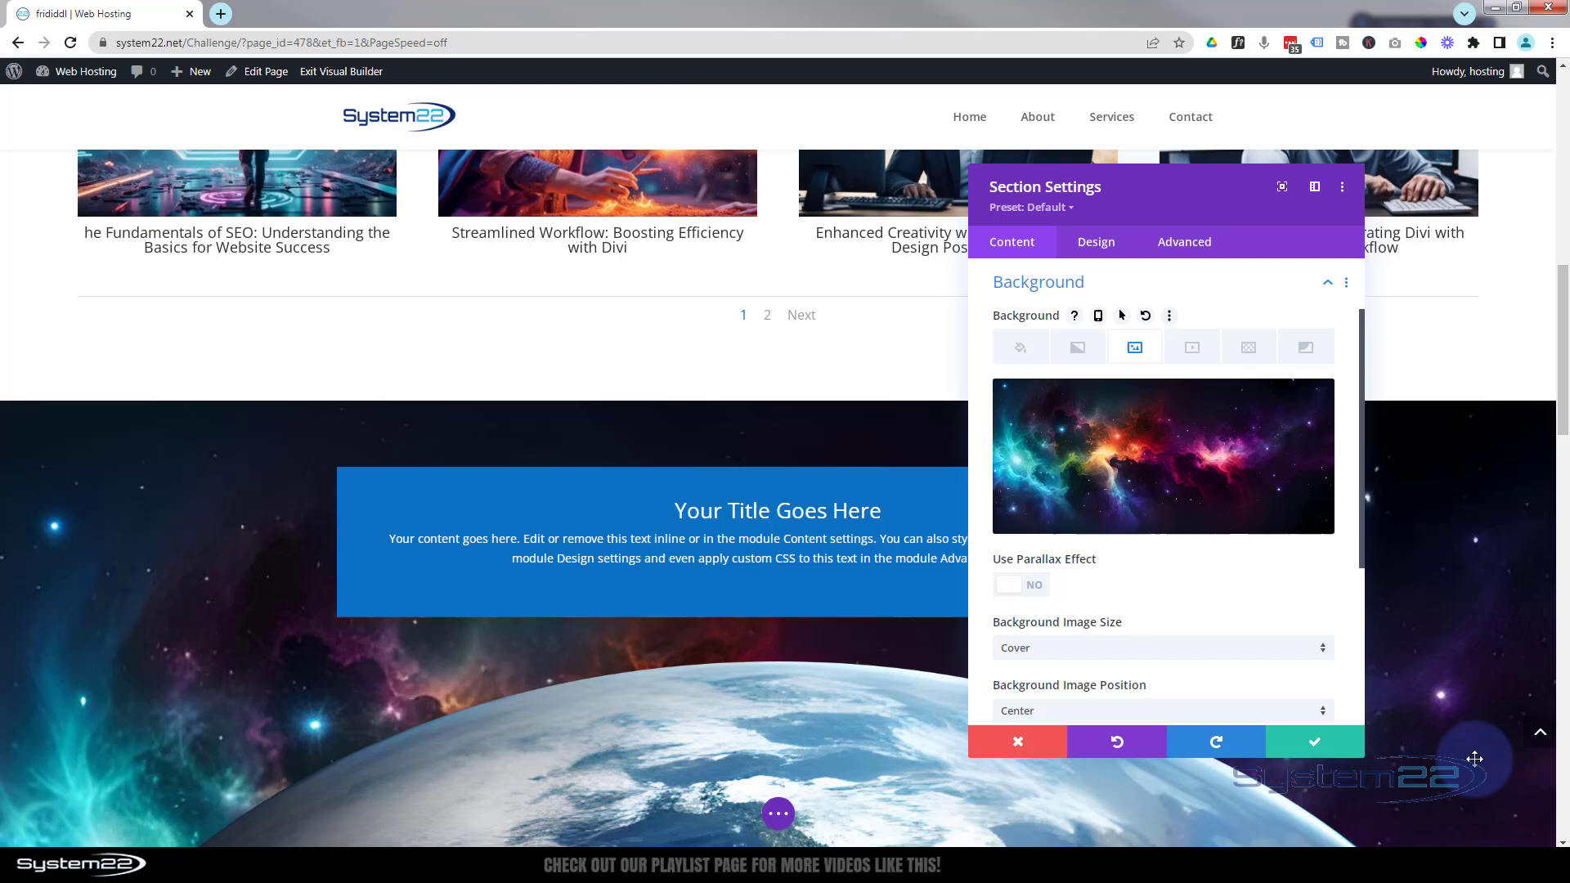
{"action": "scroll", "scroll_direction": "down", "scroll_amount": 3}
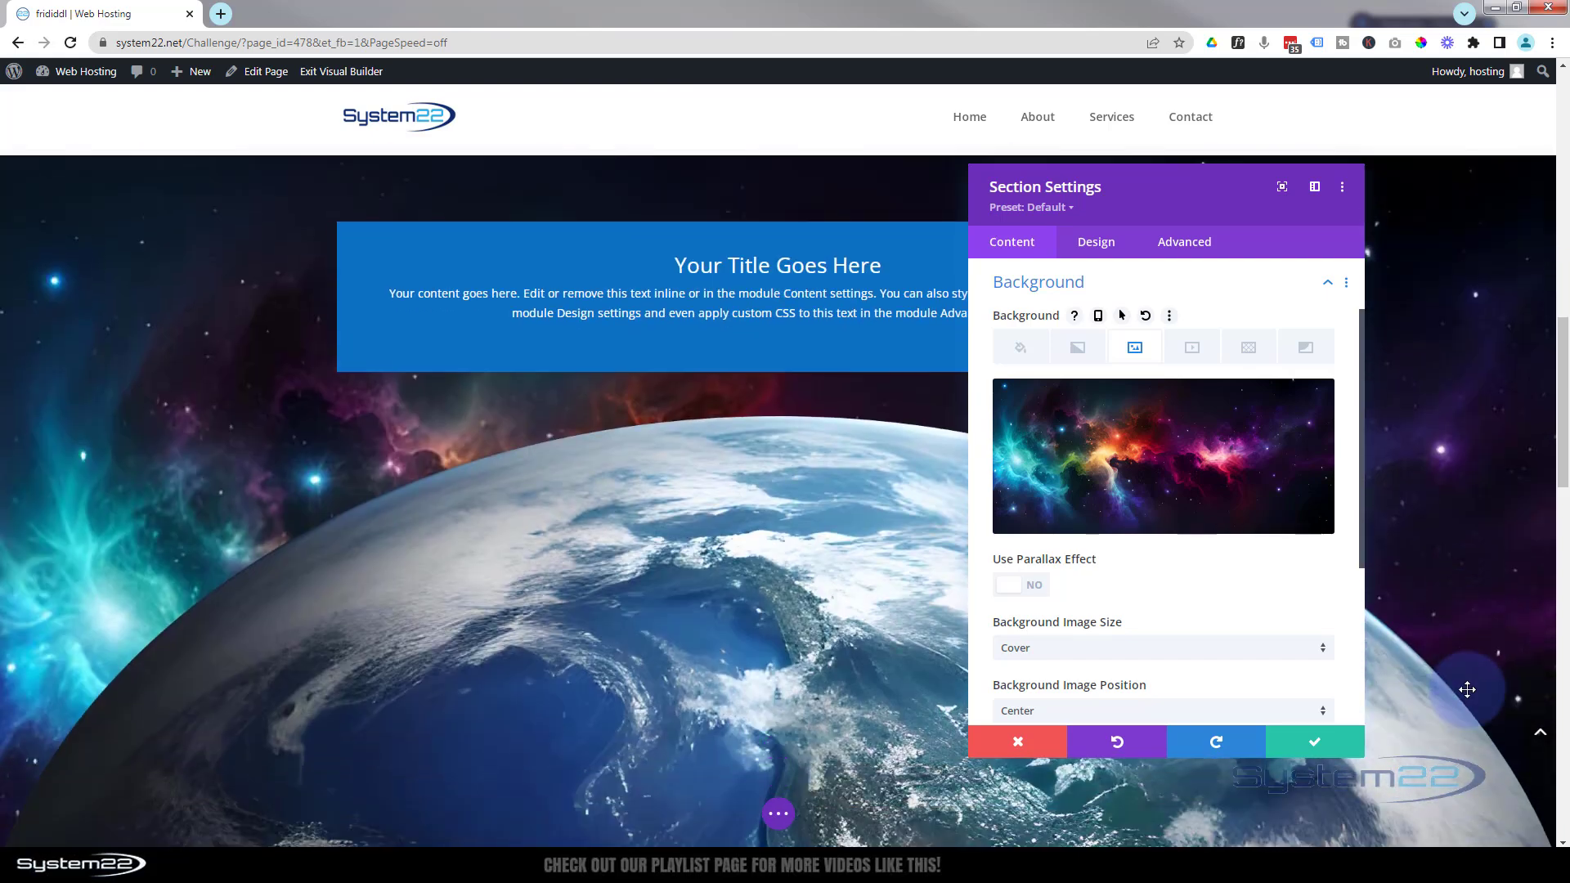
{"action": "scroll", "scroll_direction": "down", "scroll_amount": 3}
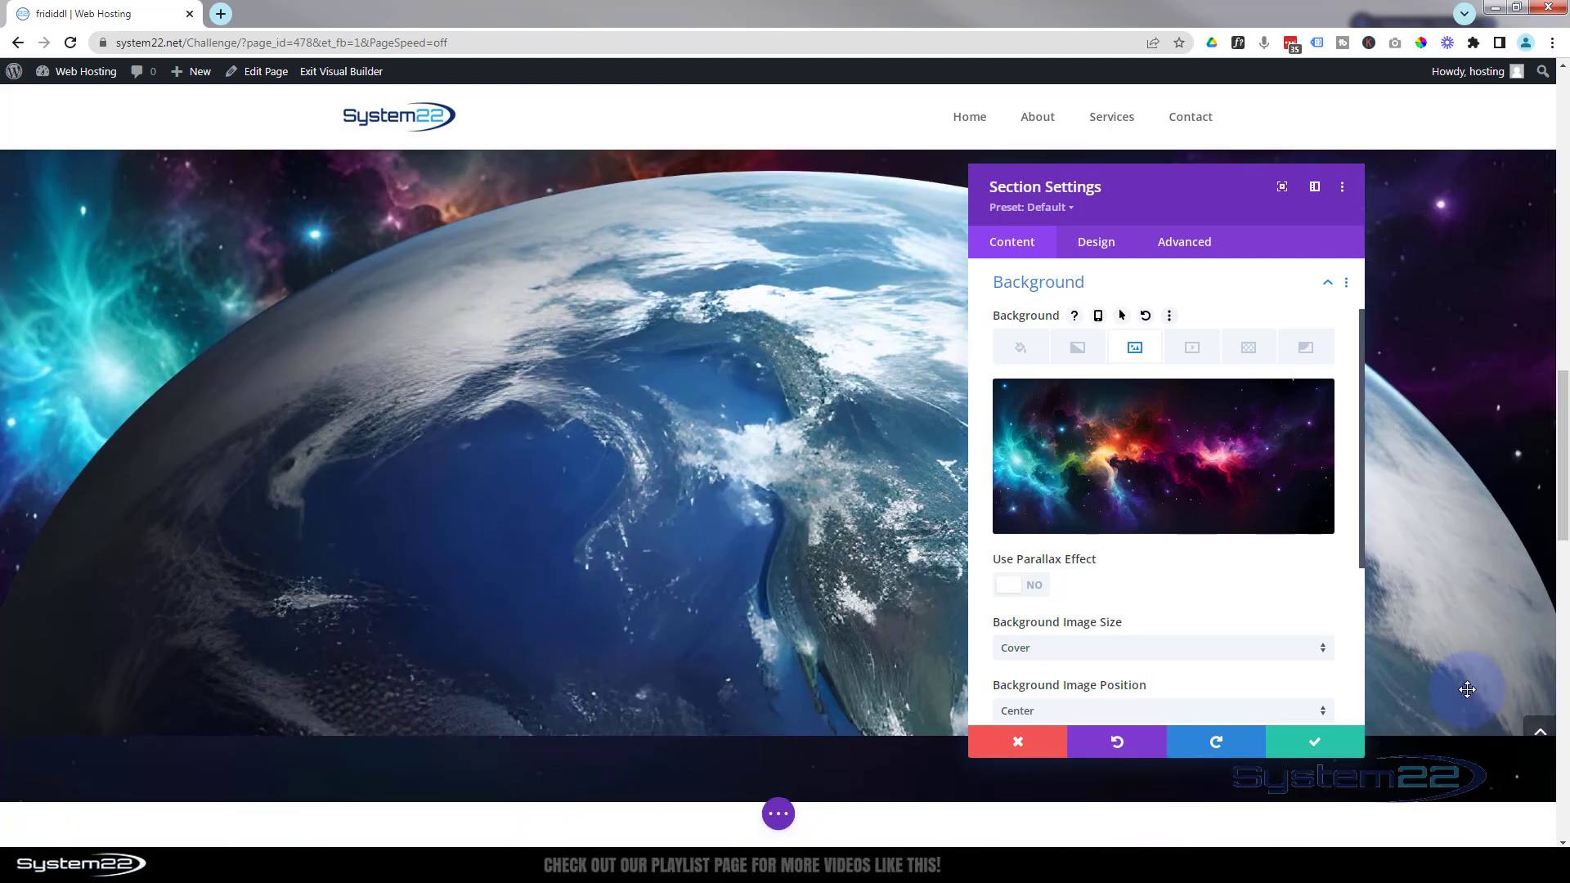
{"action": "scroll", "scroll_direction": "down", "scroll_amount": 3}
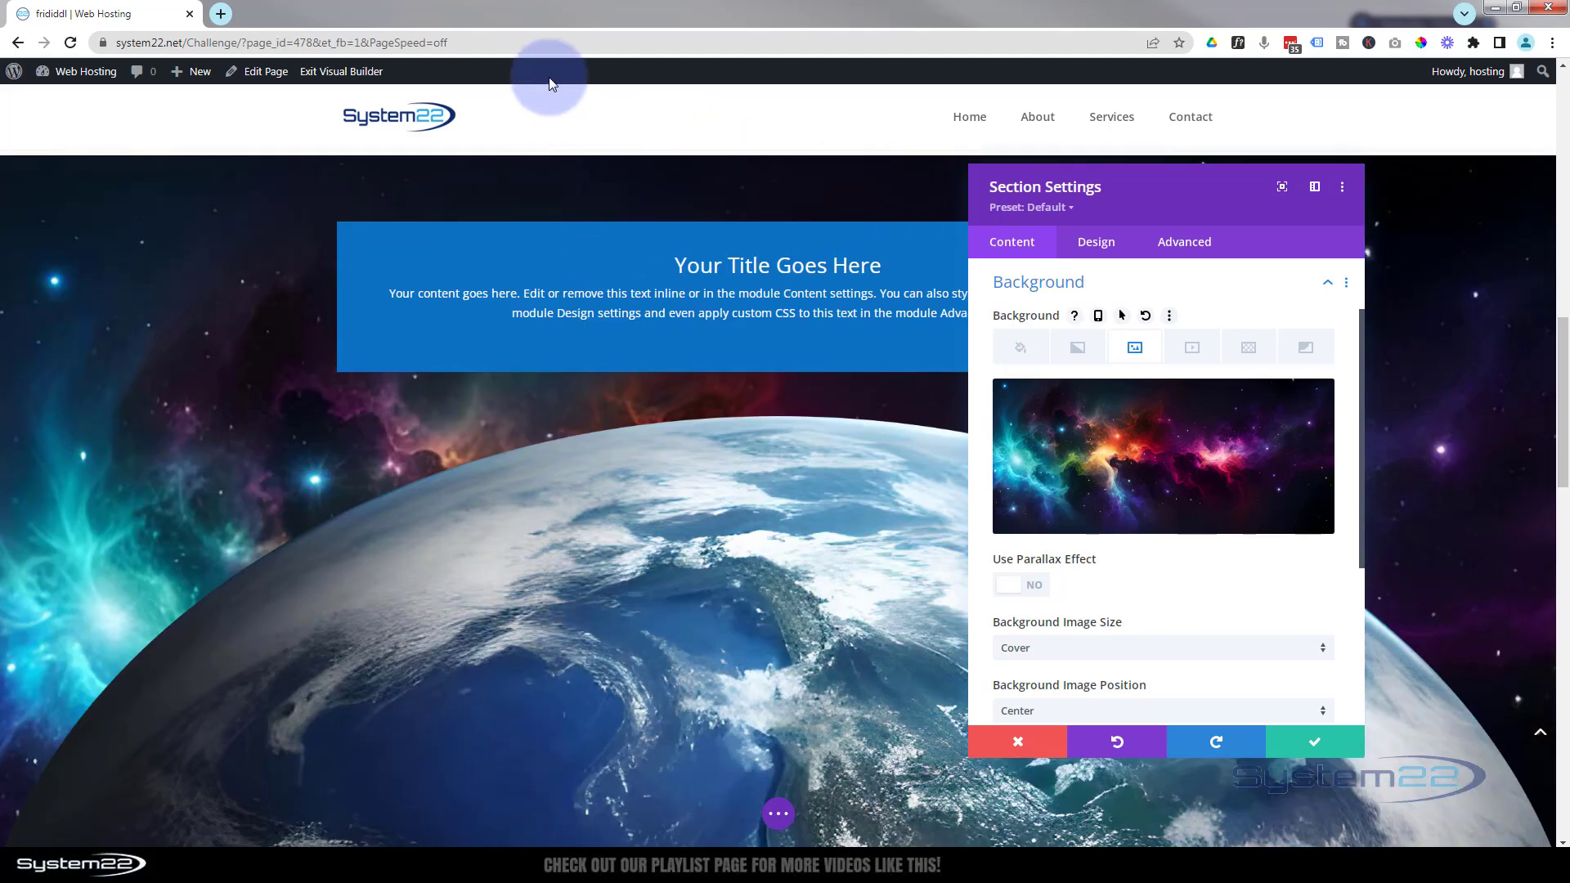
{"action": "mouse_move", "coordinate": [1173, 677]}
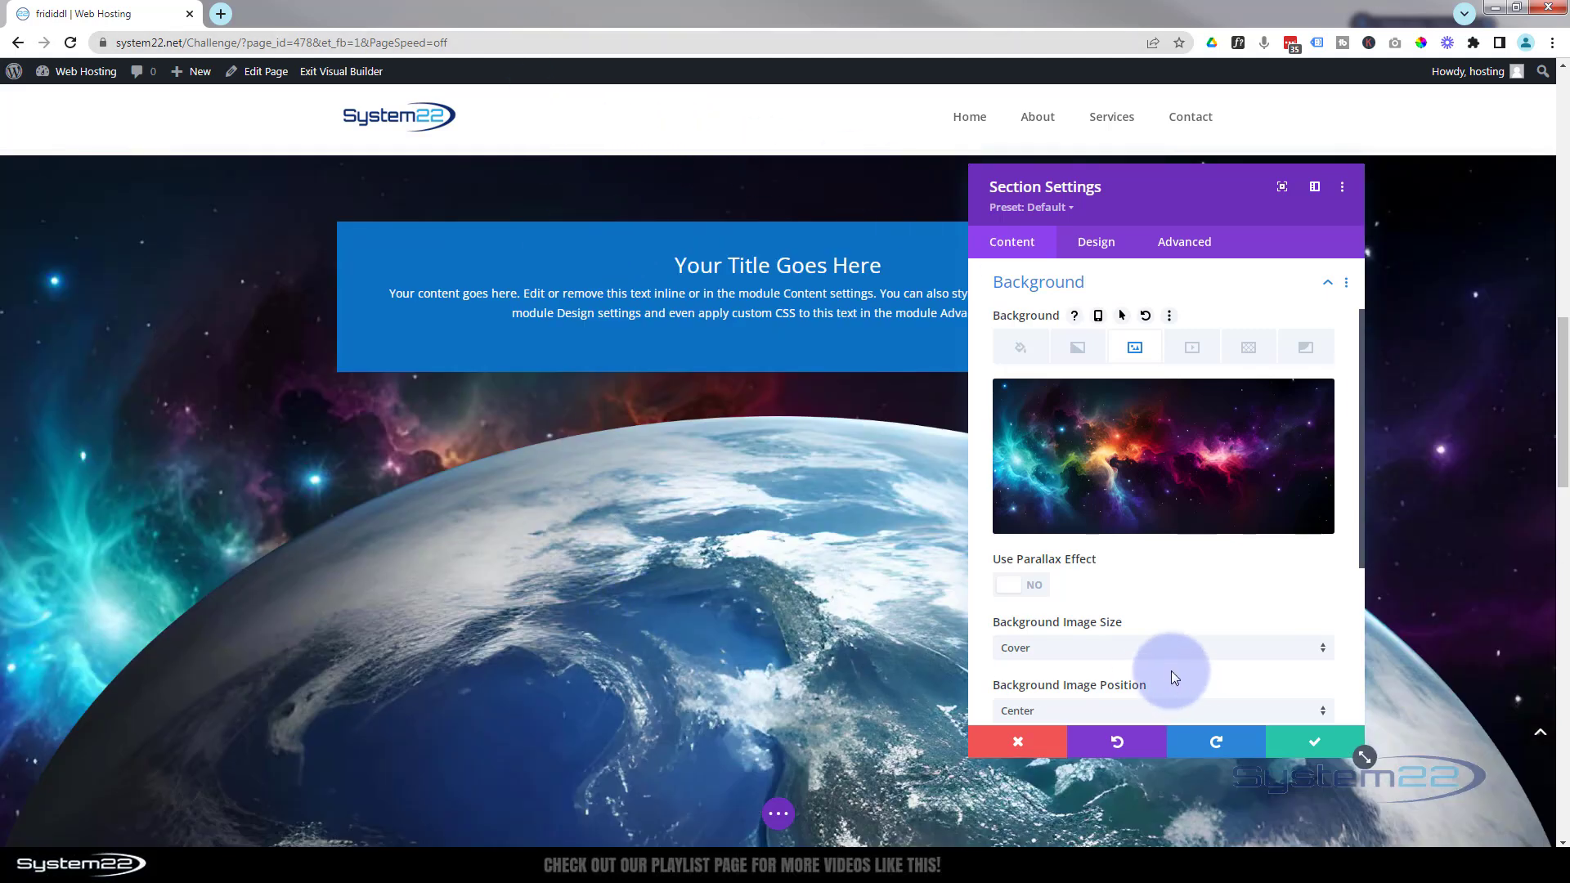
Step: Set the section height to 100vh, then 200vh, in Design > Sizing
{"action": "left_click", "coordinate": [1094, 242]}
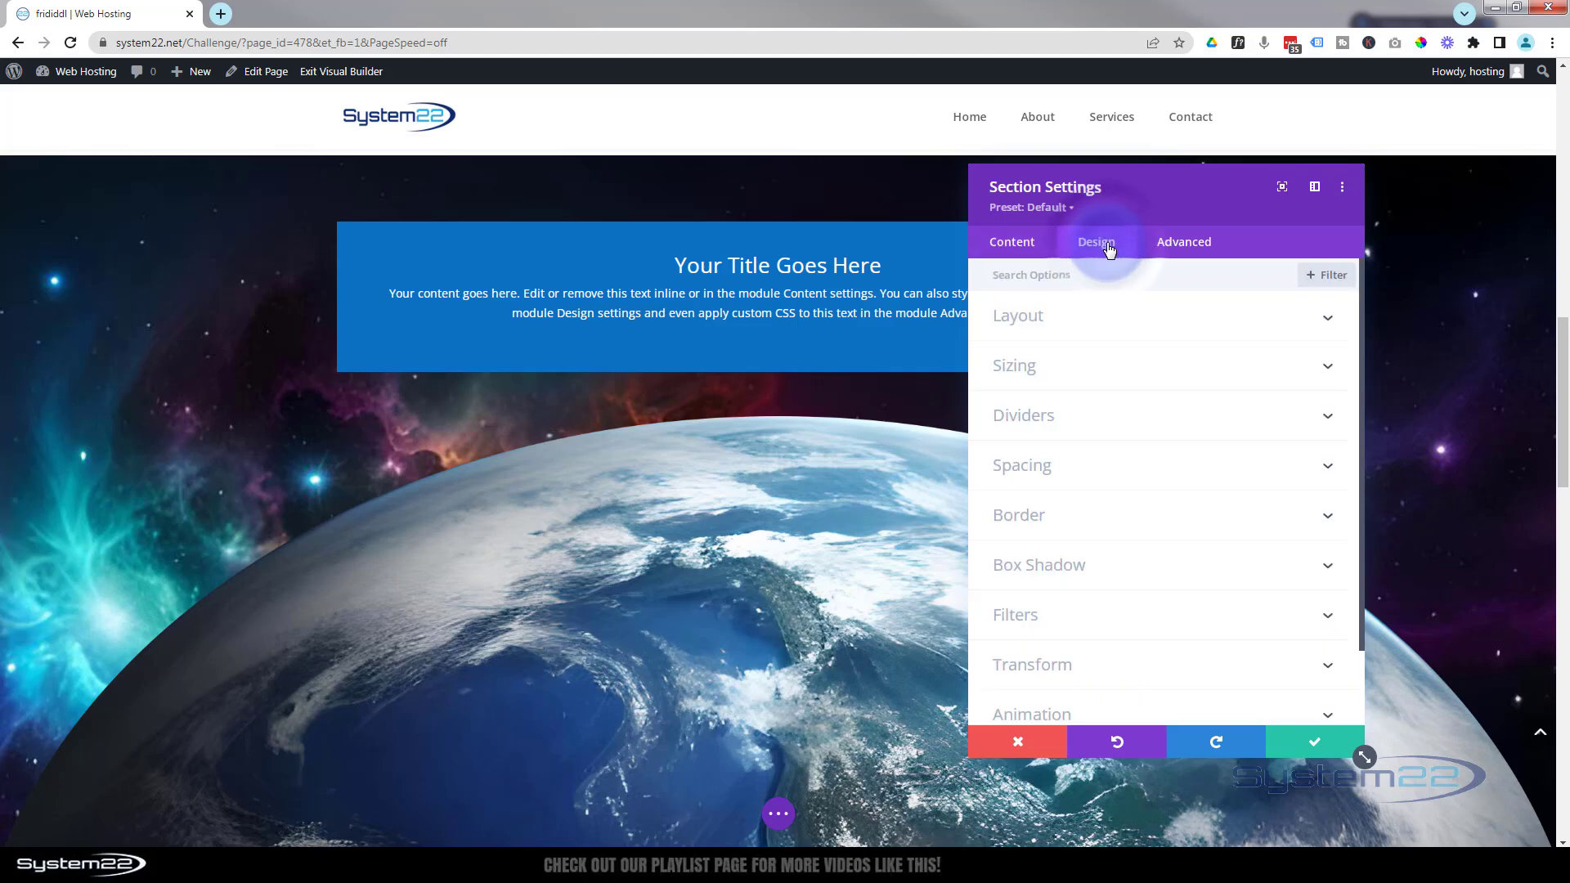
{"action": "left_click", "coordinate": [1014, 365]}
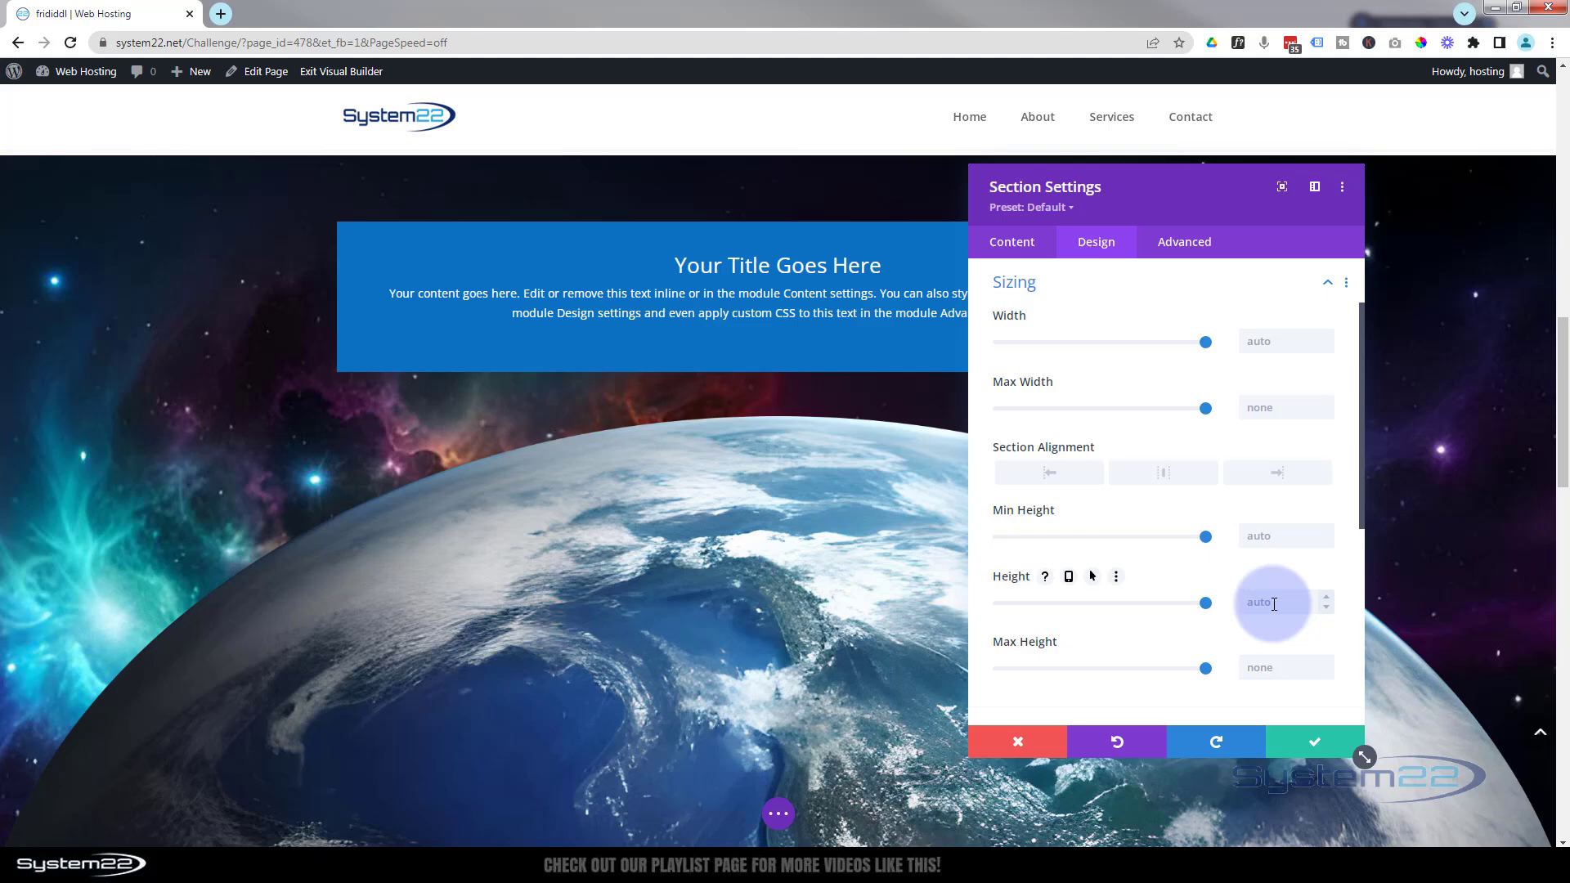
{"action": "type", "text": "10"}
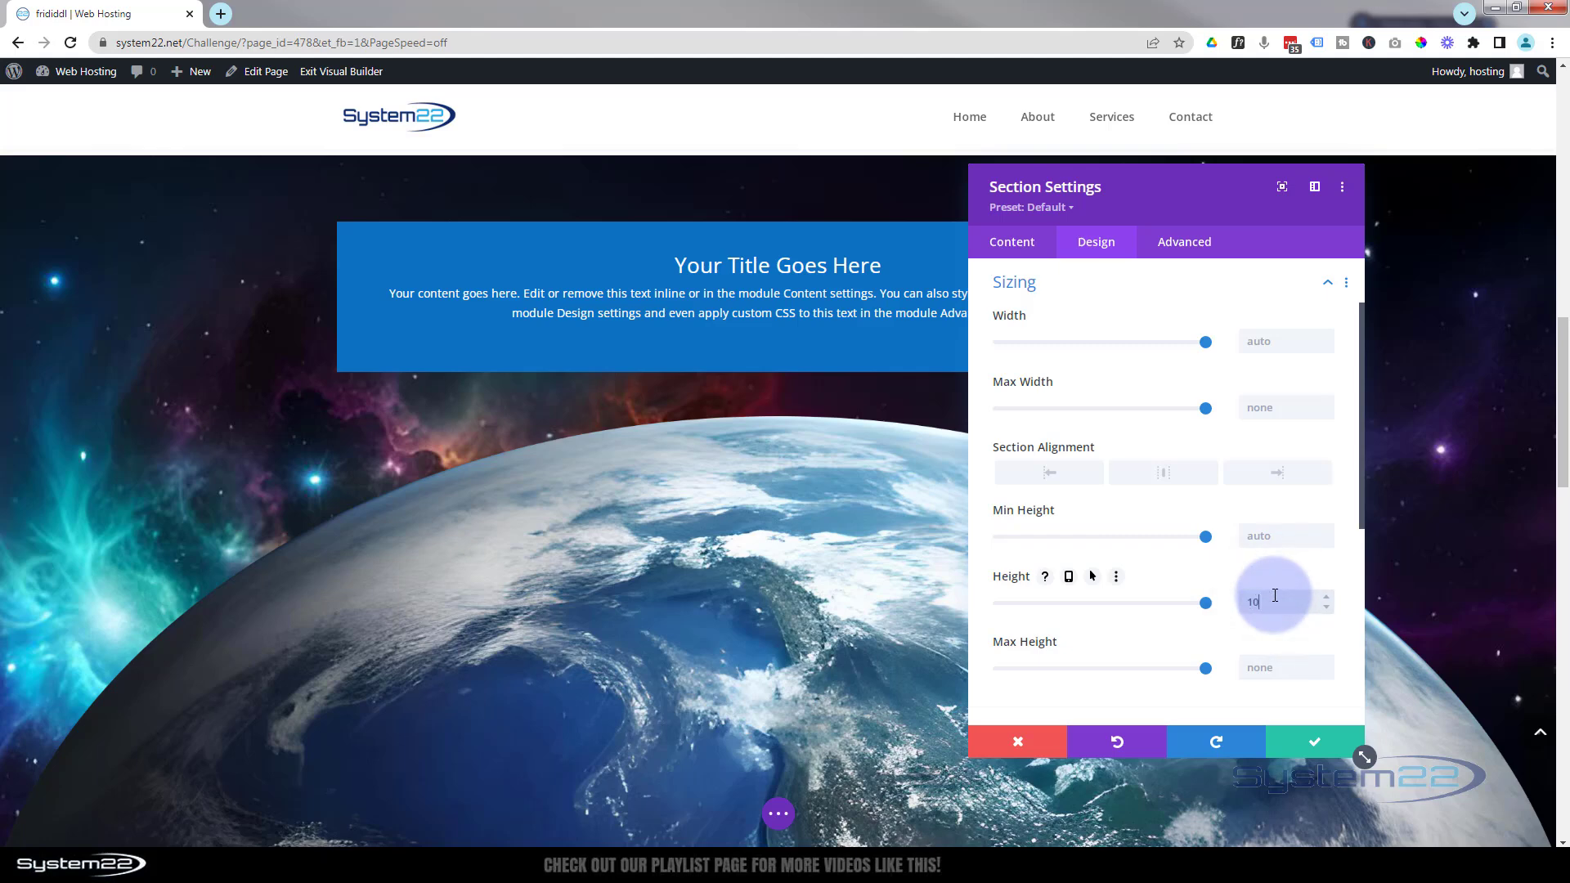
{"action": "type", "text": "100vh"}
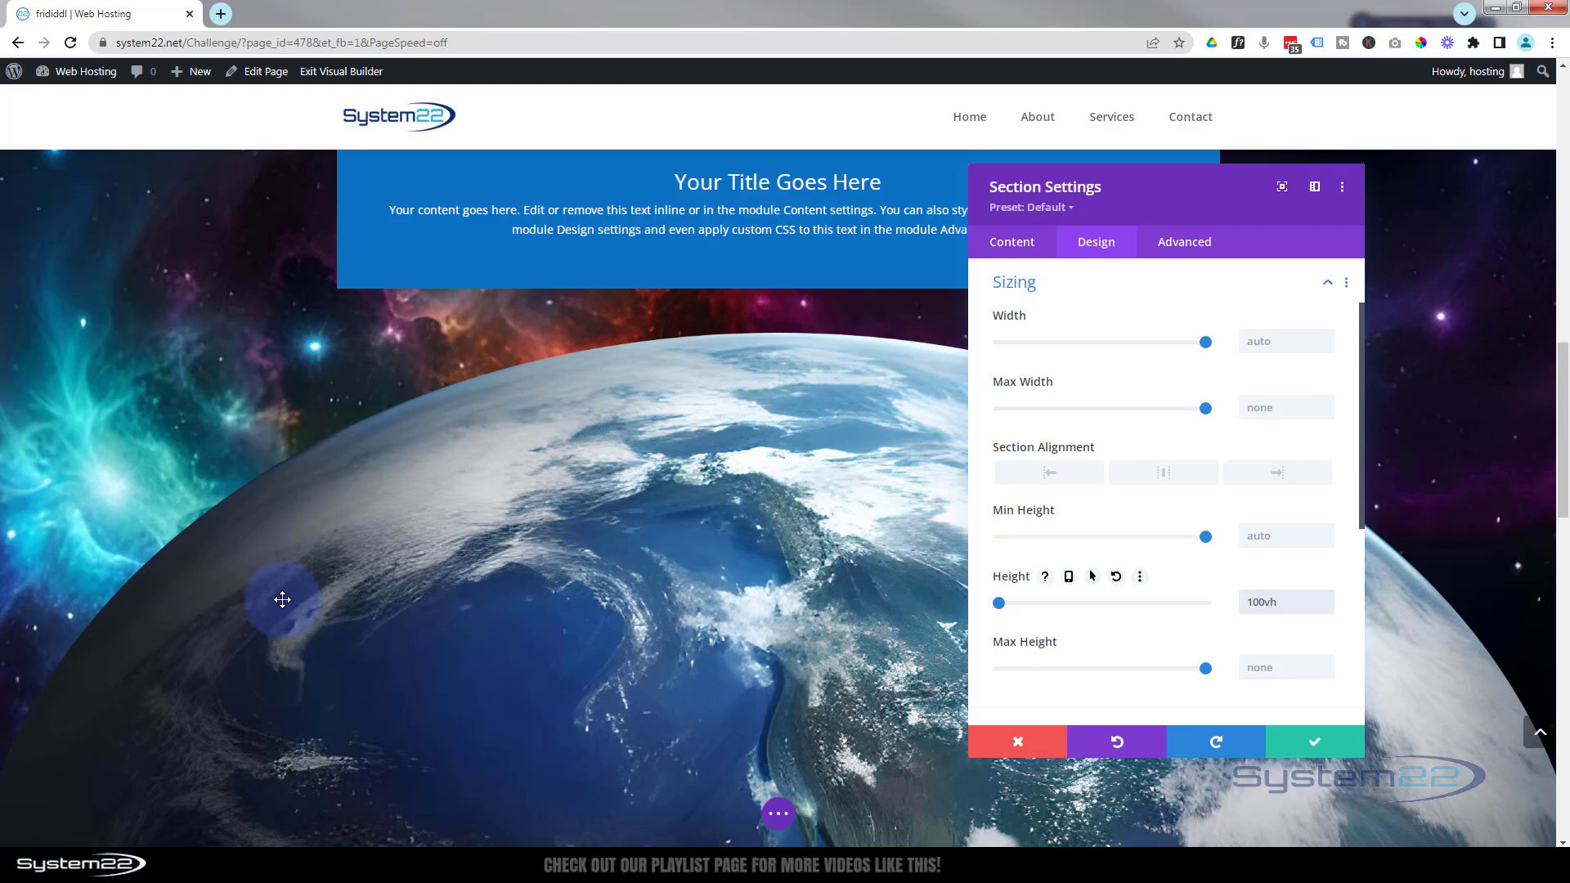
{"action": "scroll", "scroll_direction": "down", "scroll_amount": 3}
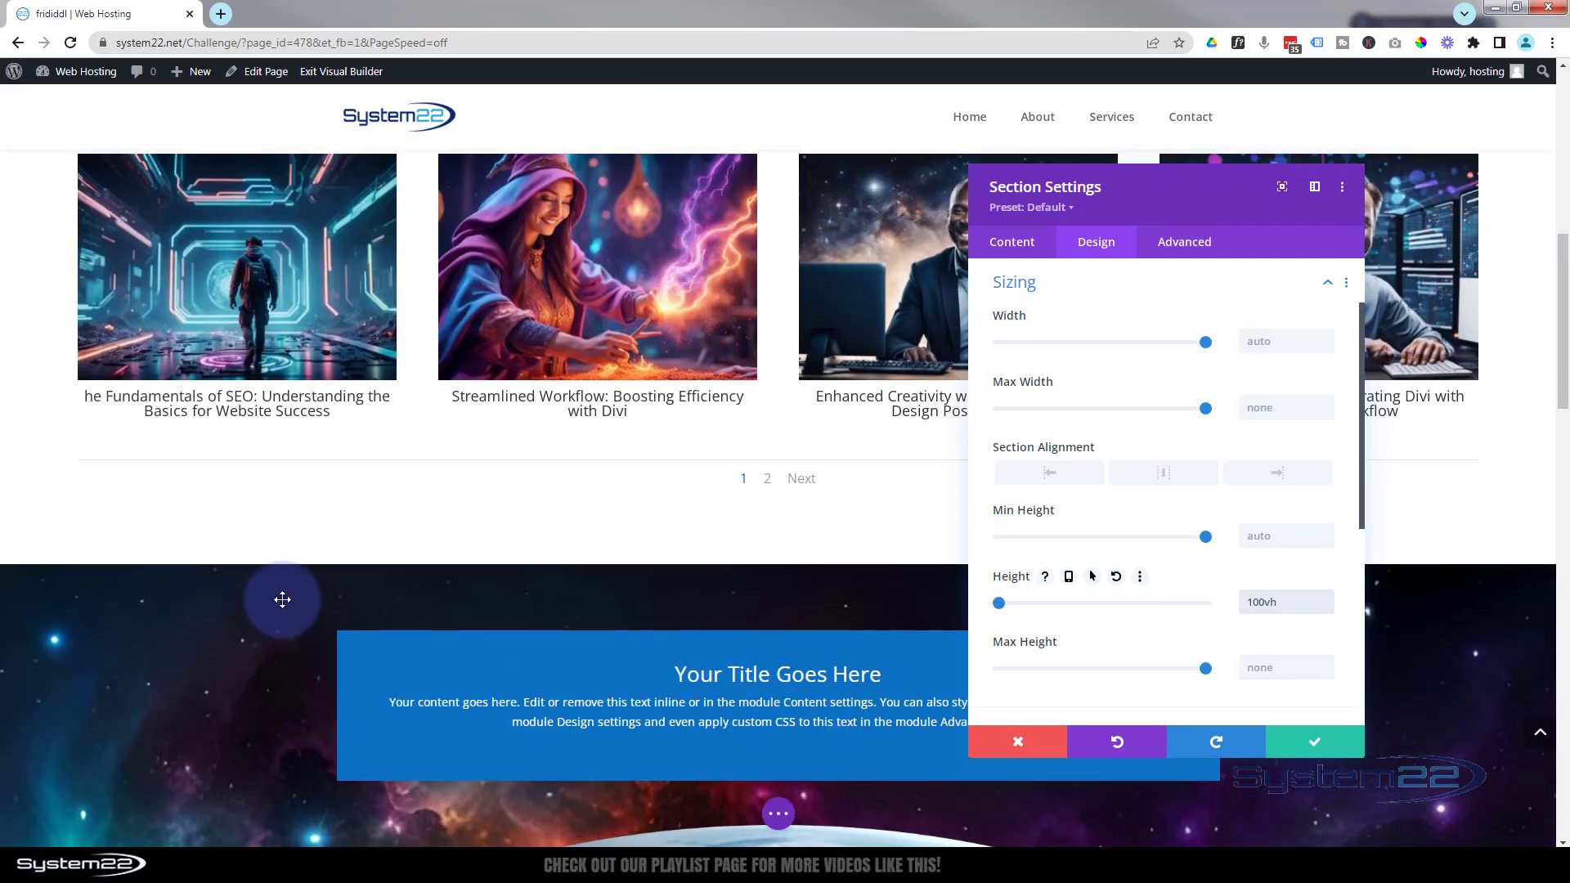
{"action": "scroll", "scroll_direction": "down", "scroll_amount": 3}
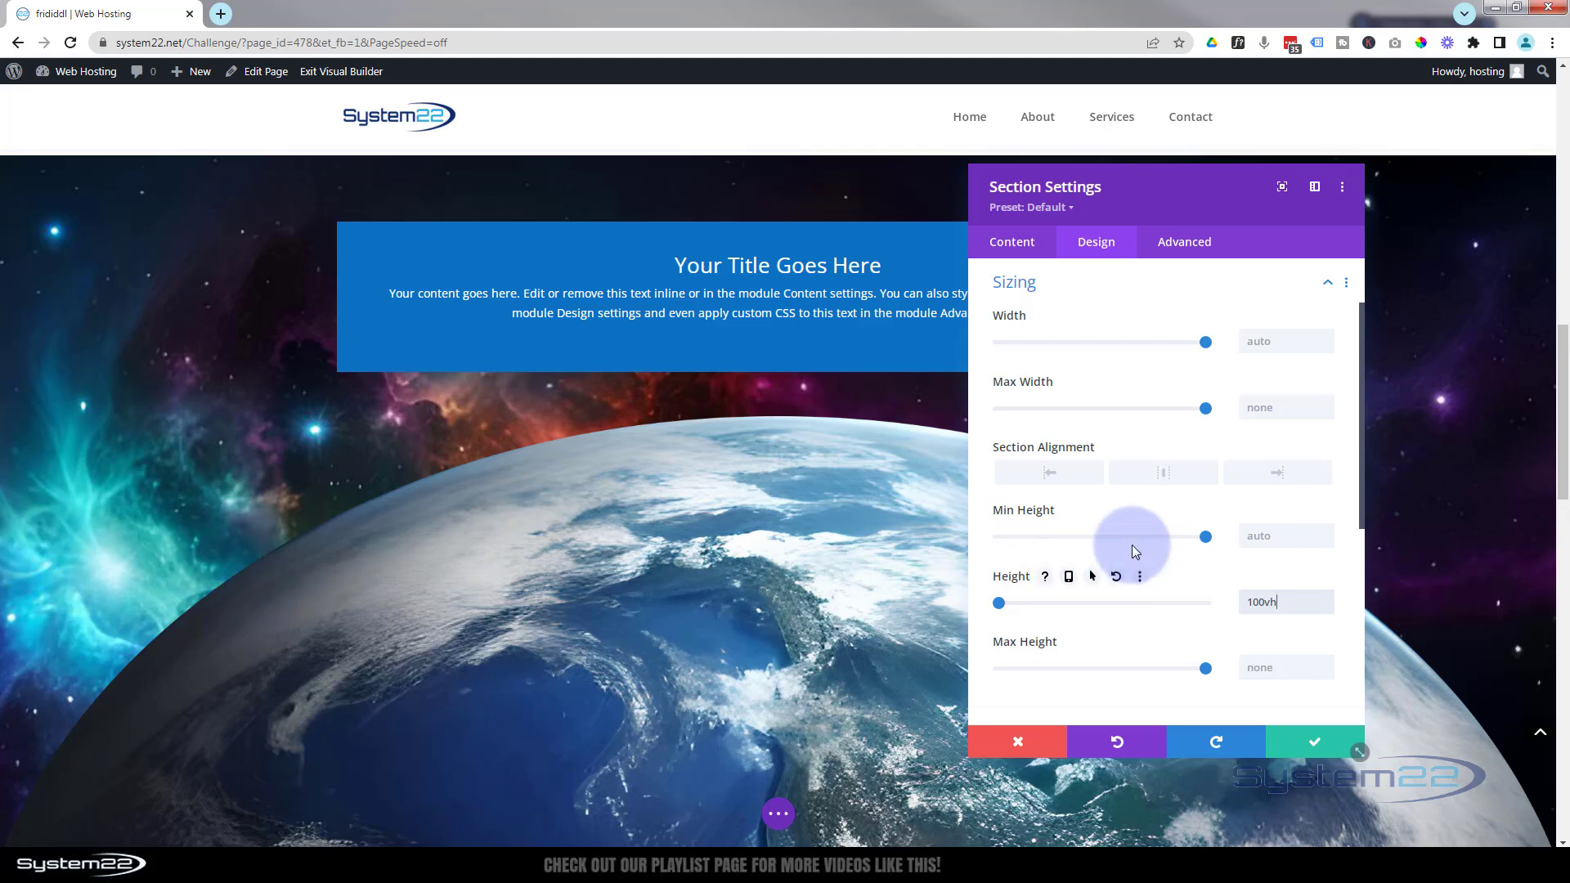
{"action": "left_click", "coordinate": [1285, 601]}
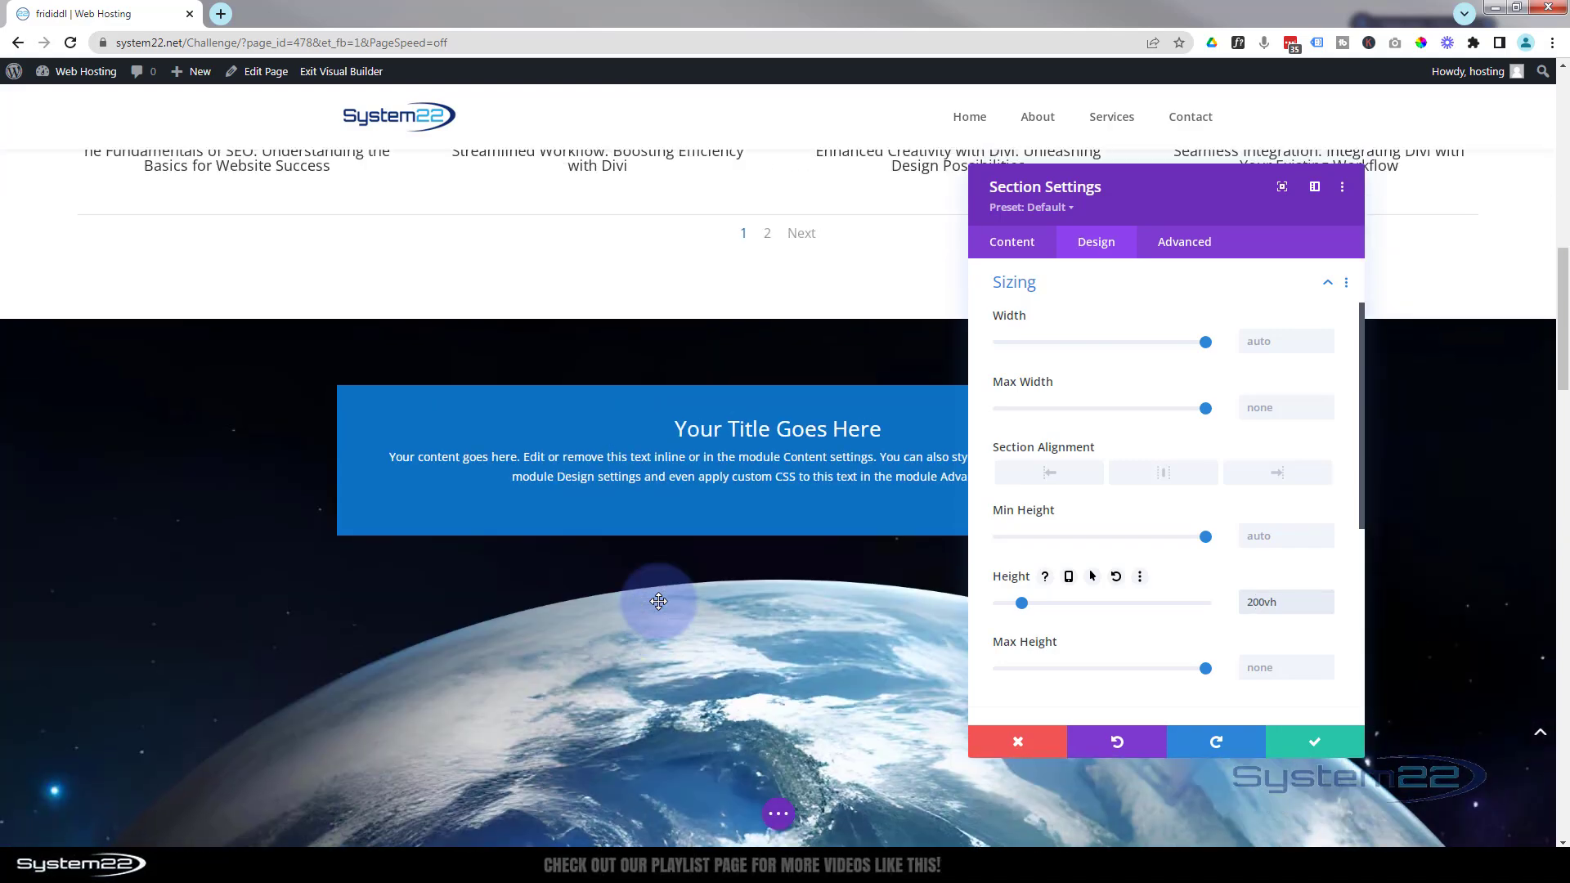
{"action": "left_click", "coordinate": [1286, 602]}
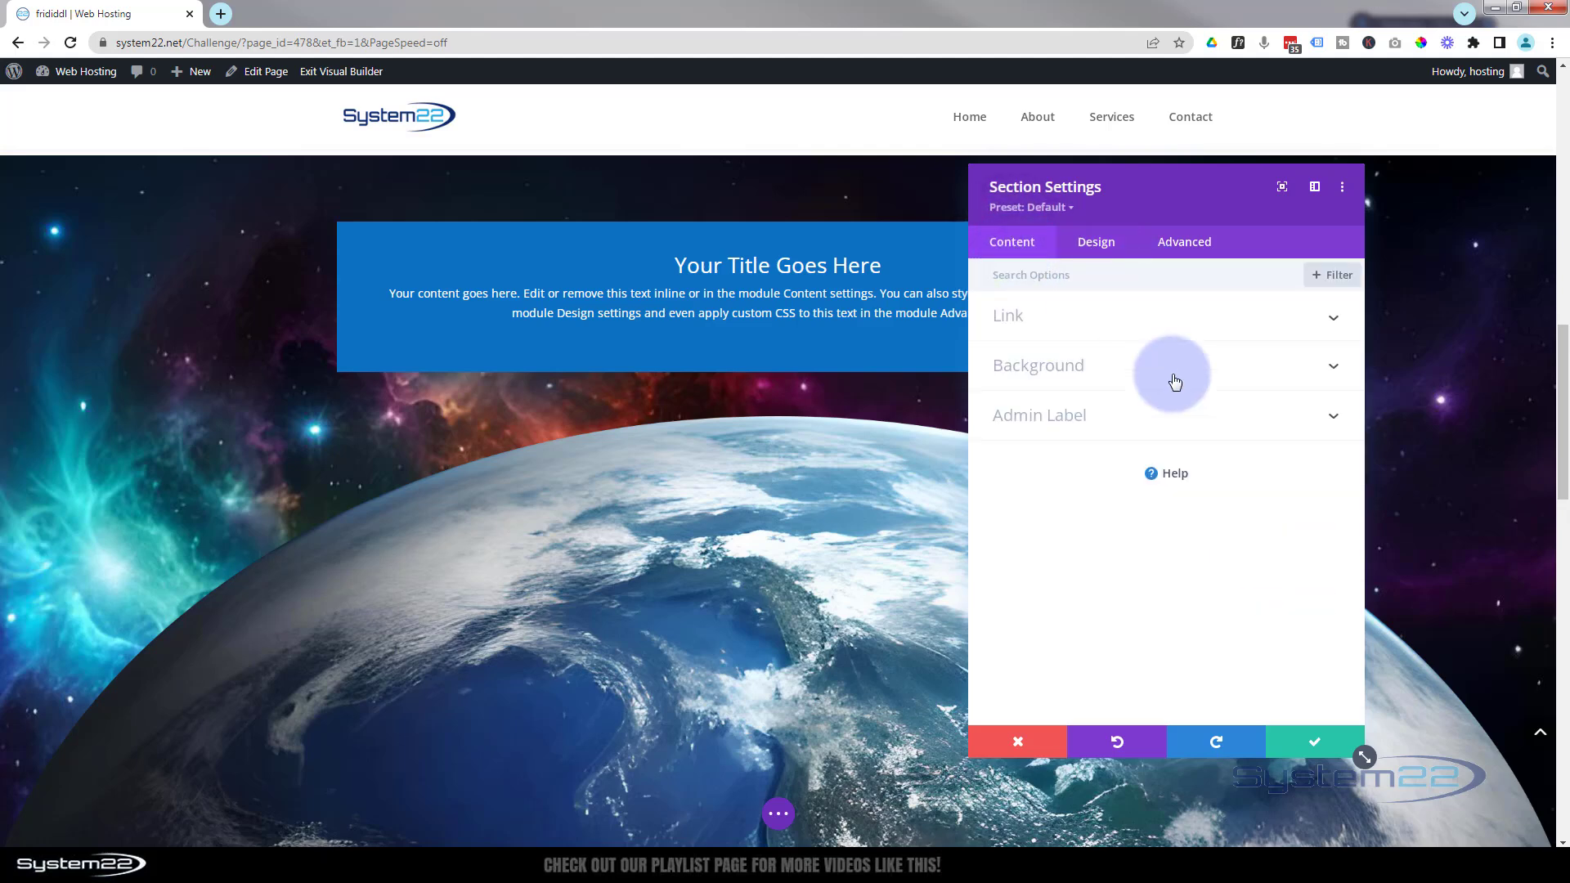
Step: Enable the parallax effect on the section background with the CSS method
{"action": "left_click", "coordinate": [1036, 364]}
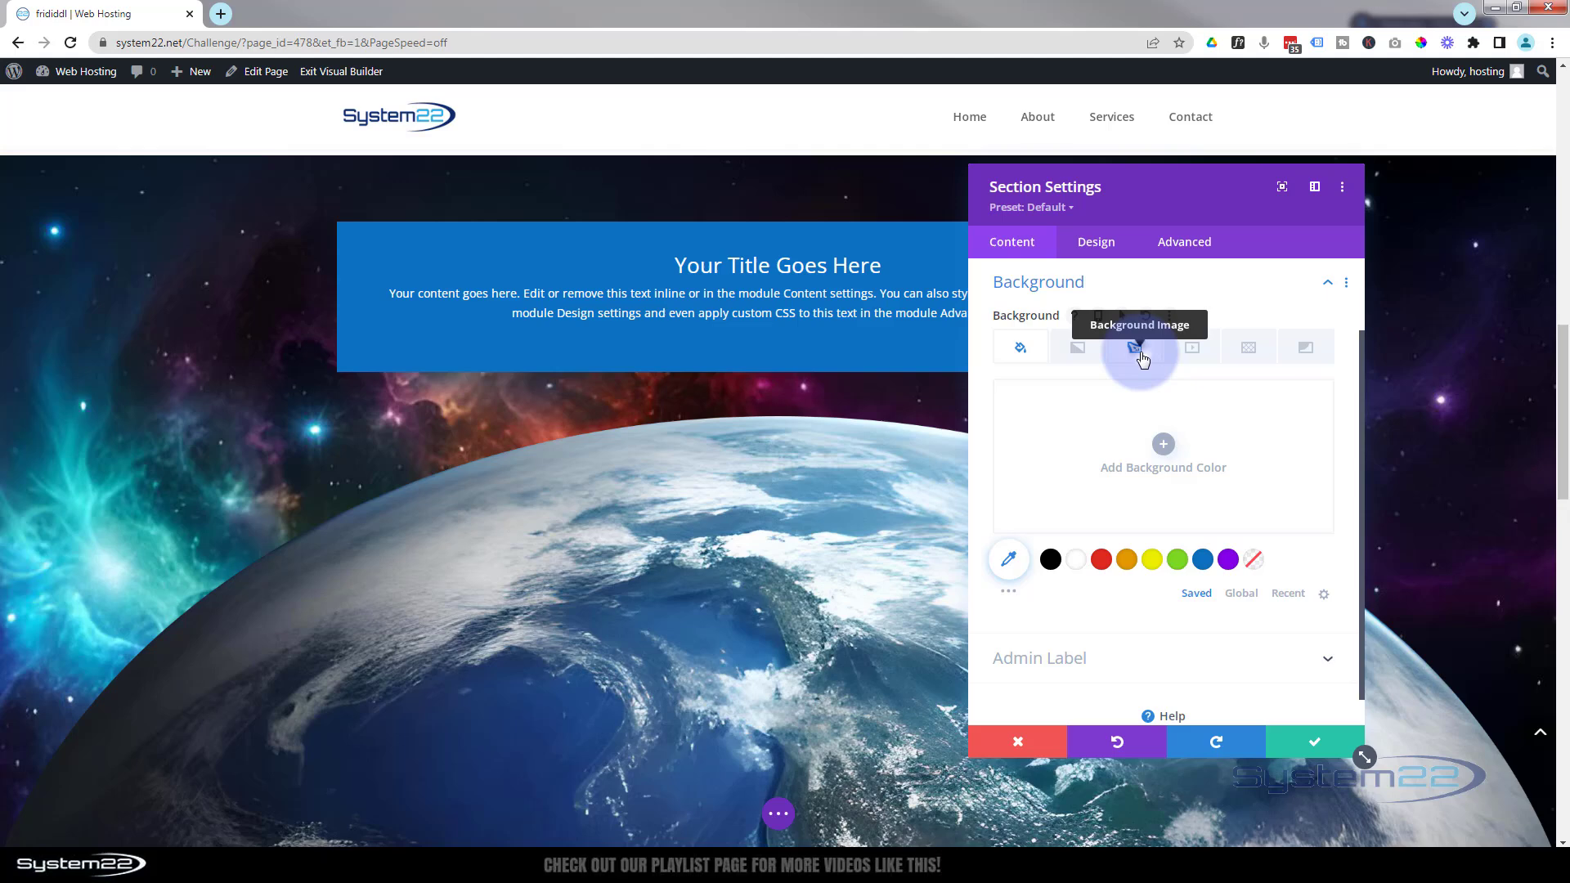
{"action": "left_click", "coordinate": [1135, 346]}
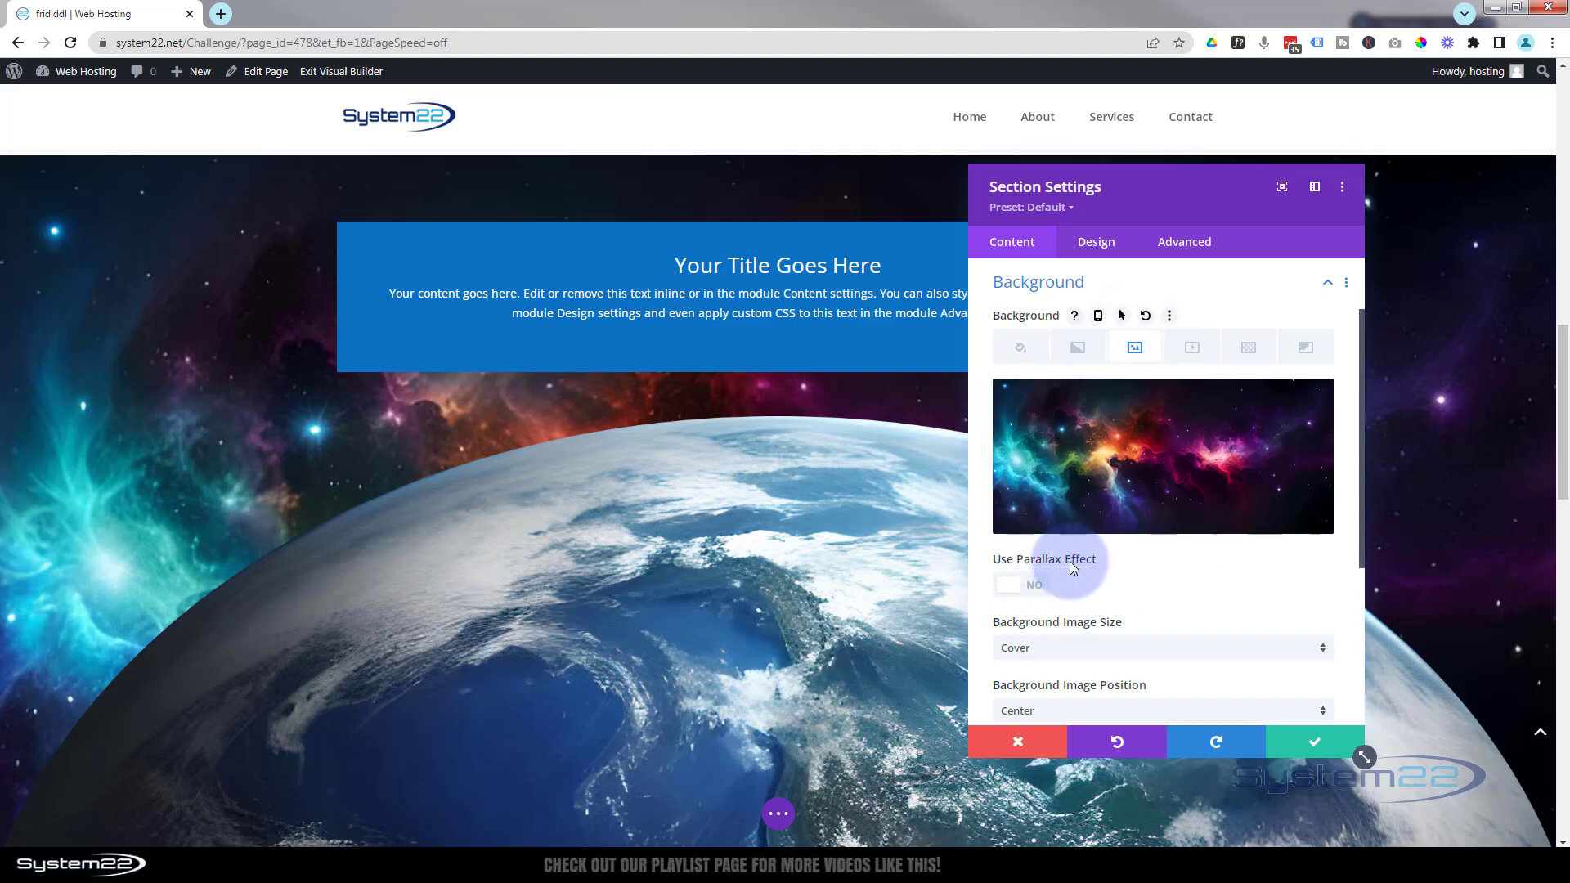
{"action": "left_click", "coordinate": [1021, 585]}
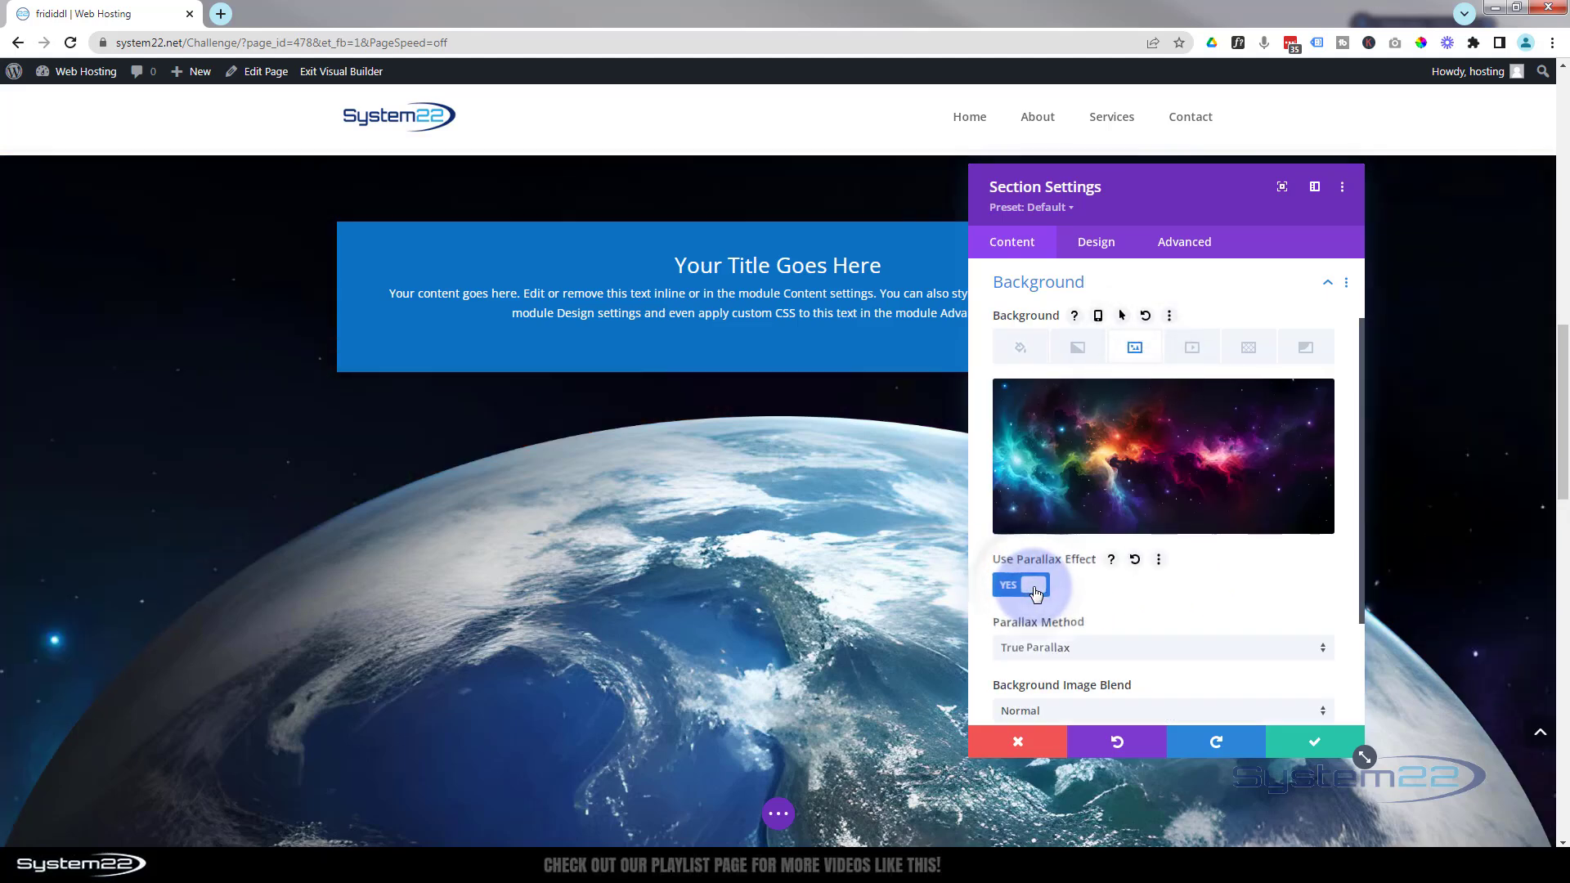
{"action": "left_click", "coordinate": [1019, 586]}
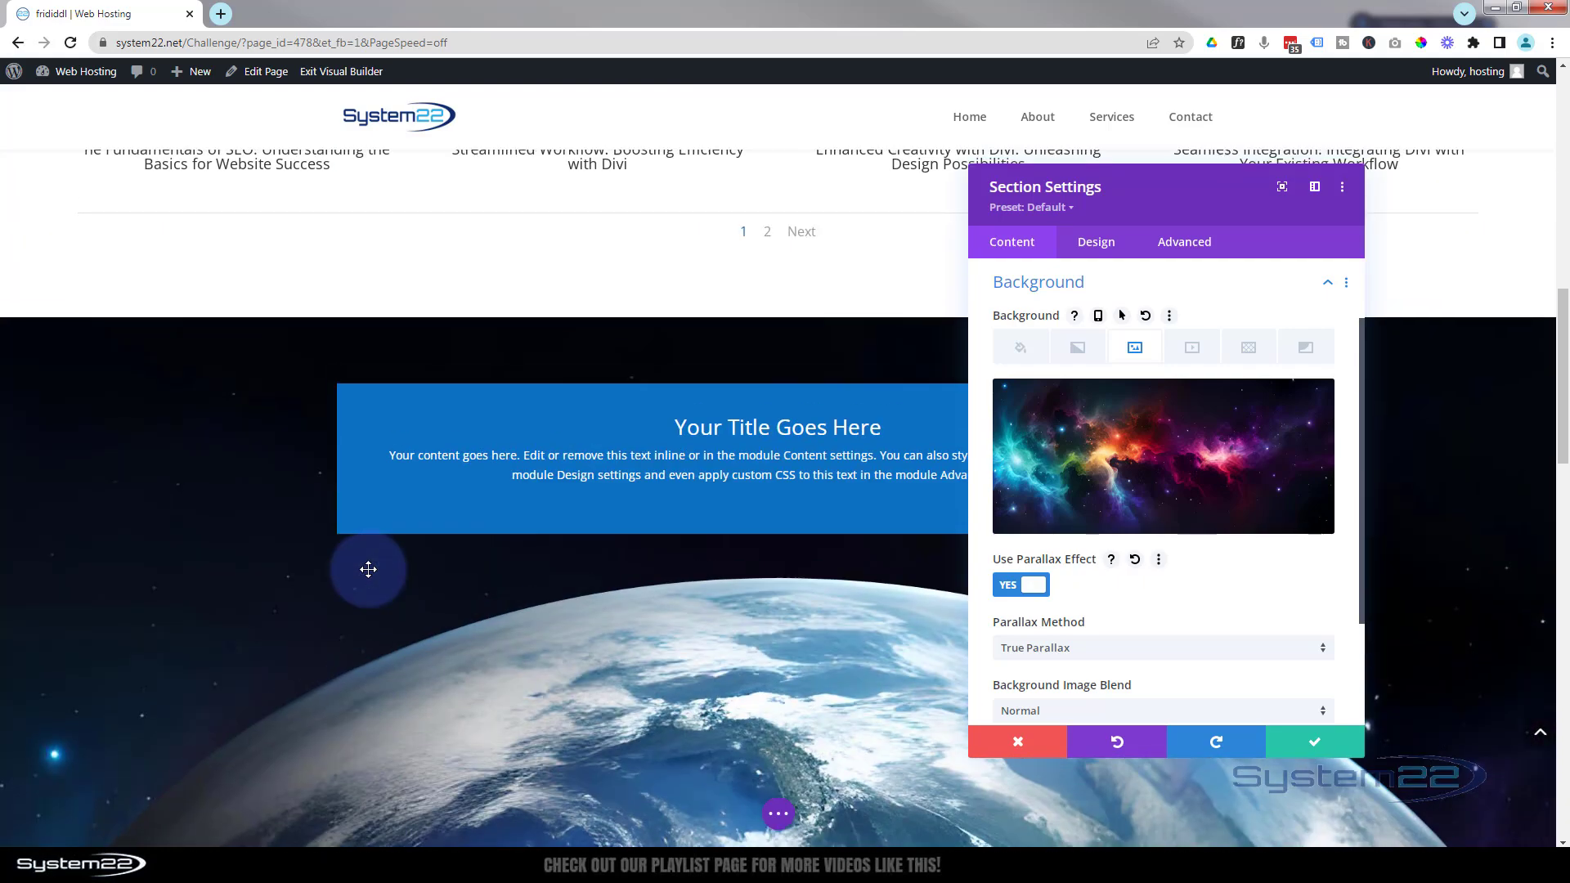
{"action": "scroll", "scroll_direction": "down", "scroll_amount": 3}
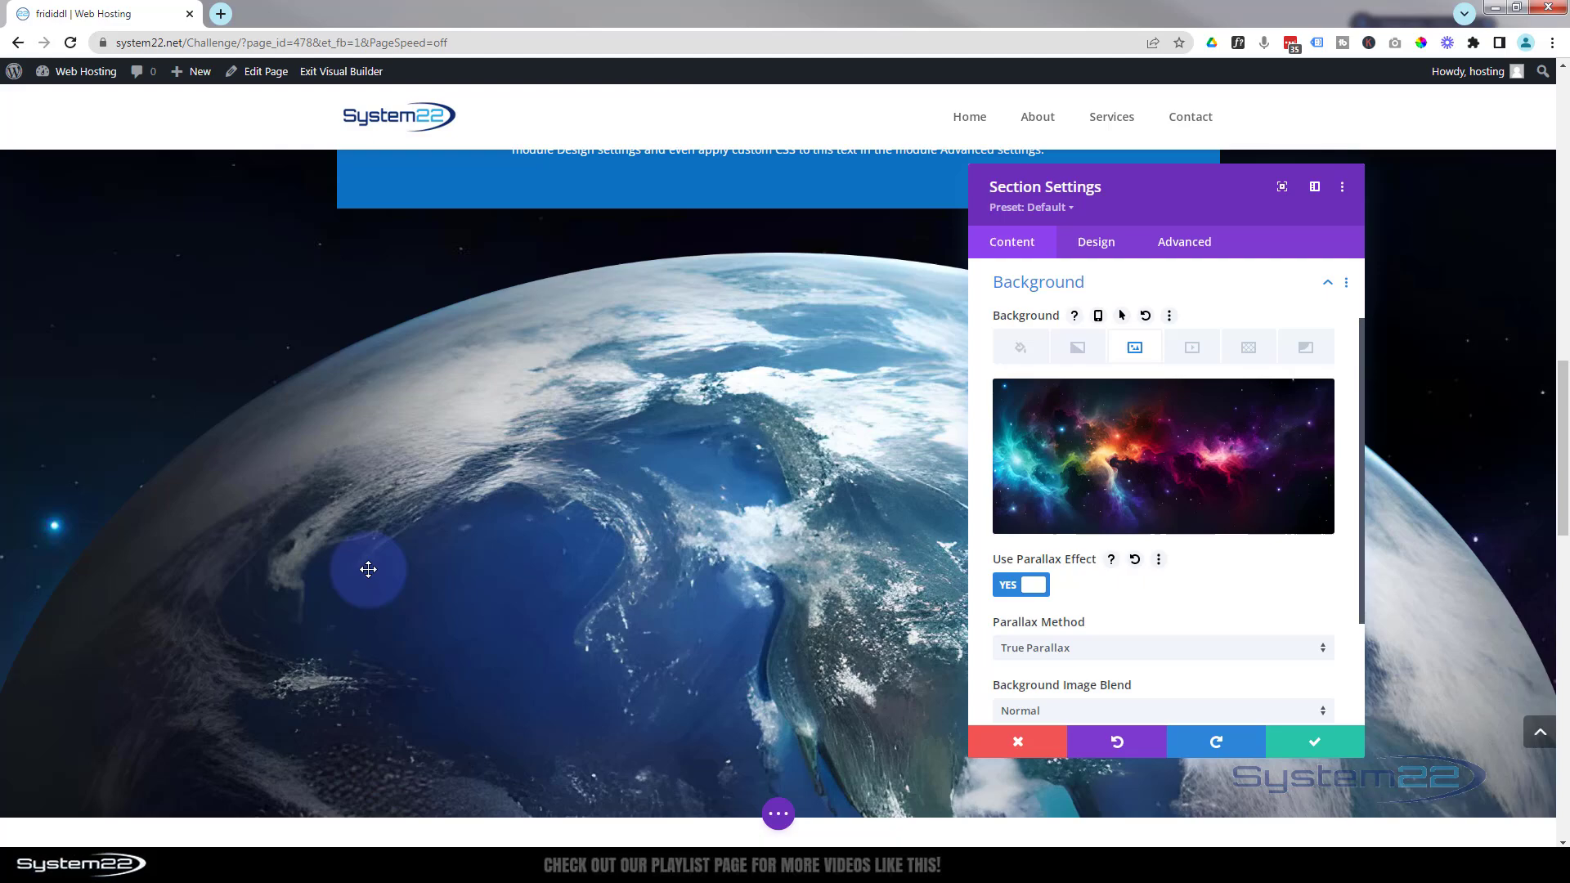
{"action": "scroll", "scroll_direction": "down", "scroll_amount": 3}
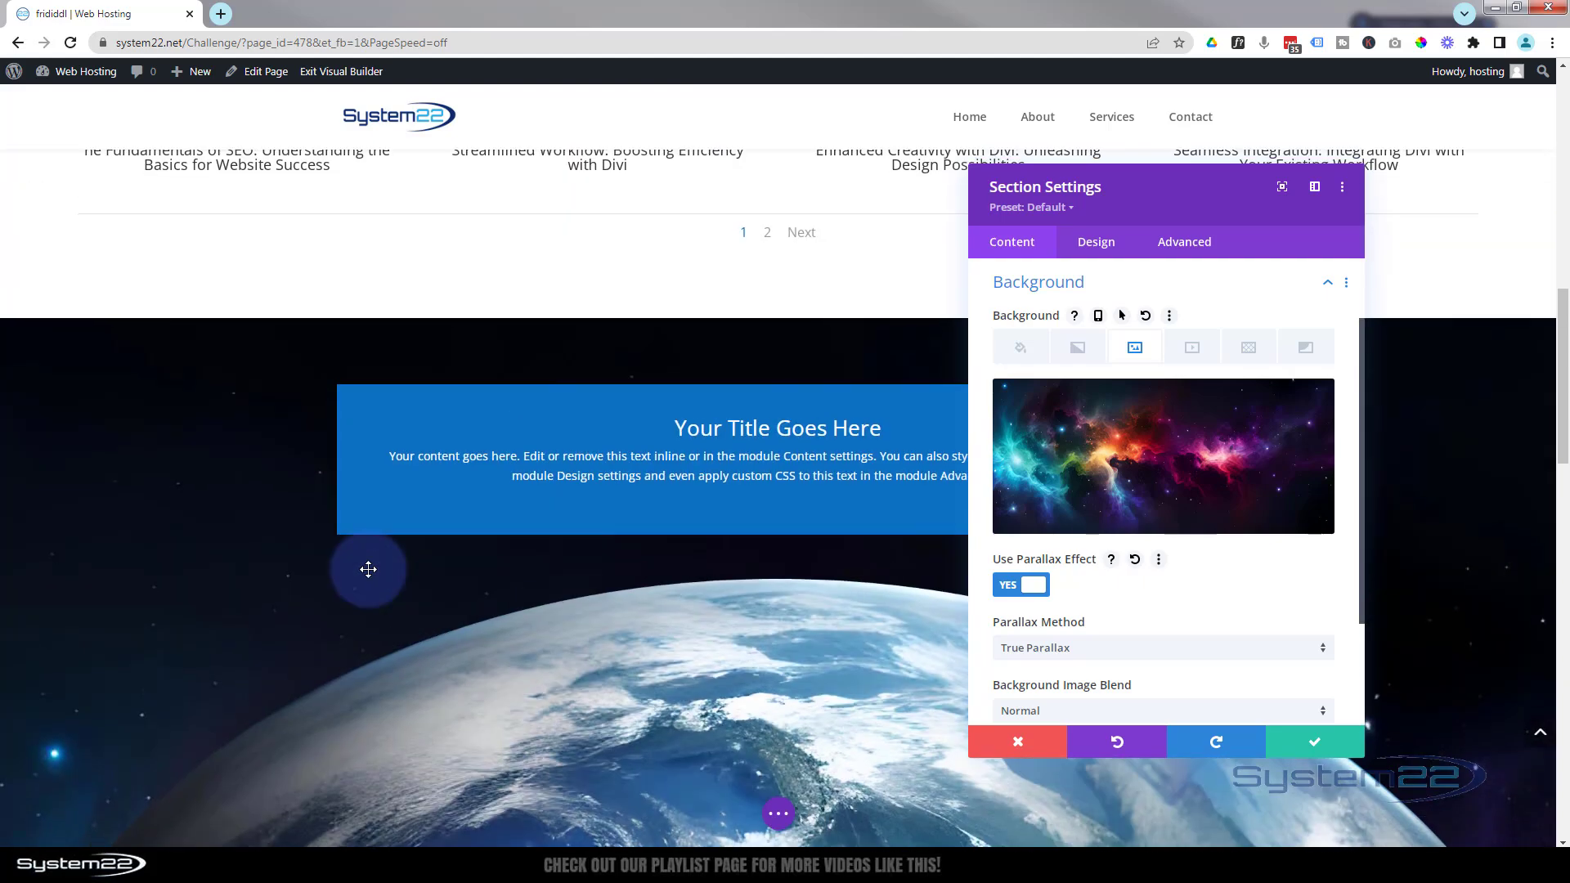
{"action": "scroll", "scroll_direction": "down", "scroll_amount": 3}
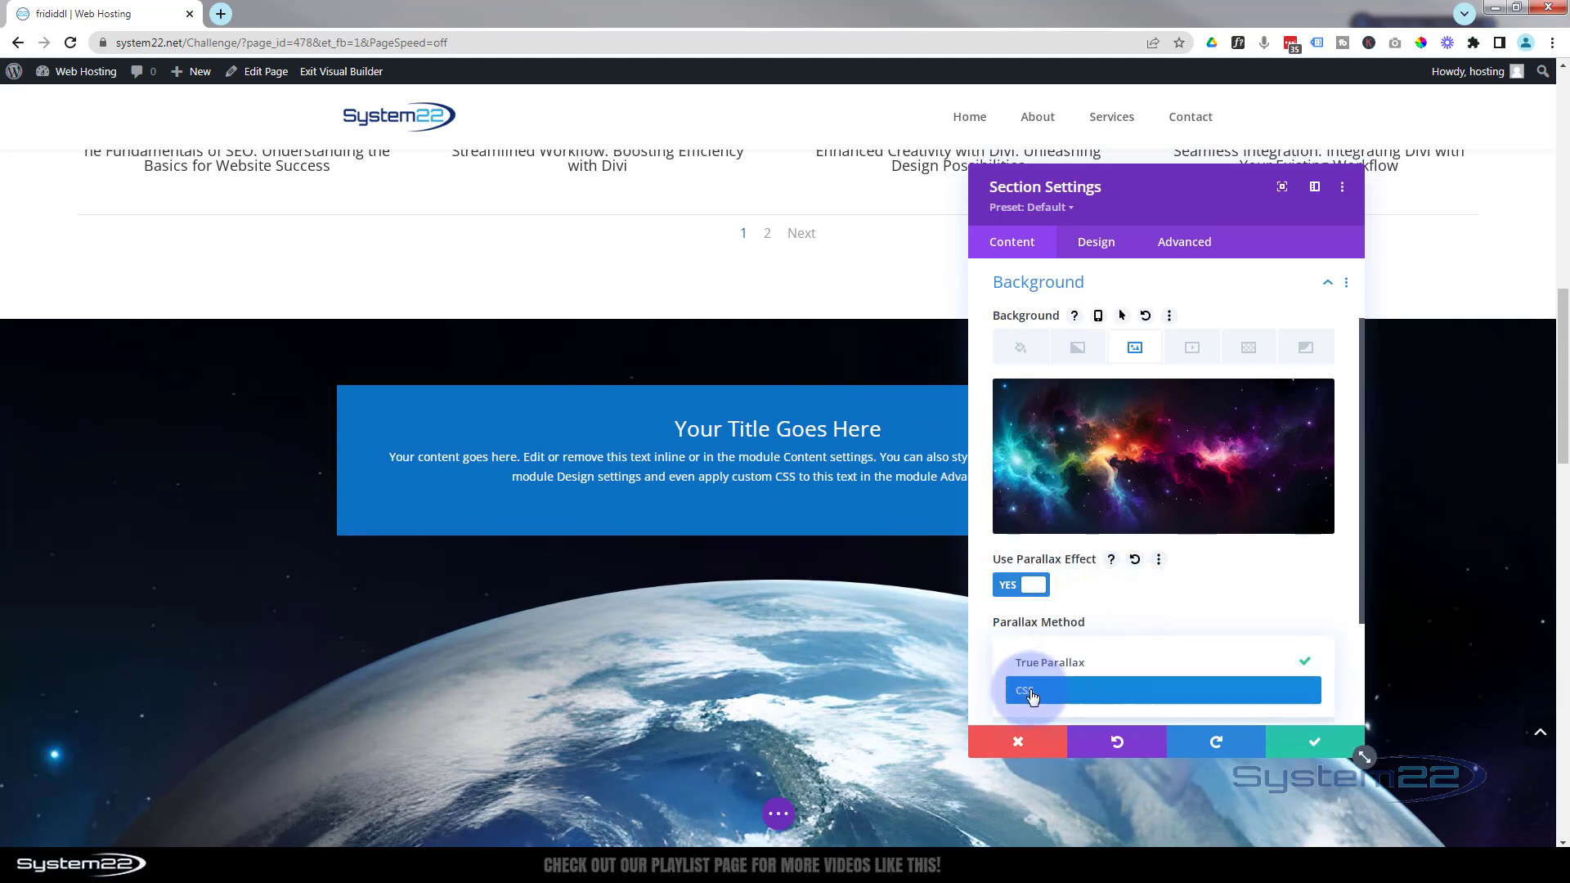
{"action": "left_click", "coordinate": [1032, 690]}
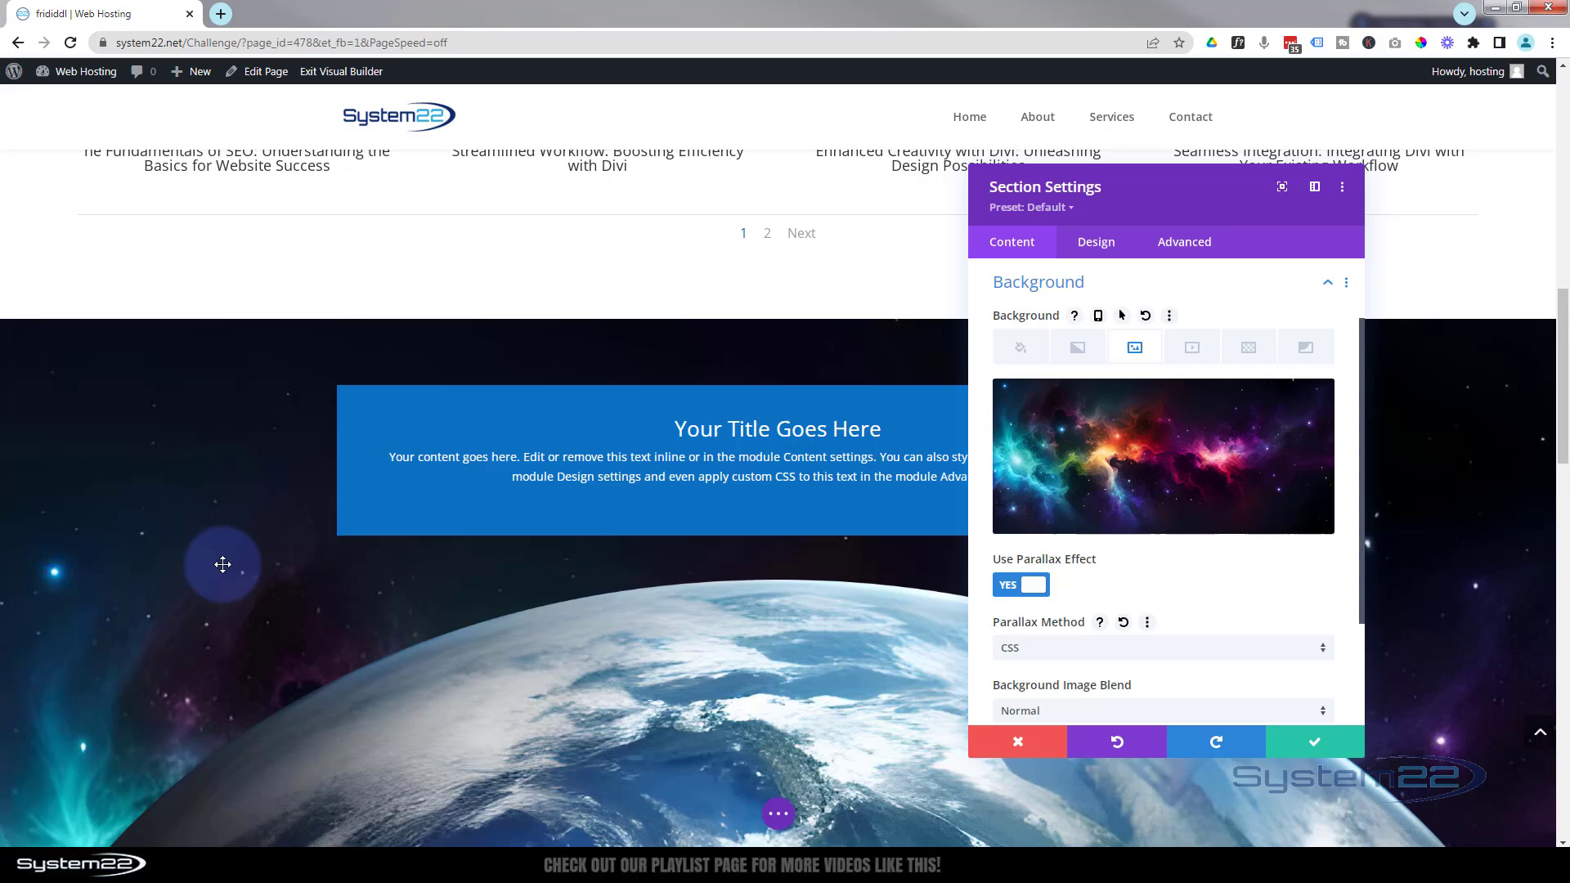
{"action": "scroll", "scroll_direction": "down", "scroll_amount": 3}
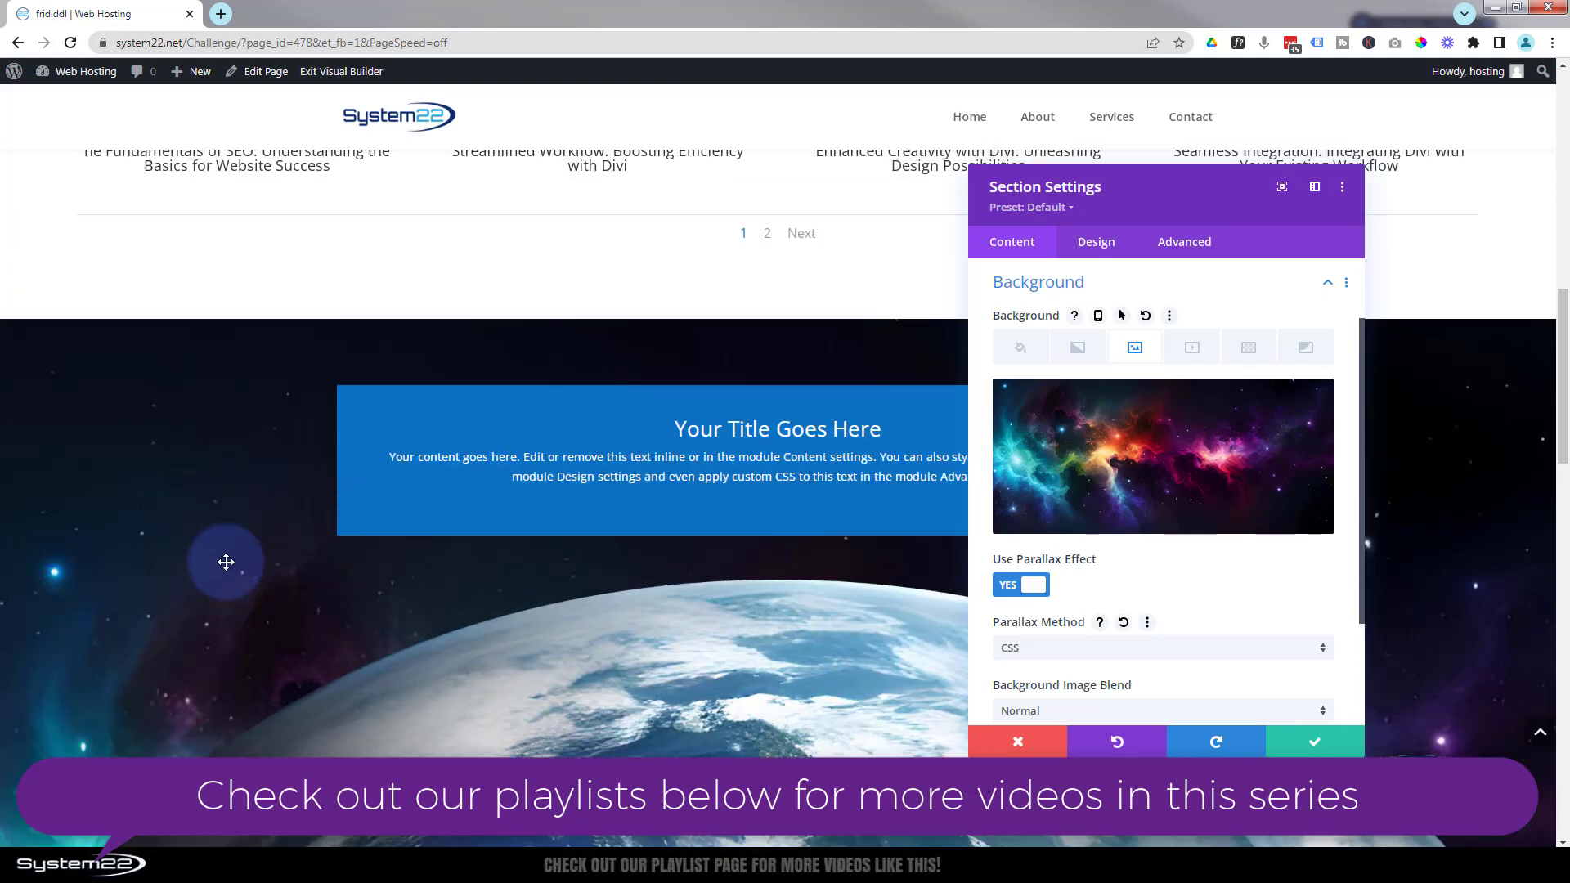
{"action": "scroll", "scroll_direction": "down", "scroll_amount": 3}
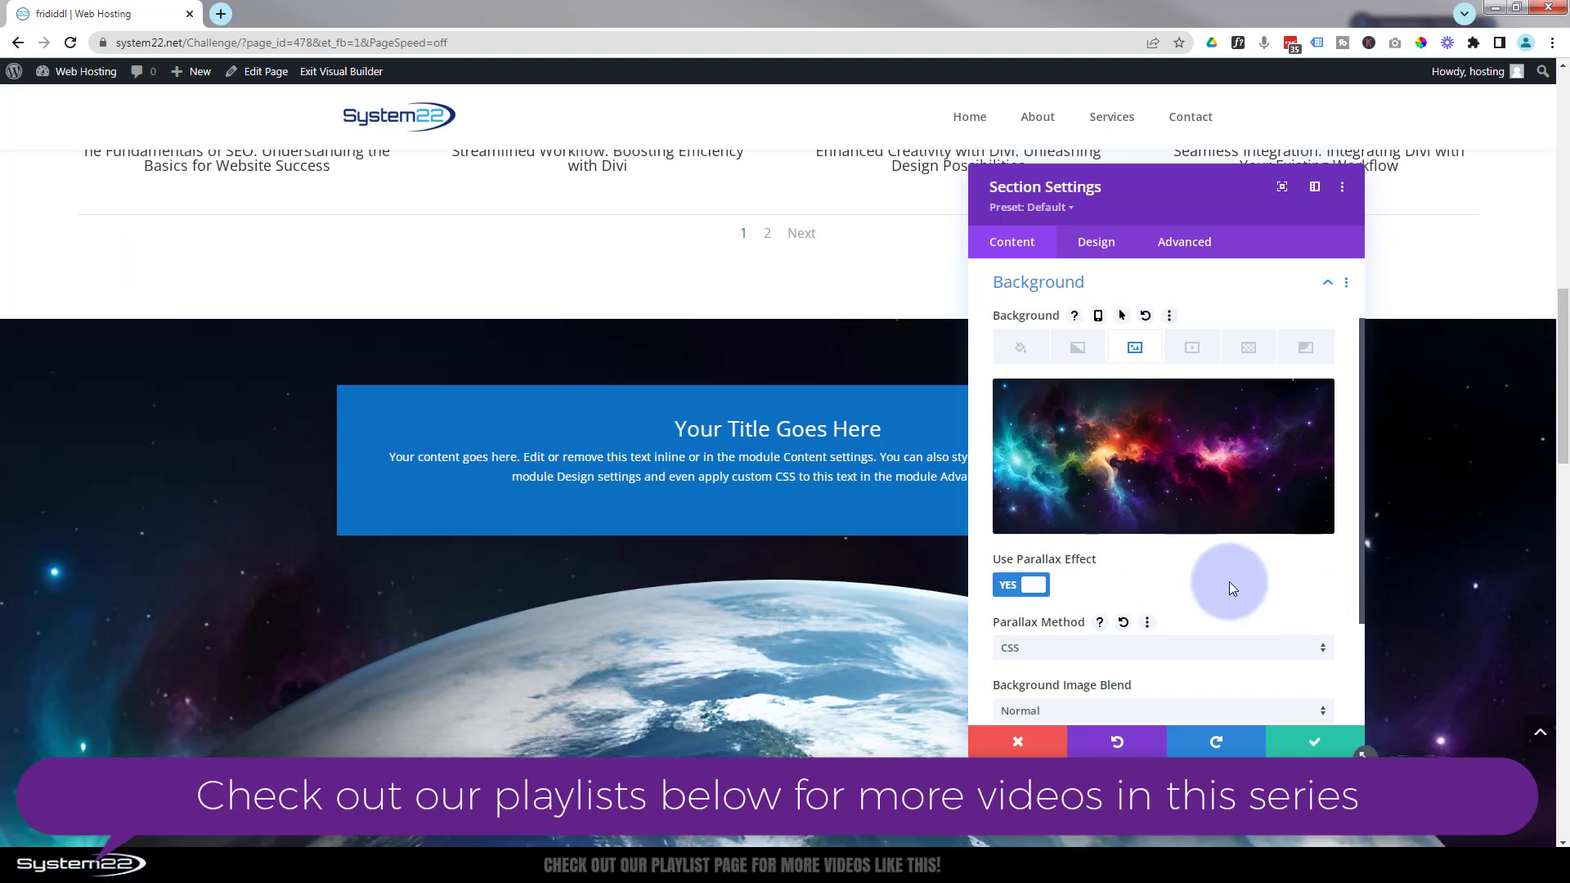
{"action": "mouse_move", "coordinate": [773, 623]}
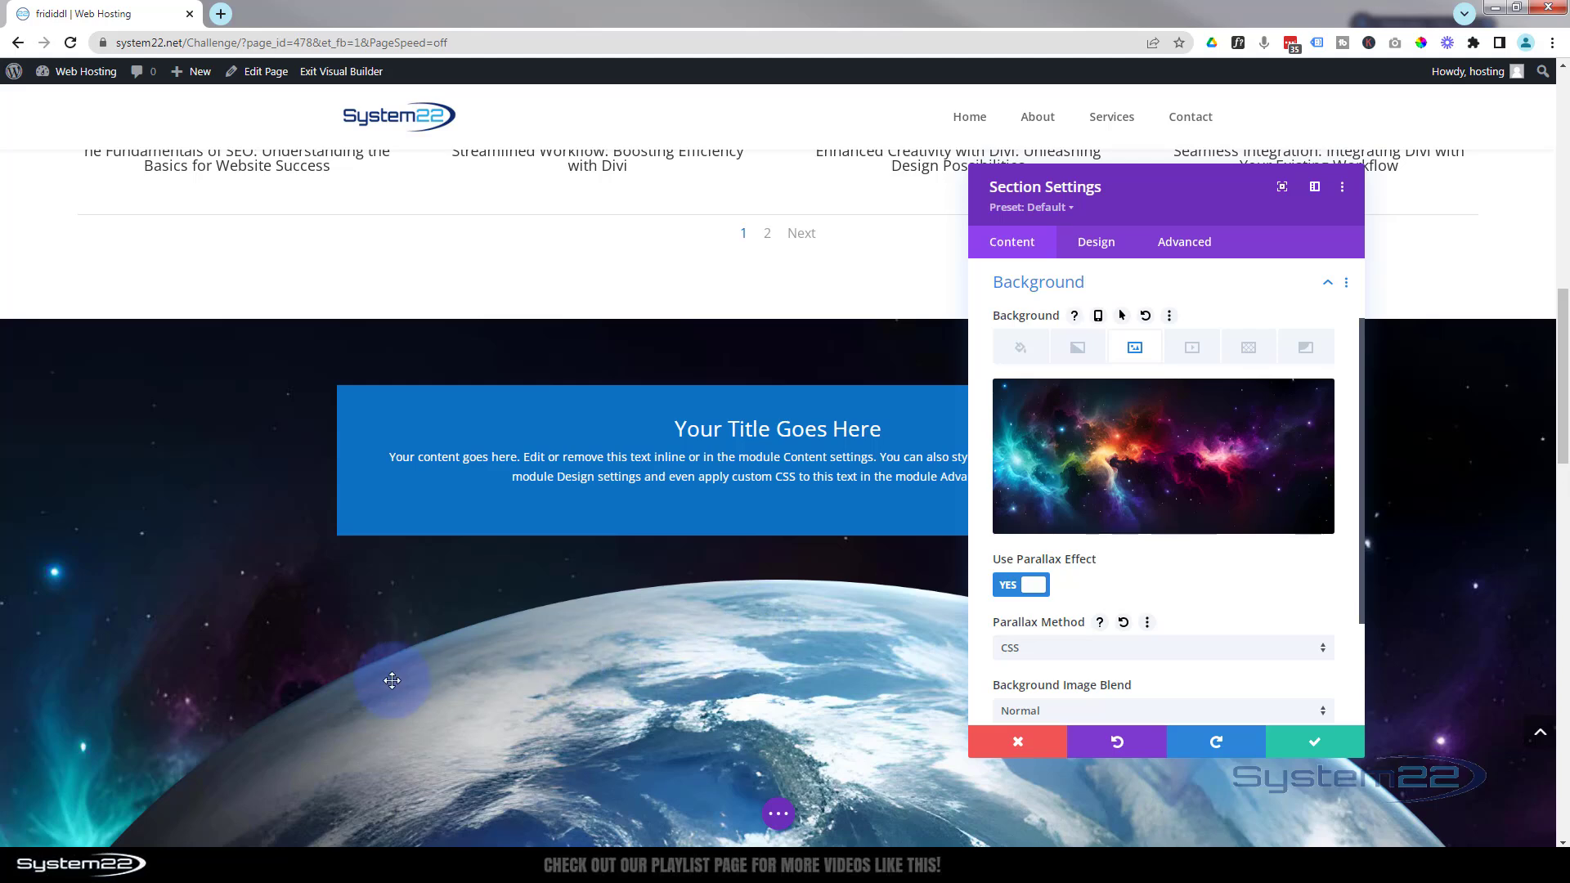
{"action": "mouse_move", "coordinate": [708, 669]}
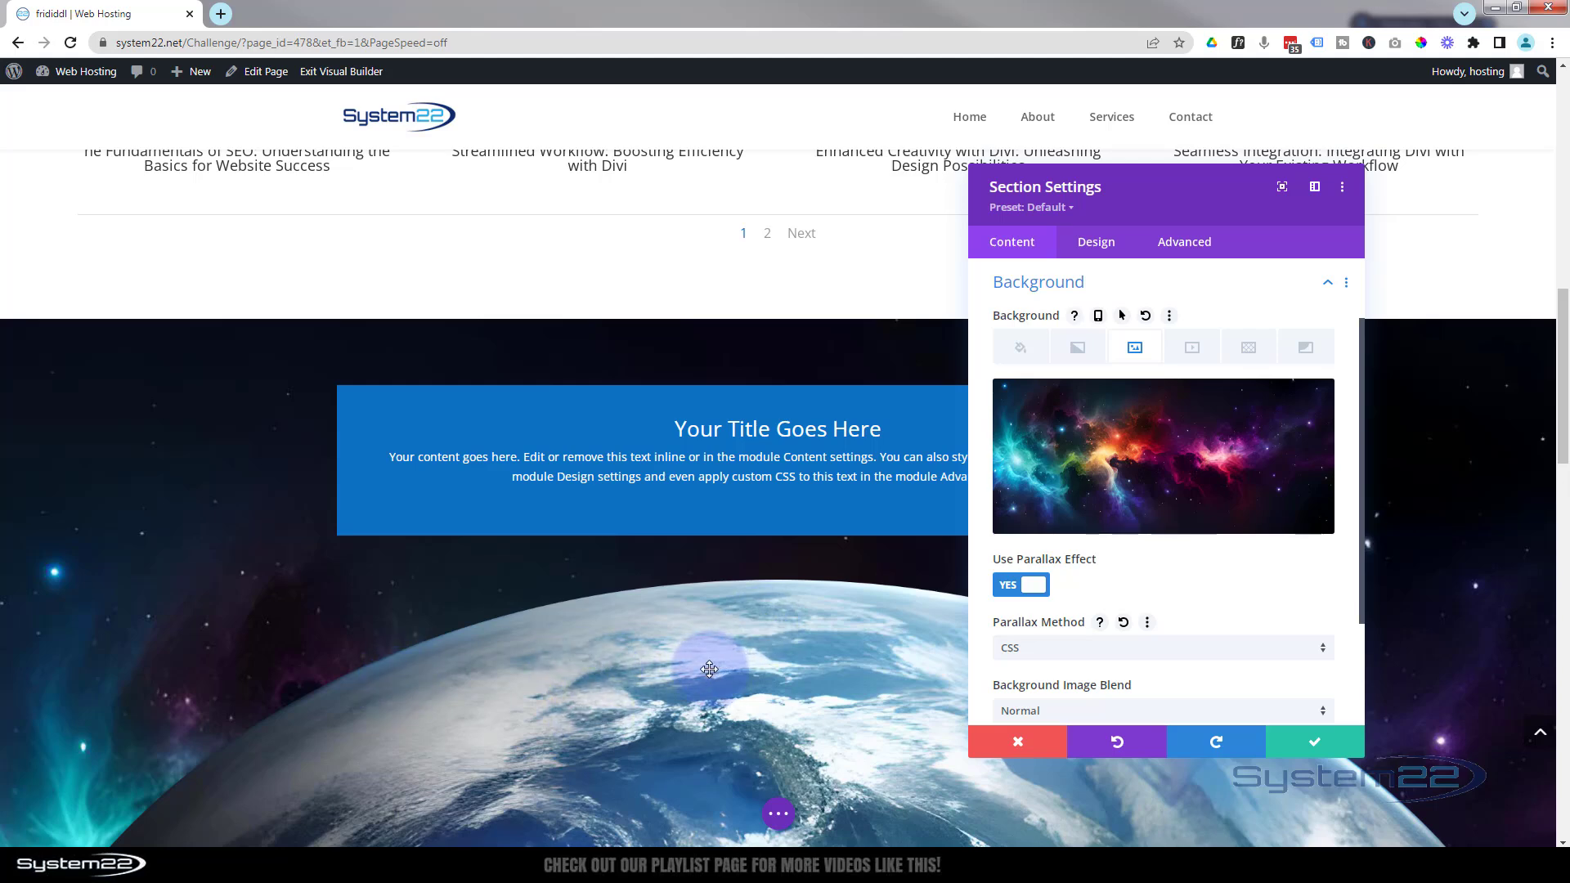
{"action": "mouse_move", "coordinate": [113, 586]}
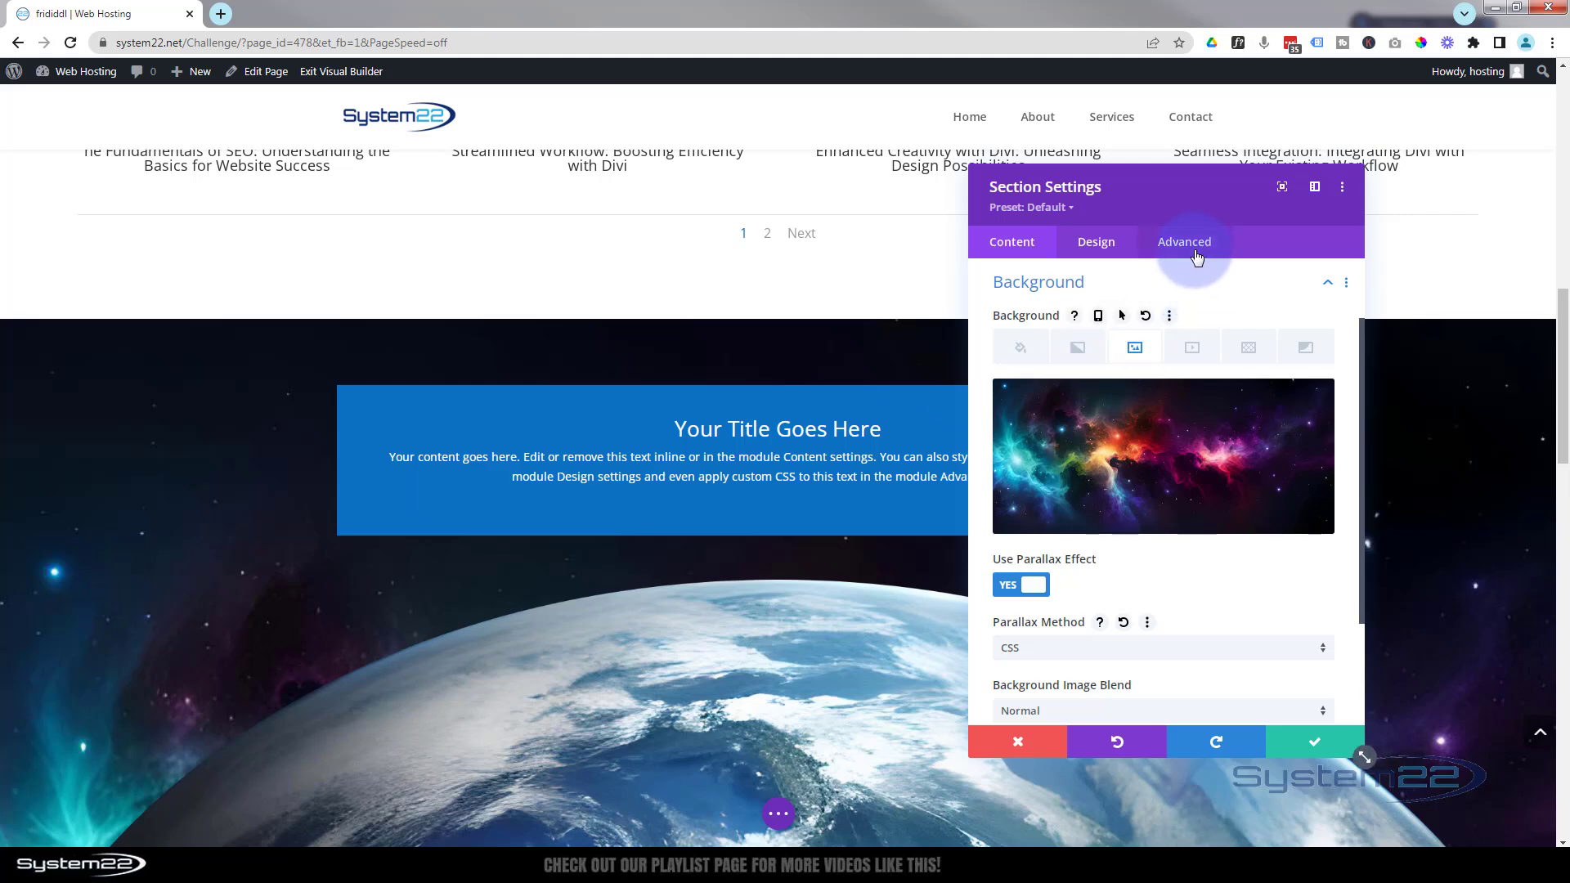
Step: Set the section's Vertical Overflow to Hidden under Advanced > Visibility
{"action": "left_click", "coordinate": [1184, 242]}
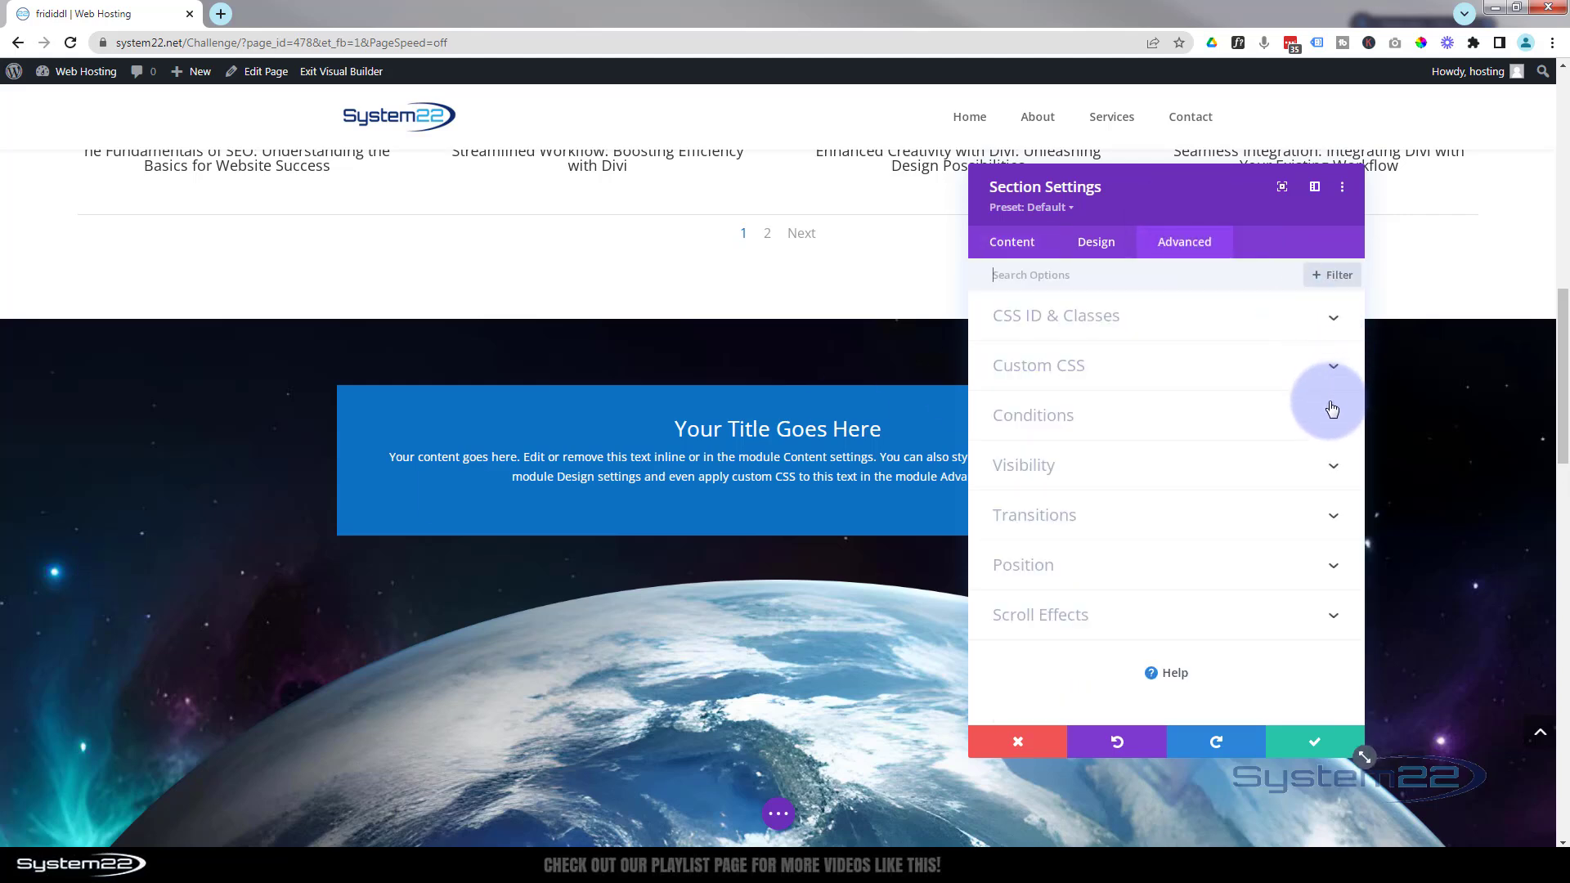
{"action": "left_click", "coordinate": [1024, 465]}
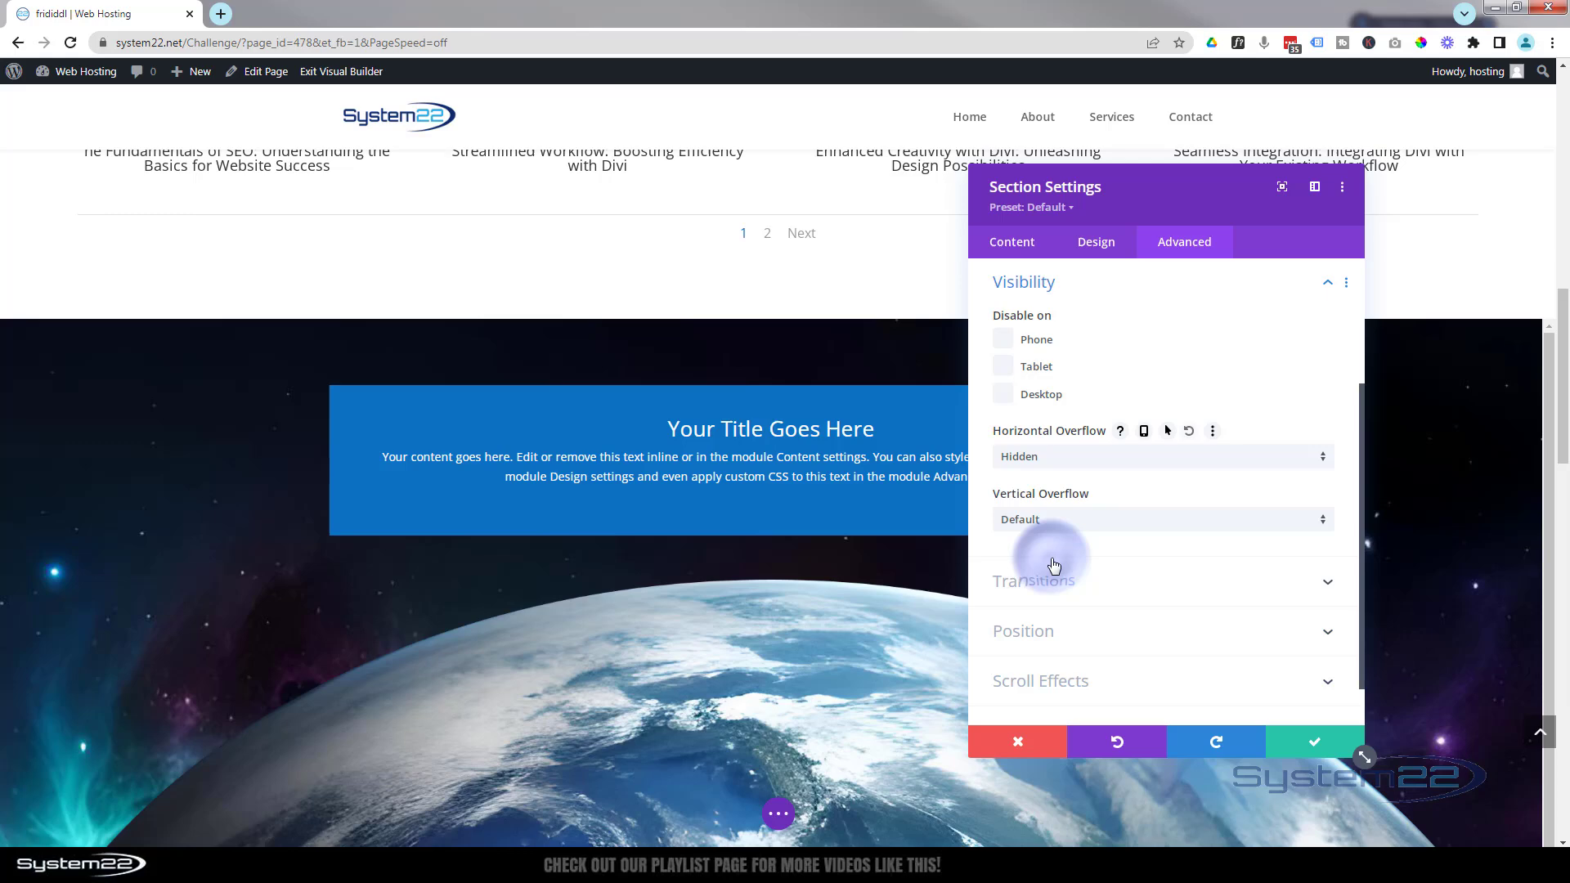
{"action": "left_click", "coordinate": [1161, 518]}
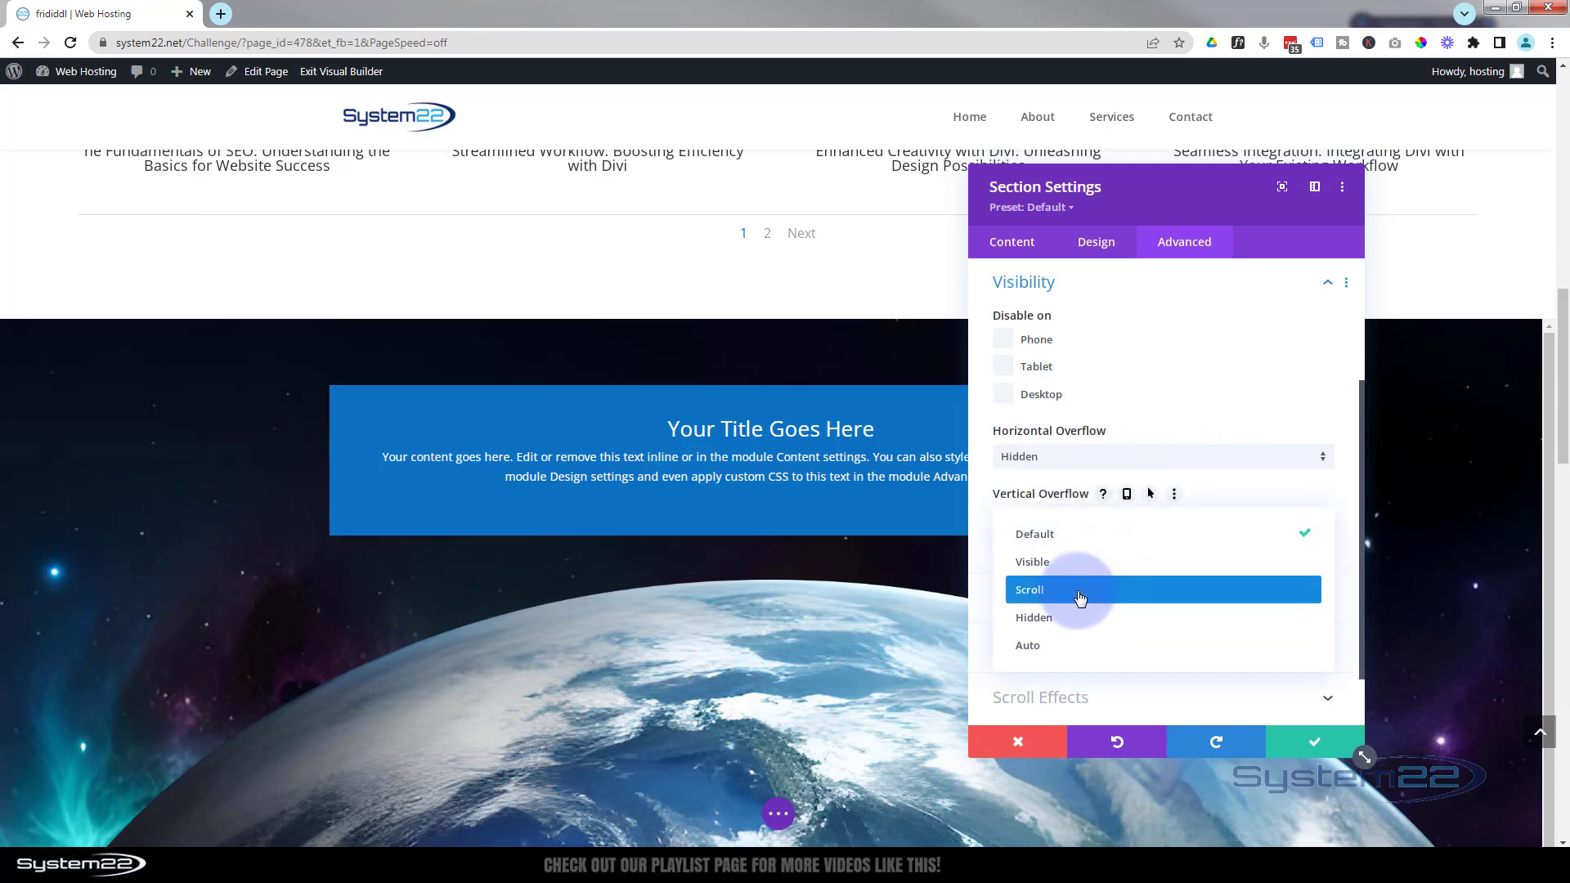
{"action": "left_click", "coordinate": [1033, 617]}
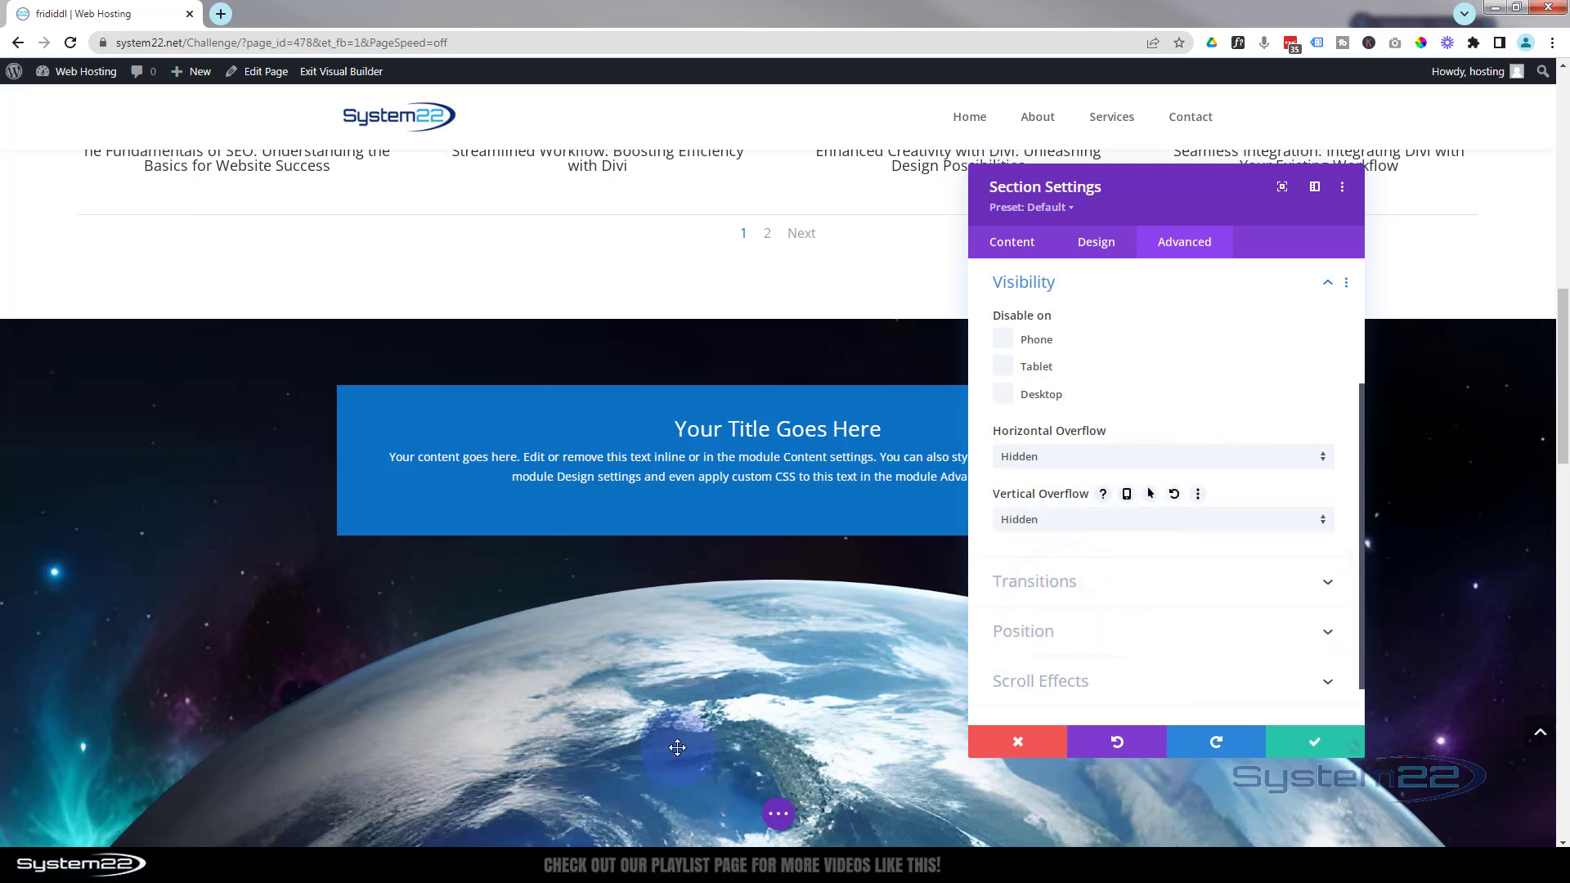
{"action": "mouse_move", "coordinate": [759, 714]}
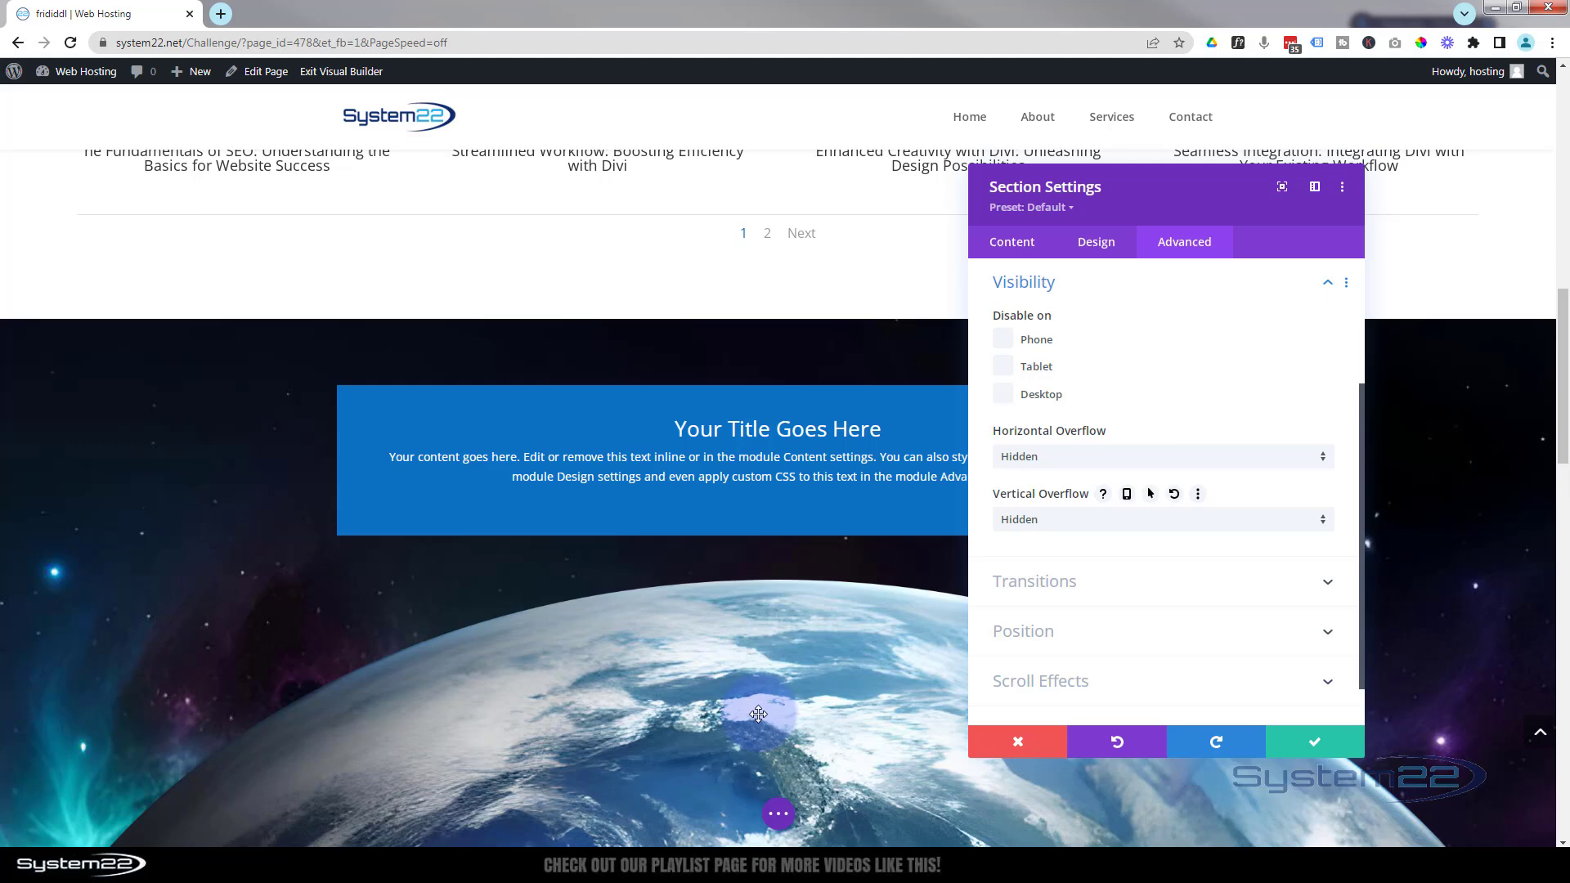
{"action": "mouse_move", "coordinate": [252, 581]}
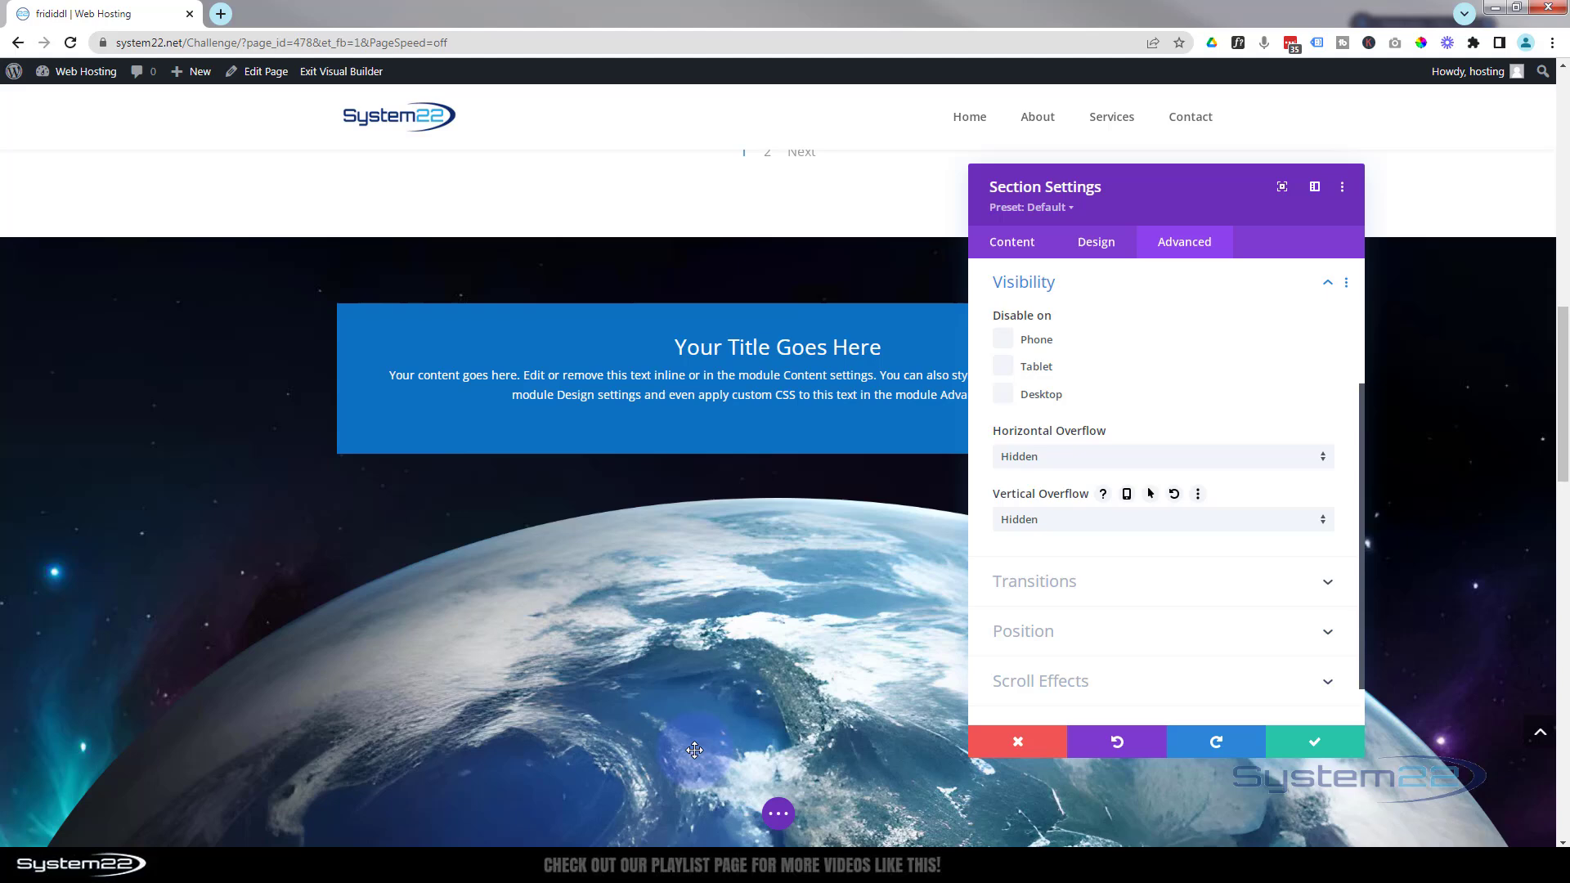
{"action": "mouse_move", "coordinate": [1313, 742]}
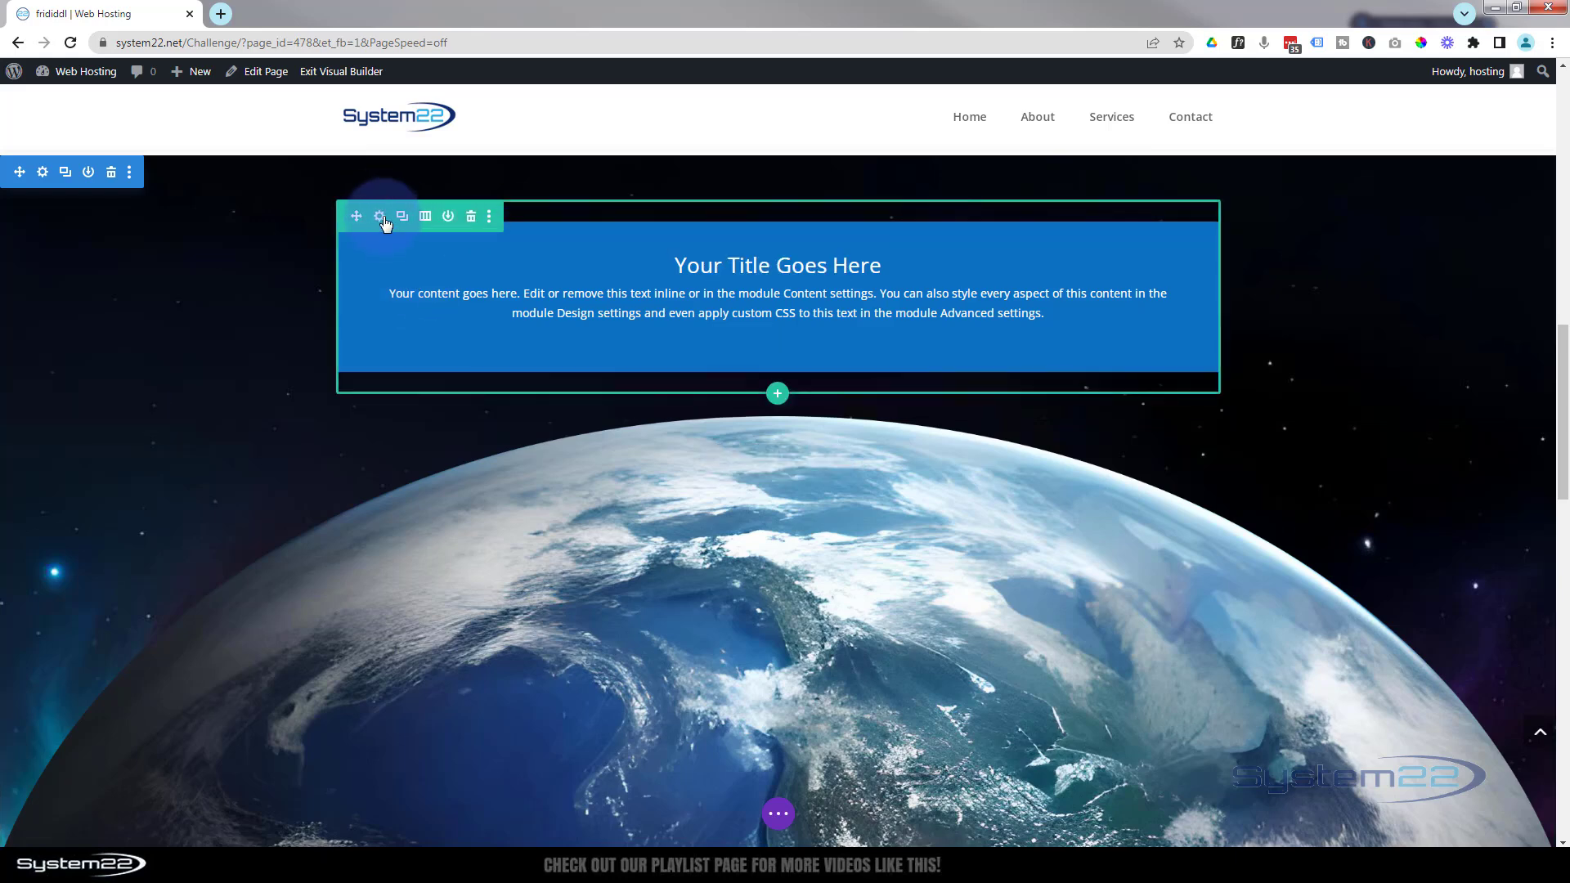
Step: Give the call-to-action row viewport-height top padding in Spacing and save
{"action": "left_click", "coordinate": [378, 216]}
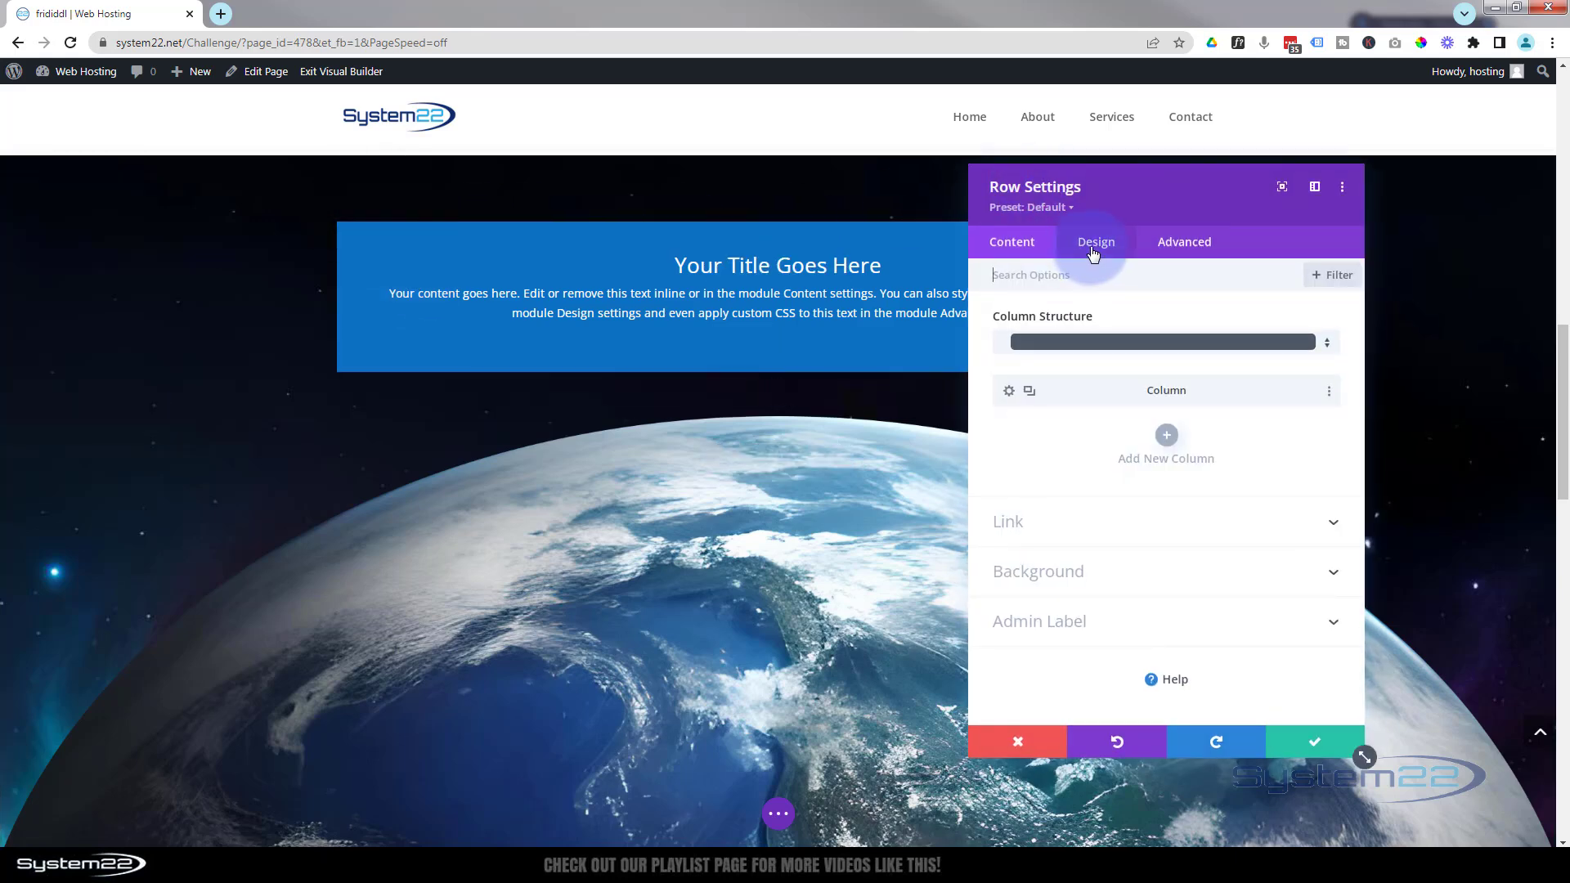
{"action": "left_click", "coordinate": [1096, 242]}
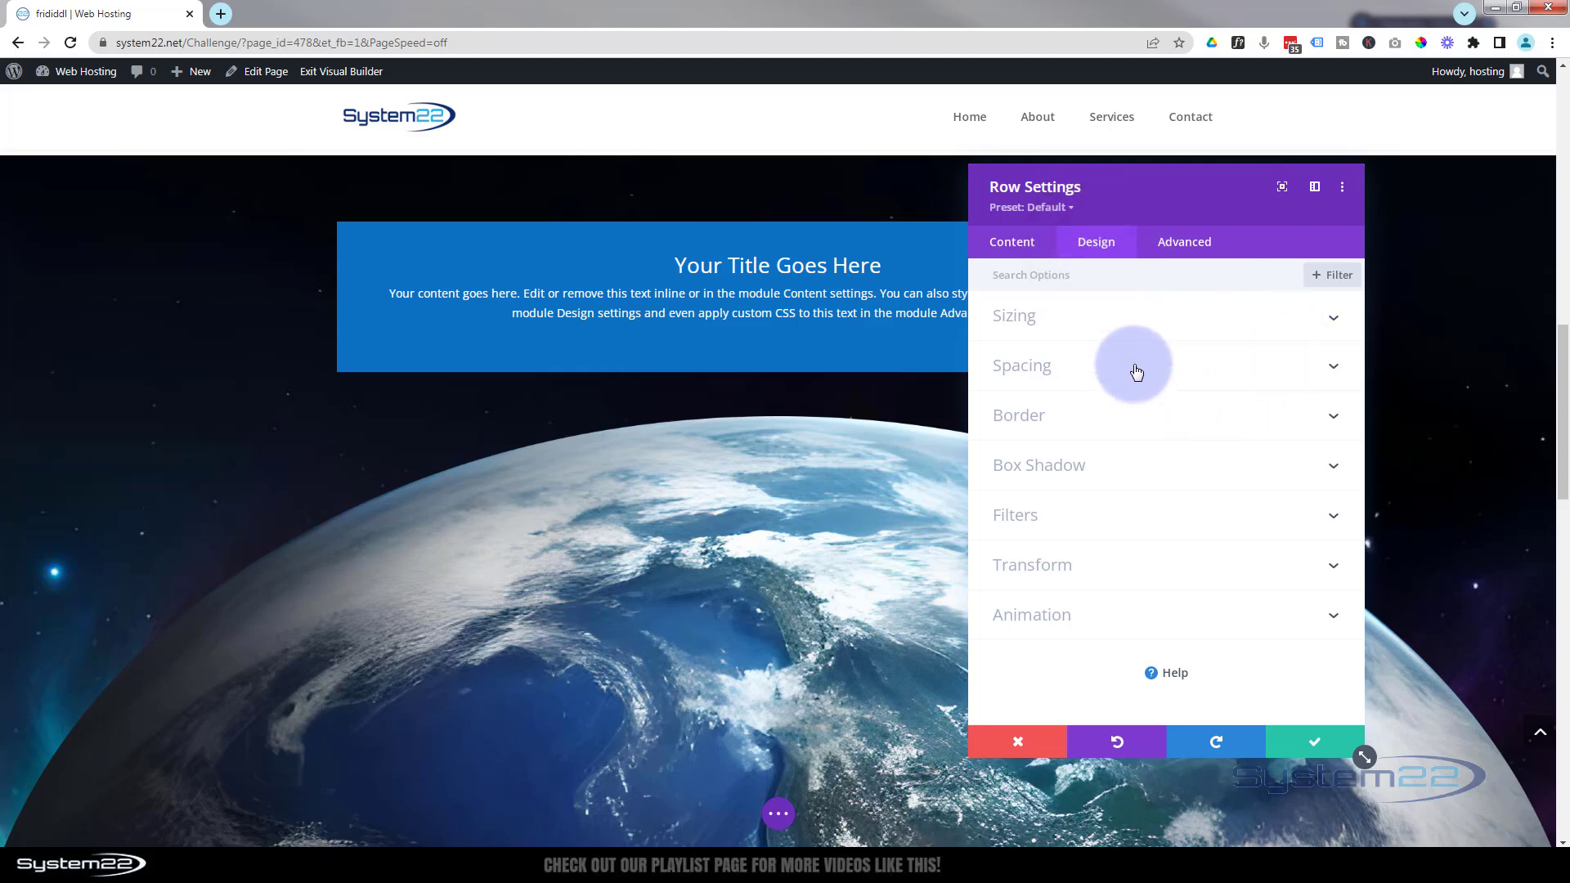
{"action": "left_click", "coordinate": [1020, 365]}
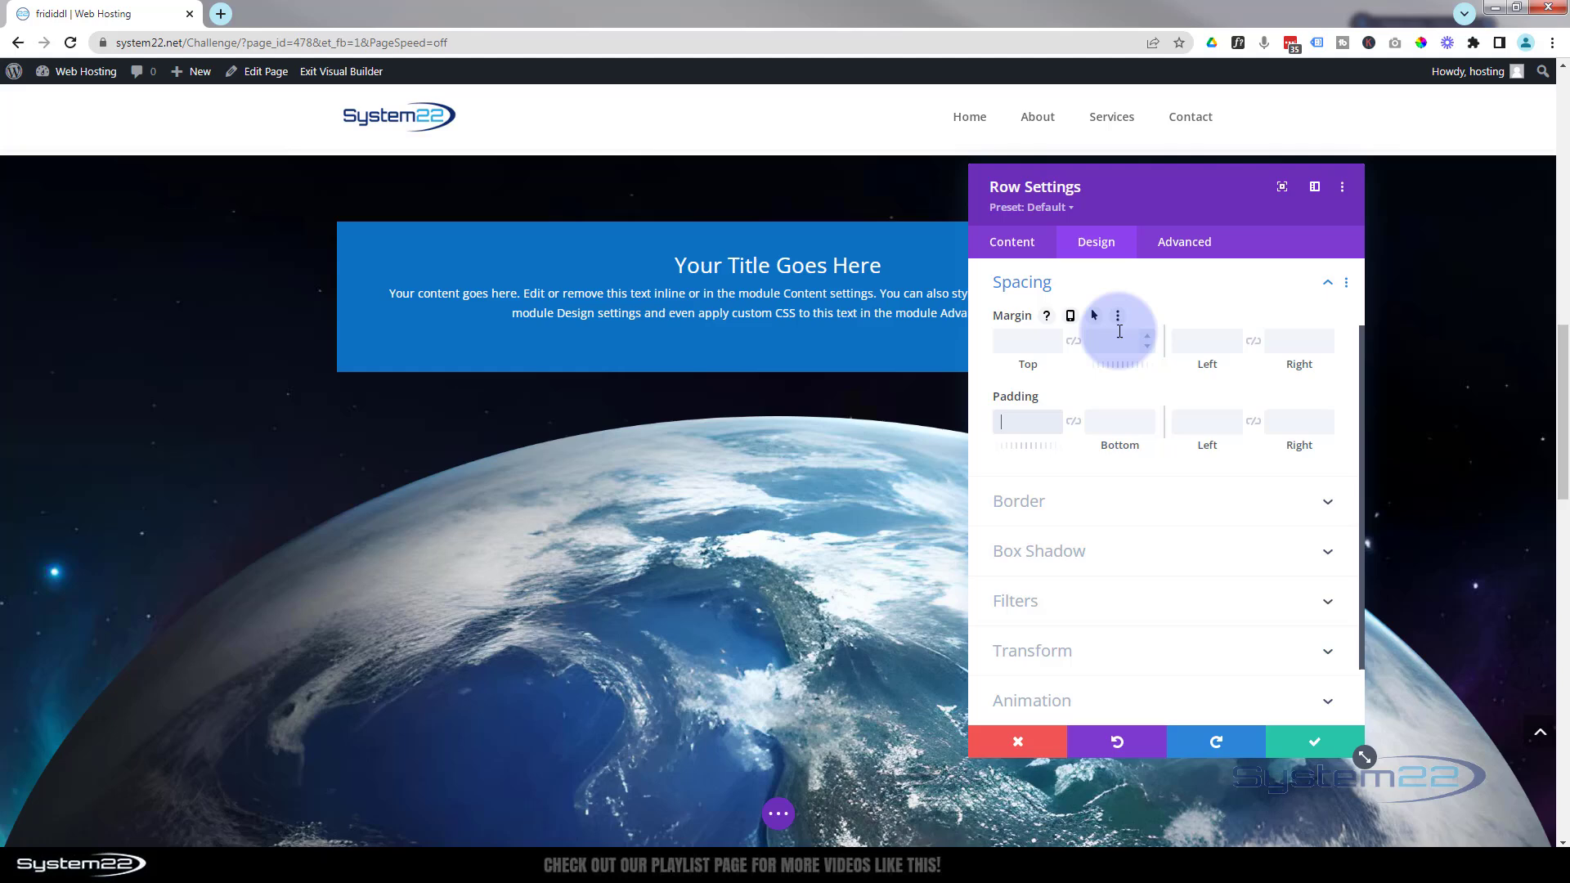
{"action": "type", "text": "20vh"}
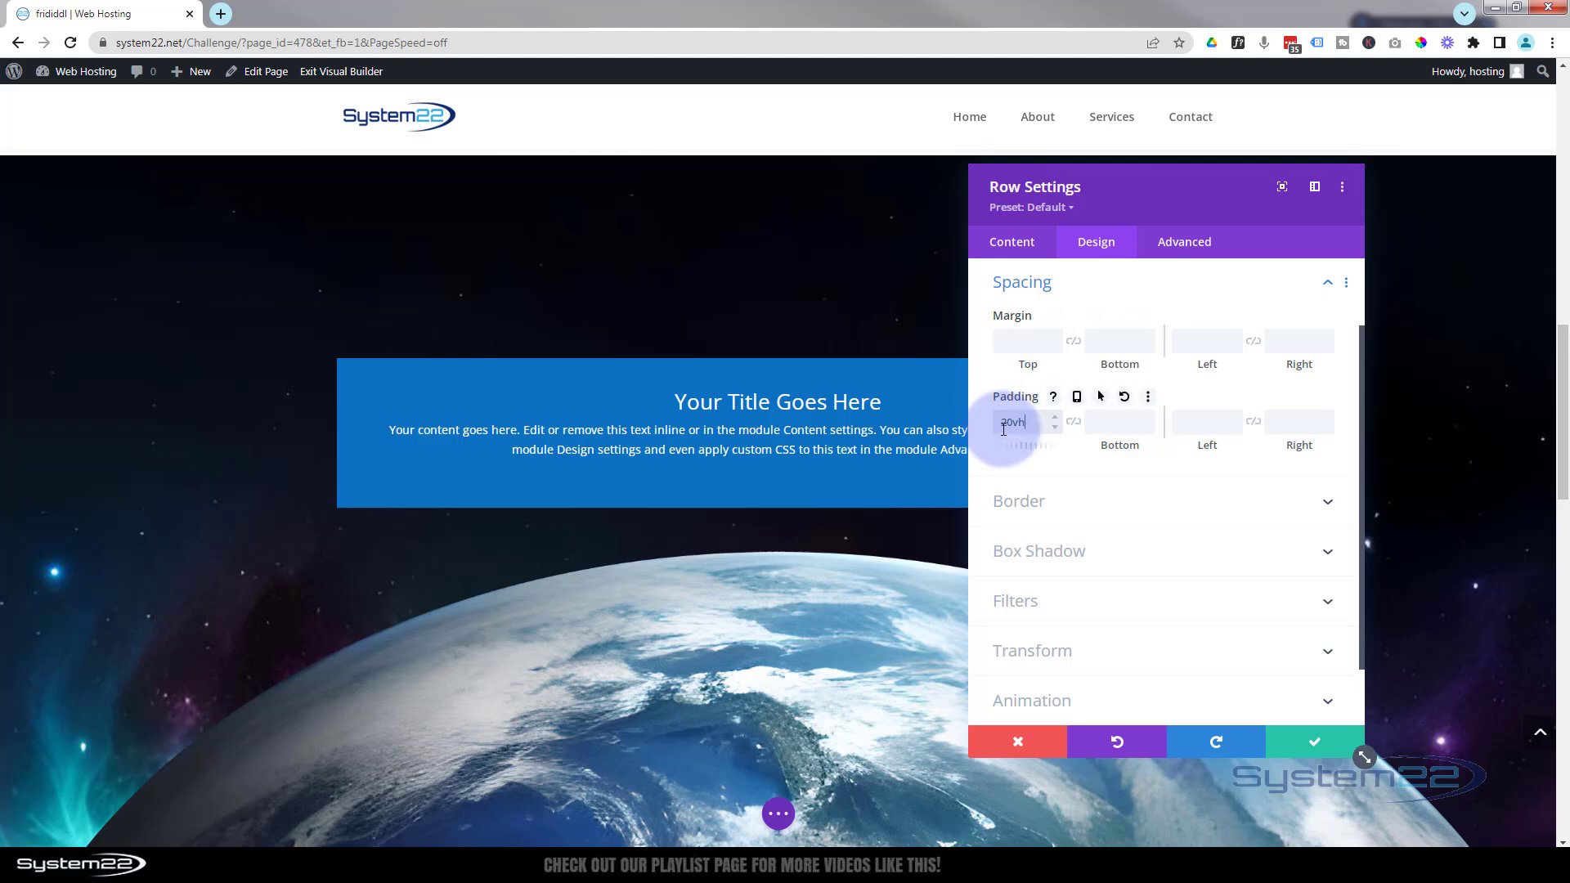
{"action": "type", "text": "10vh"}
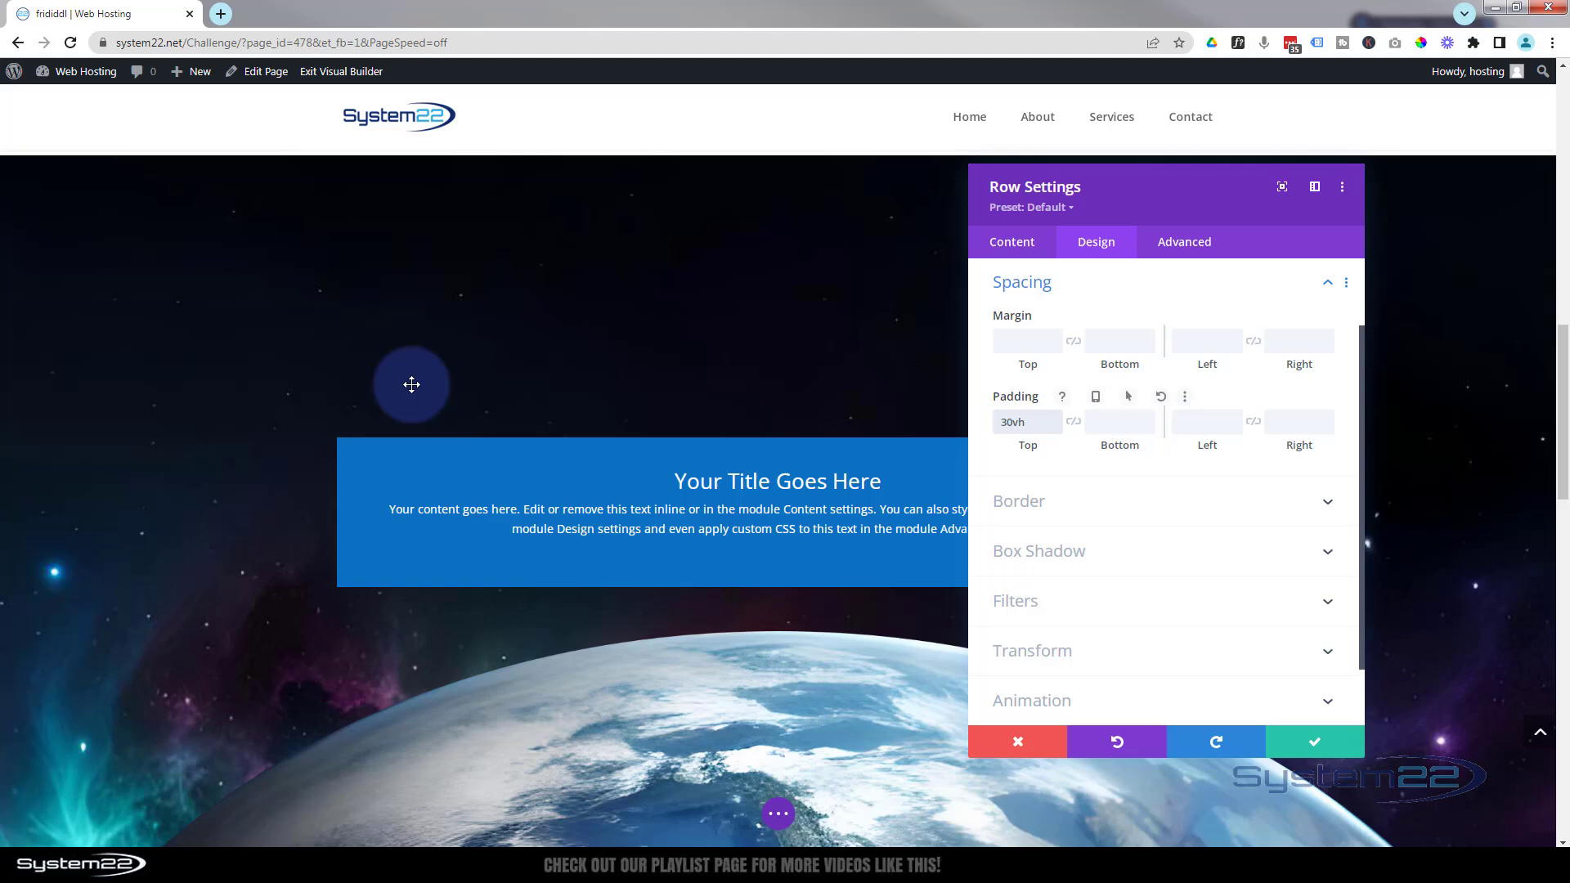
{"action": "scroll", "scroll_direction": "down", "scroll_amount": 3}
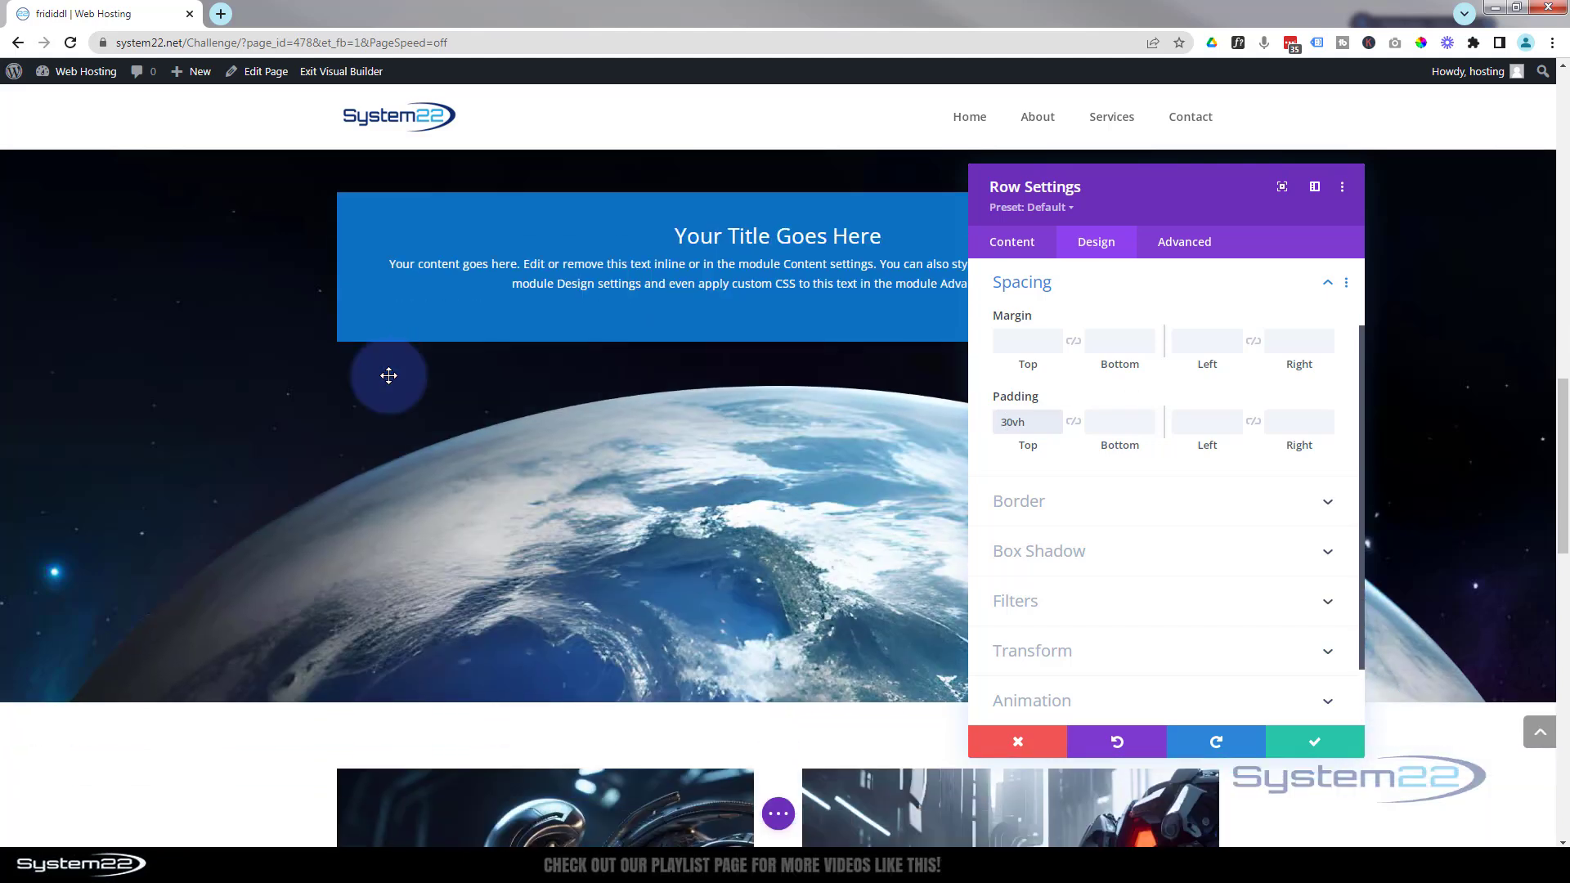
{"action": "left_click", "coordinate": [1313, 742]}
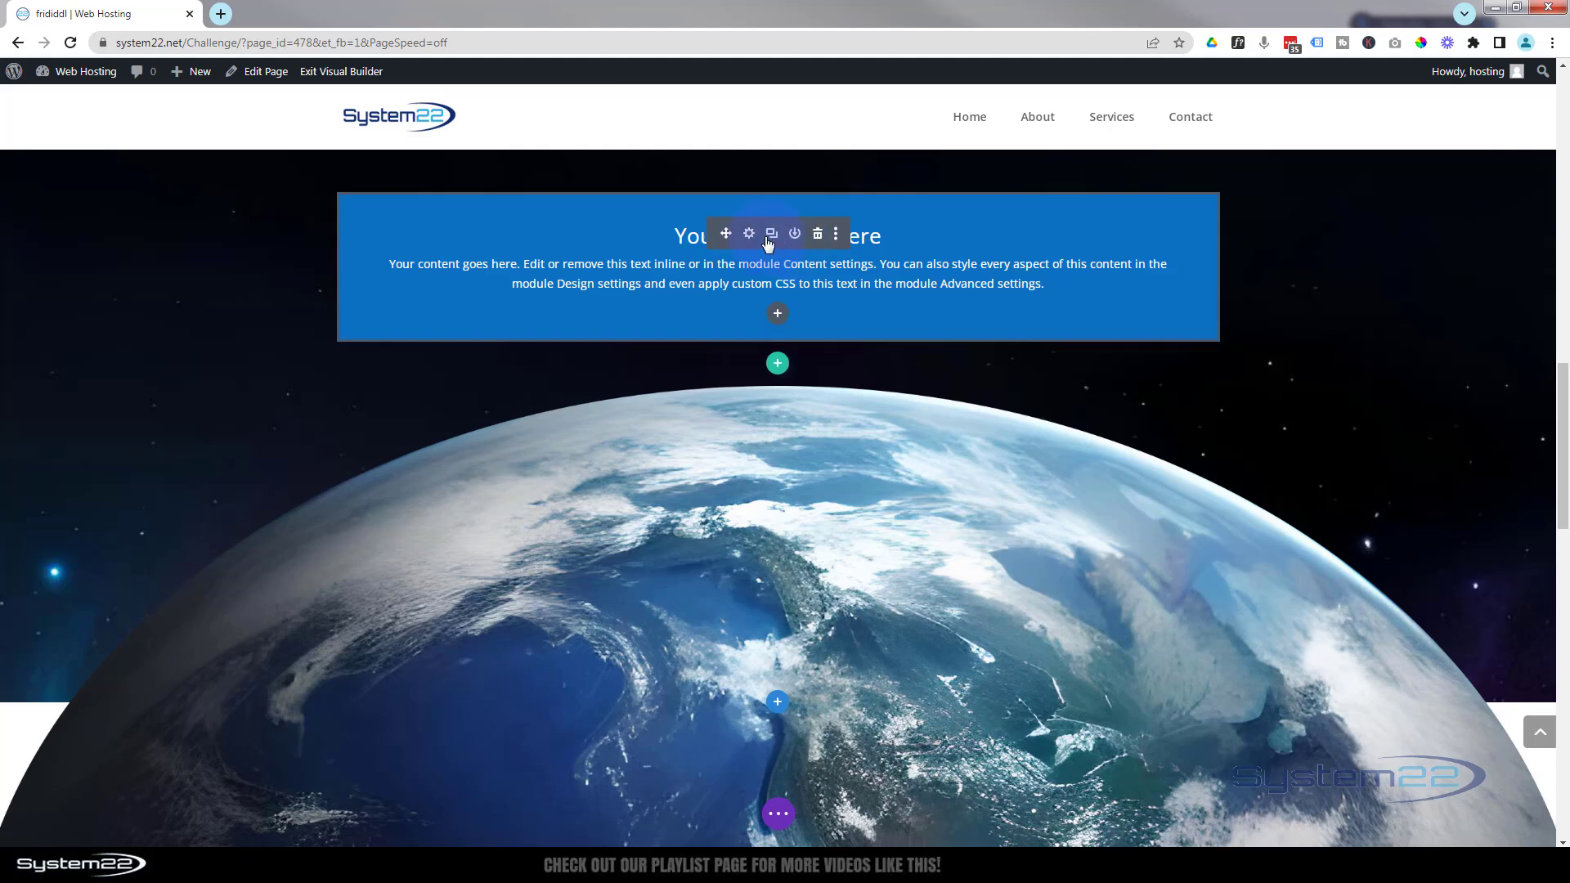
{"action": "mouse_move", "coordinate": [749, 234]}
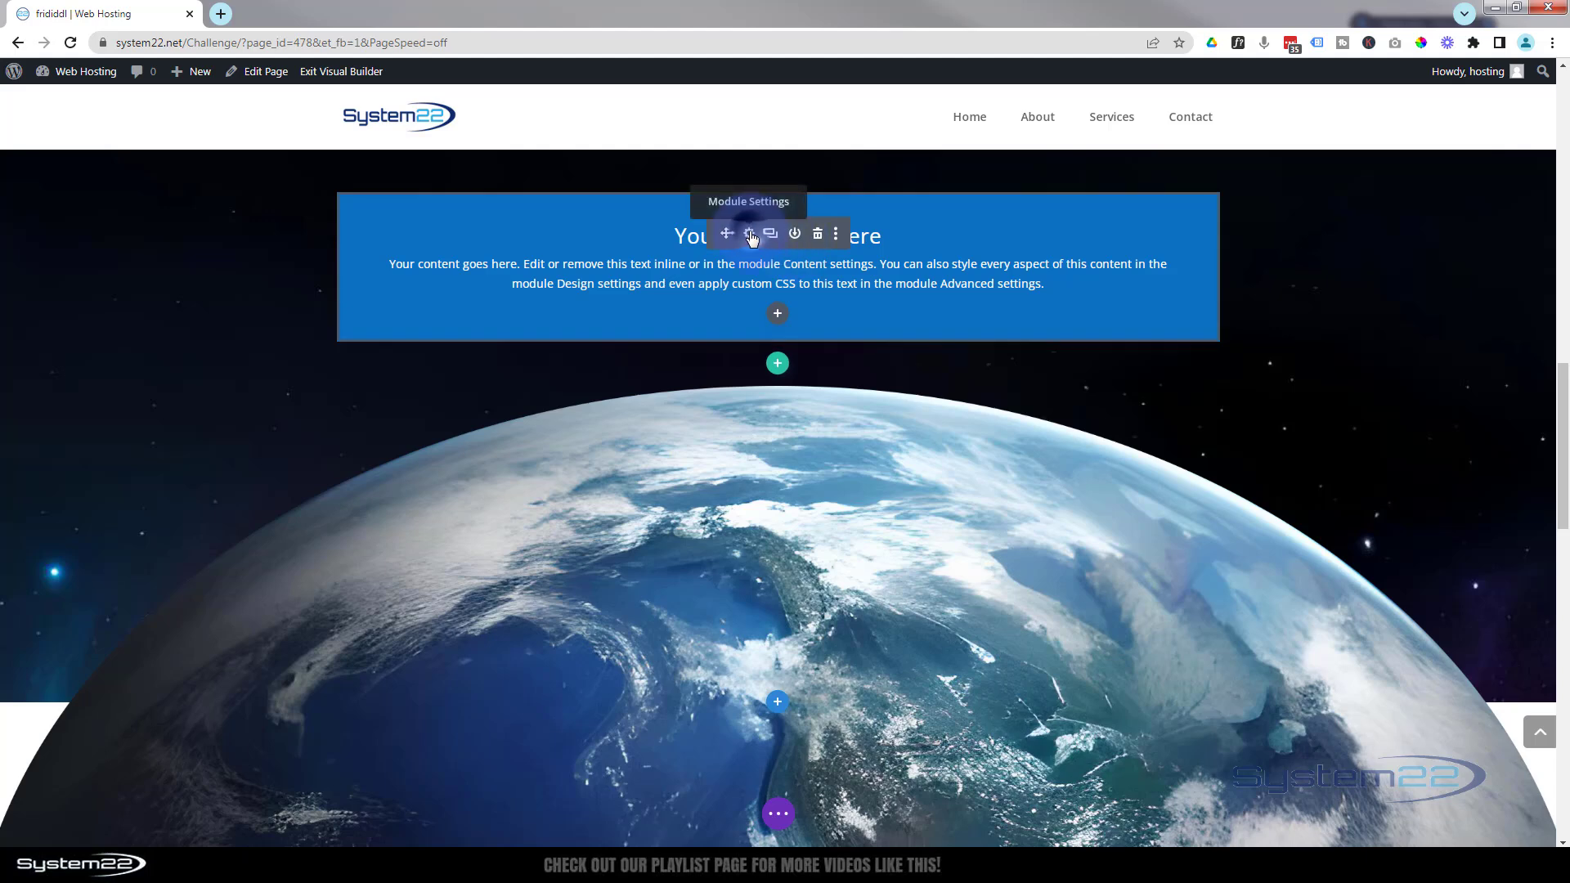
Step: Retitle the call-to-action 'Awesome Double Parallax Section', add 'Learn More' button text and begin its link URL
{"action": "left_click", "coordinate": [749, 234]}
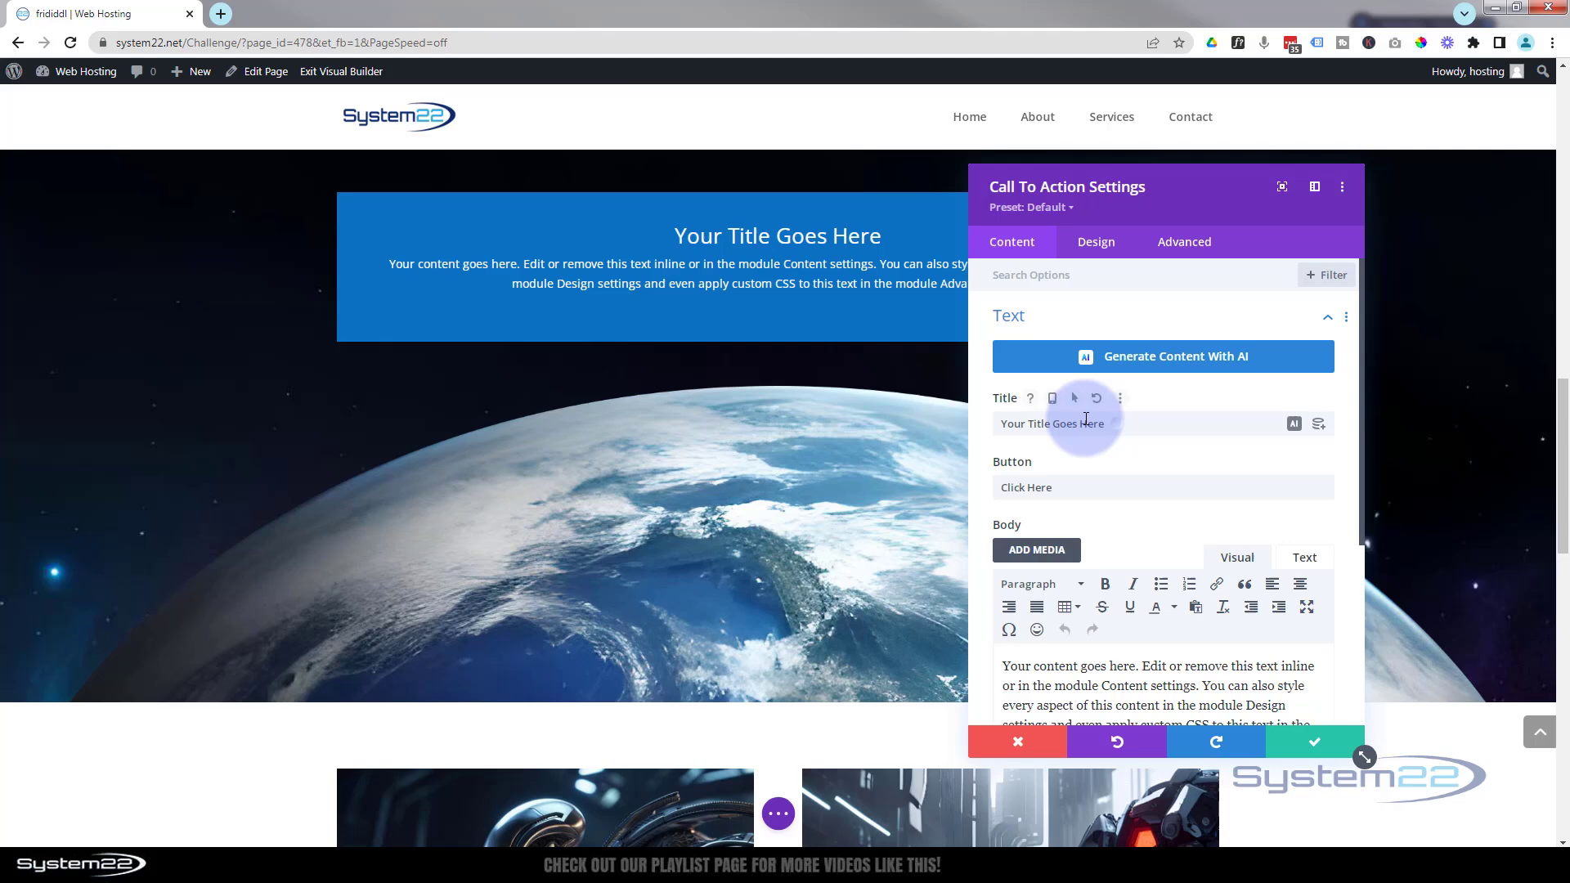
{"action": "type", "text": "Awesome Double Parallax Section"}
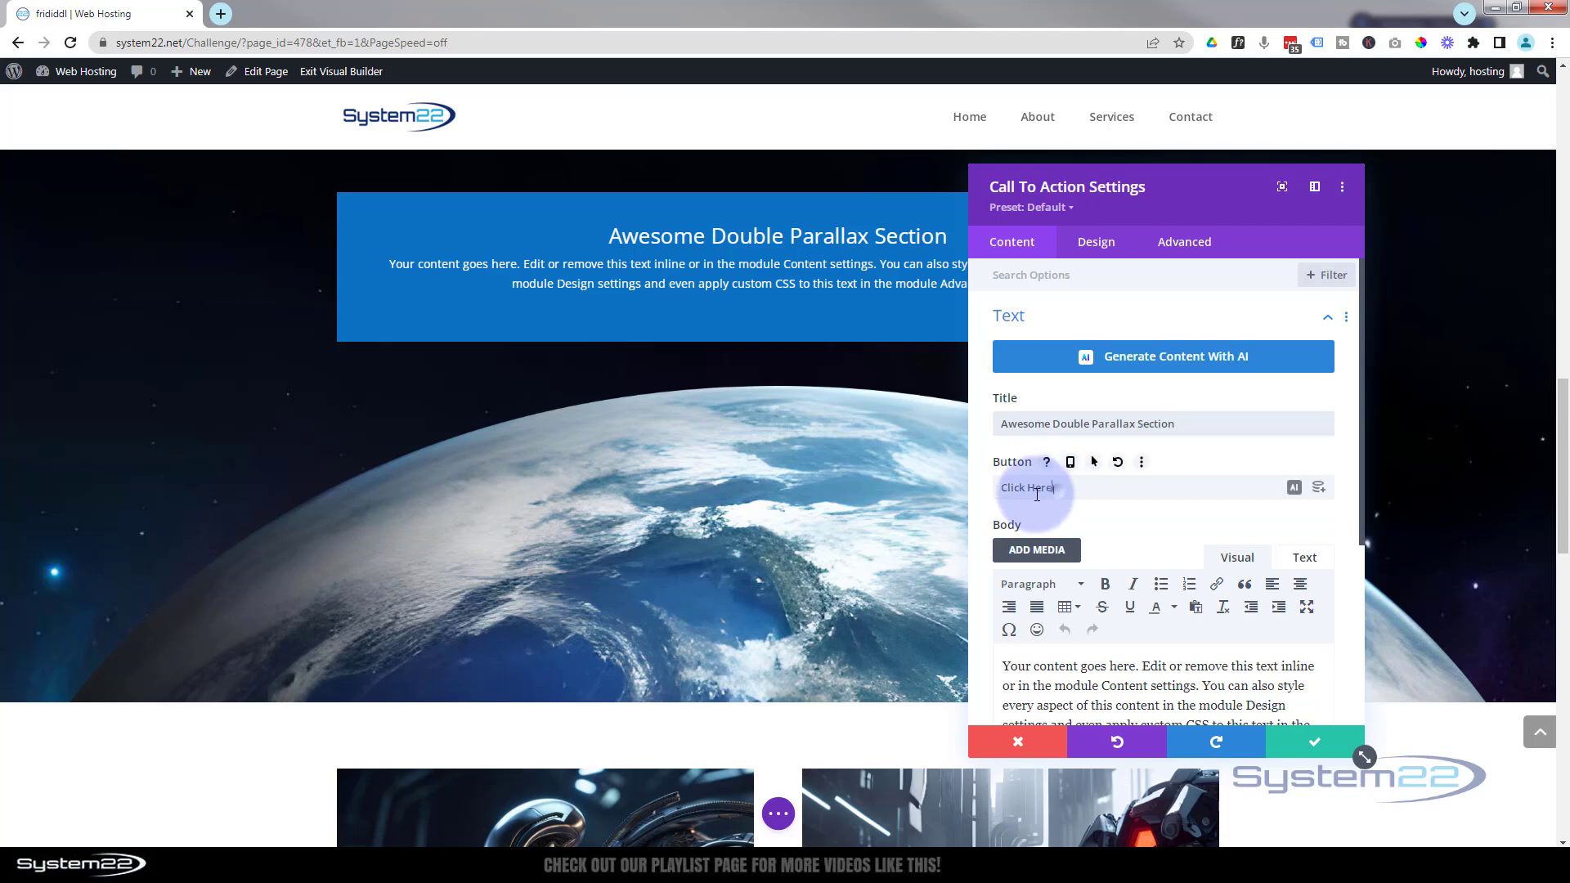
{"action": "type", "text": "Learn More"}
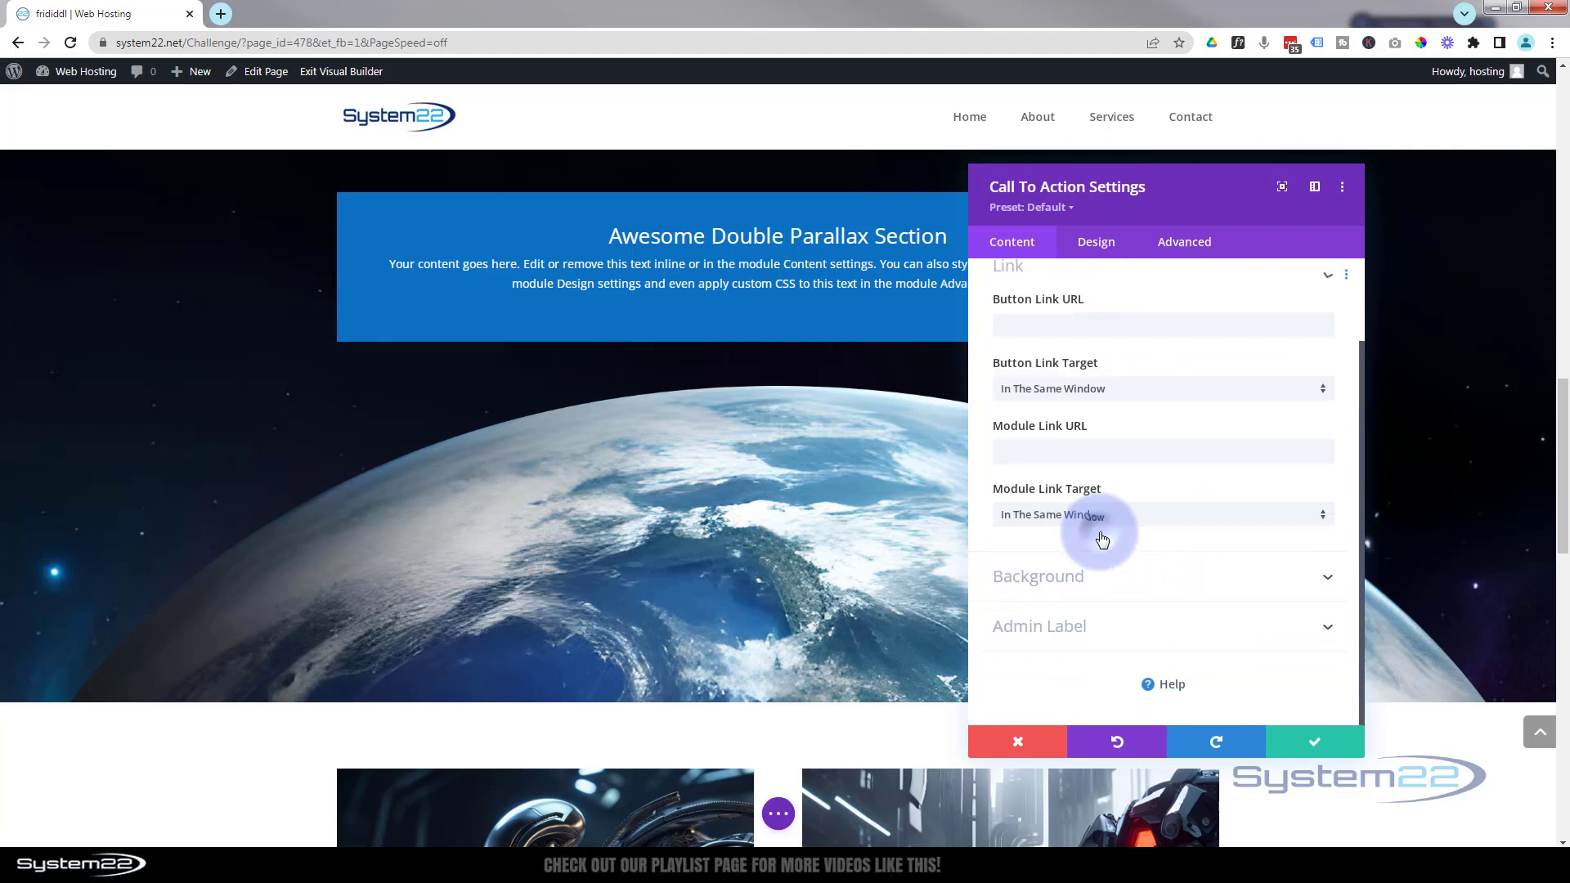
{"action": "left_click", "coordinate": [1151, 325]}
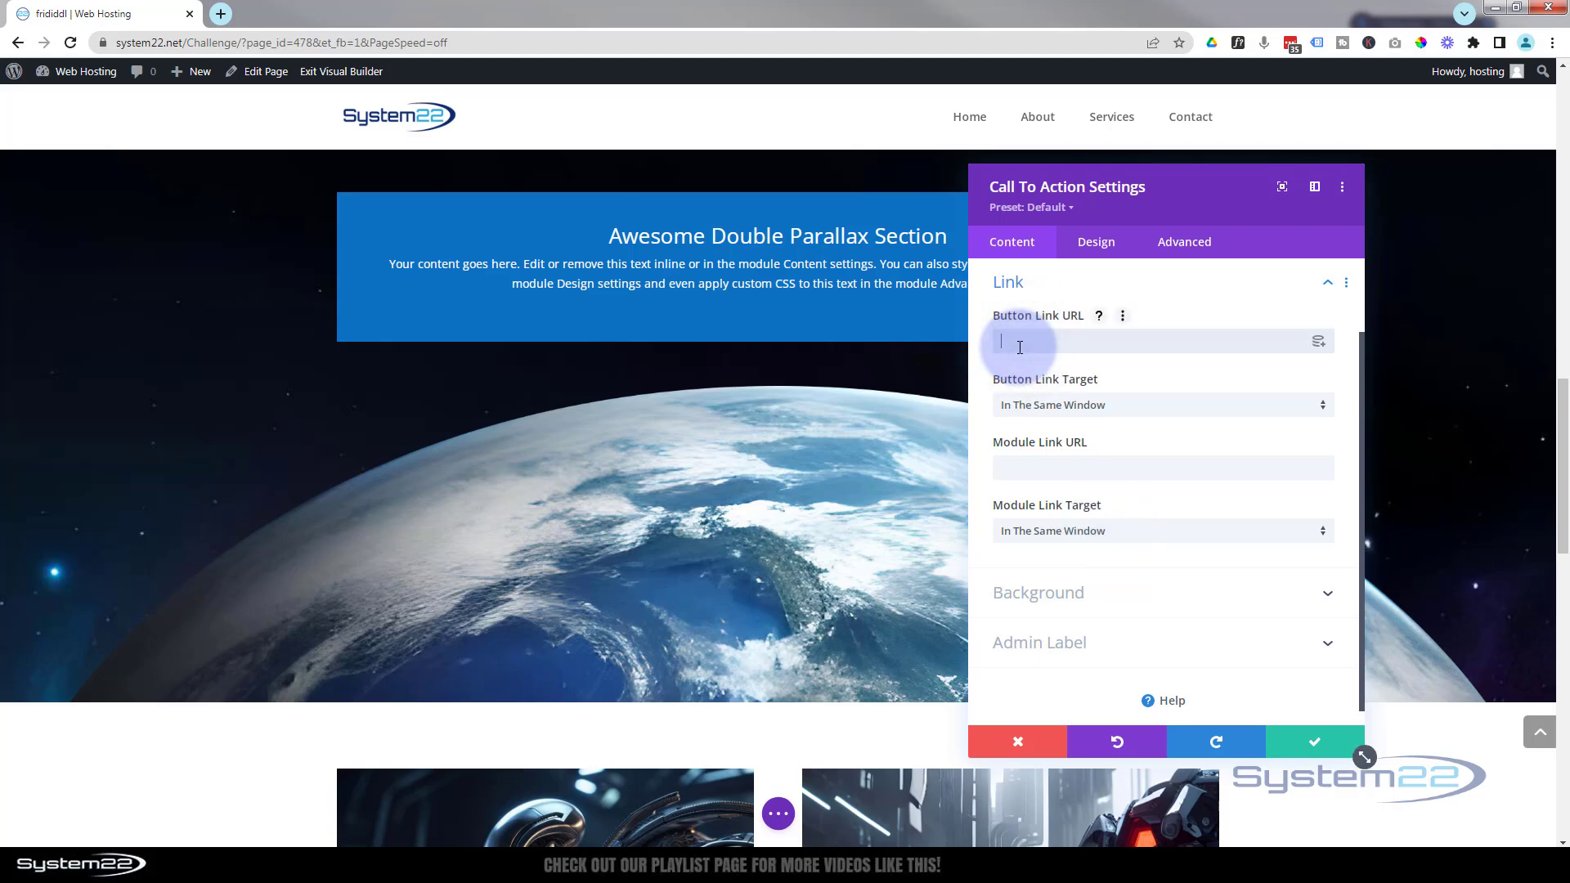
{"action": "type", "text": "@"}
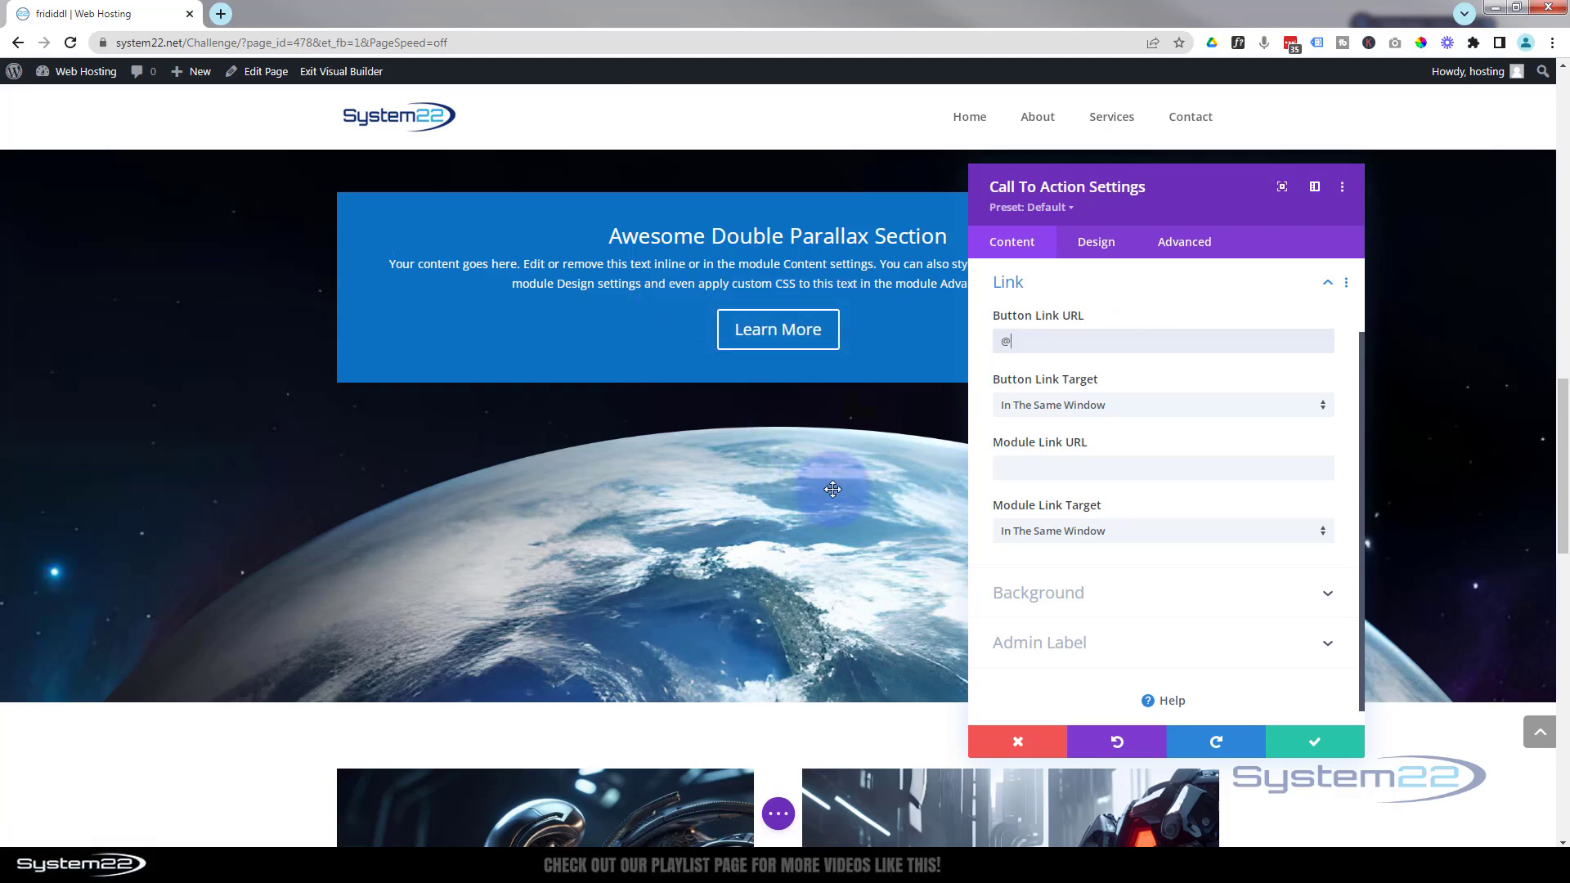
Step: Give the call-to-action a black background lowered to rgba(0,0,0,0.45) opacity
{"action": "left_click", "coordinate": [1037, 592]}
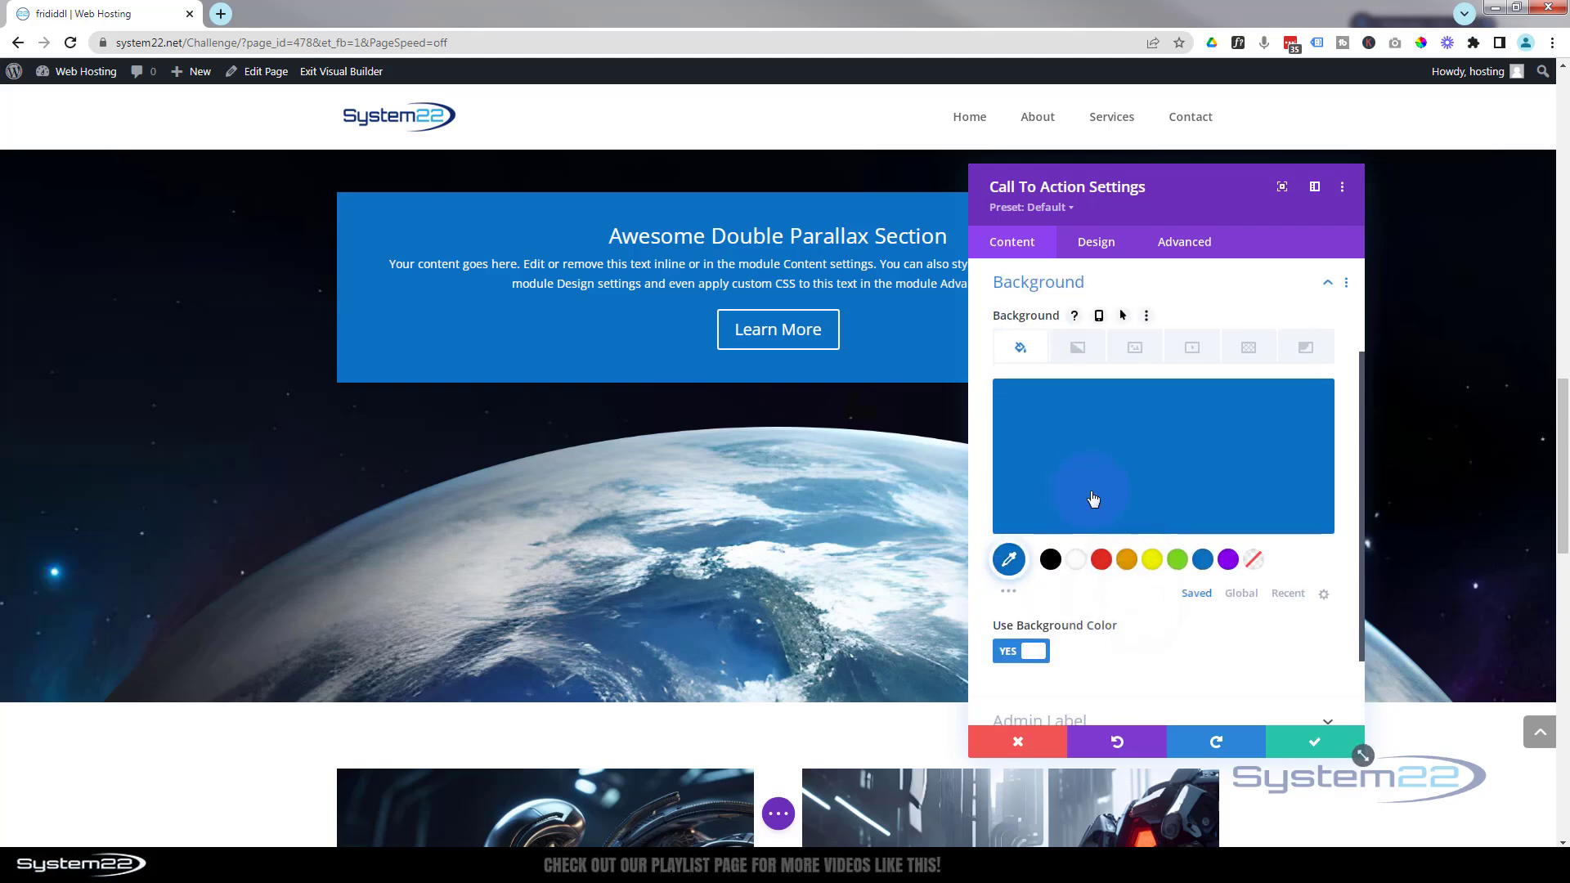
{"action": "left_click", "coordinate": [1050, 559]}
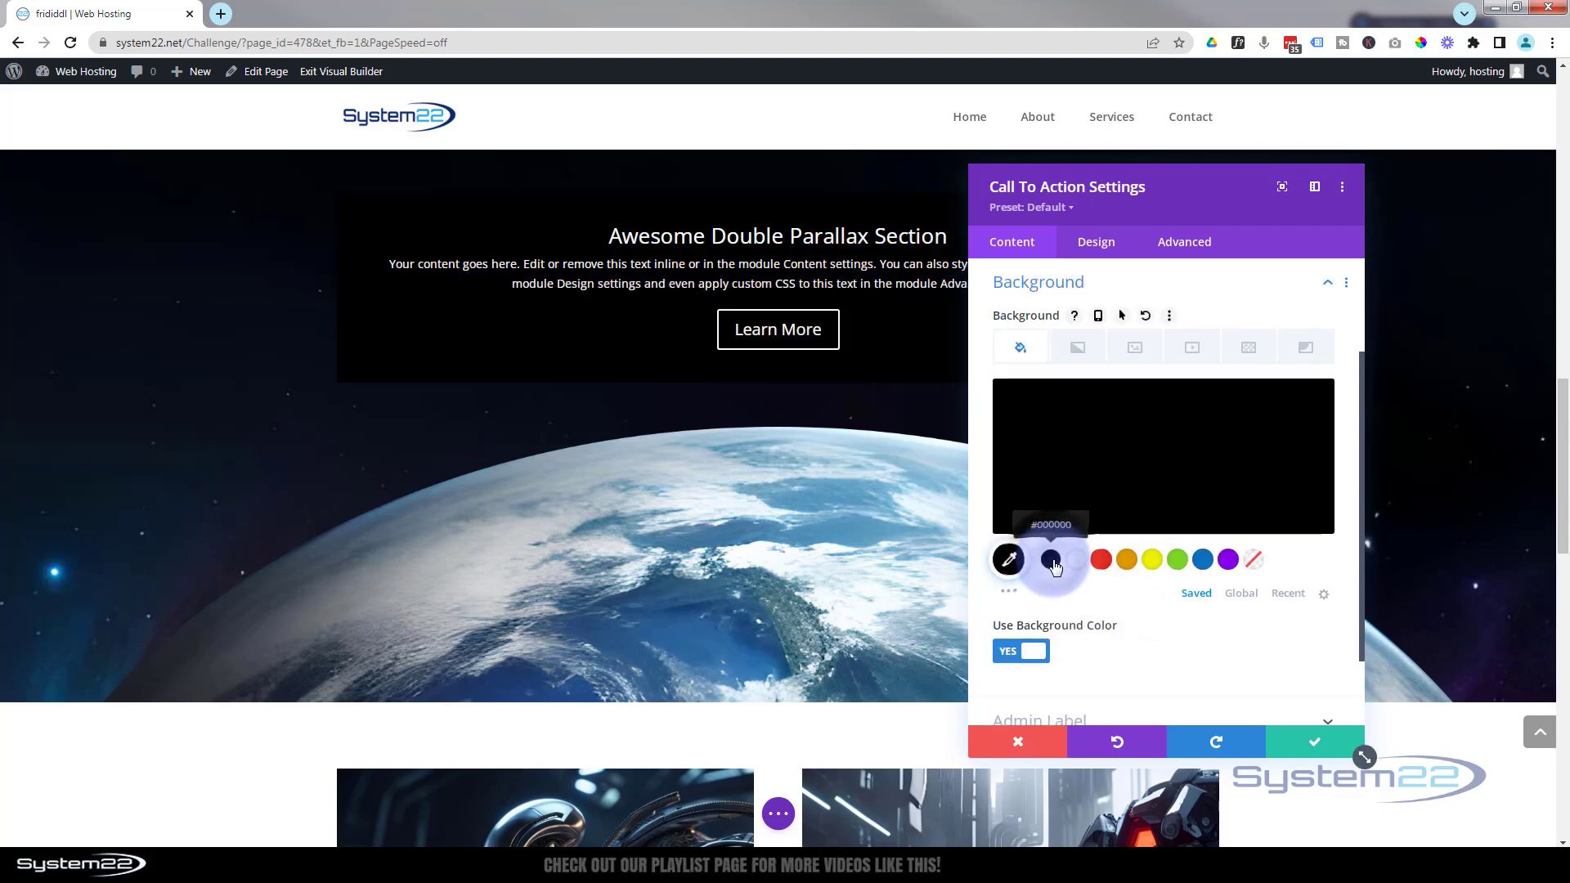
{"action": "left_click", "coordinate": [1008, 559]}
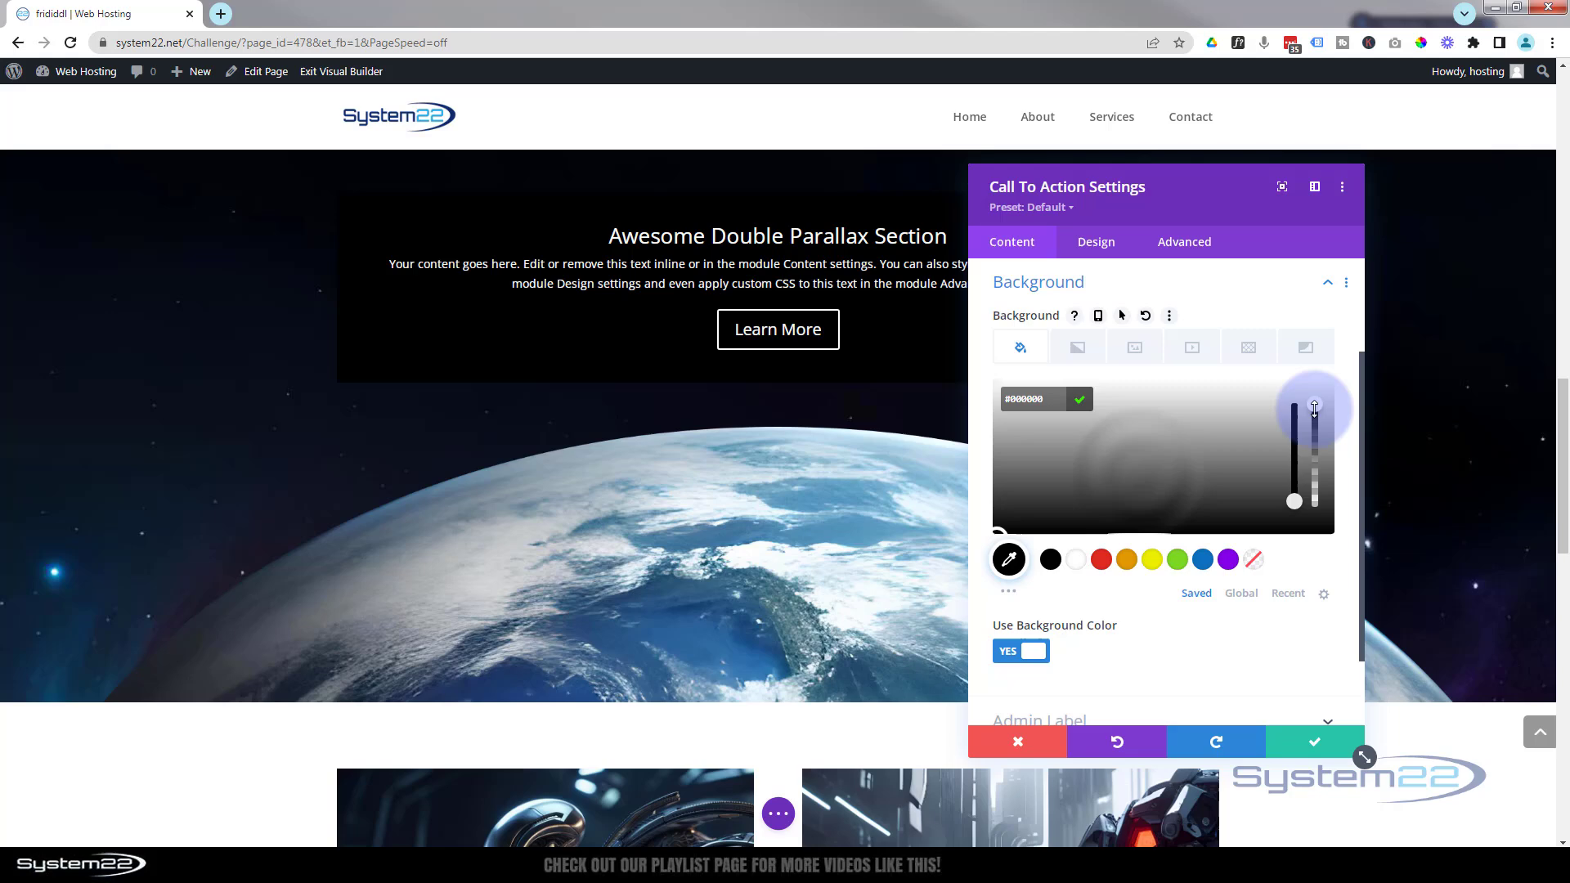
{"action": "left_click_drag", "start_coordinate": [1315, 411], "coordinate": [1315, 440]}
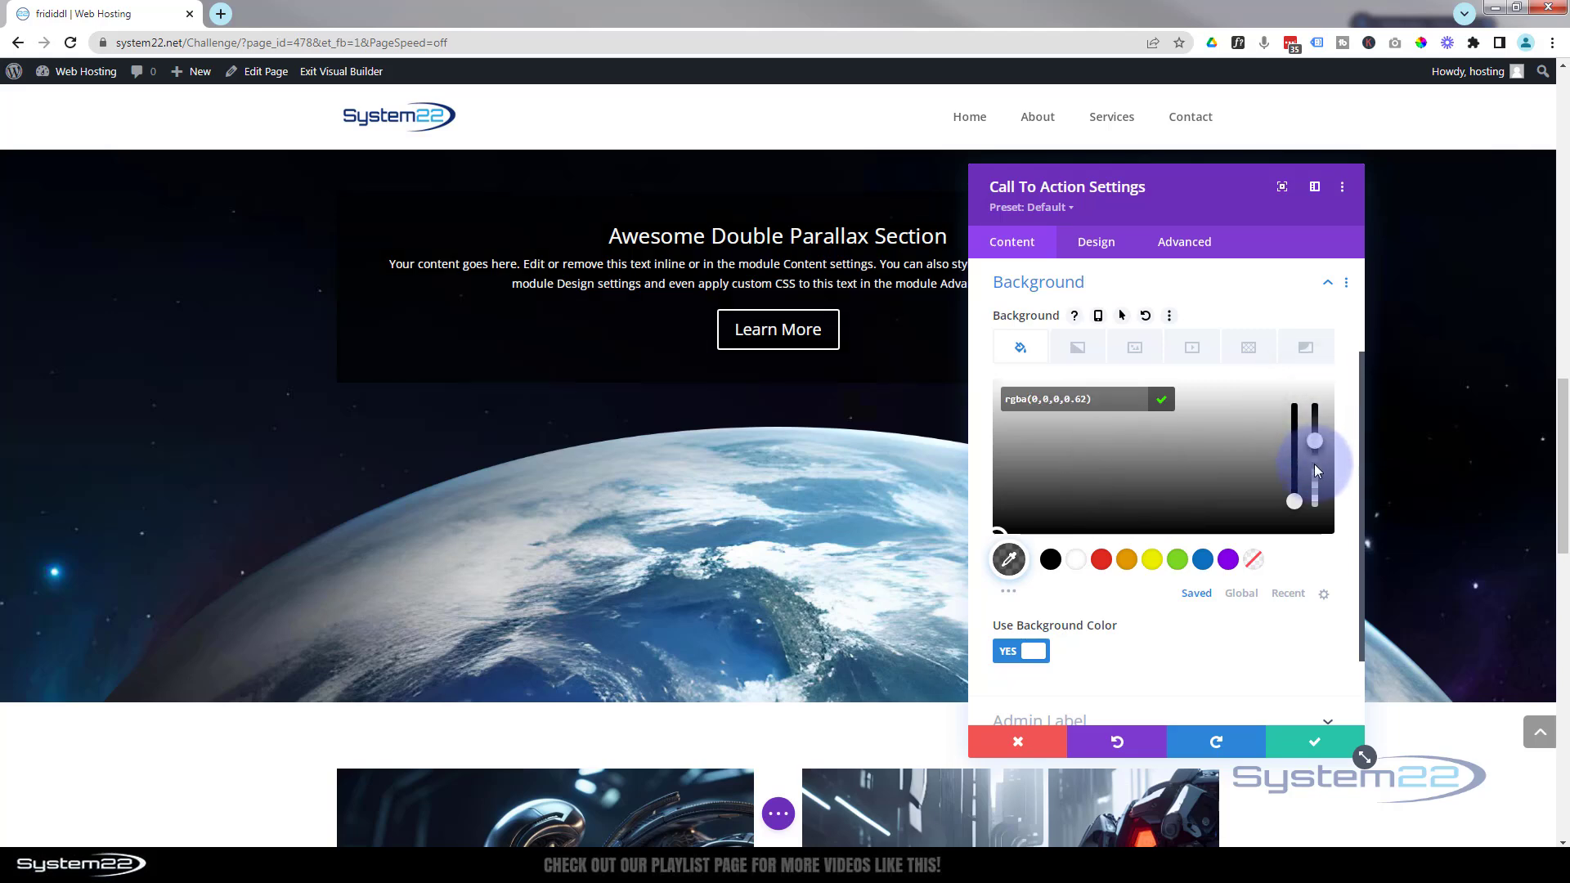
{"action": "left_click_drag", "start_coordinate": [1315, 440], "coordinate": [1314, 458]}
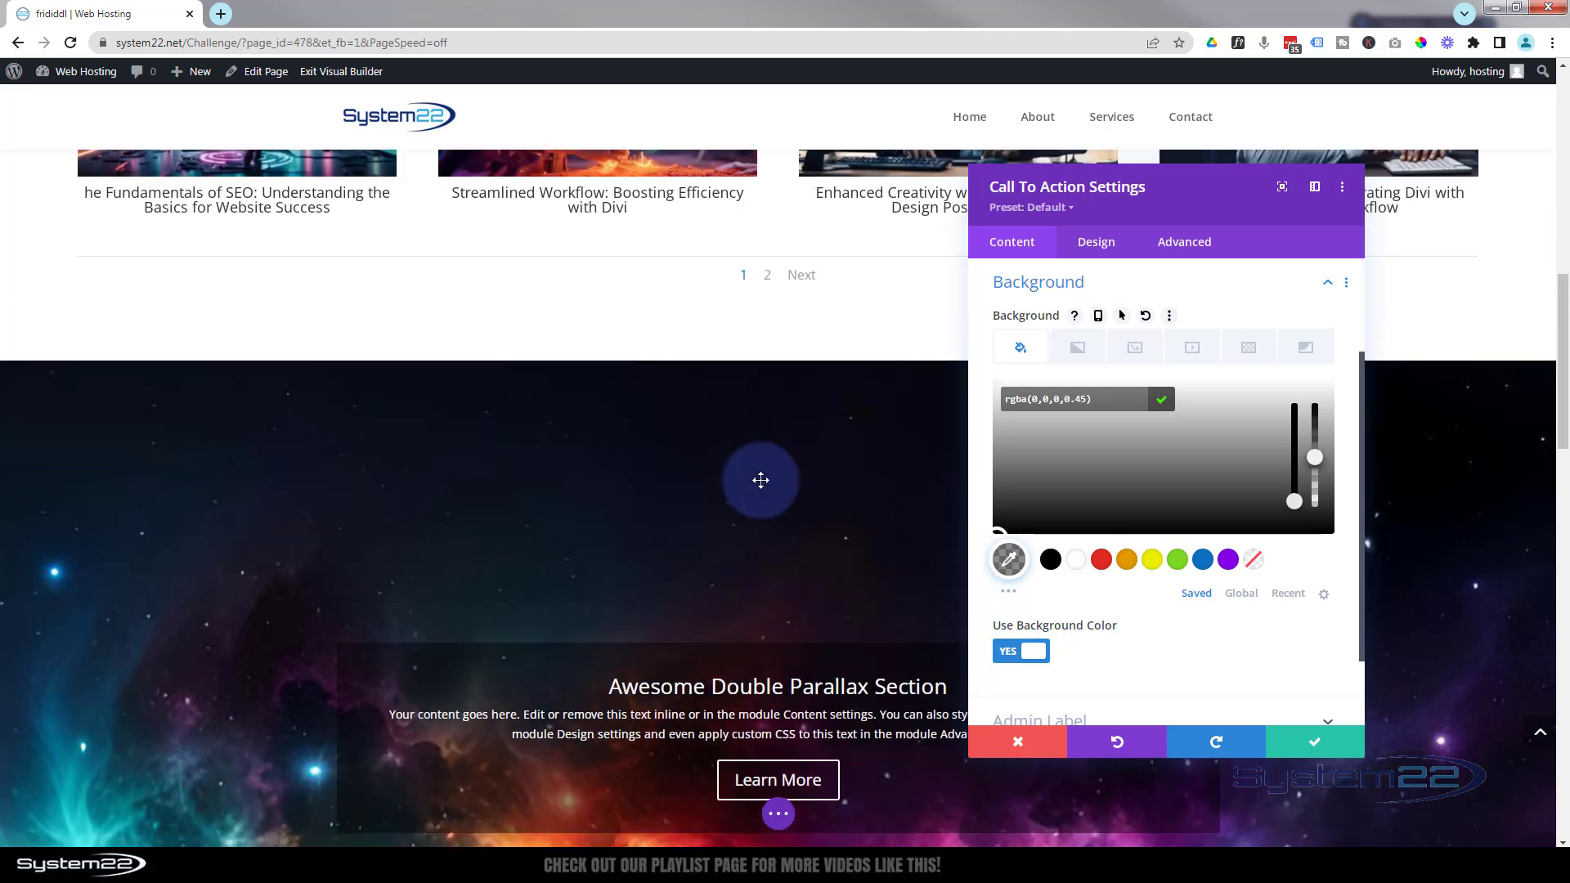
{"action": "scroll", "scroll_direction": "down", "scroll_amount": 3}
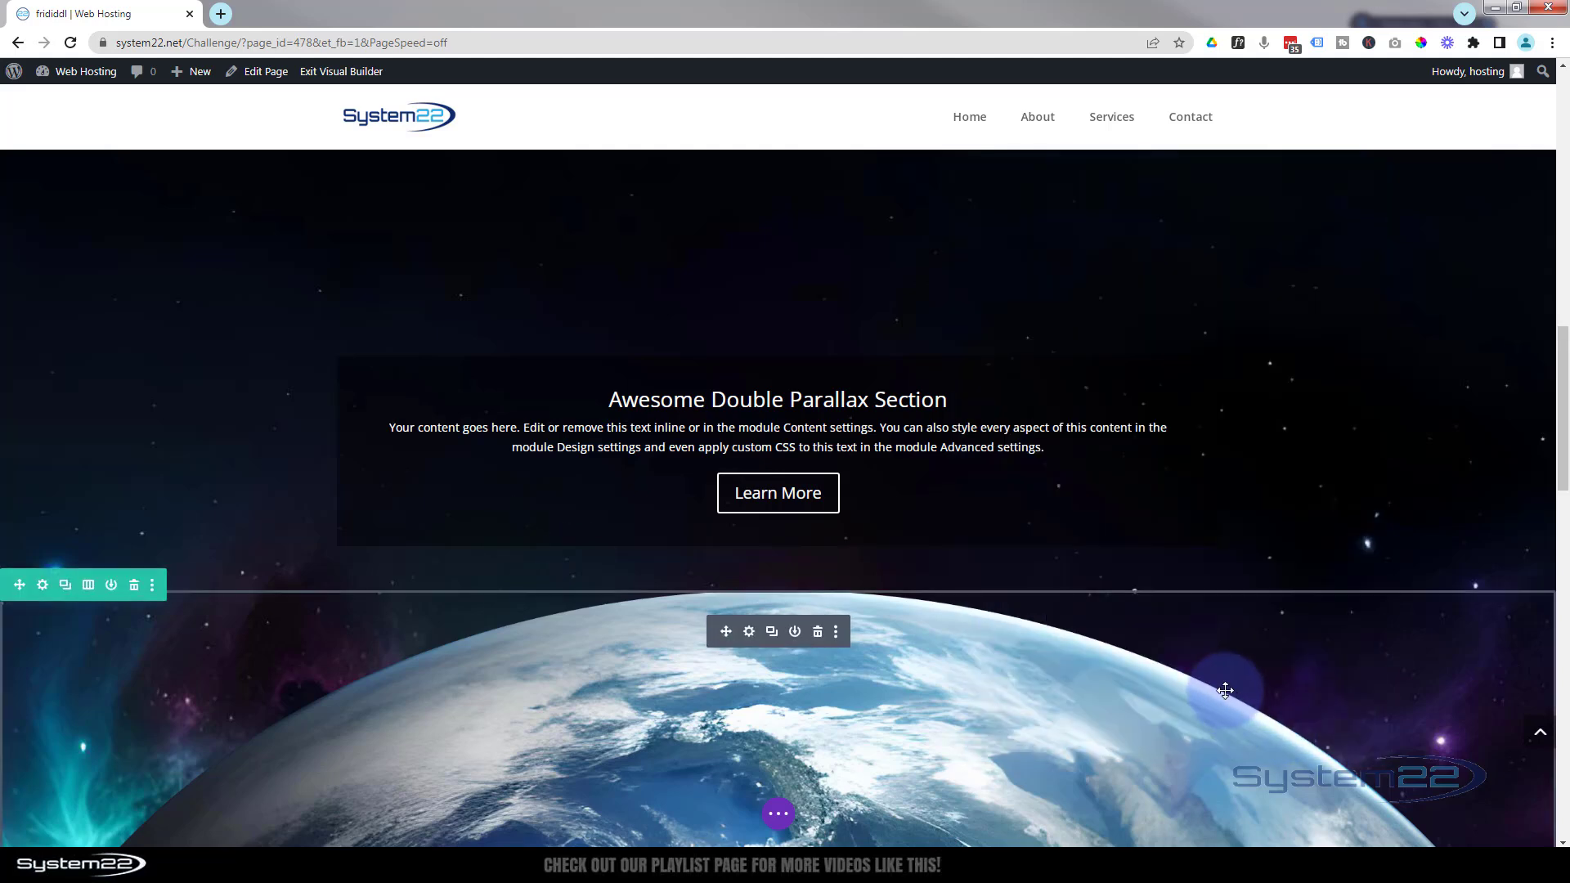
{"action": "scroll", "scroll_direction": "down", "scroll_amount": 3}
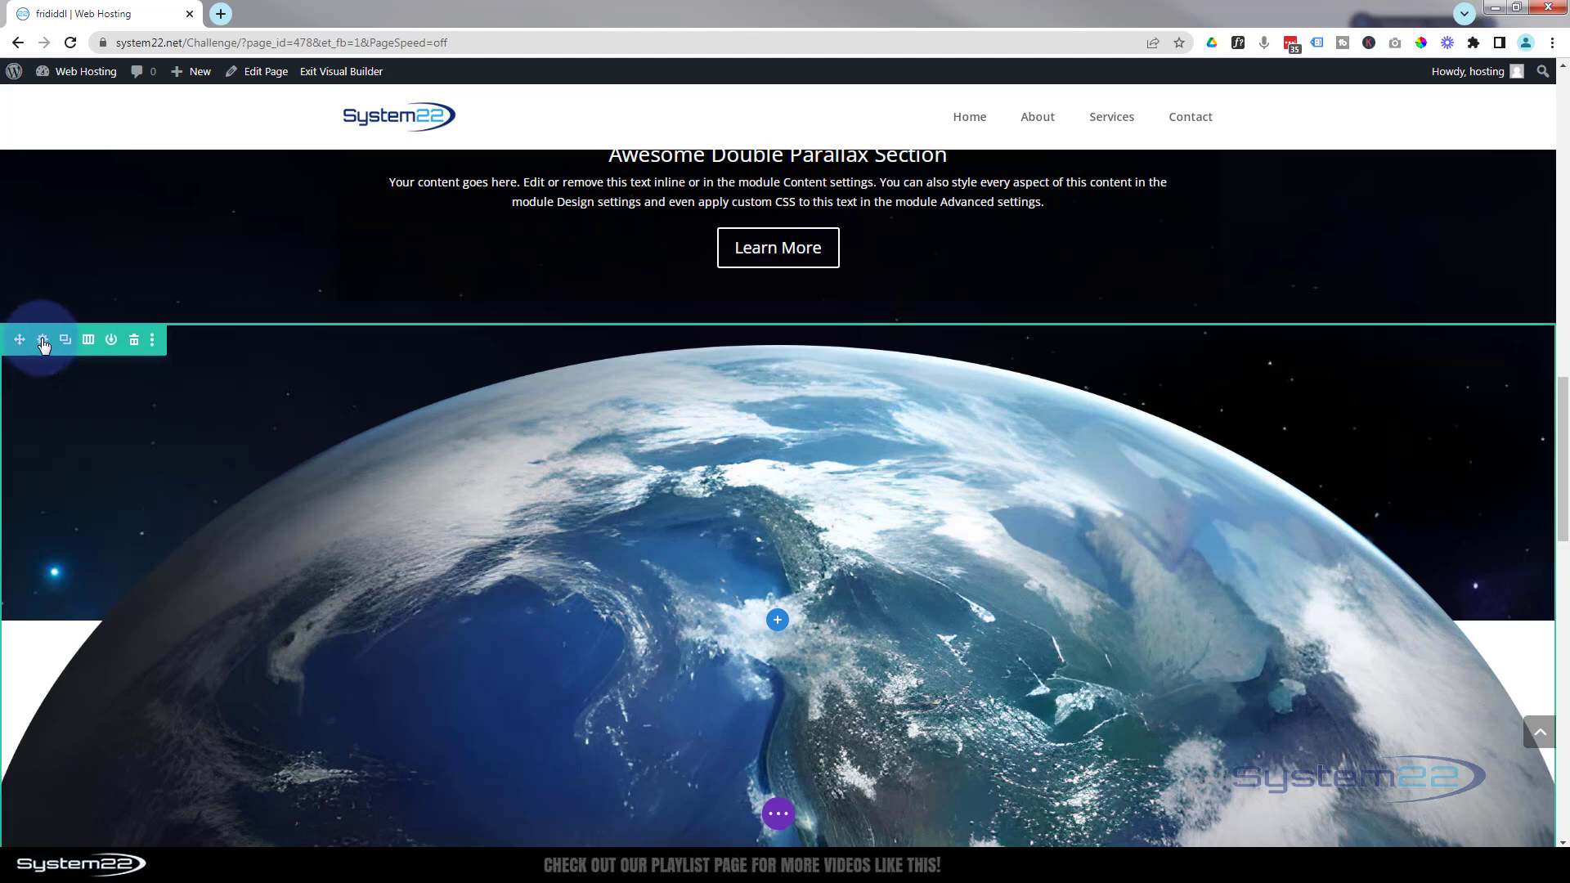
Step: Reach the half-planet row's Advanced scroll-effect options
{"action": "left_click", "coordinate": [43, 340]}
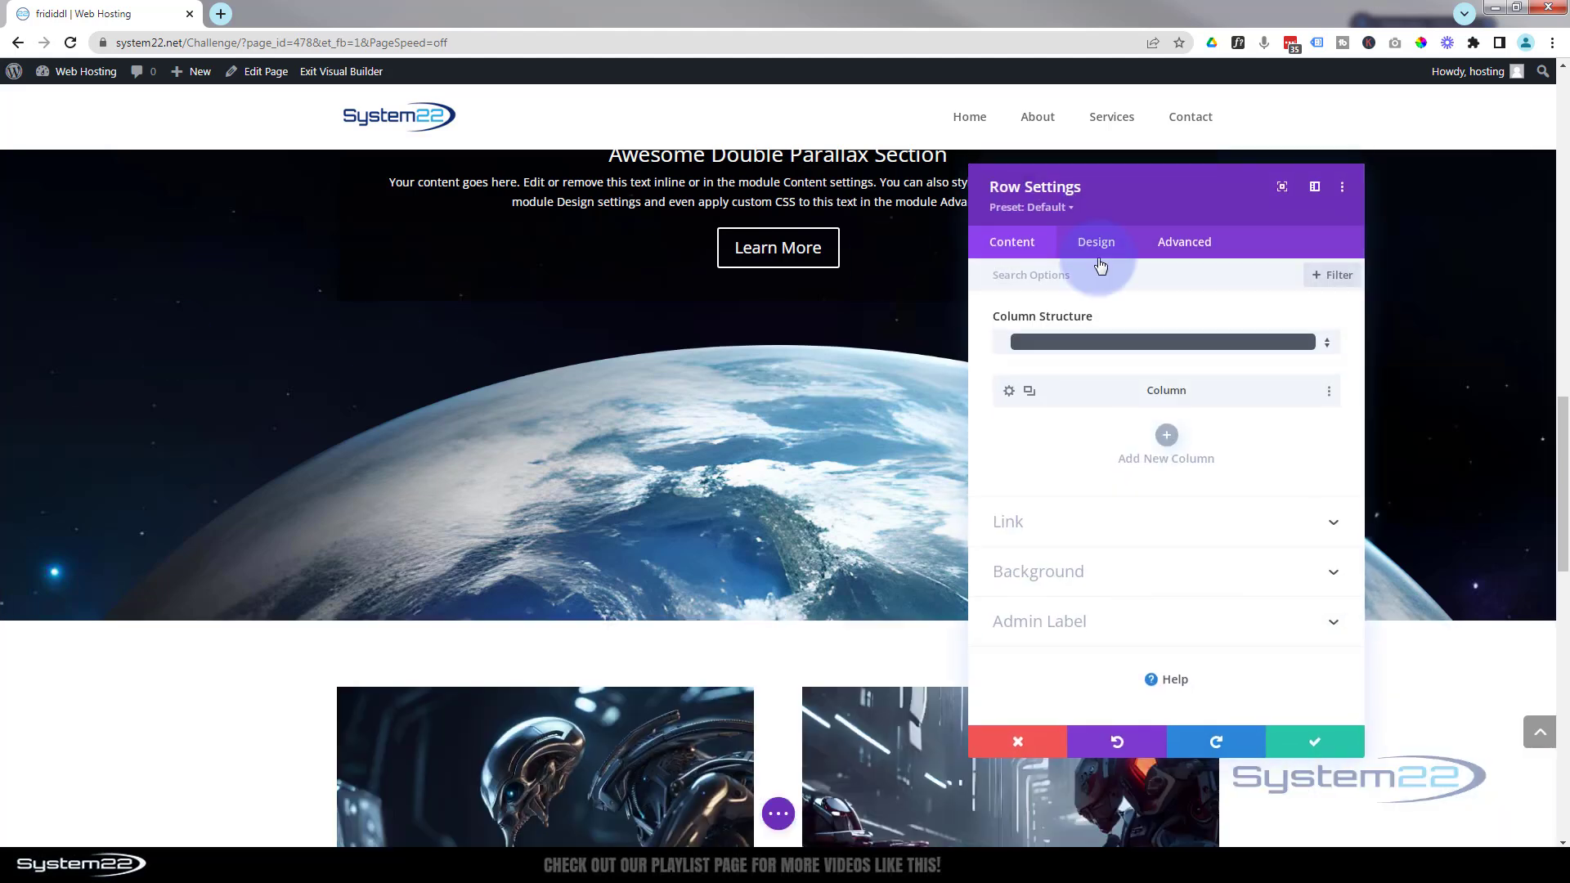
{"action": "left_click", "coordinate": [1184, 242]}
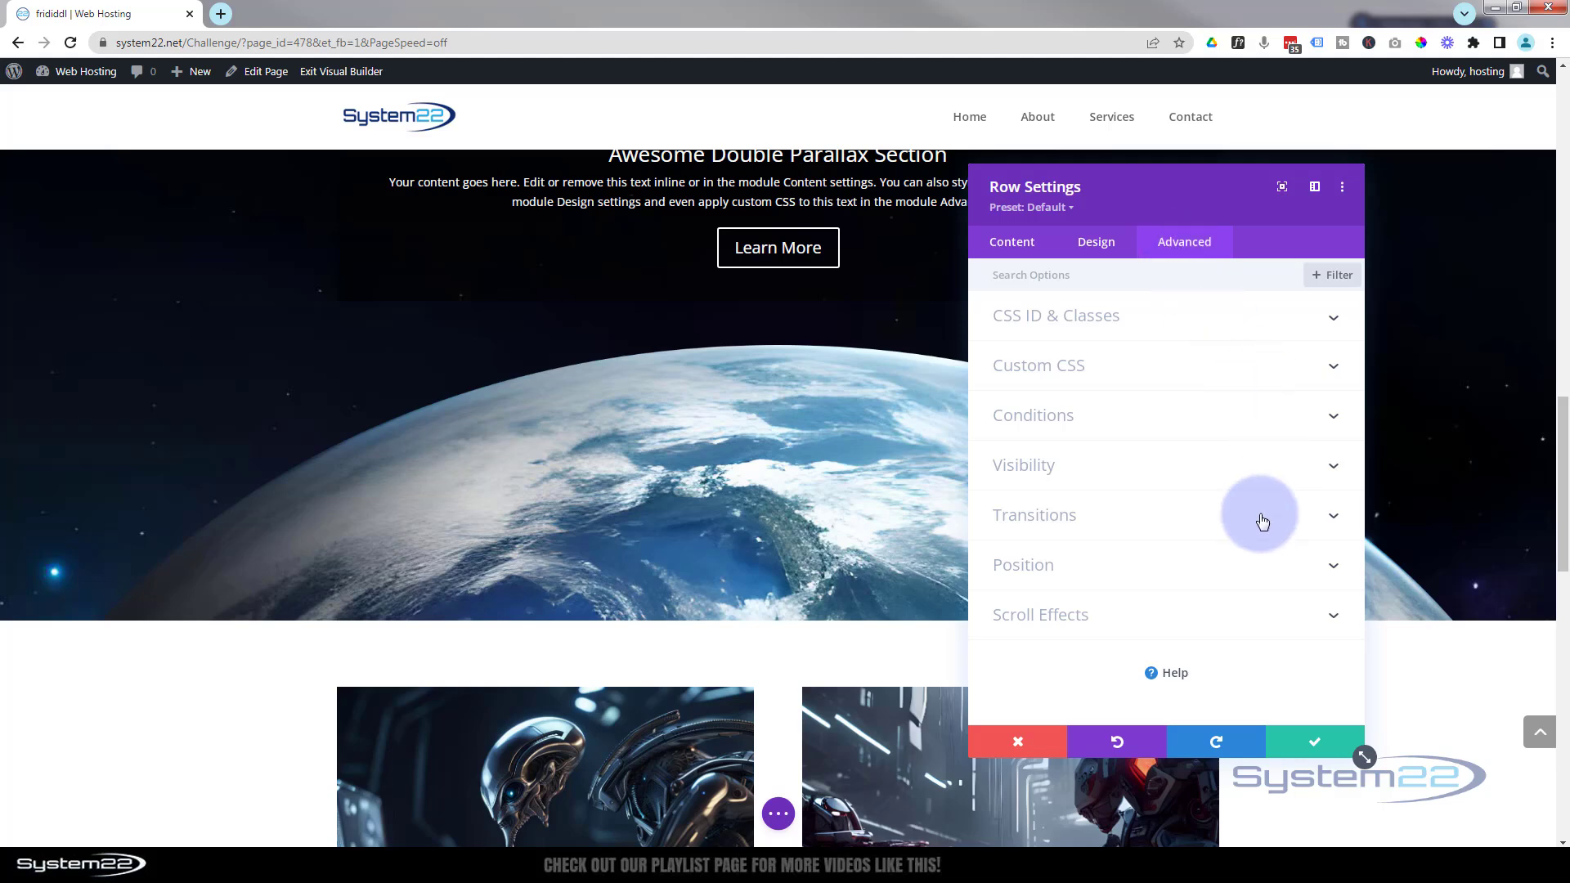
{"action": "mouse_move", "coordinate": [1077, 621]}
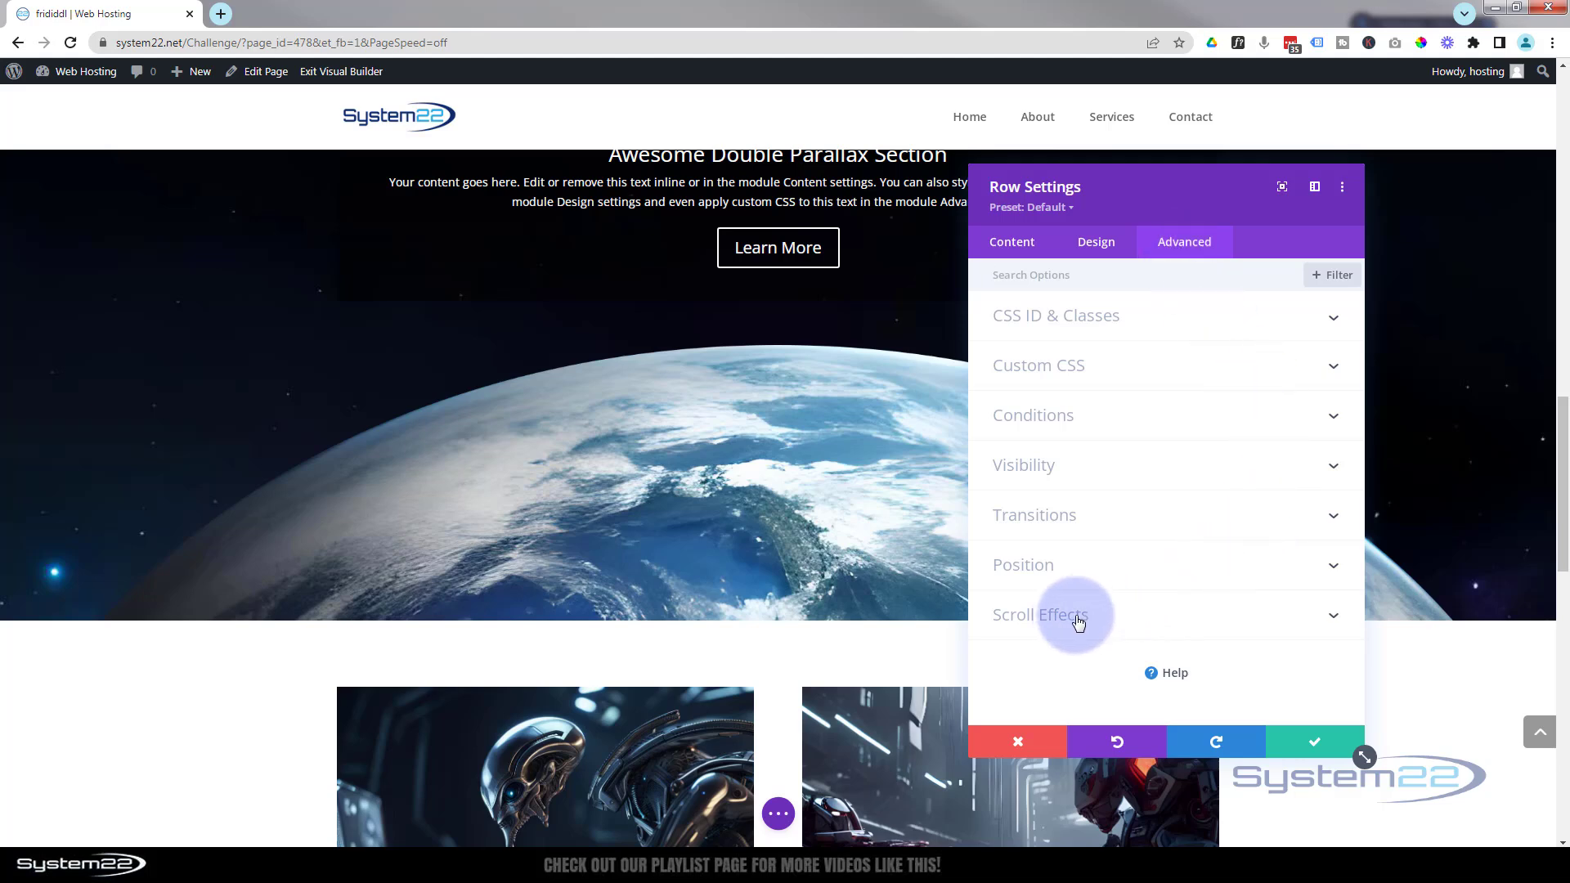
{"action": "left_click", "coordinate": [1040, 614]}
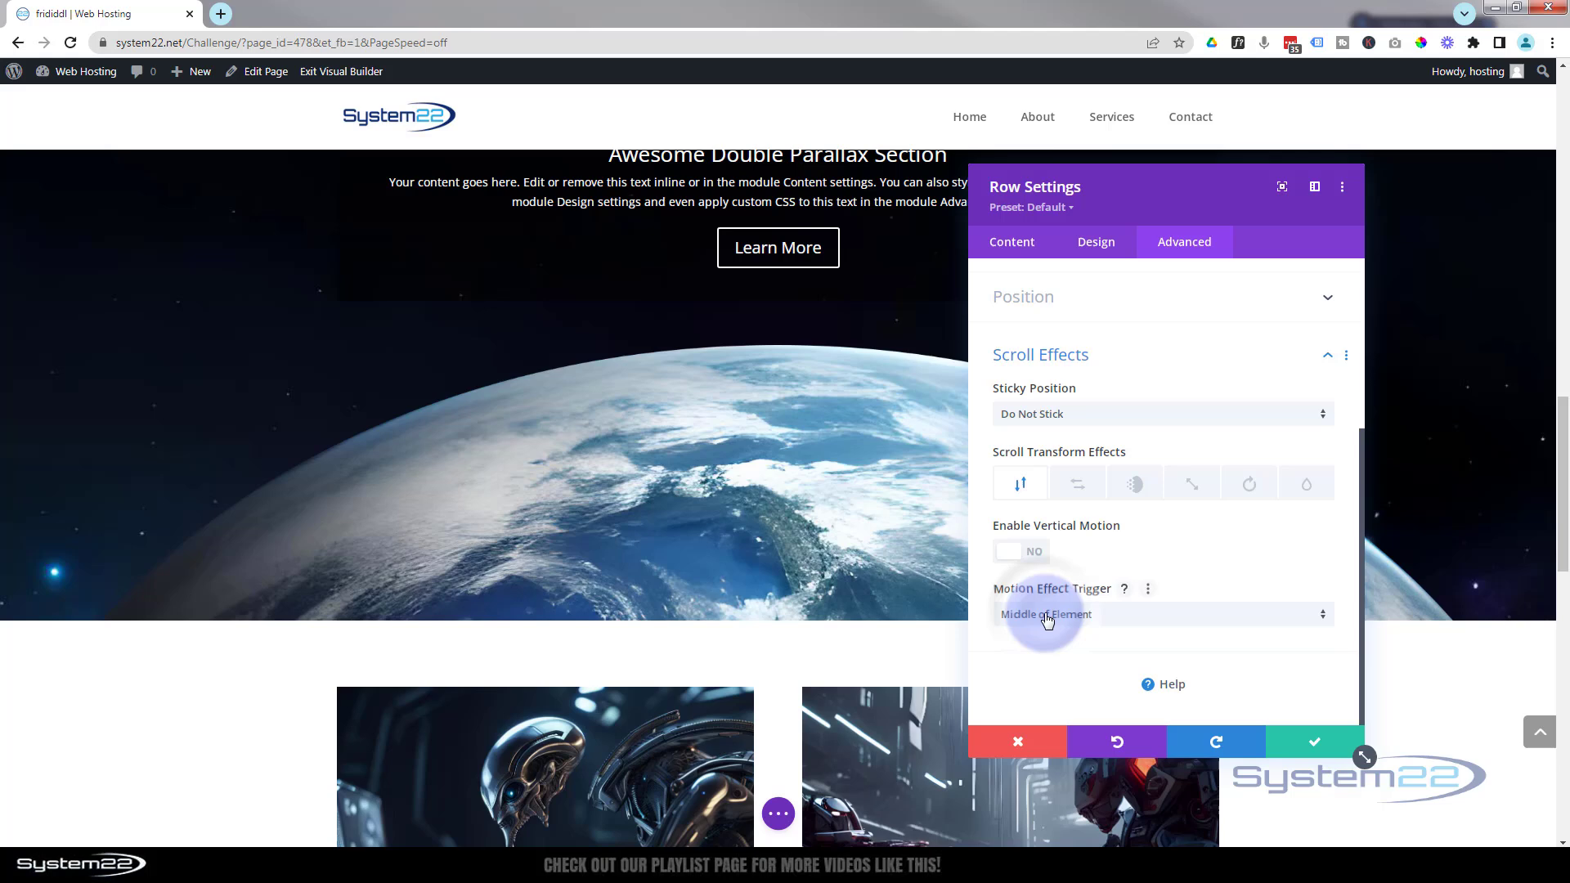
{"action": "mouse_move", "coordinate": [1021, 482]}
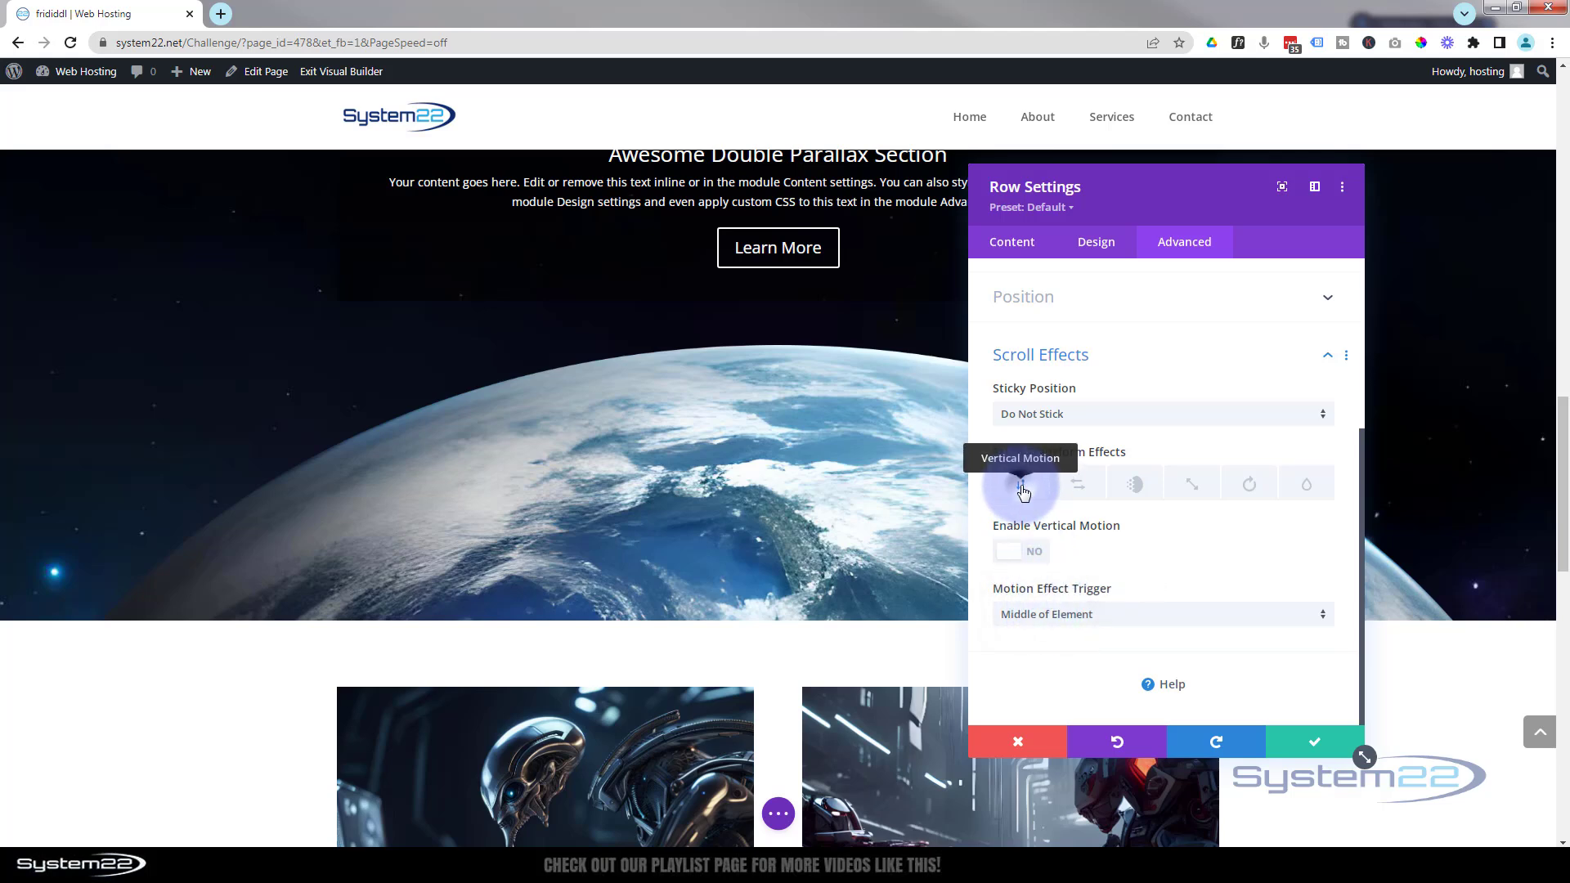
Step: Enable Vertical Motion on the planet row with offsets 0, 2 and 4
{"action": "left_click", "coordinate": [1020, 484]}
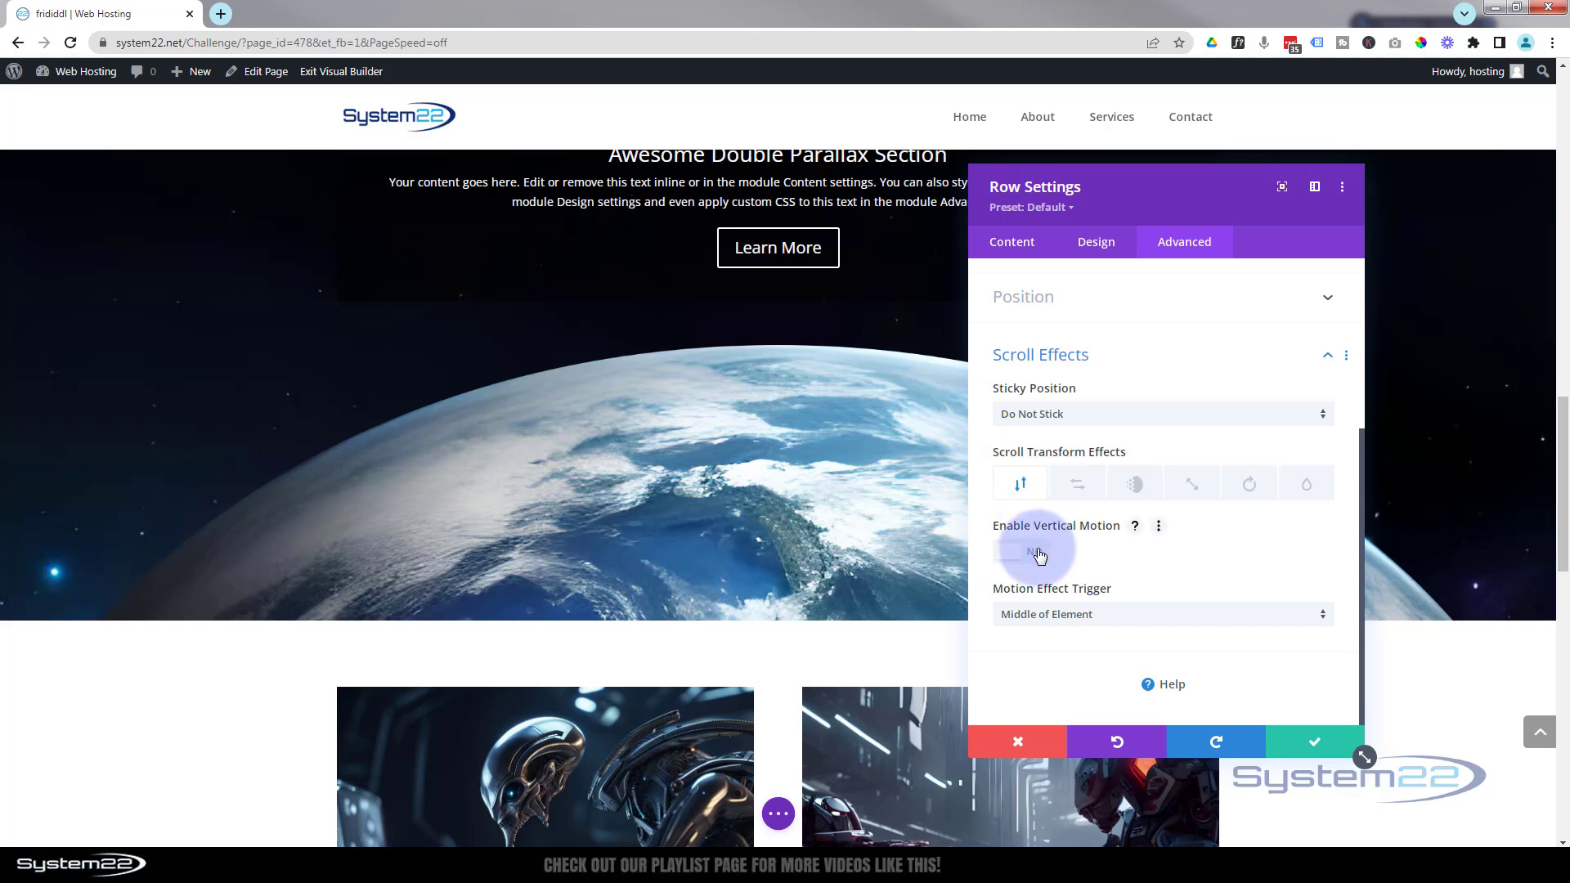
{"action": "left_click", "coordinate": [1020, 551]}
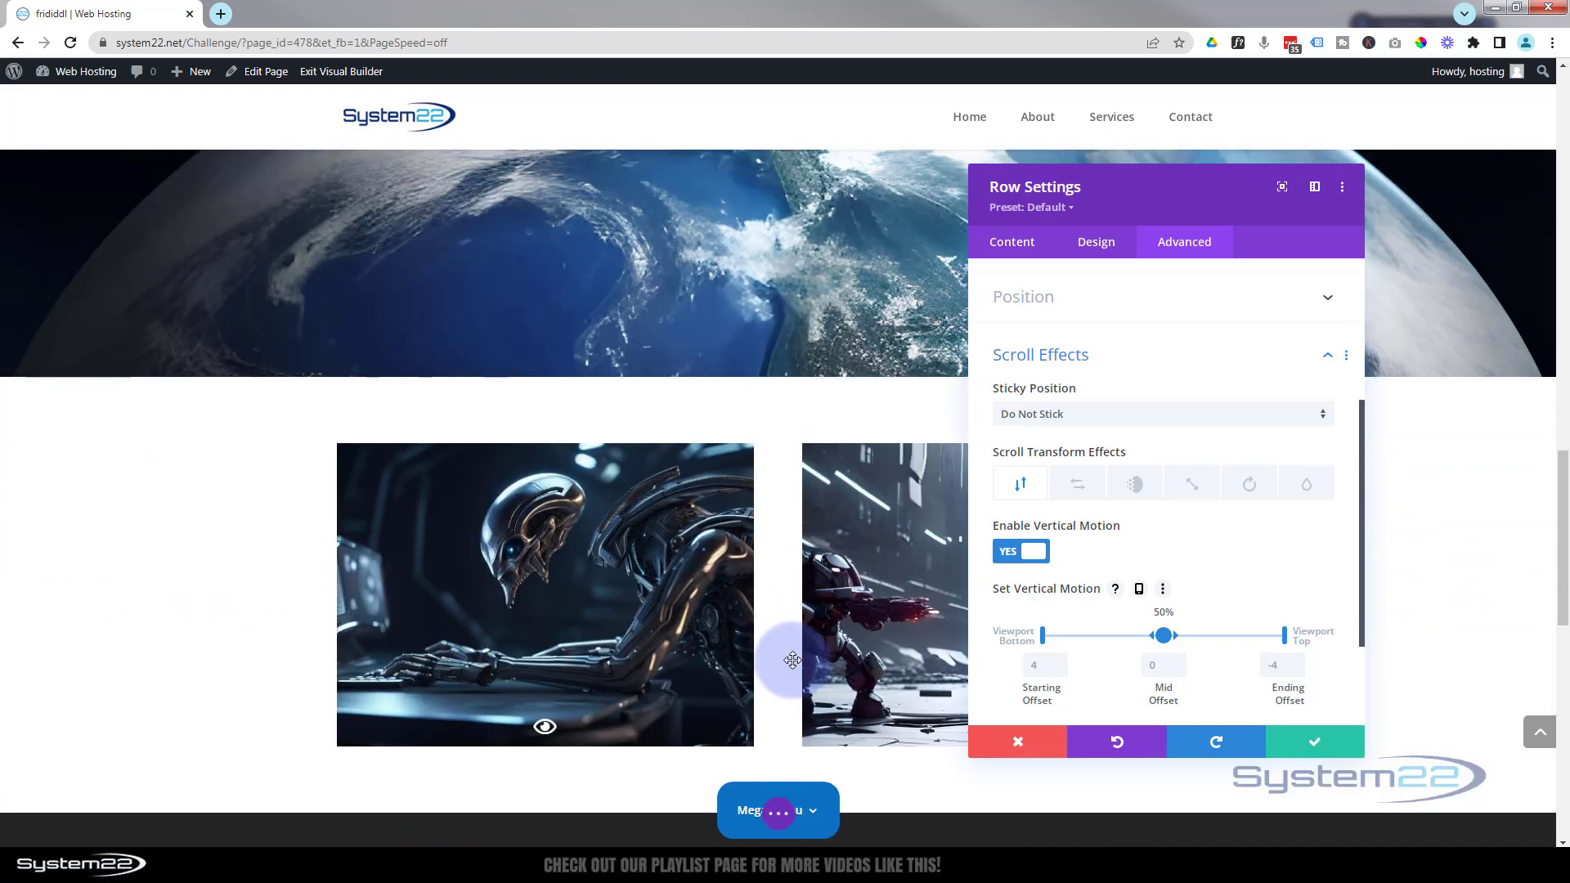
{"action": "scroll", "scroll_direction": "down", "scroll_amount": 3}
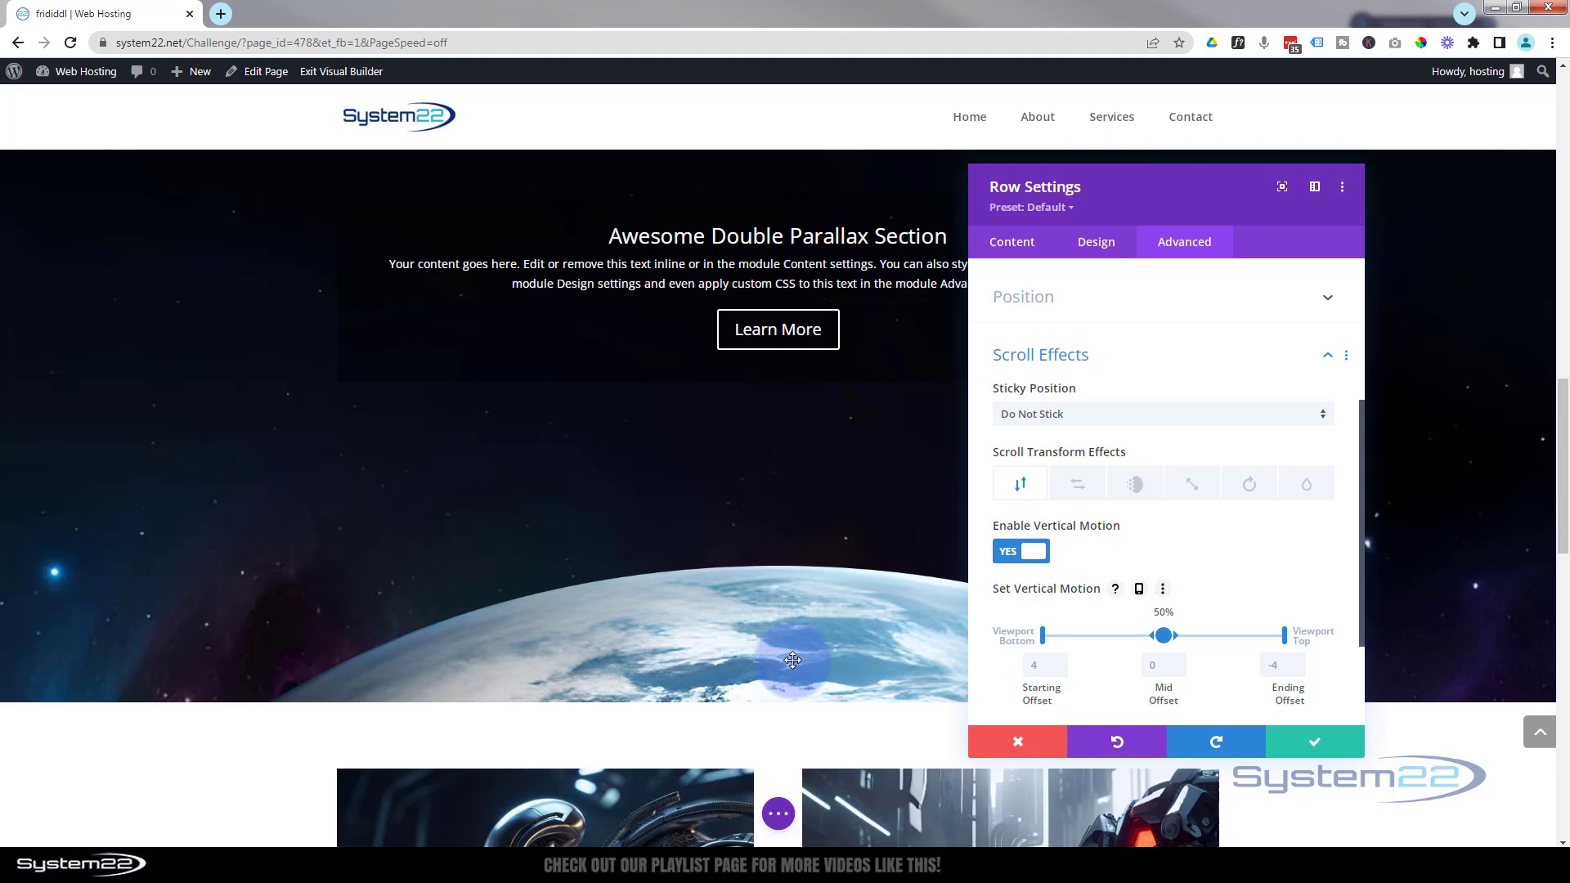
{"action": "scroll", "scroll_direction": "down", "scroll_amount": 3}
{"action": "type", "text": "4"}
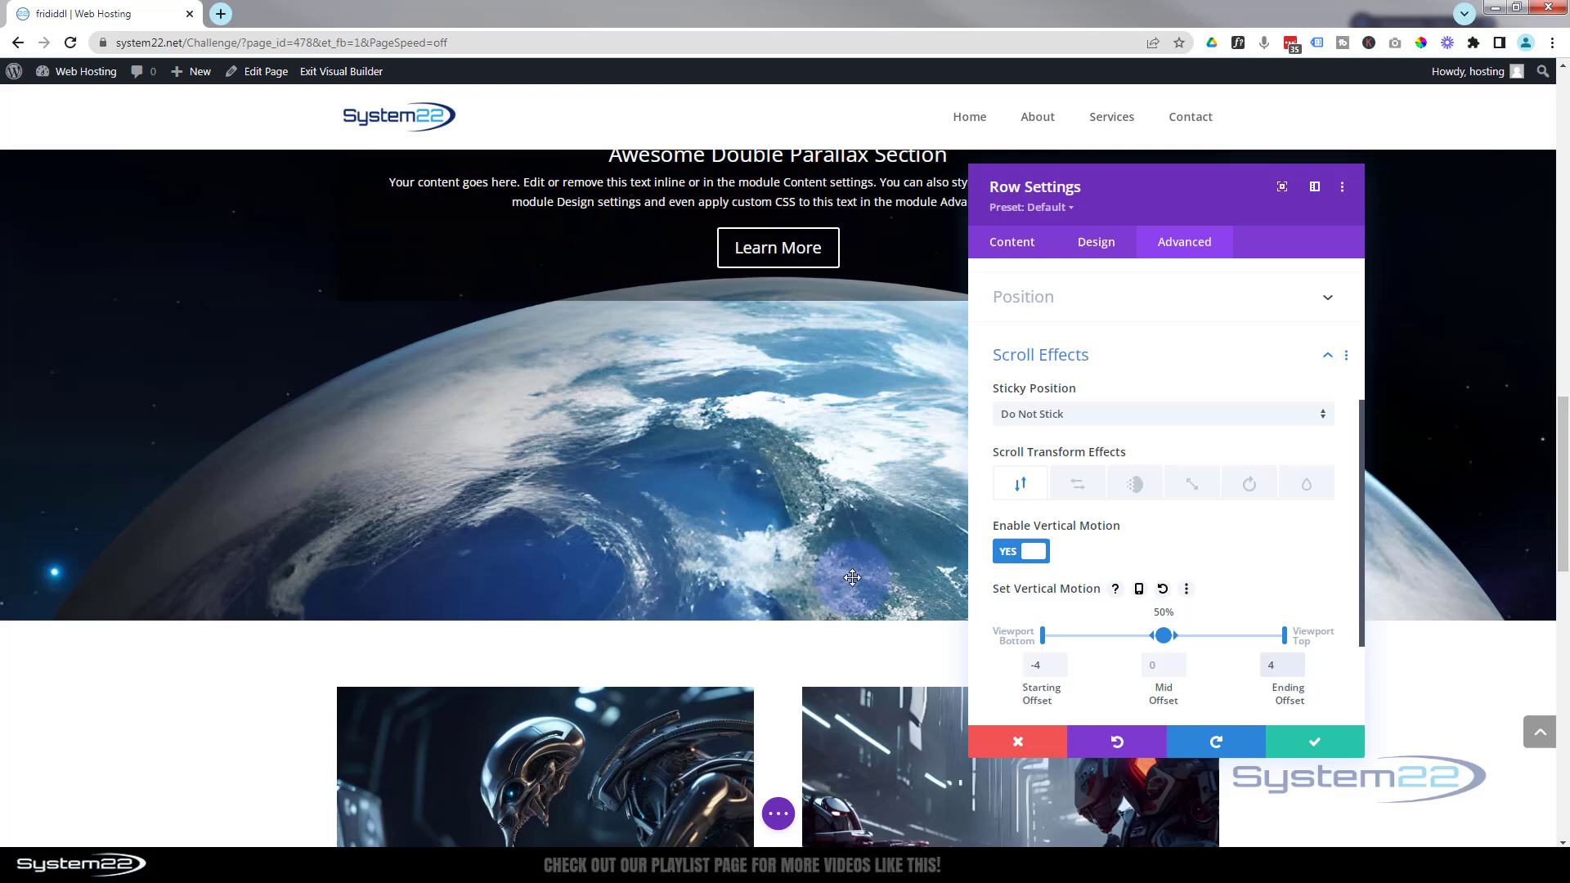
{"action": "scroll", "scroll_direction": "down", "scroll_amount": 3}
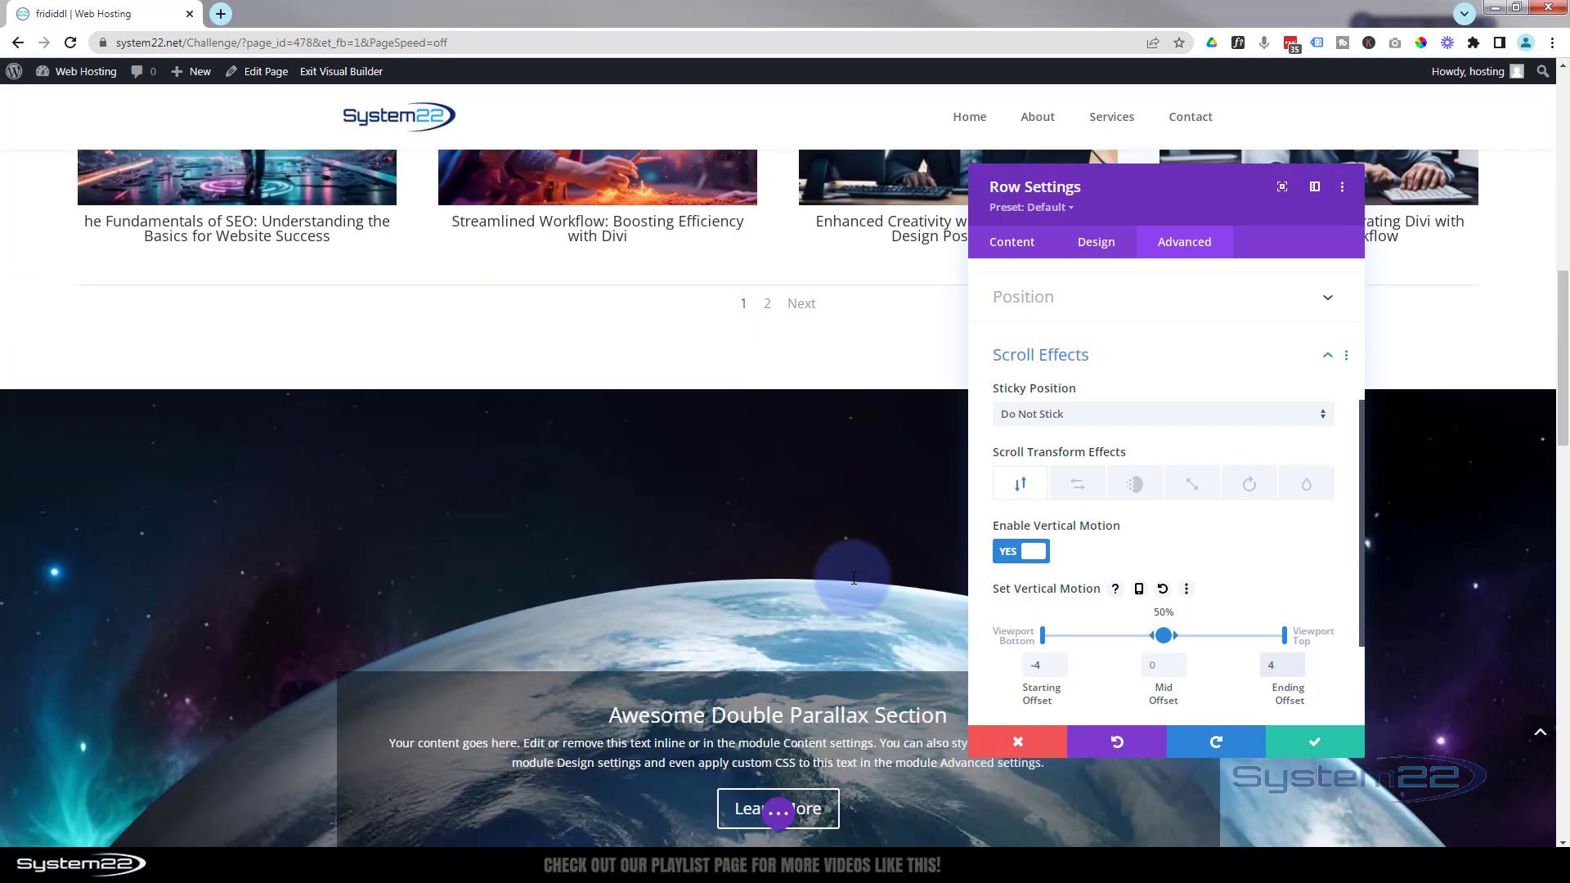
{"action": "scroll", "scroll_direction": "down", "scroll_amount": 3}
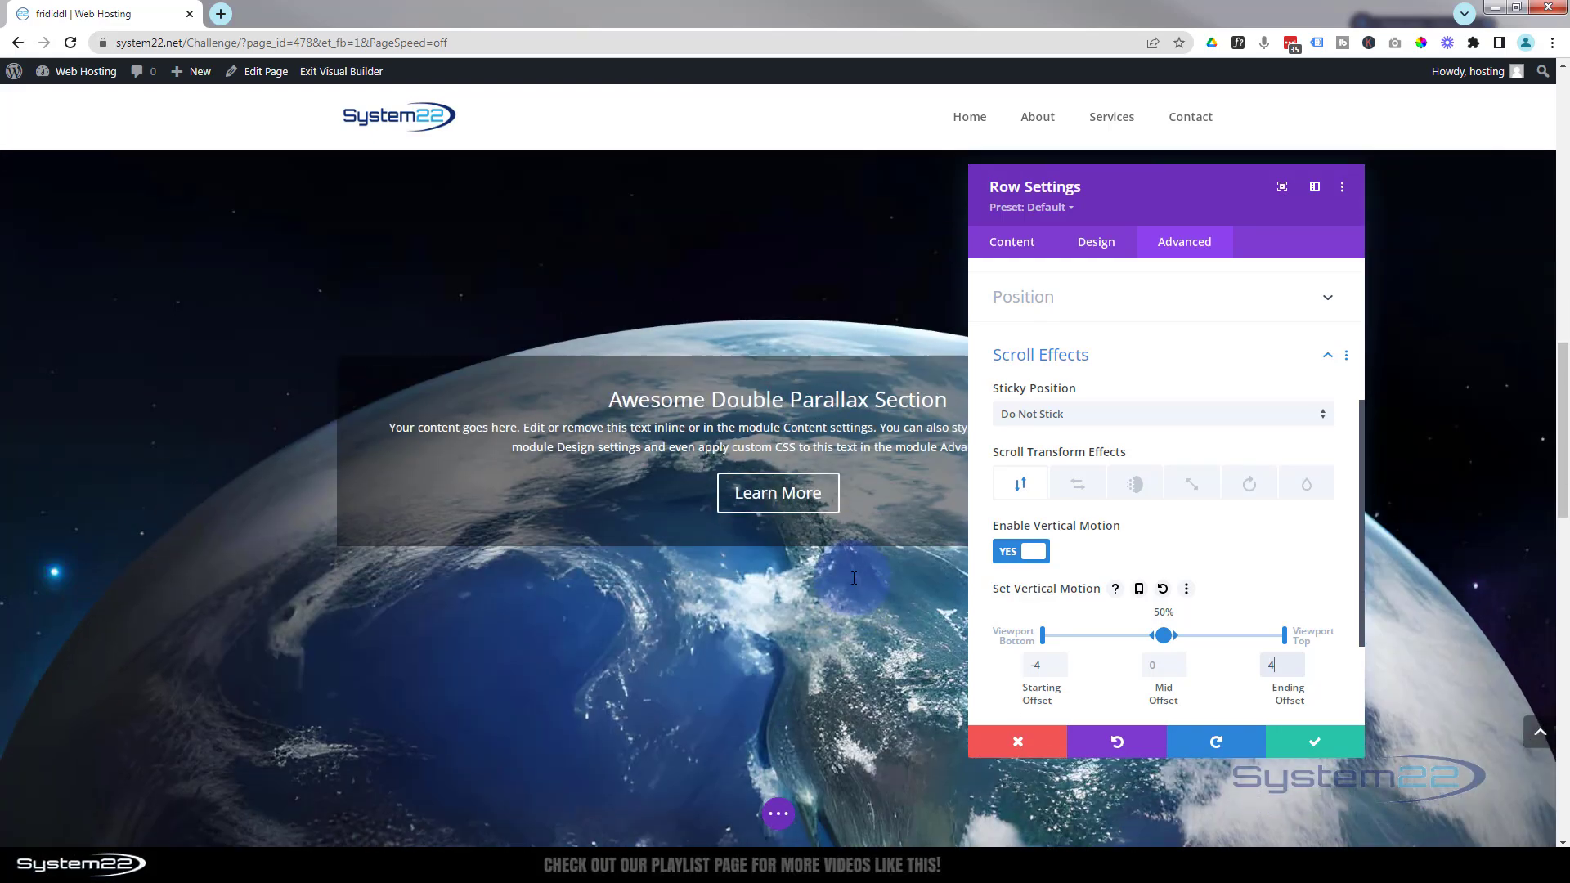
{"action": "scroll", "scroll_direction": "down", "scroll_amount": 3}
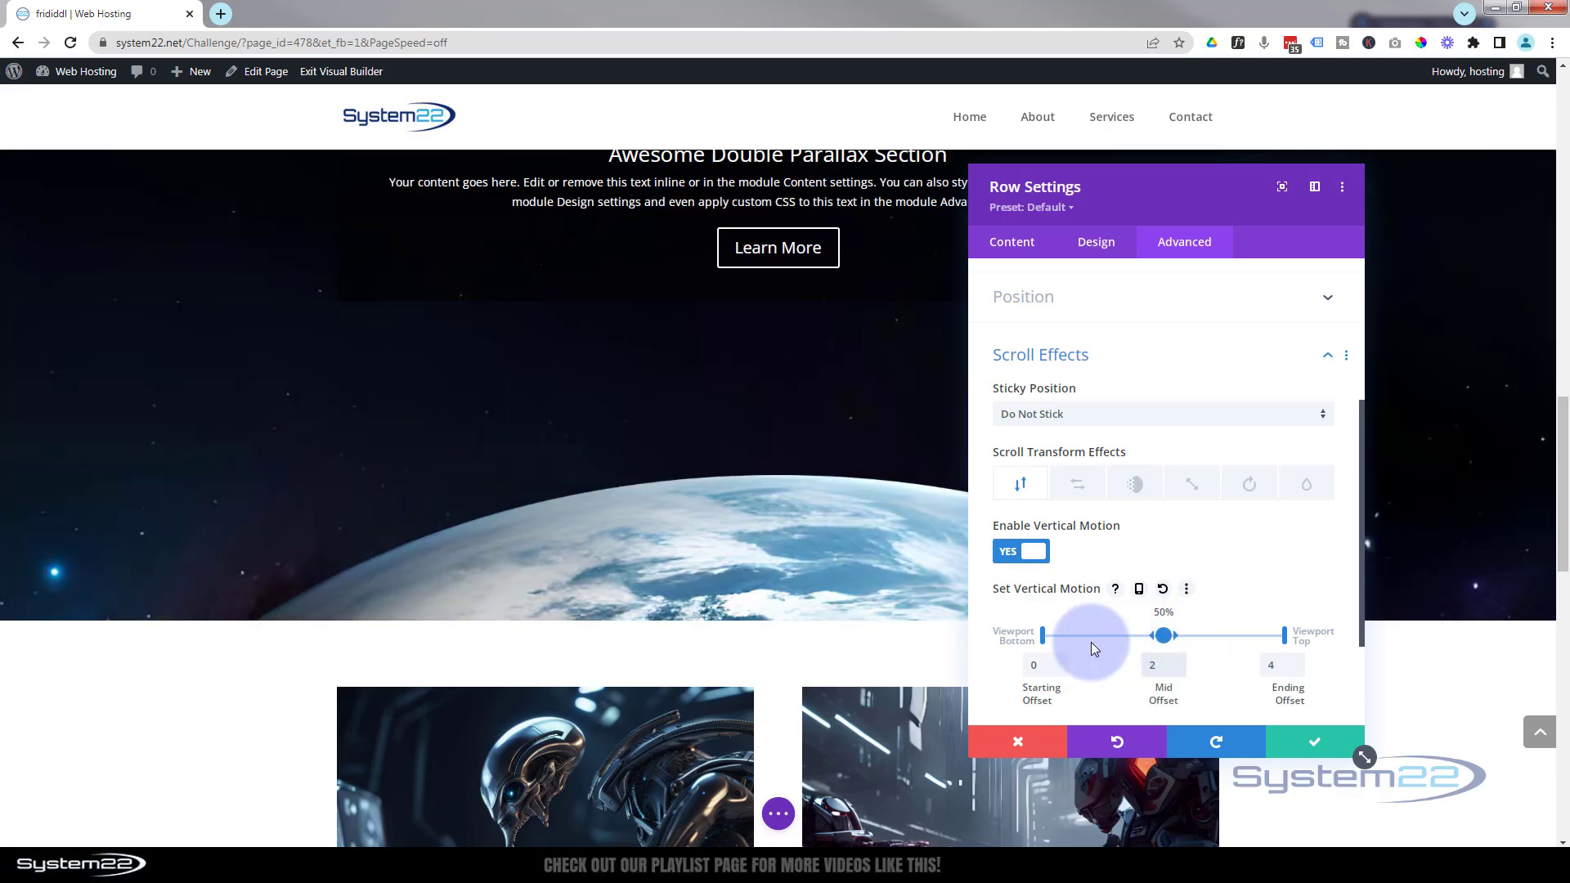
{"action": "left_click_drag", "start_coordinate": [1090, 634], "coordinate": [1044, 634]}
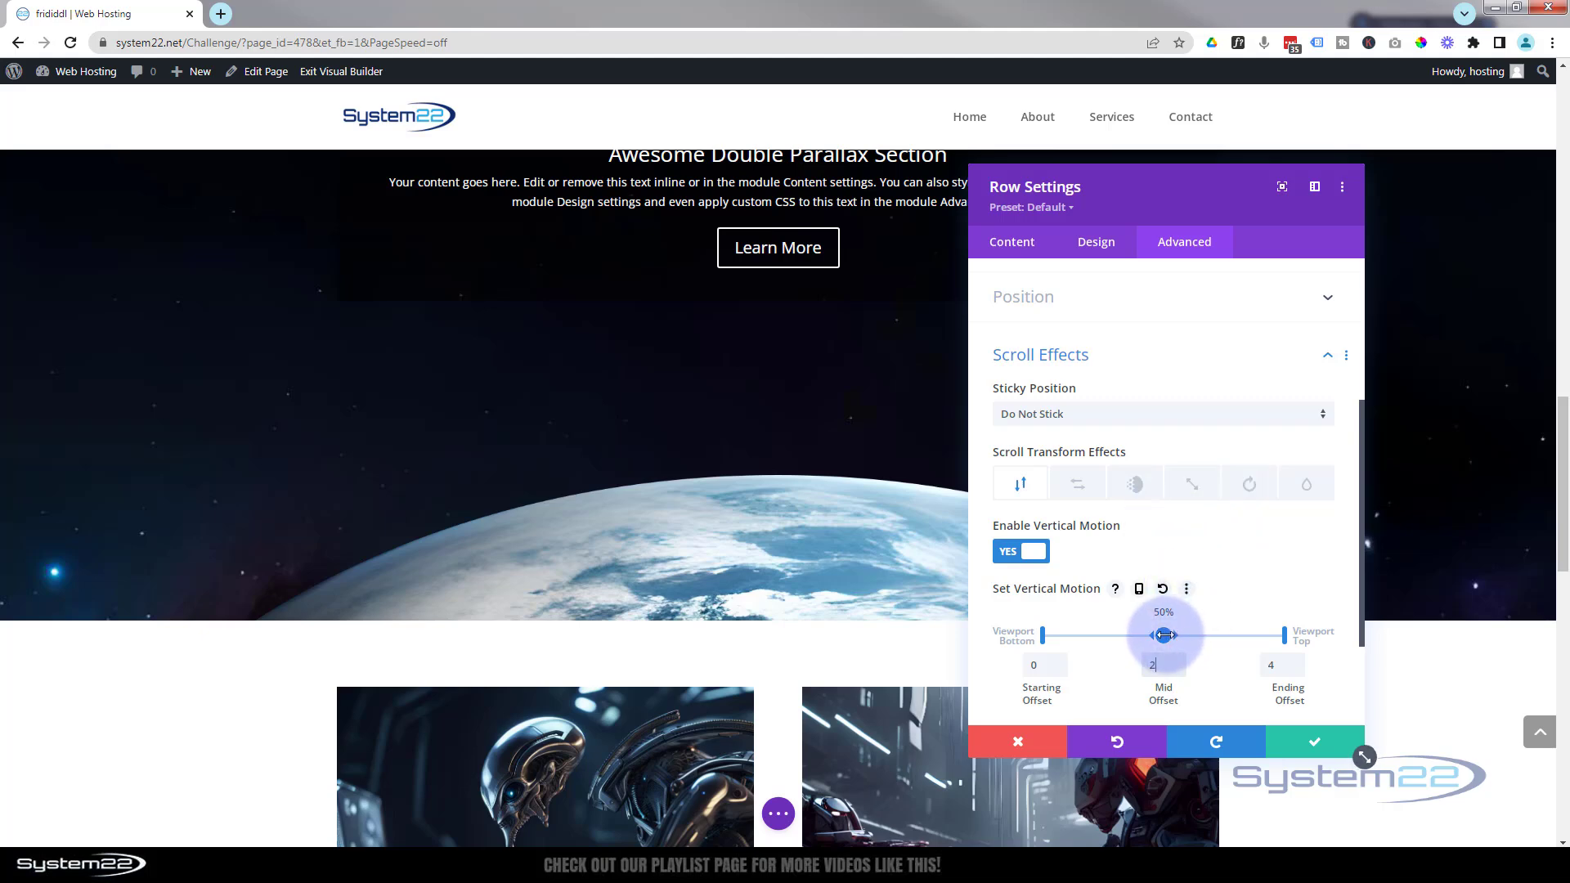
{"action": "left_click_drag", "start_coordinate": [1163, 635], "coordinate": [1192, 634]}
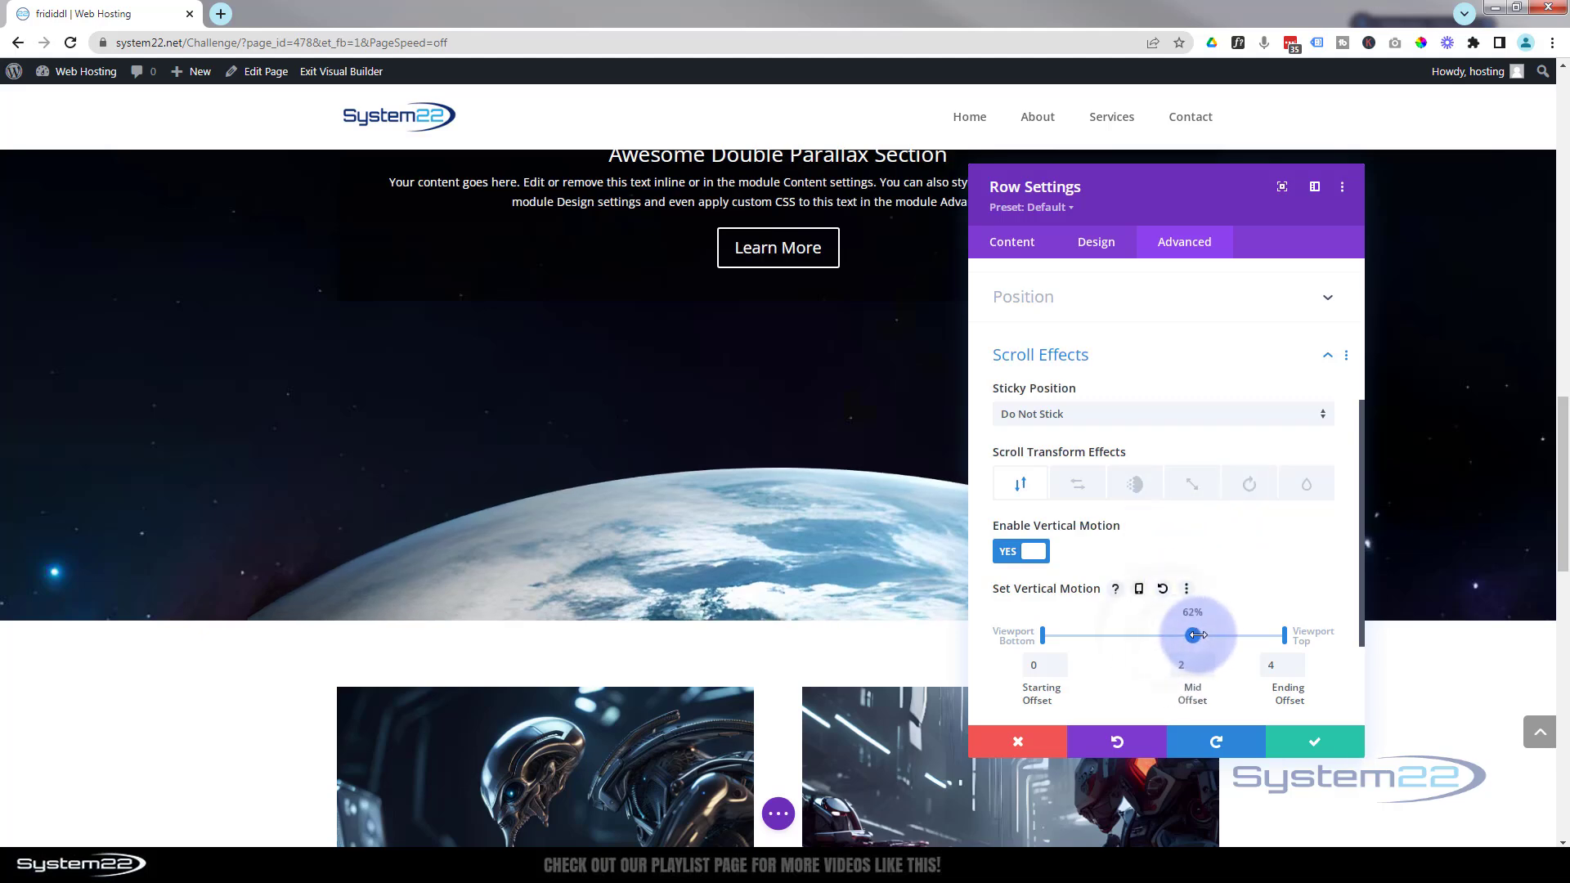
{"action": "left_click_drag", "start_coordinate": [1193, 635], "coordinate": [1171, 634]}
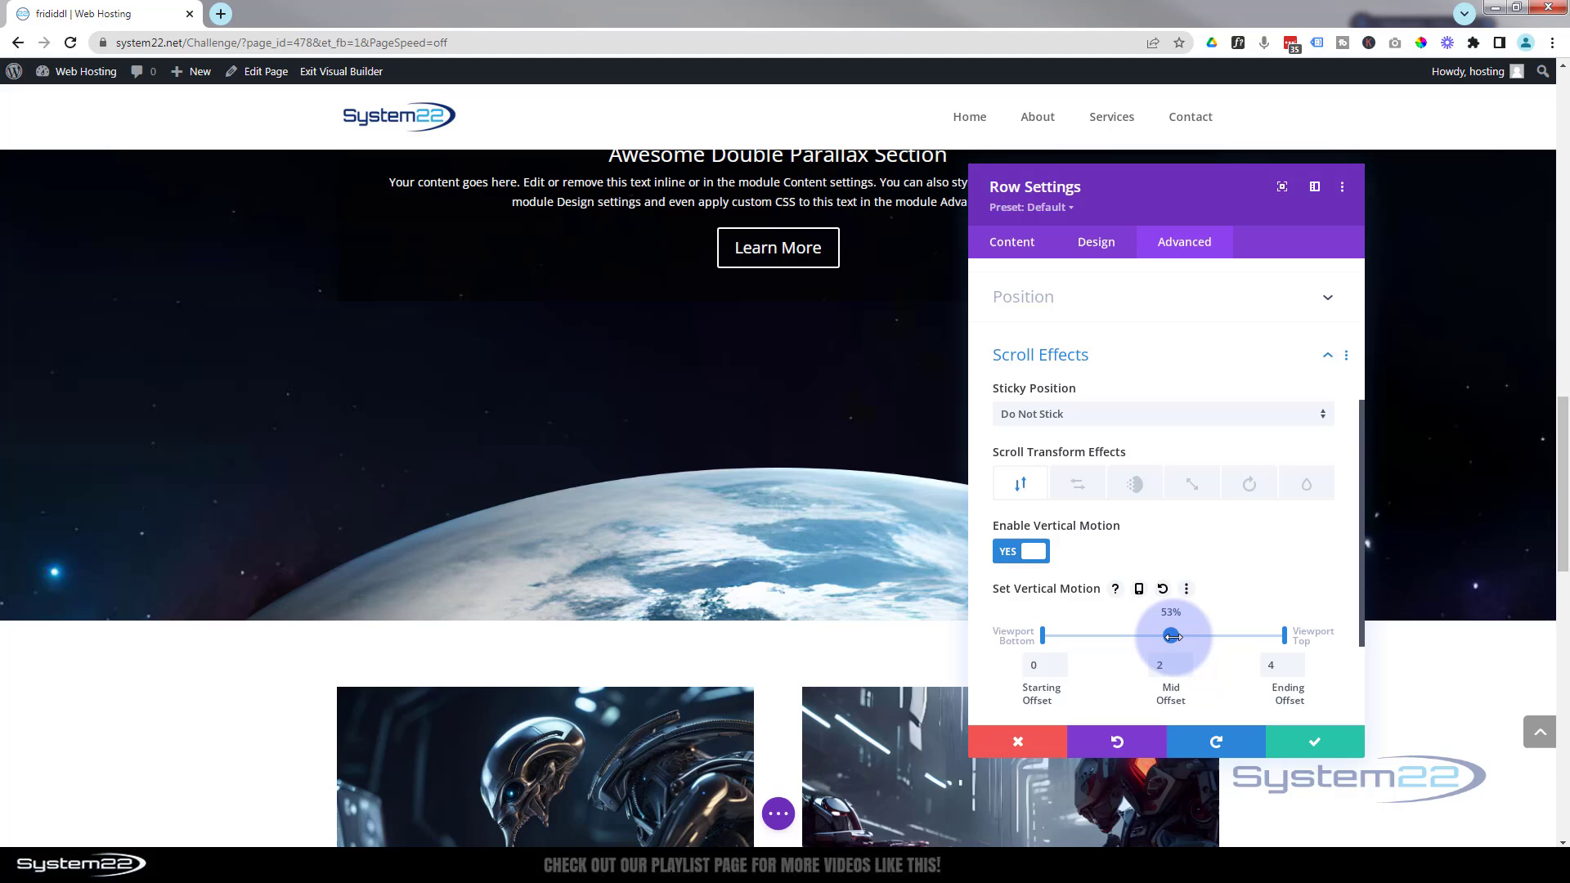
{"action": "left_click_drag", "start_coordinate": [1171, 637], "coordinate": [1168, 636]}
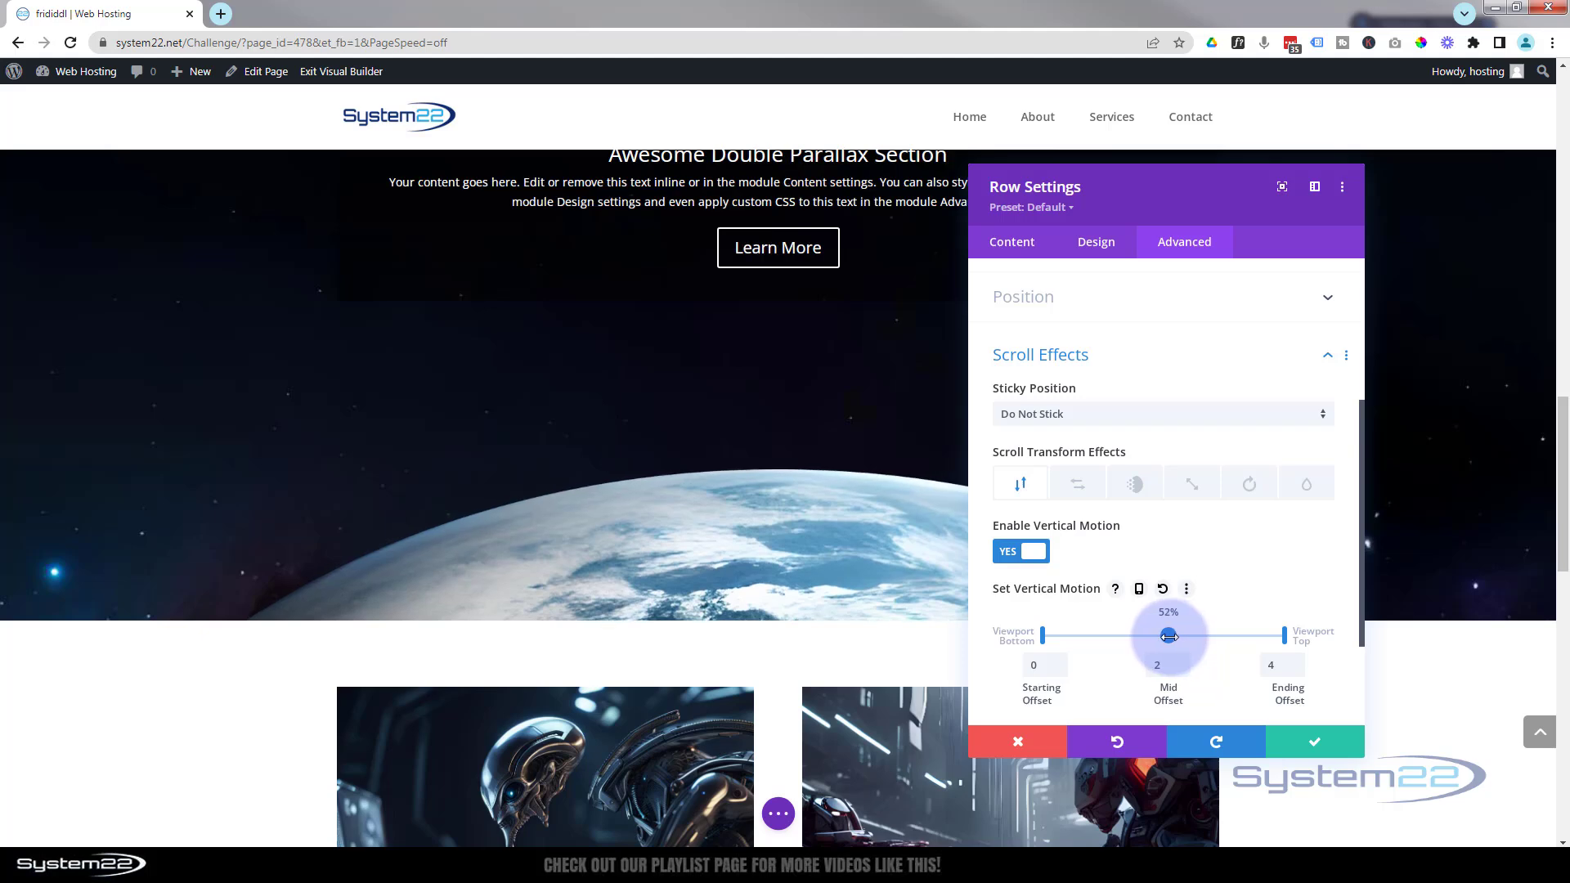
{"action": "left_click_drag", "start_coordinate": [1170, 637], "coordinate": [1161, 635]}
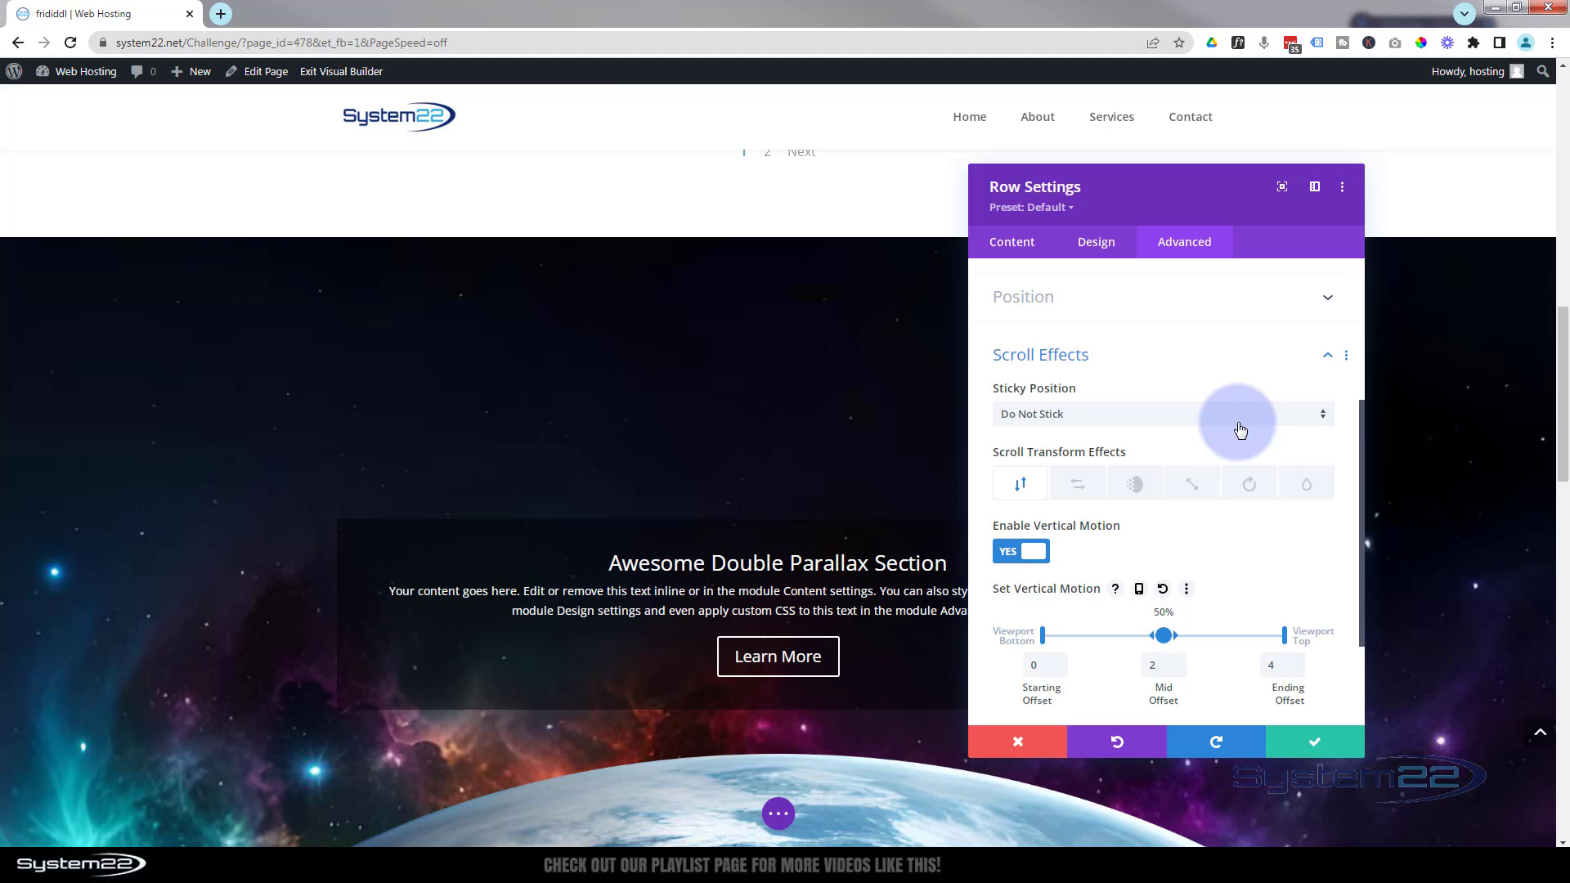
{"action": "mouse_move", "coordinate": [1558, 410]}
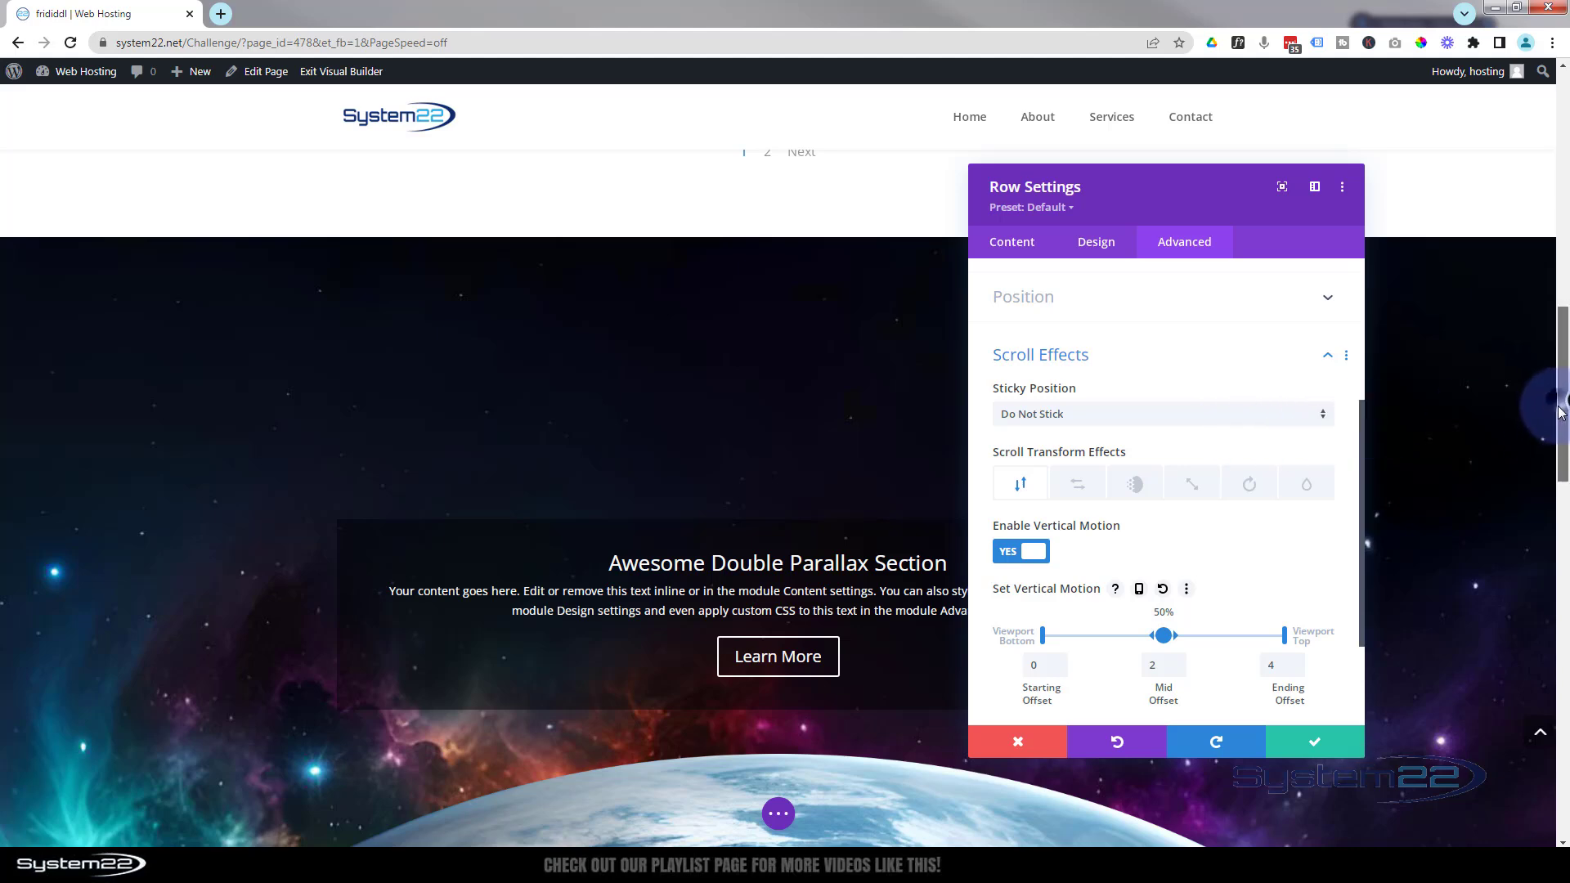
{"action": "scroll", "scroll_direction": "down", "scroll_amount": 3}
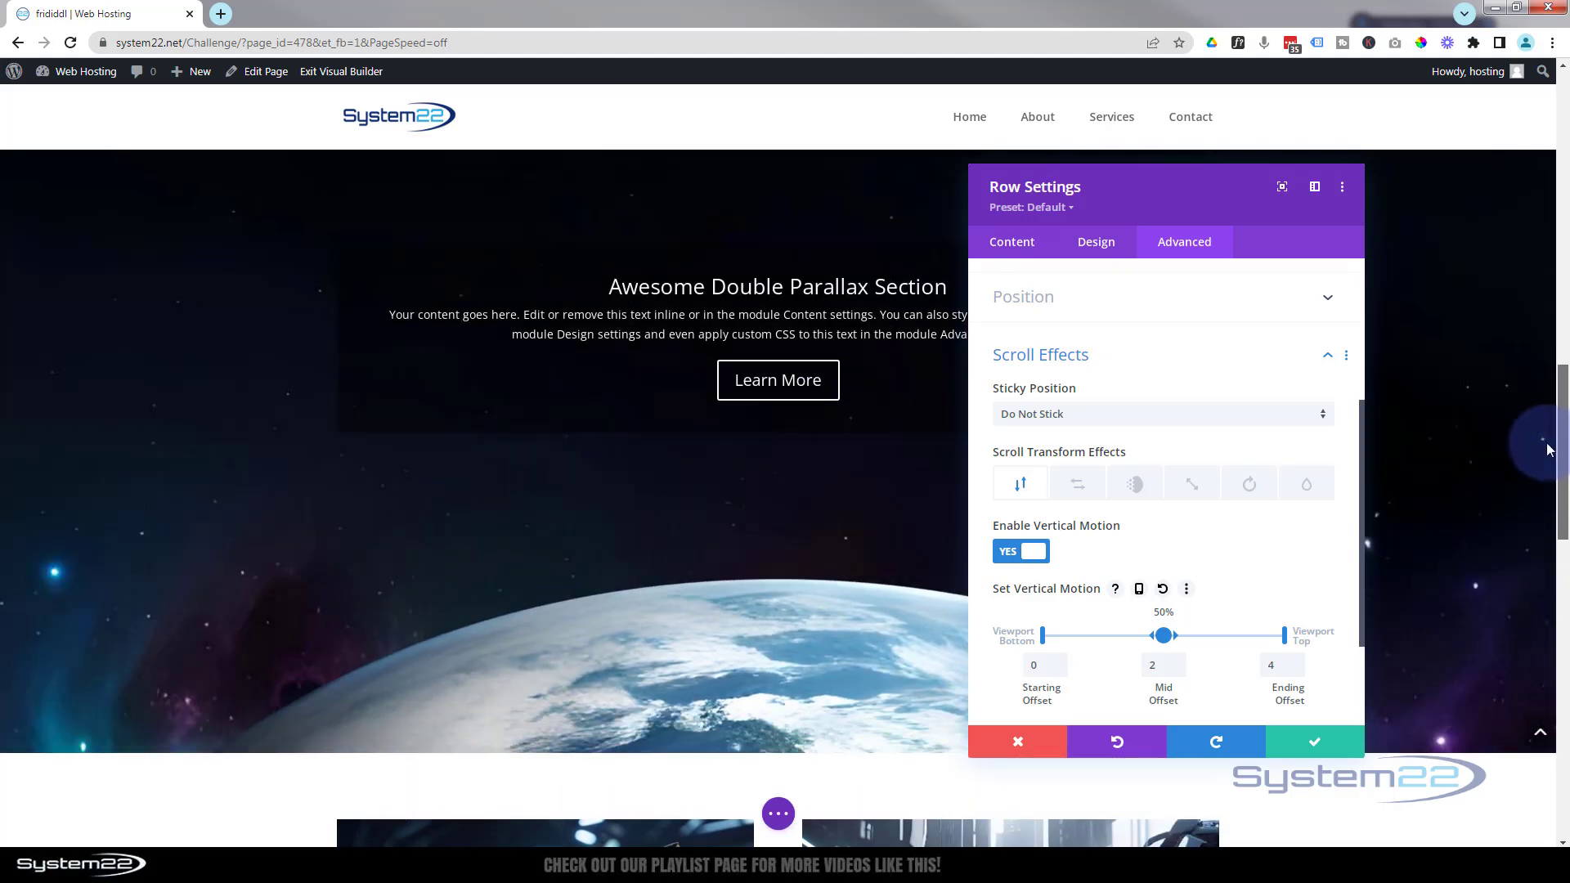
{"action": "scroll", "scroll_direction": "down", "scroll_amount": 3}
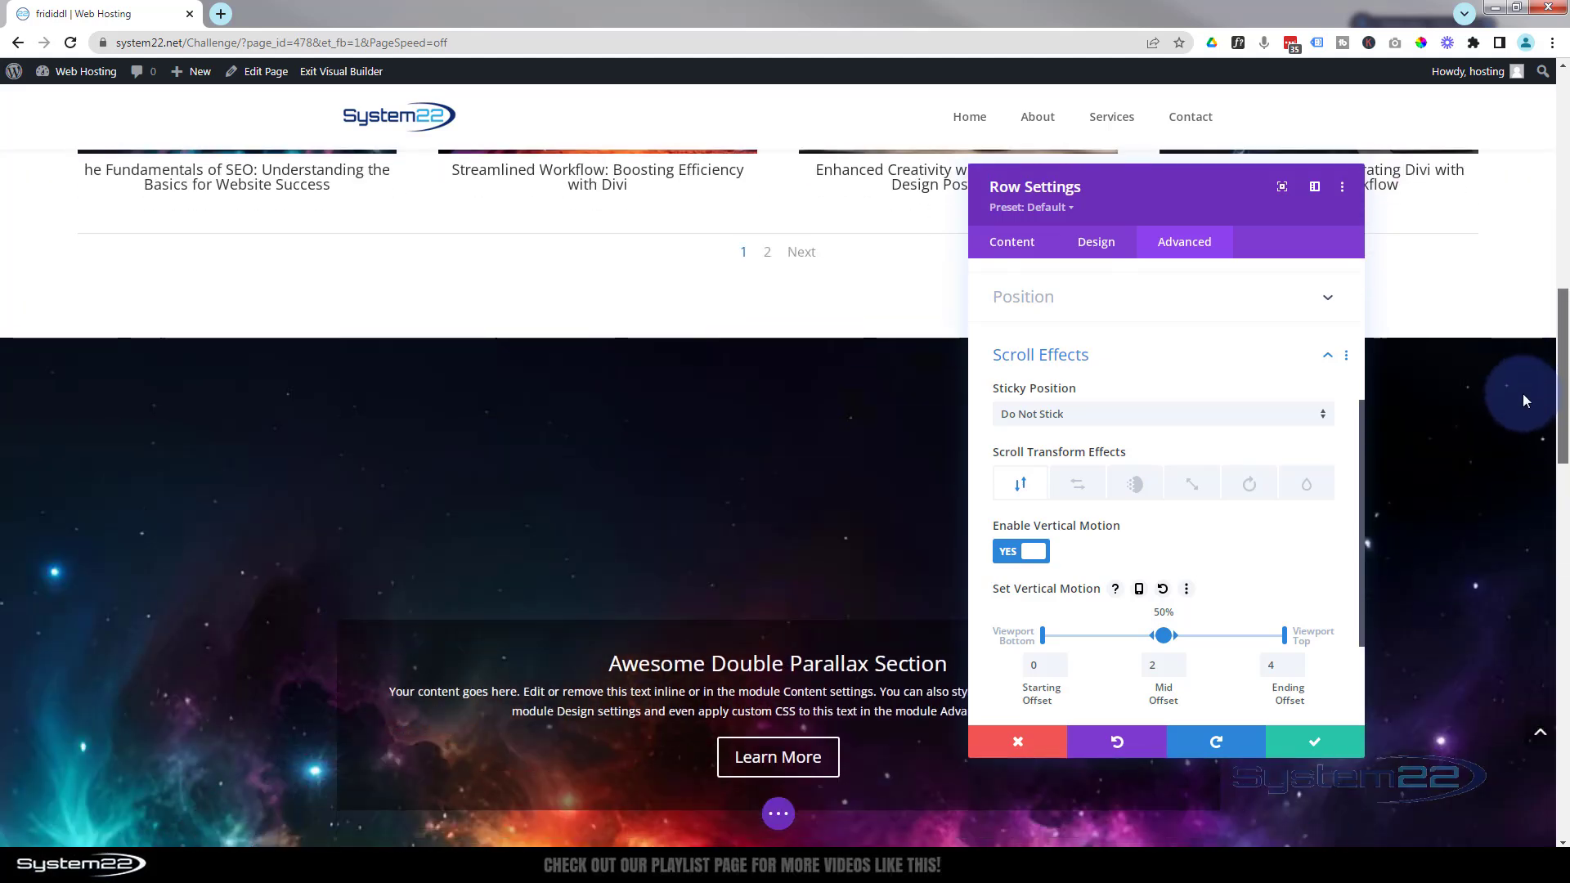
{"action": "scroll", "scroll_direction": "down", "scroll_amount": 3}
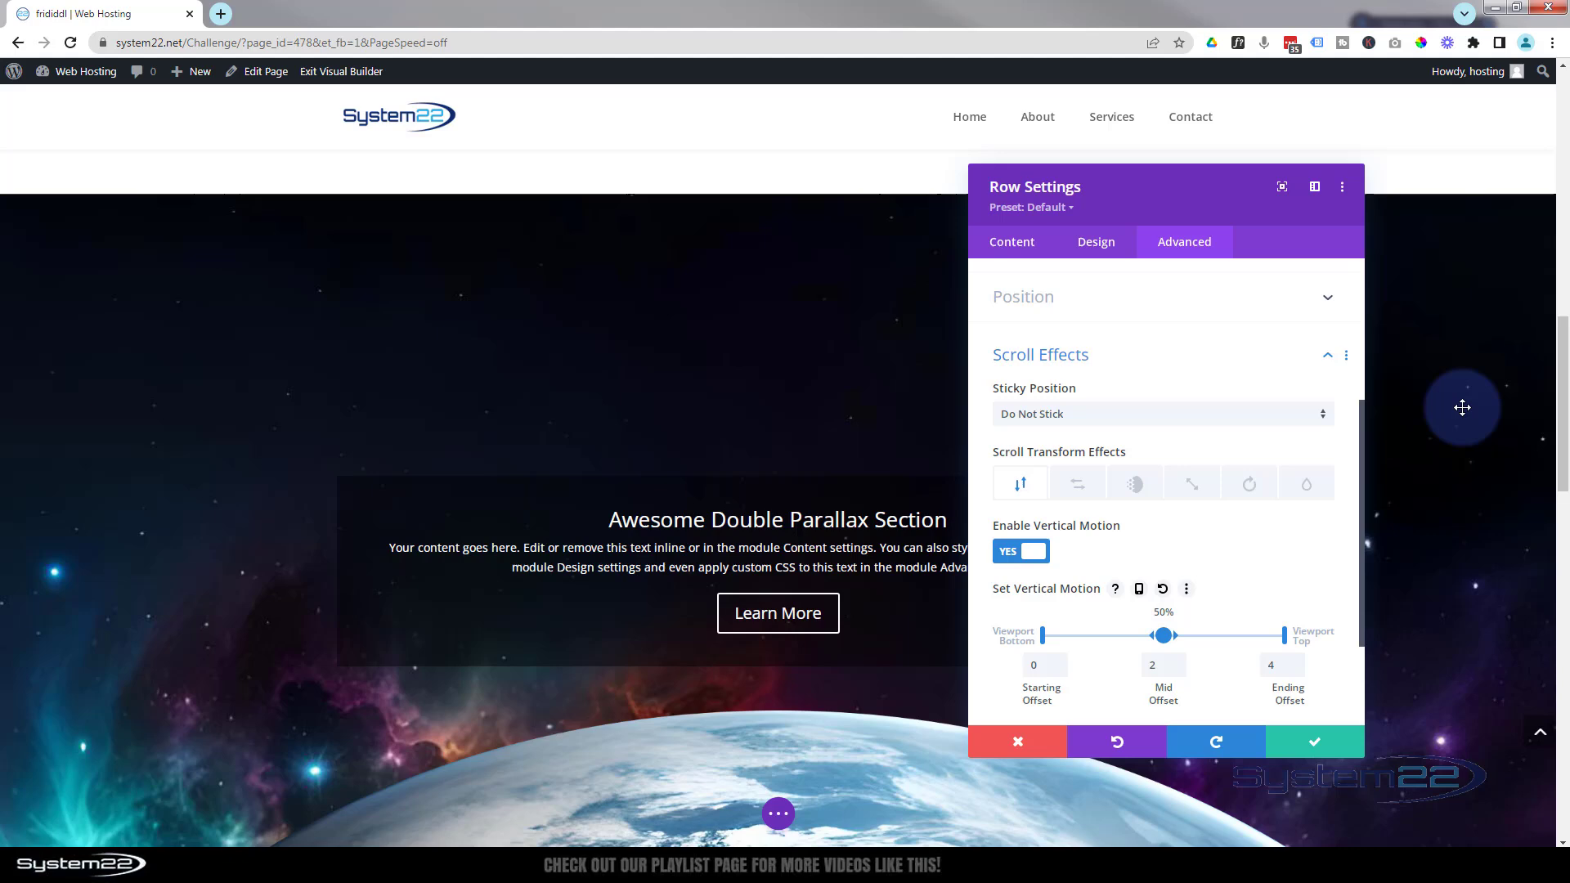
{"action": "mouse_move", "coordinate": [1339, 720]}
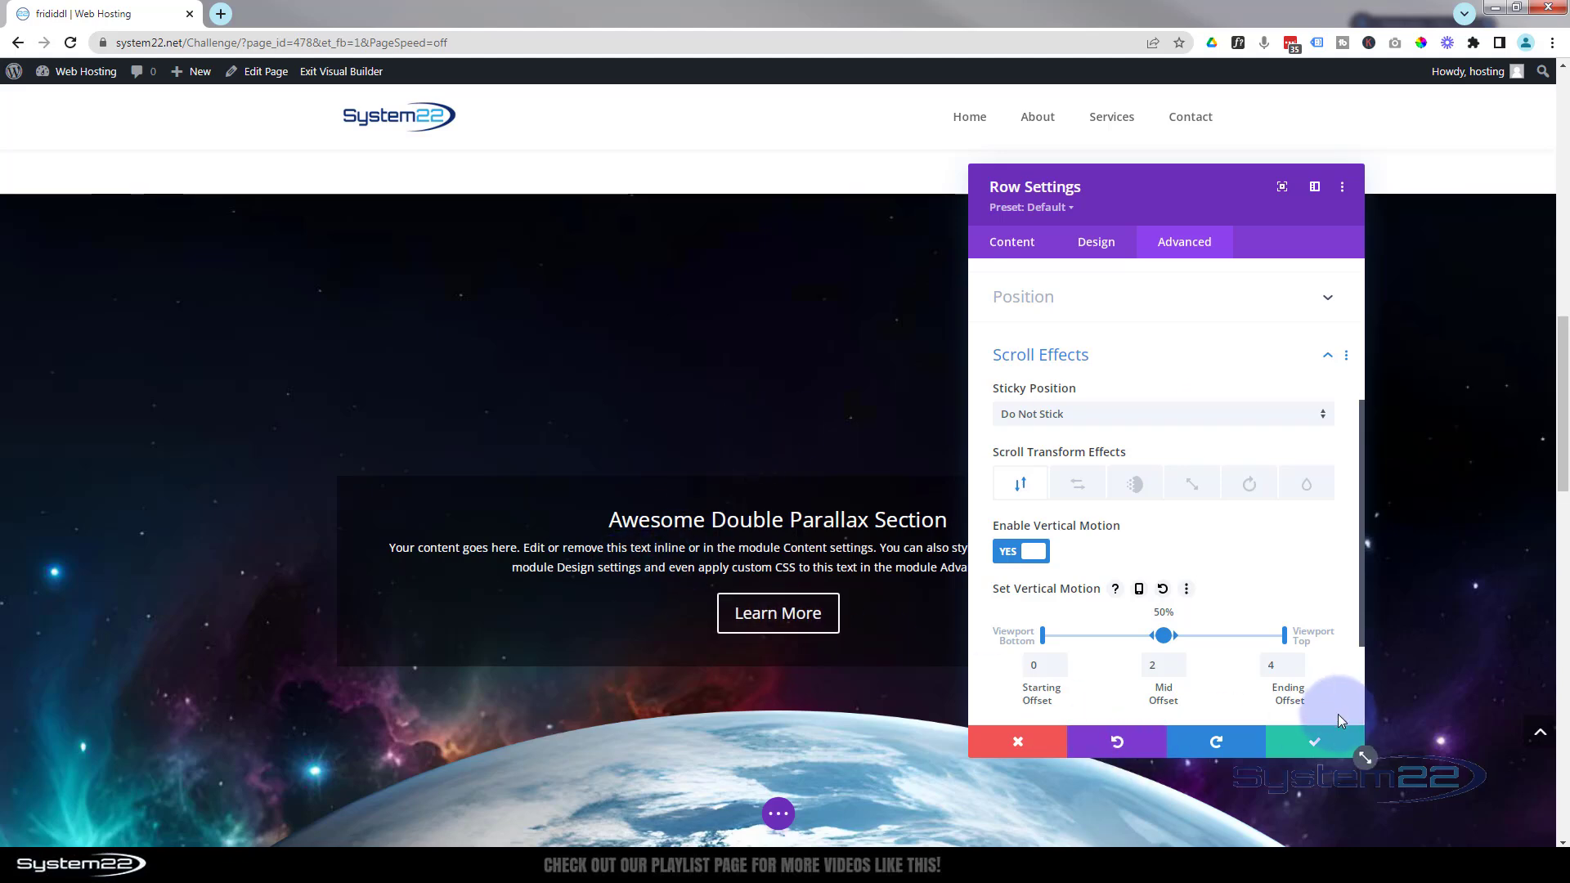
Step: Save the row's motion settings and reach the call-to-action's Advanced options
{"action": "left_click", "coordinate": [1313, 743]}
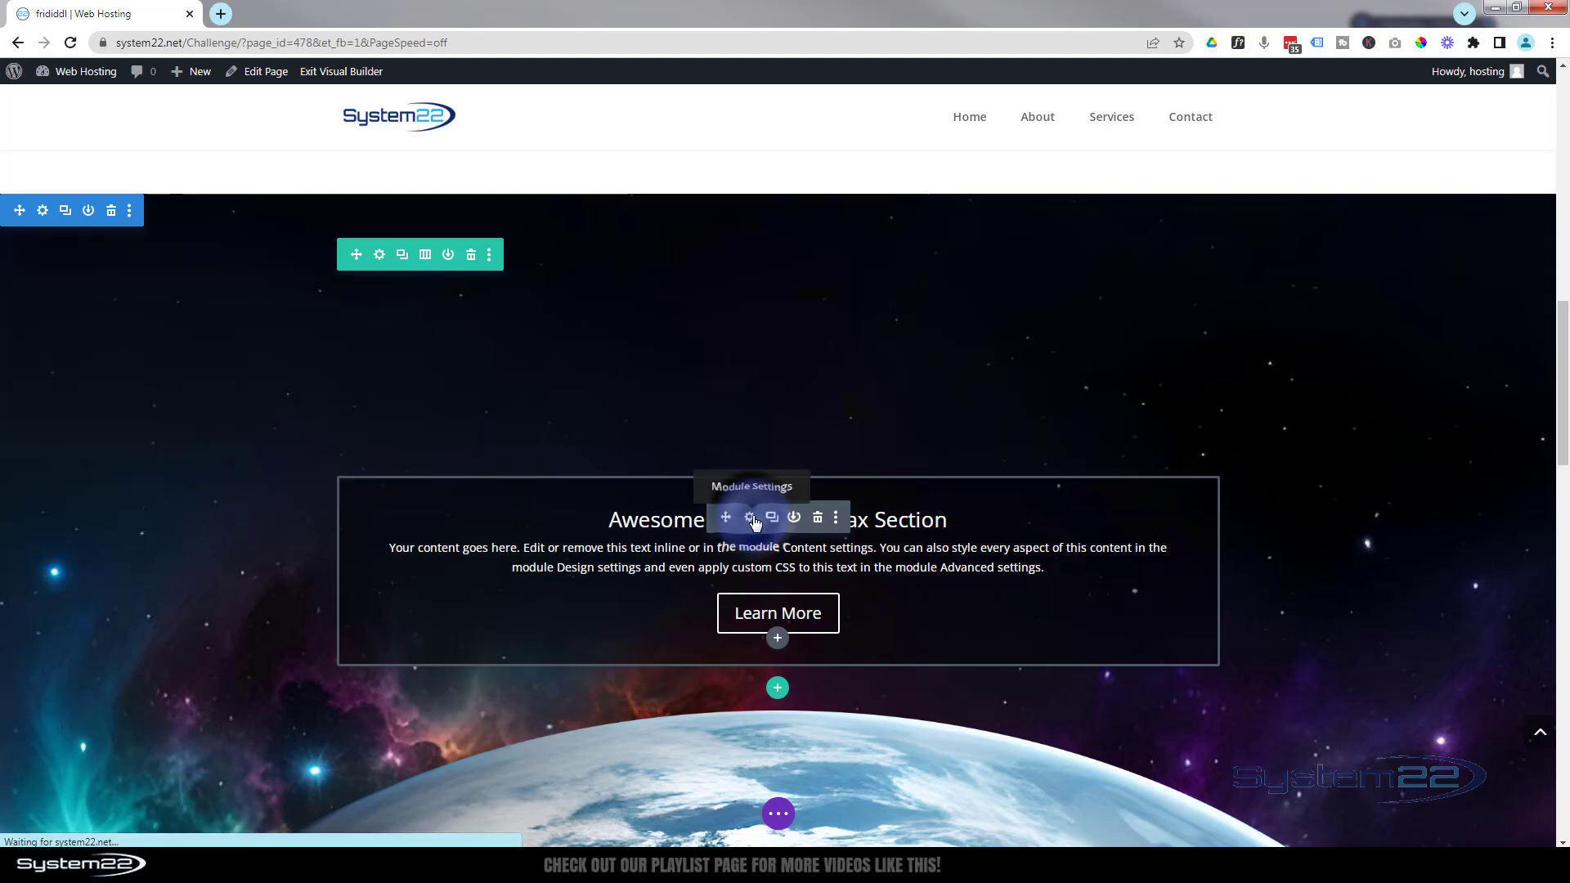
{"action": "left_click", "coordinate": [749, 518]}
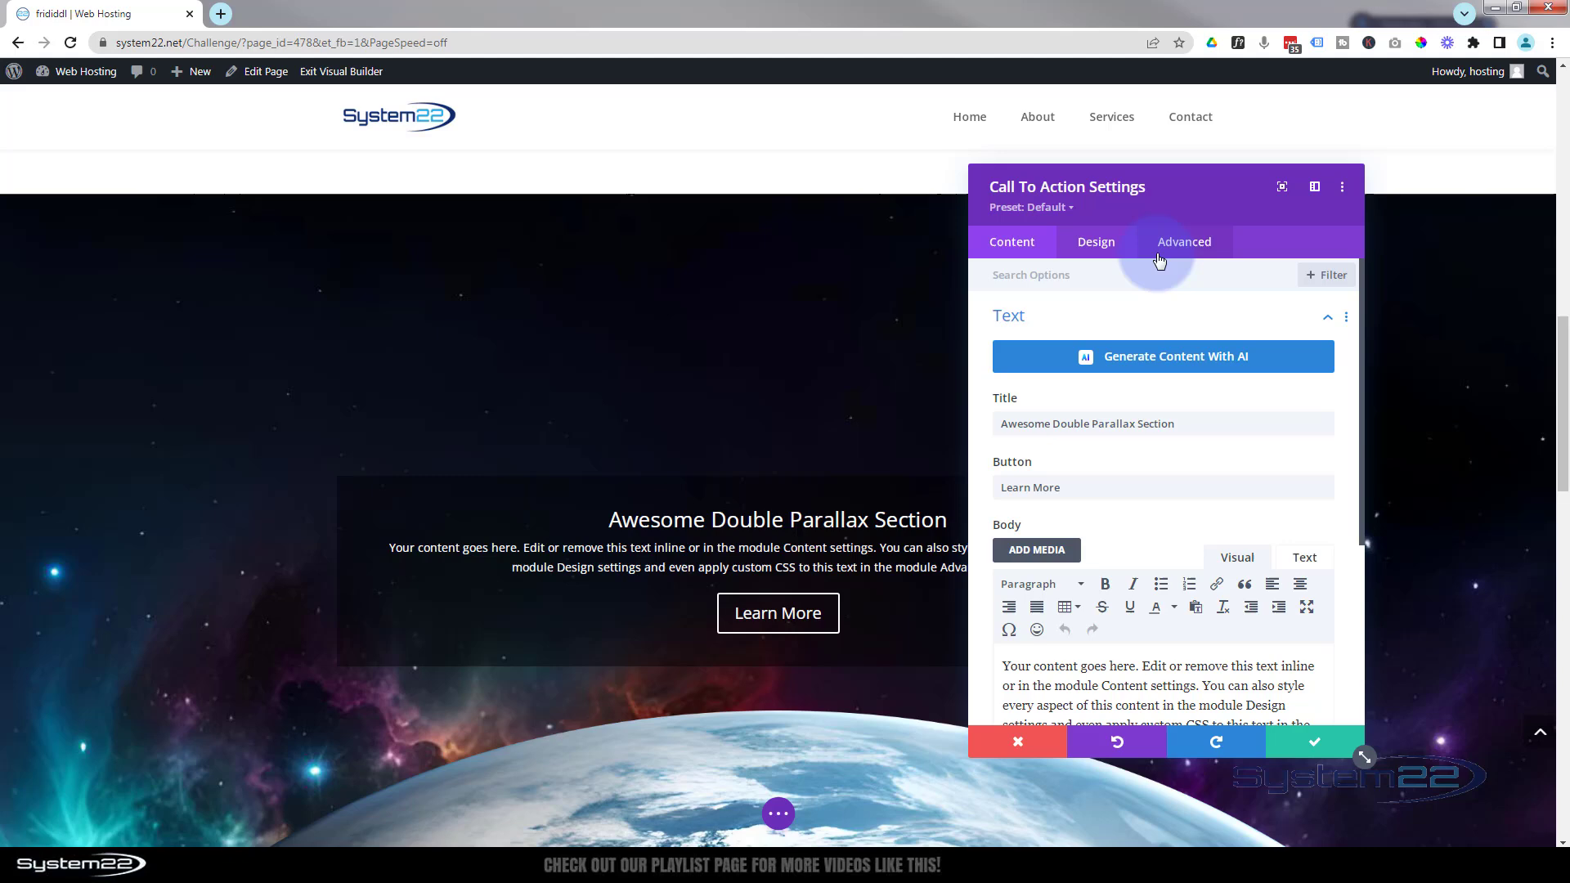
{"action": "left_click", "coordinate": [1184, 242]}
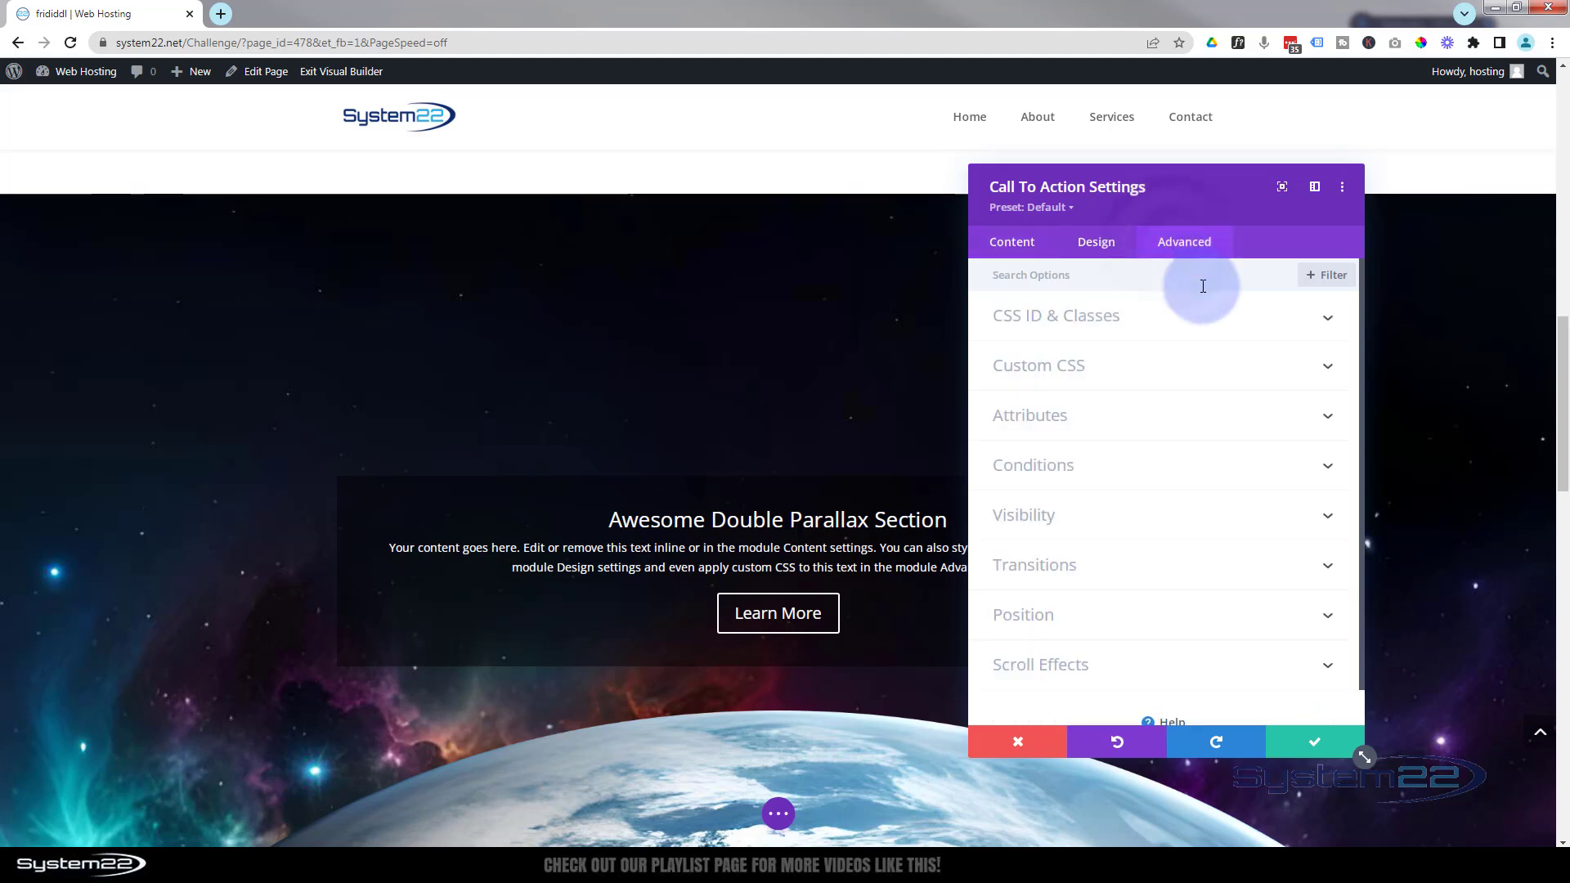
{"action": "mouse_move", "coordinate": [1167, 671]}
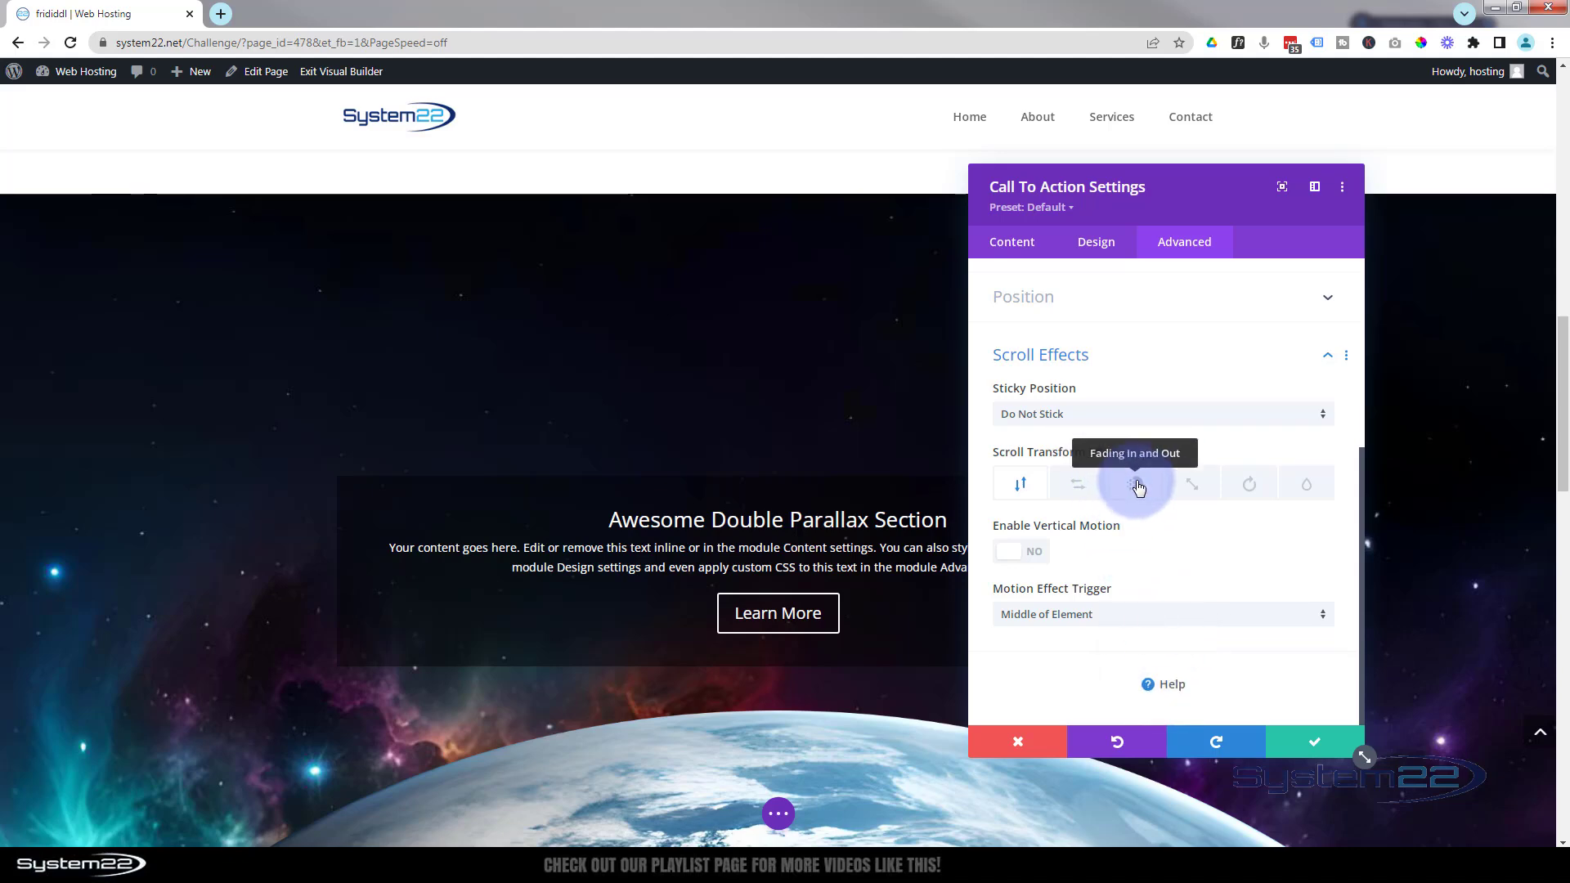
Step: Enable Fading In and Out on the call-to-action with ending opacity 0%
{"action": "left_click", "coordinate": [1134, 484]}
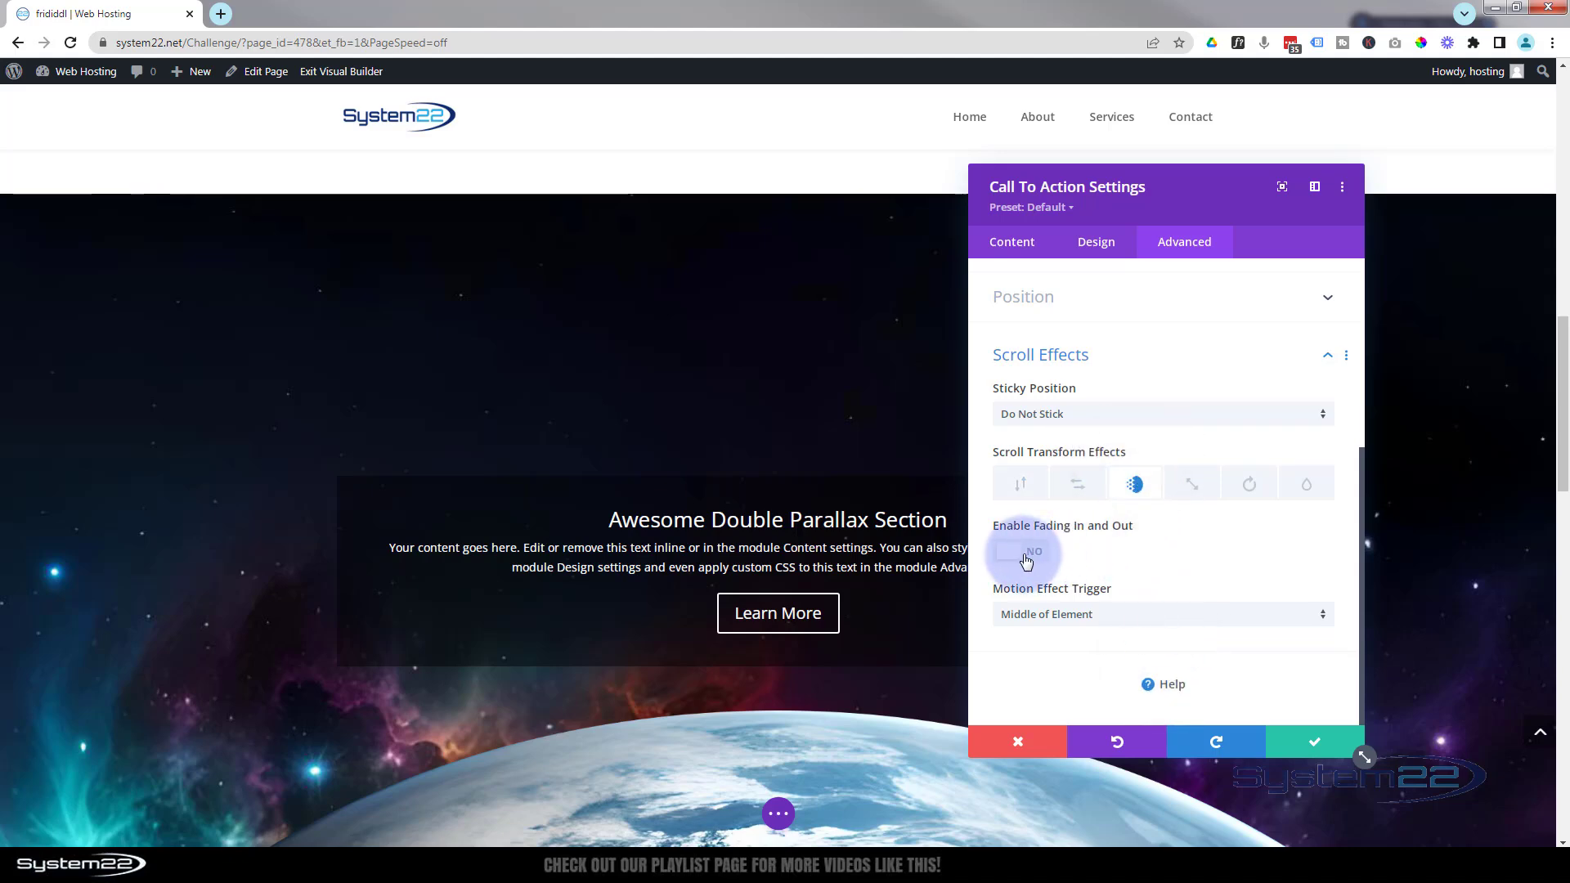
{"action": "left_click", "coordinate": [1019, 551]}
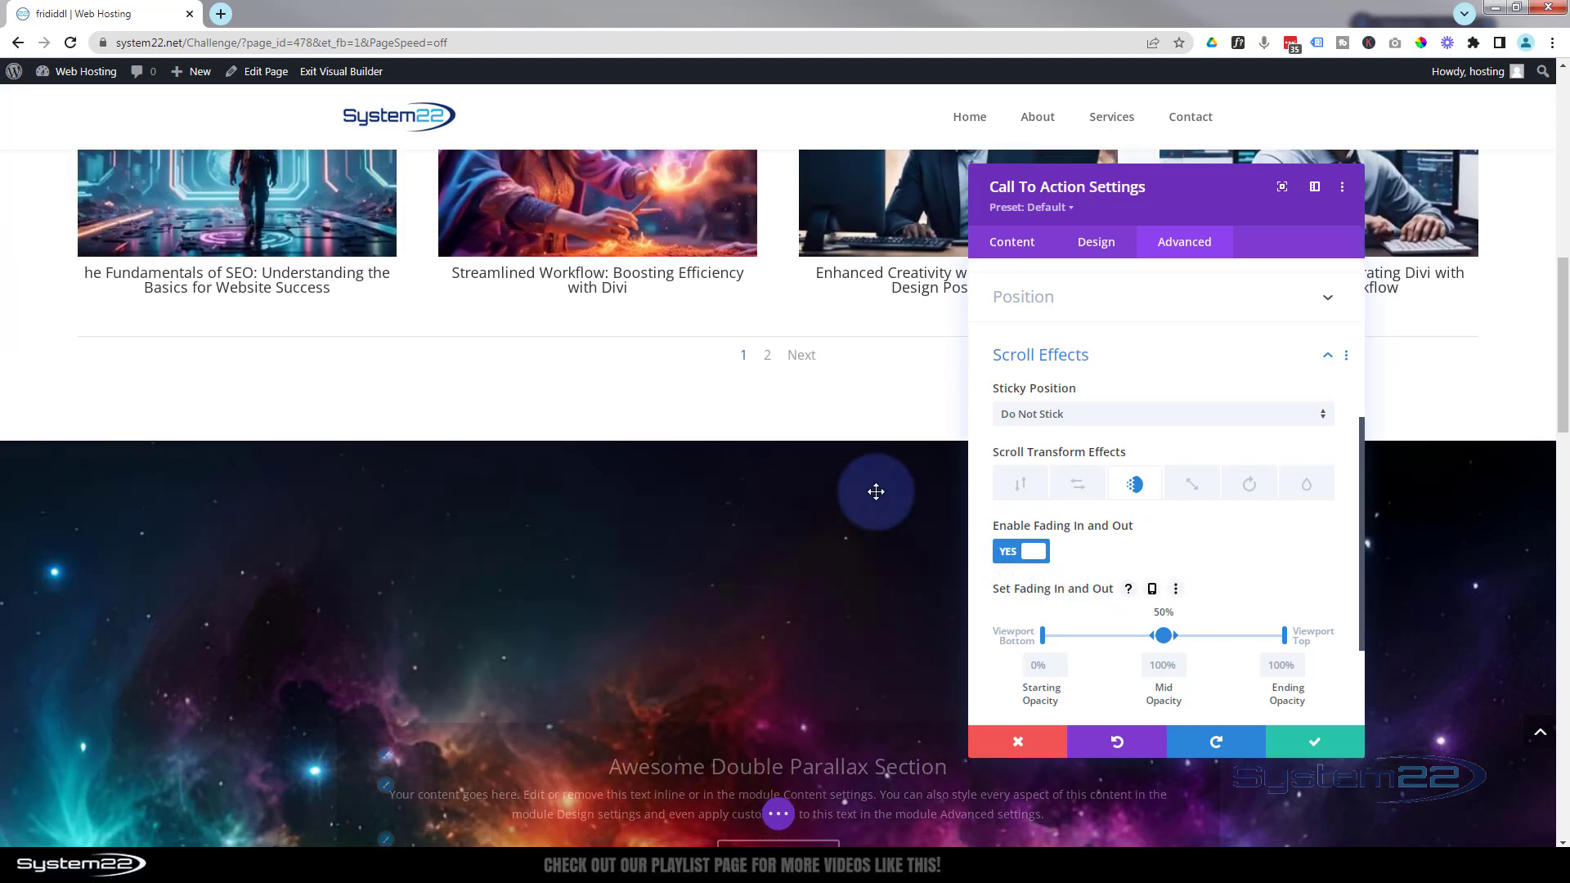
{"action": "scroll", "scroll_direction": "down", "scroll_amount": 3}
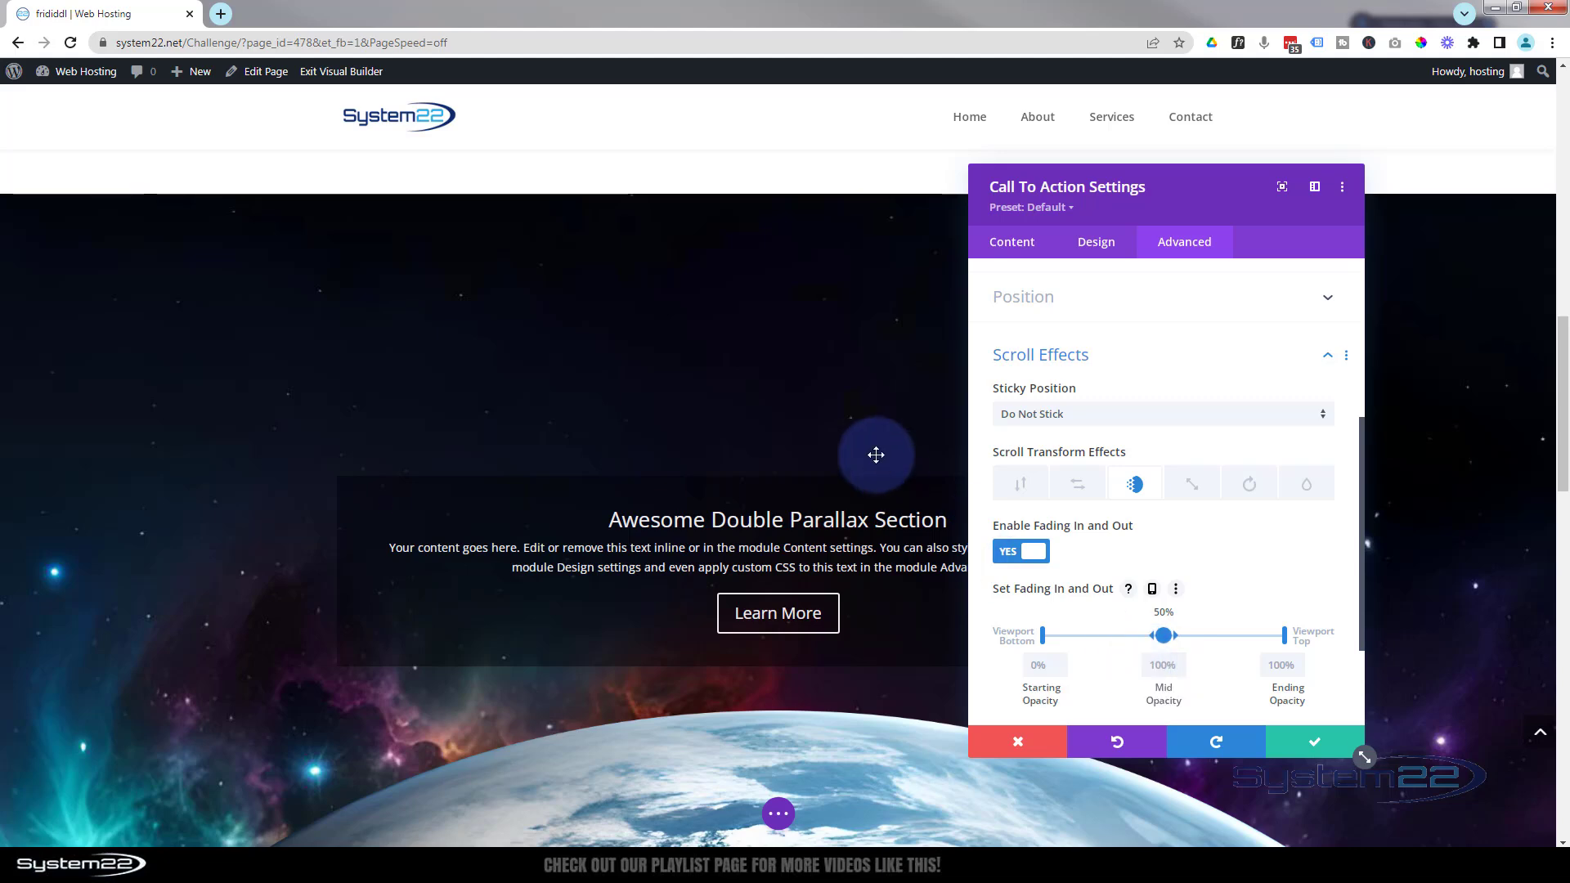
{"action": "scroll", "scroll_direction": "down", "scroll_amount": 3}
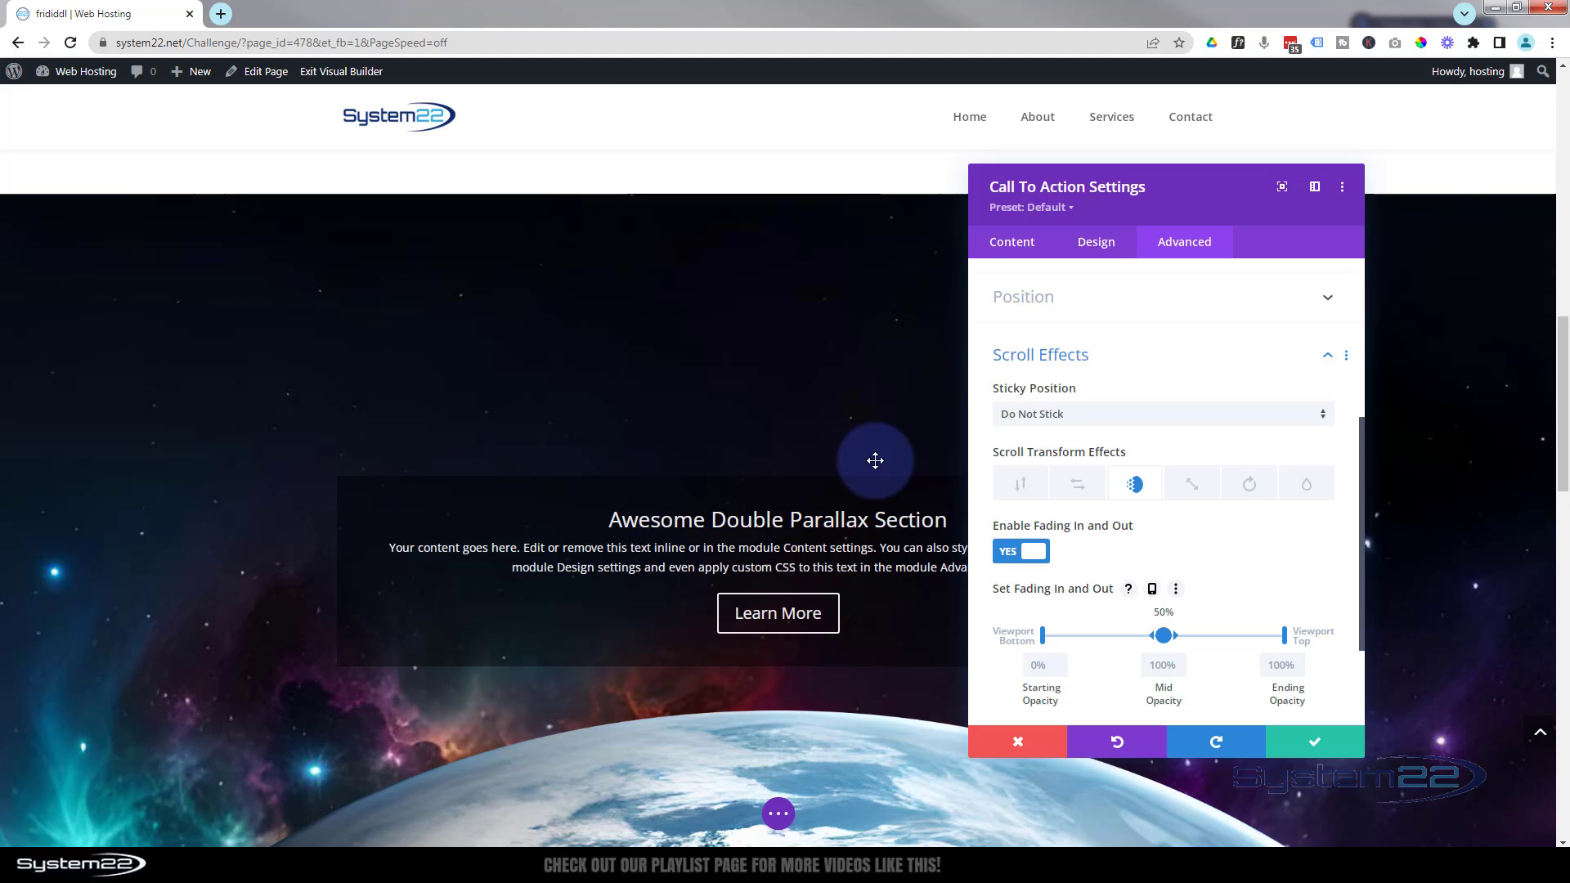
{"action": "scroll", "scroll_direction": "down", "scroll_amount": 3}
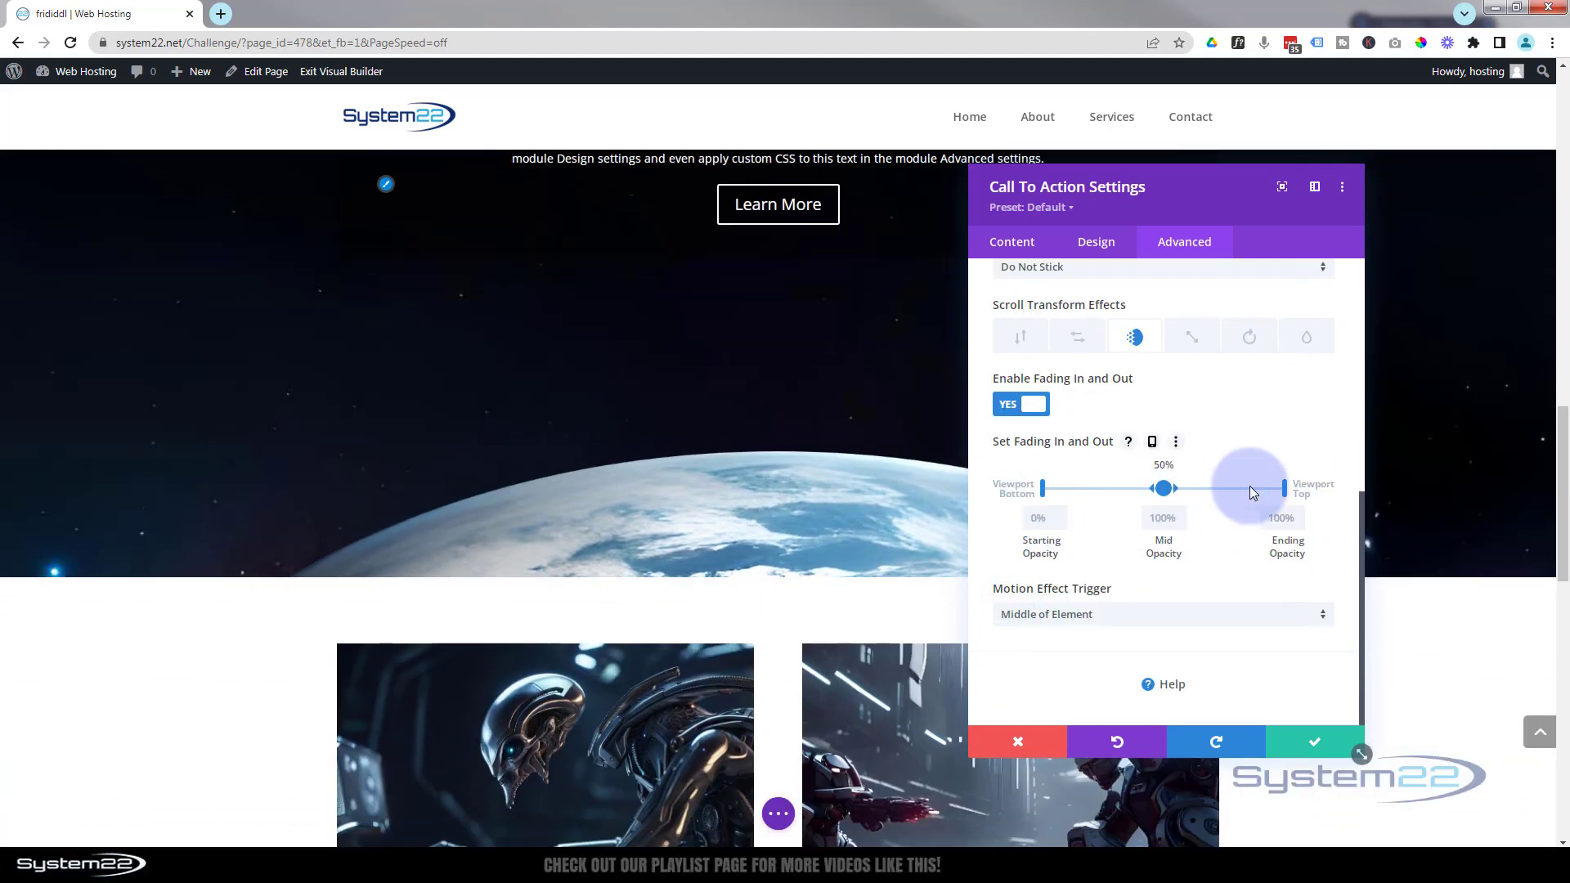
{"action": "left_click", "coordinate": [1279, 518]}
{"action": "type", "text": "0"}
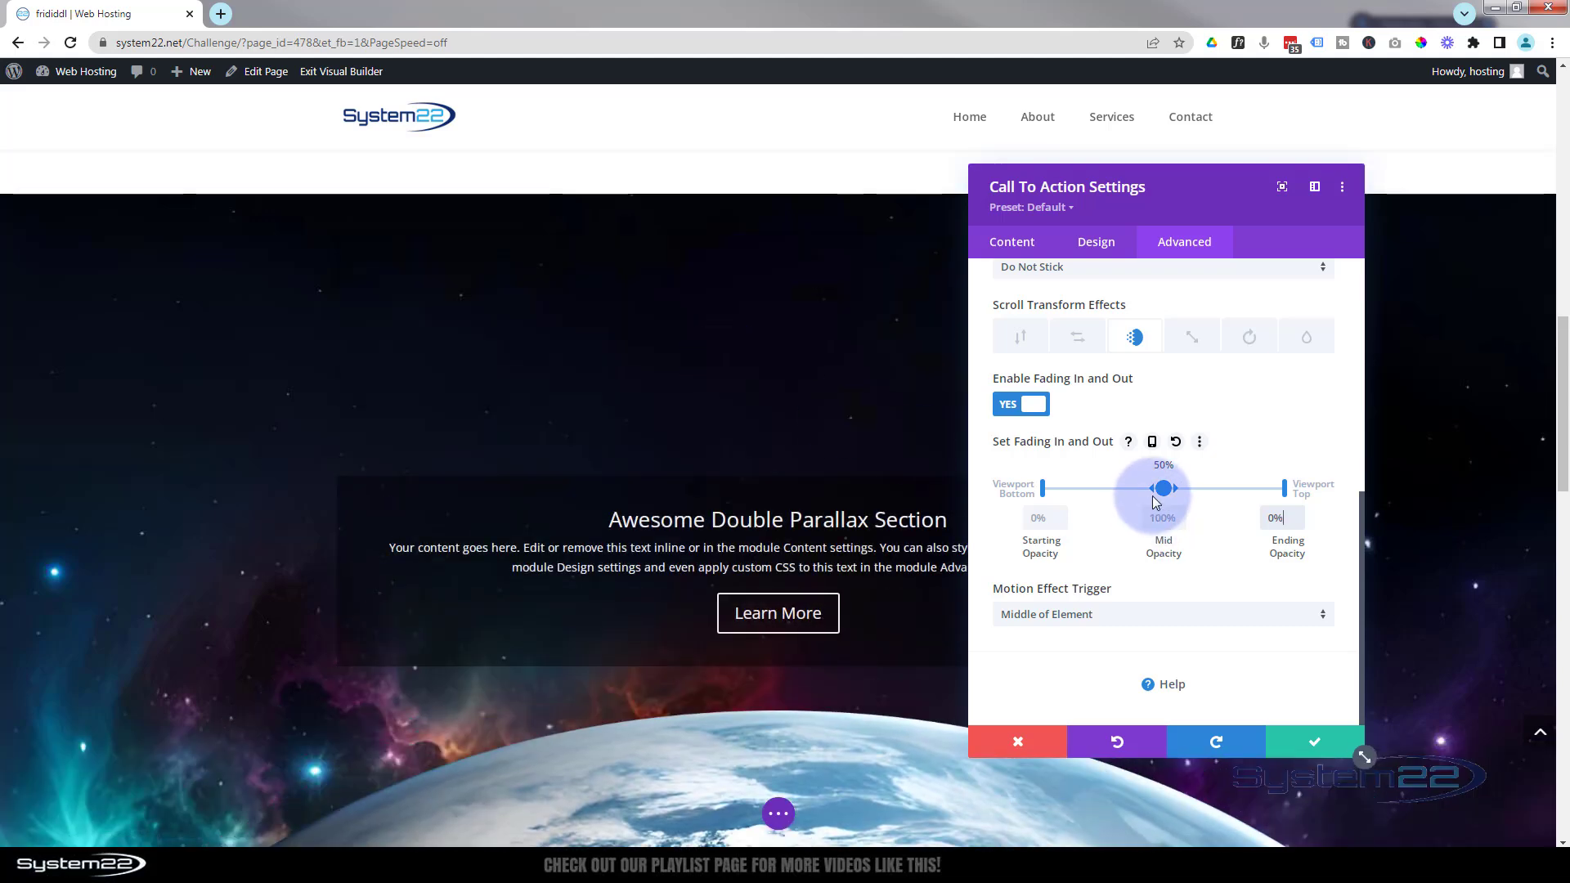
Step: Set the mid-opacity range so full opacity runs from 35% to 70% of the viewport
{"action": "left_click_drag", "start_coordinate": [1164, 487], "coordinate": [1118, 487]}
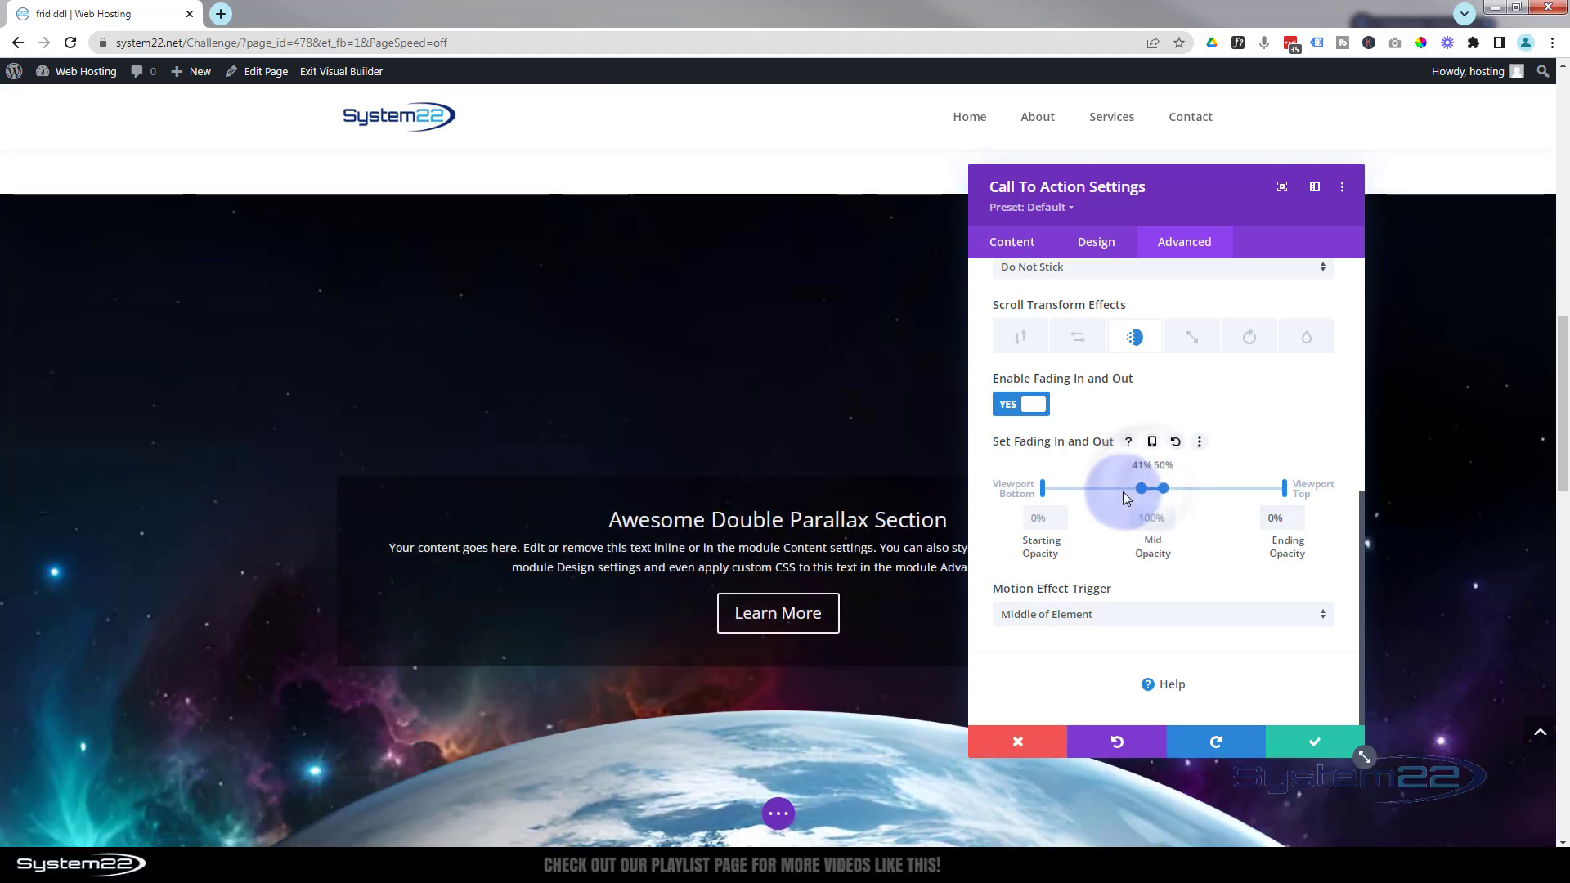
{"action": "left_click_drag", "start_coordinate": [1152, 487], "coordinate": [1128, 487]}
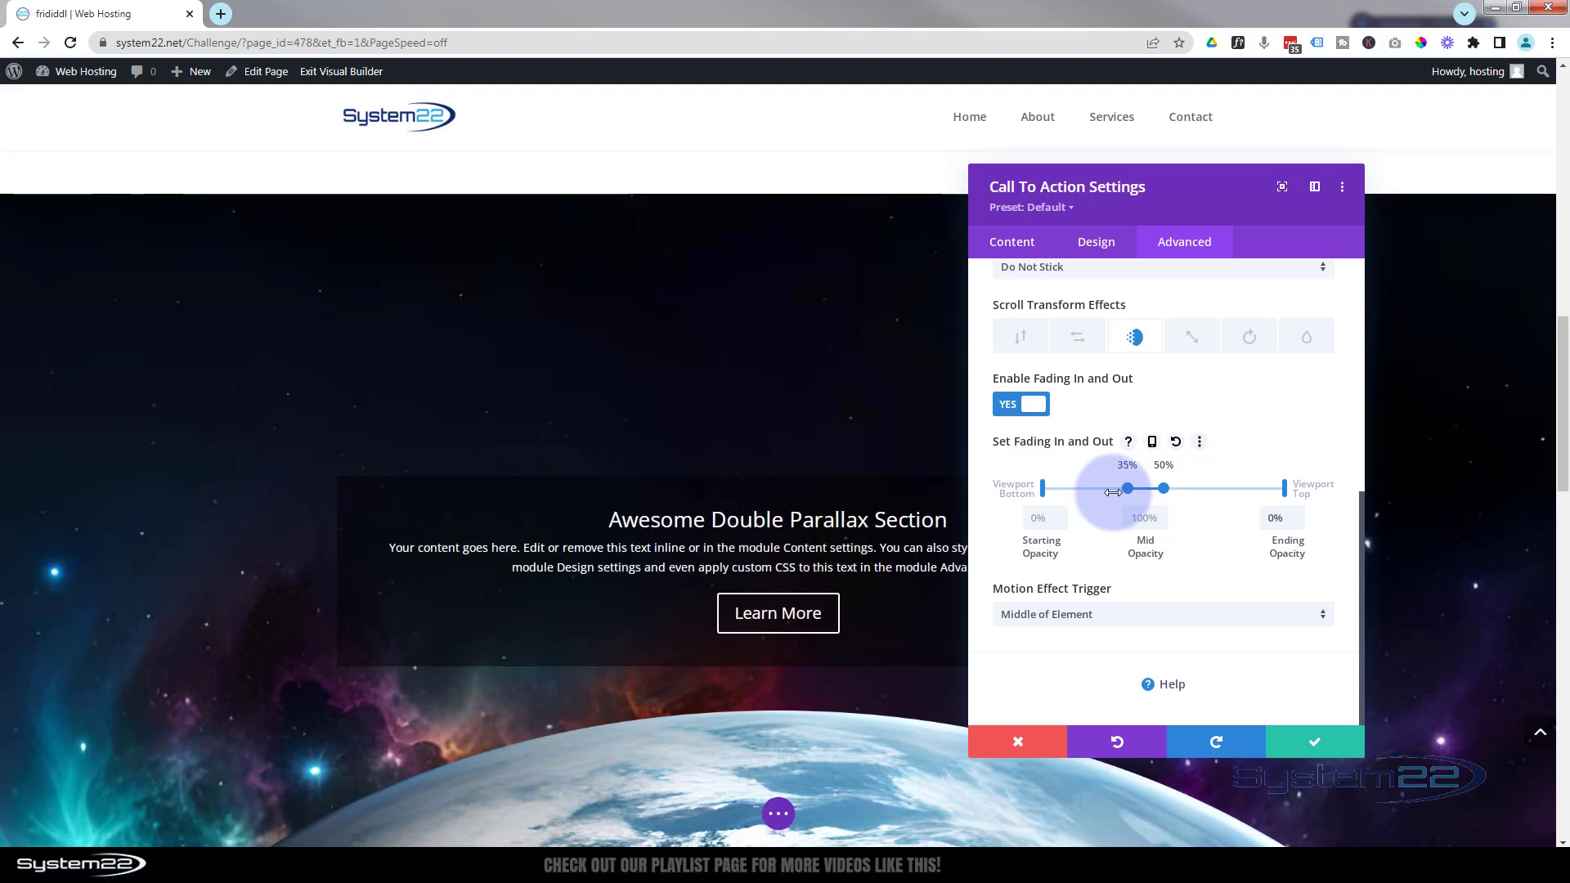
{"action": "left_click_drag", "start_coordinate": [1163, 489], "coordinate": [1192, 488]}
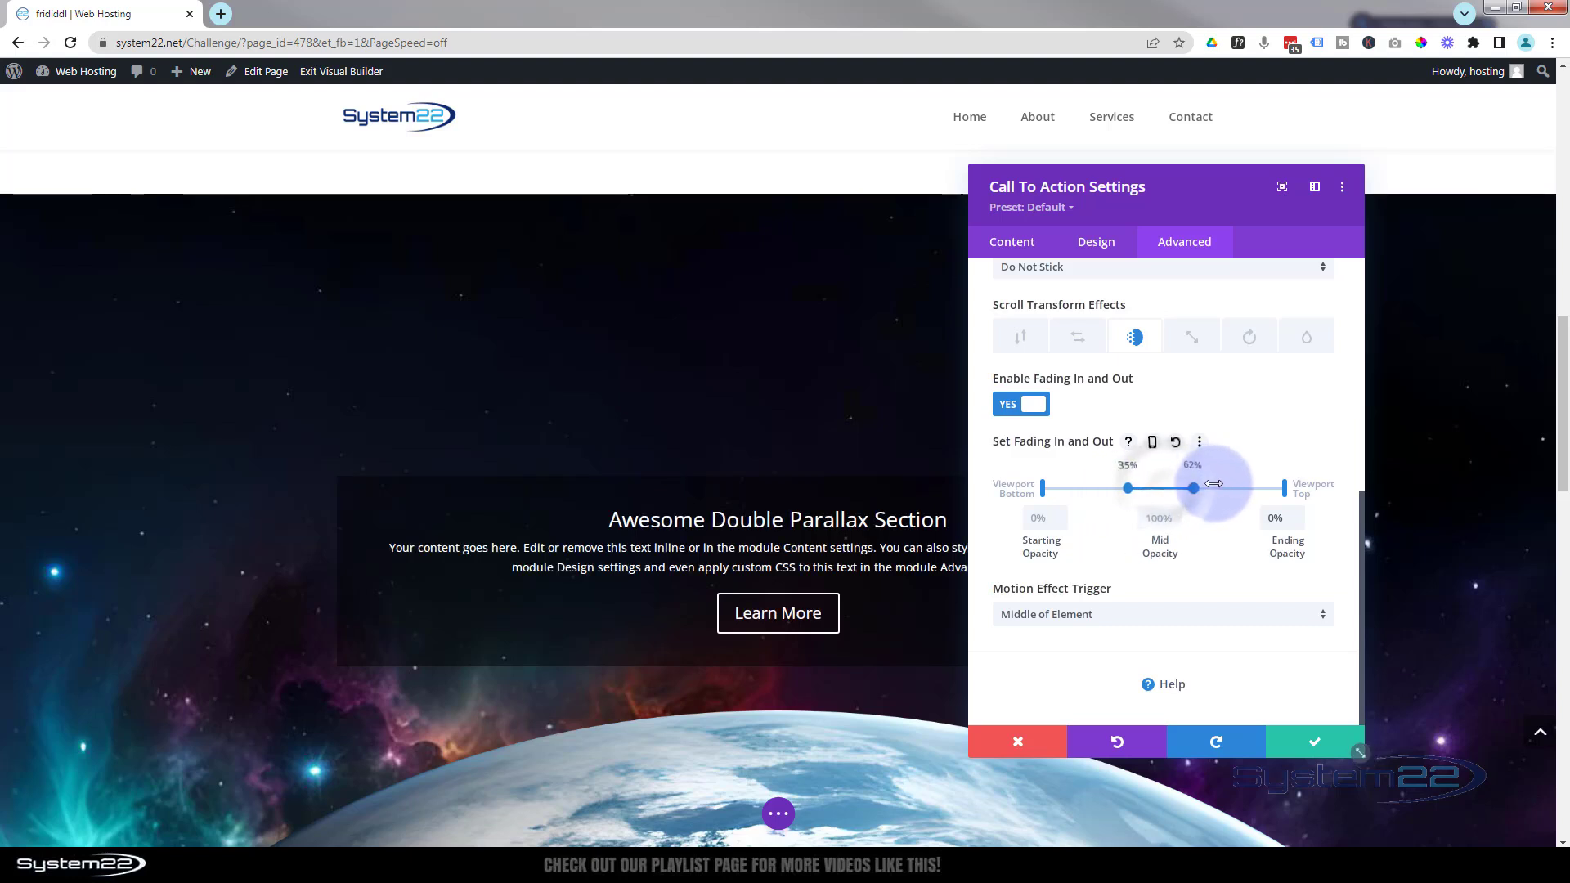
{"action": "left_click_drag", "start_coordinate": [1192, 487], "coordinate": [1212, 488]}
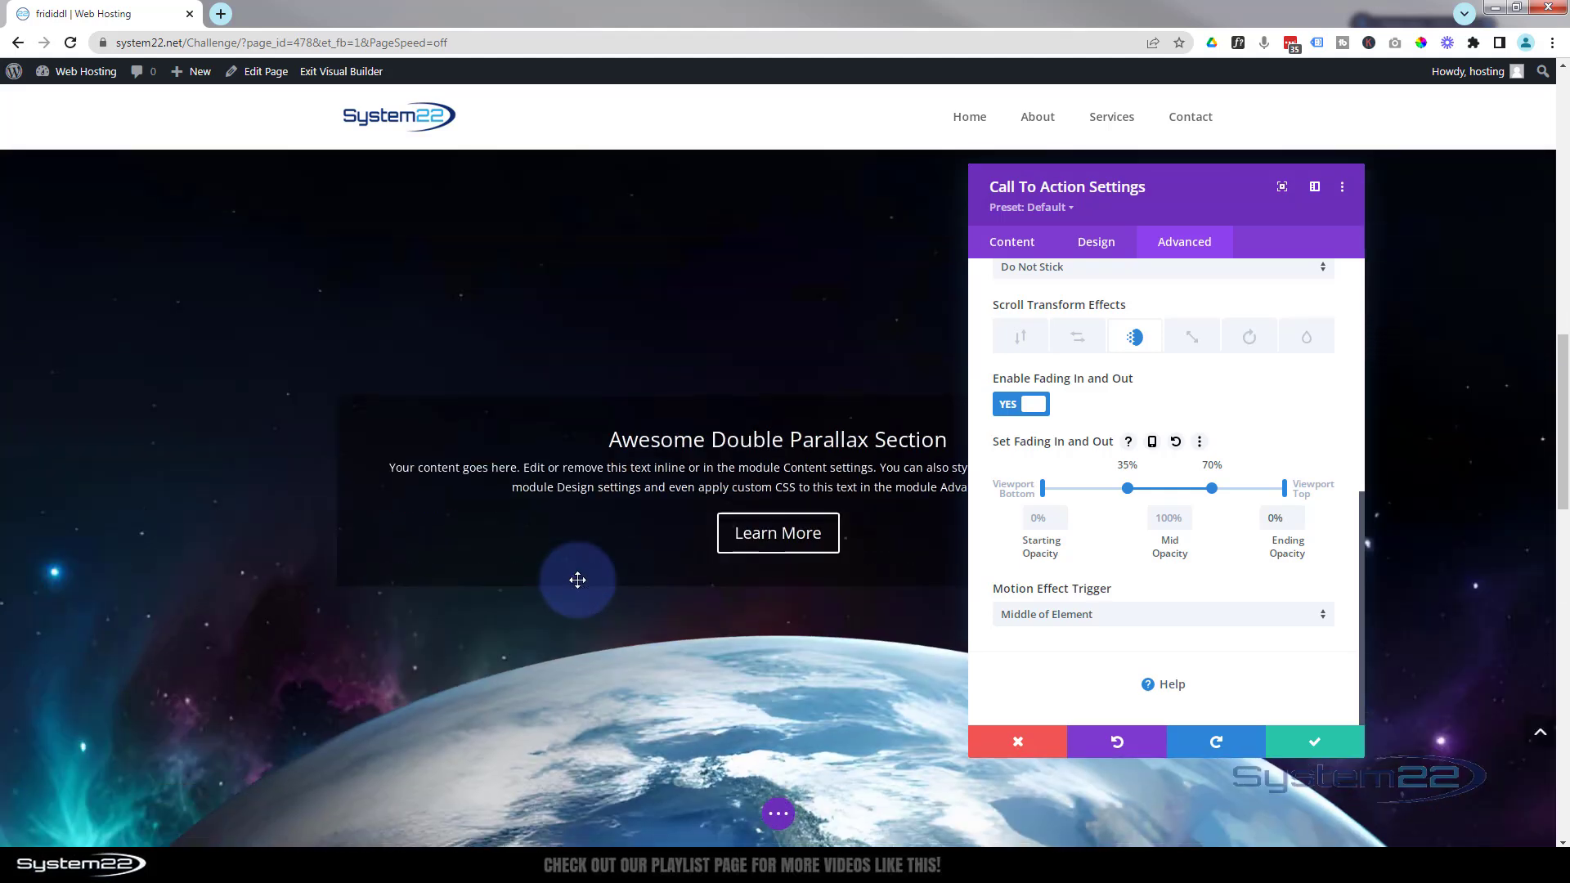
{"action": "scroll", "scroll_direction": "down", "scroll_amount": 3}
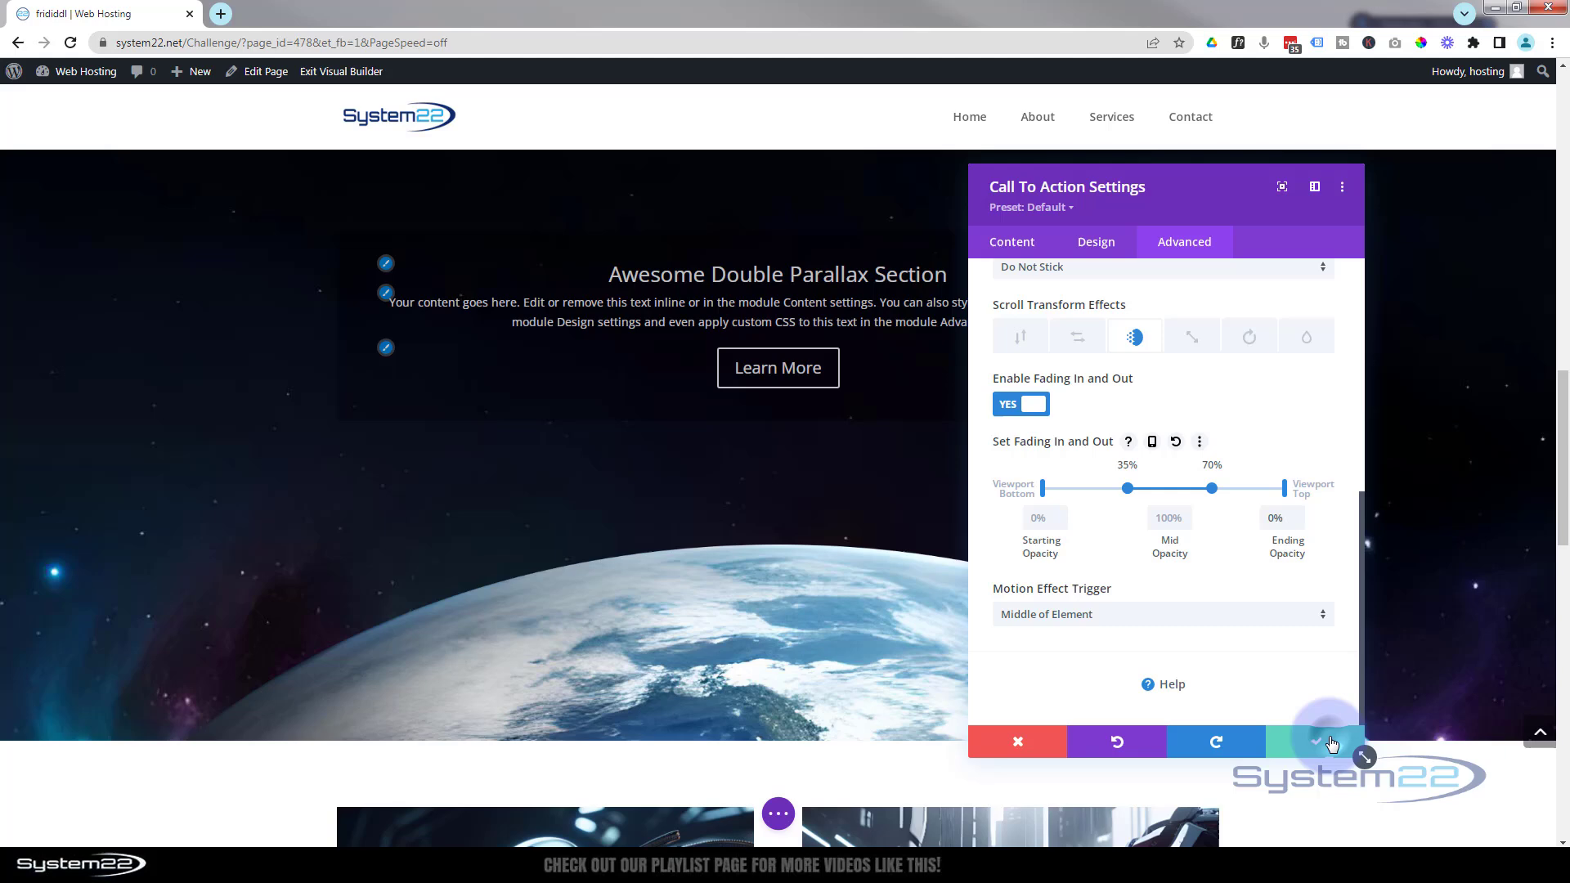
Step: Confirm the fade settings with the green checkmark and close the module panel
{"action": "left_click", "coordinate": [1315, 743]}
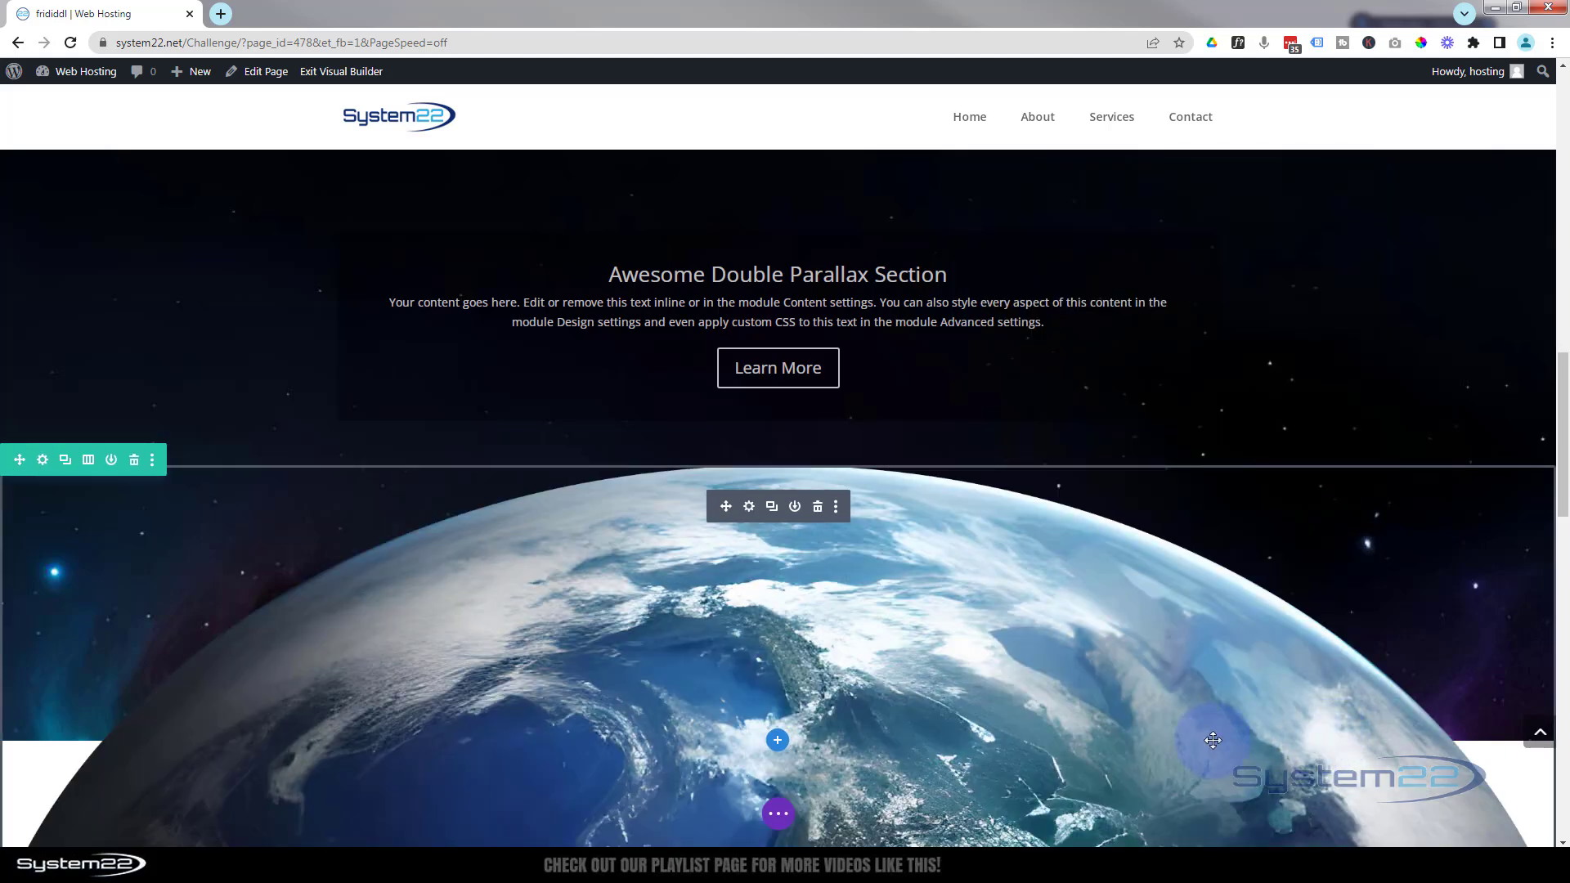
{"action": "scroll", "scroll_direction": "down", "scroll_amount": 3}
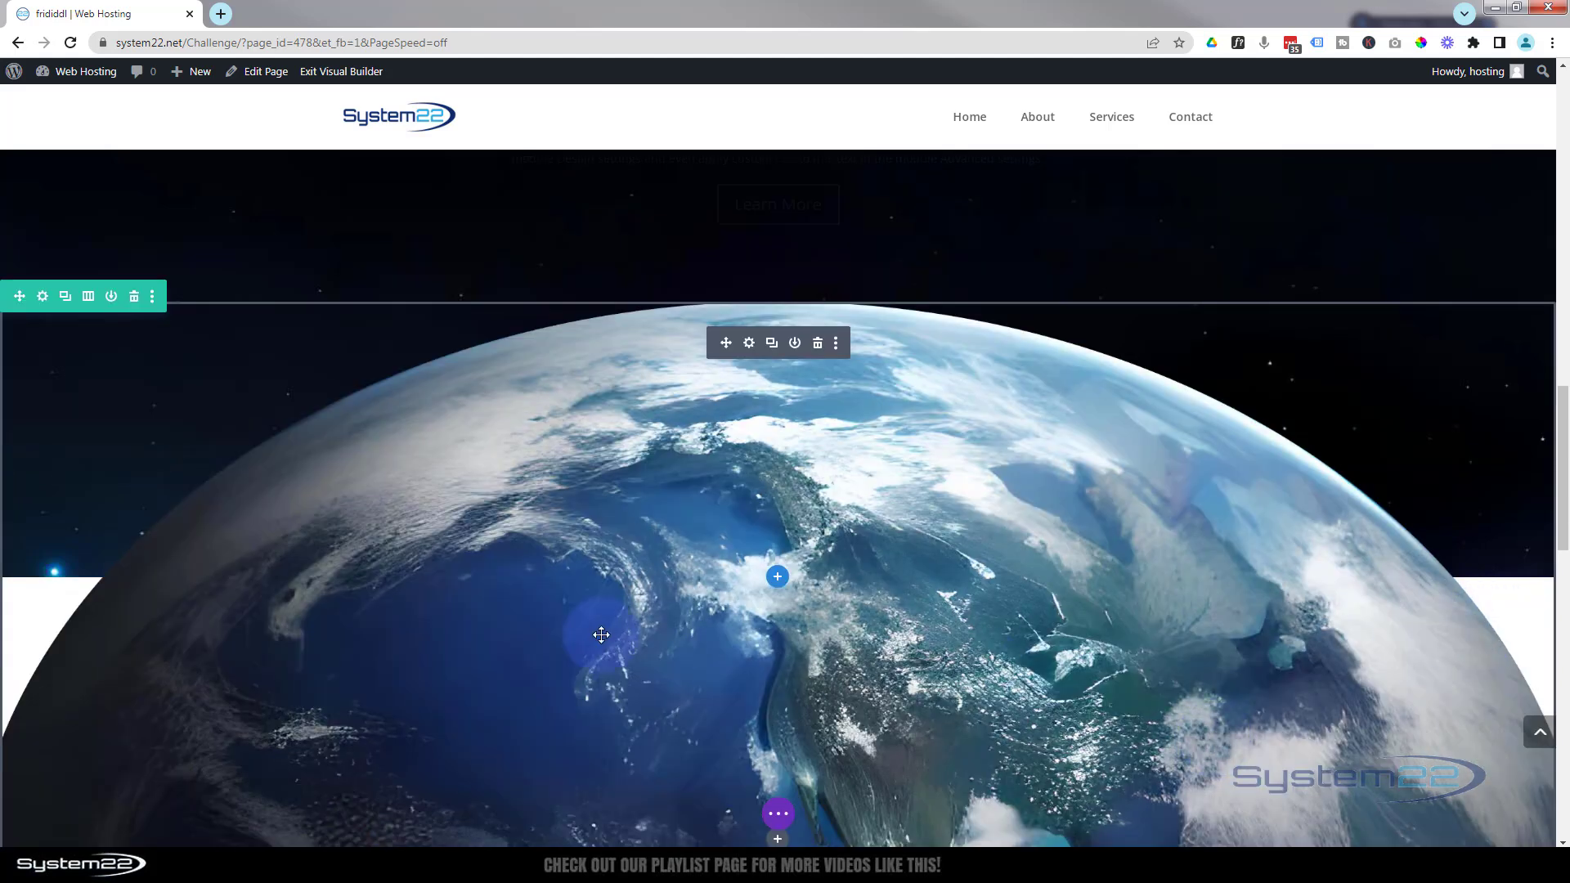
{"action": "mouse_move", "coordinate": [58, 654]}
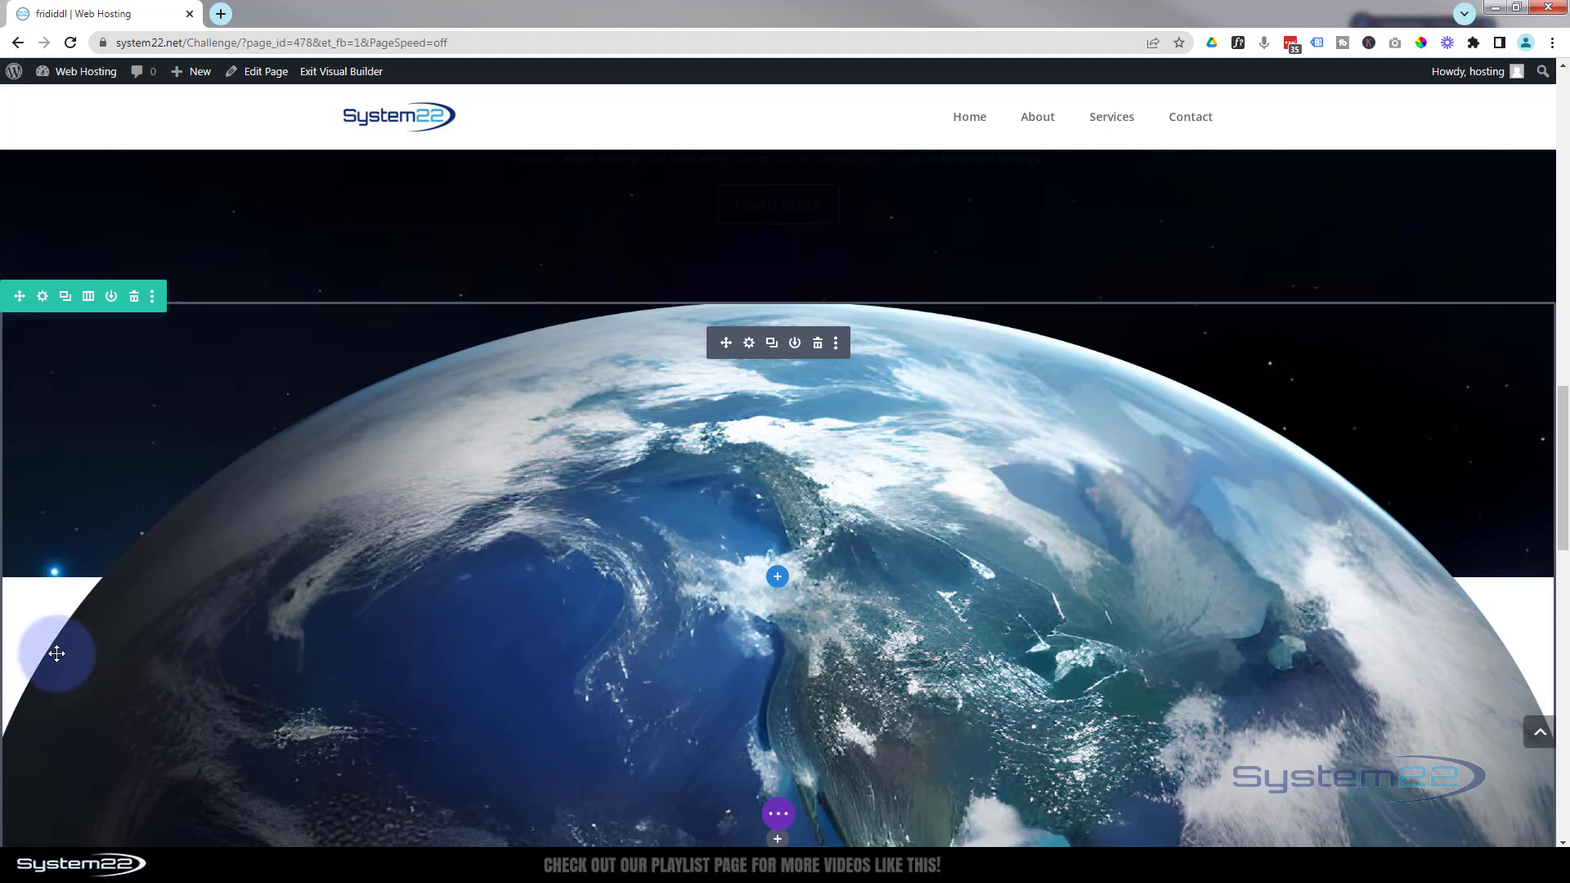
{"action": "mouse_move", "coordinate": [790, 623]}
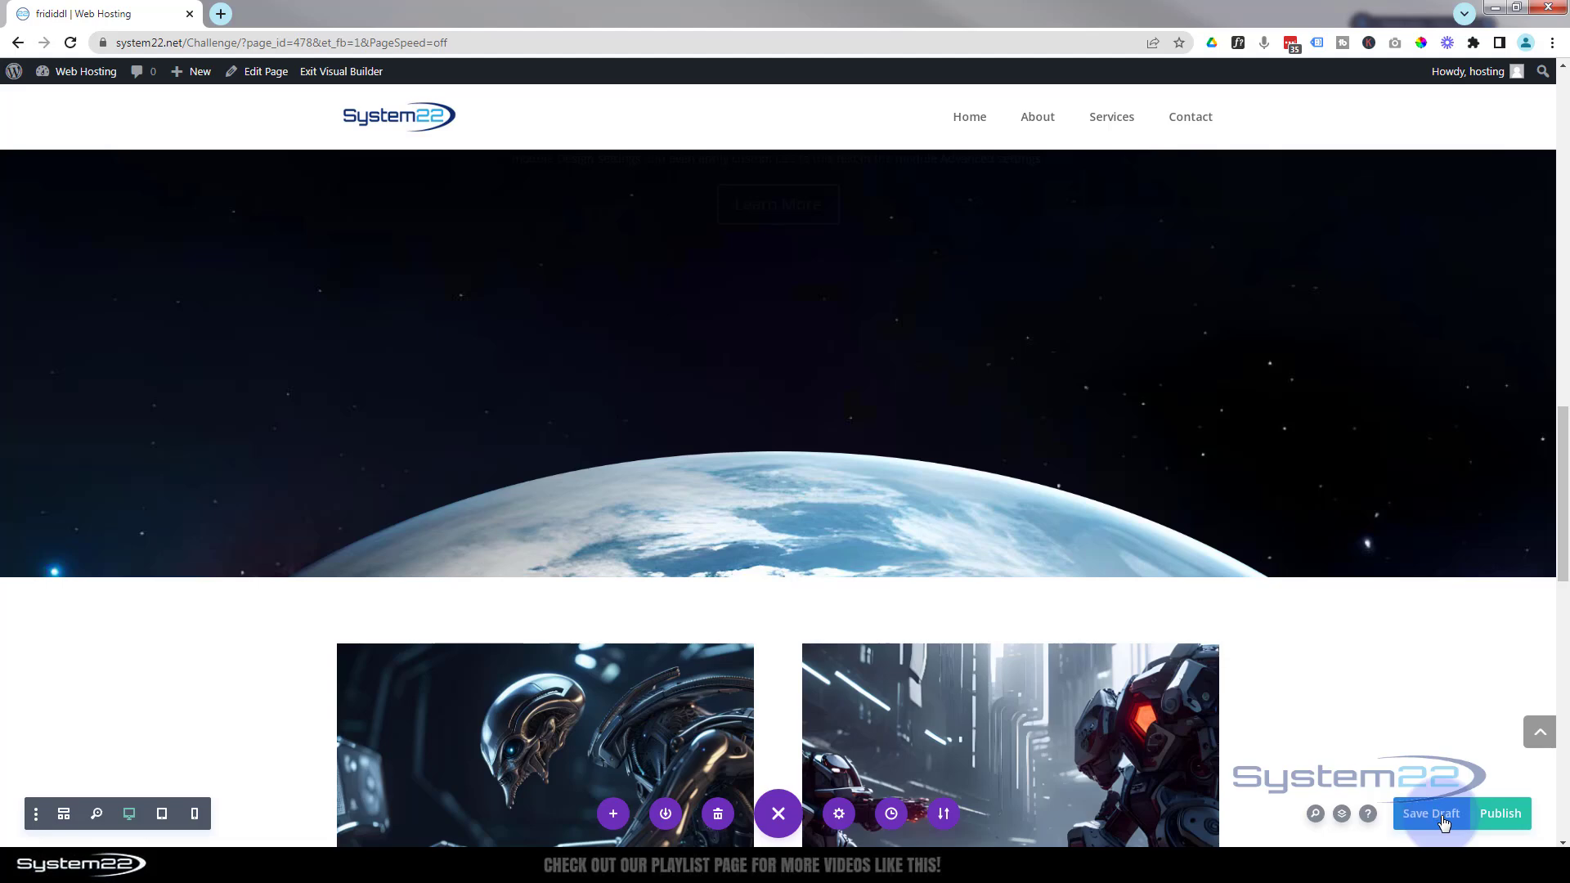
Step: Save the page as a draft and exit the Visual Builder to the live page
{"action": "left_click", "coordinate": [341, 70]}
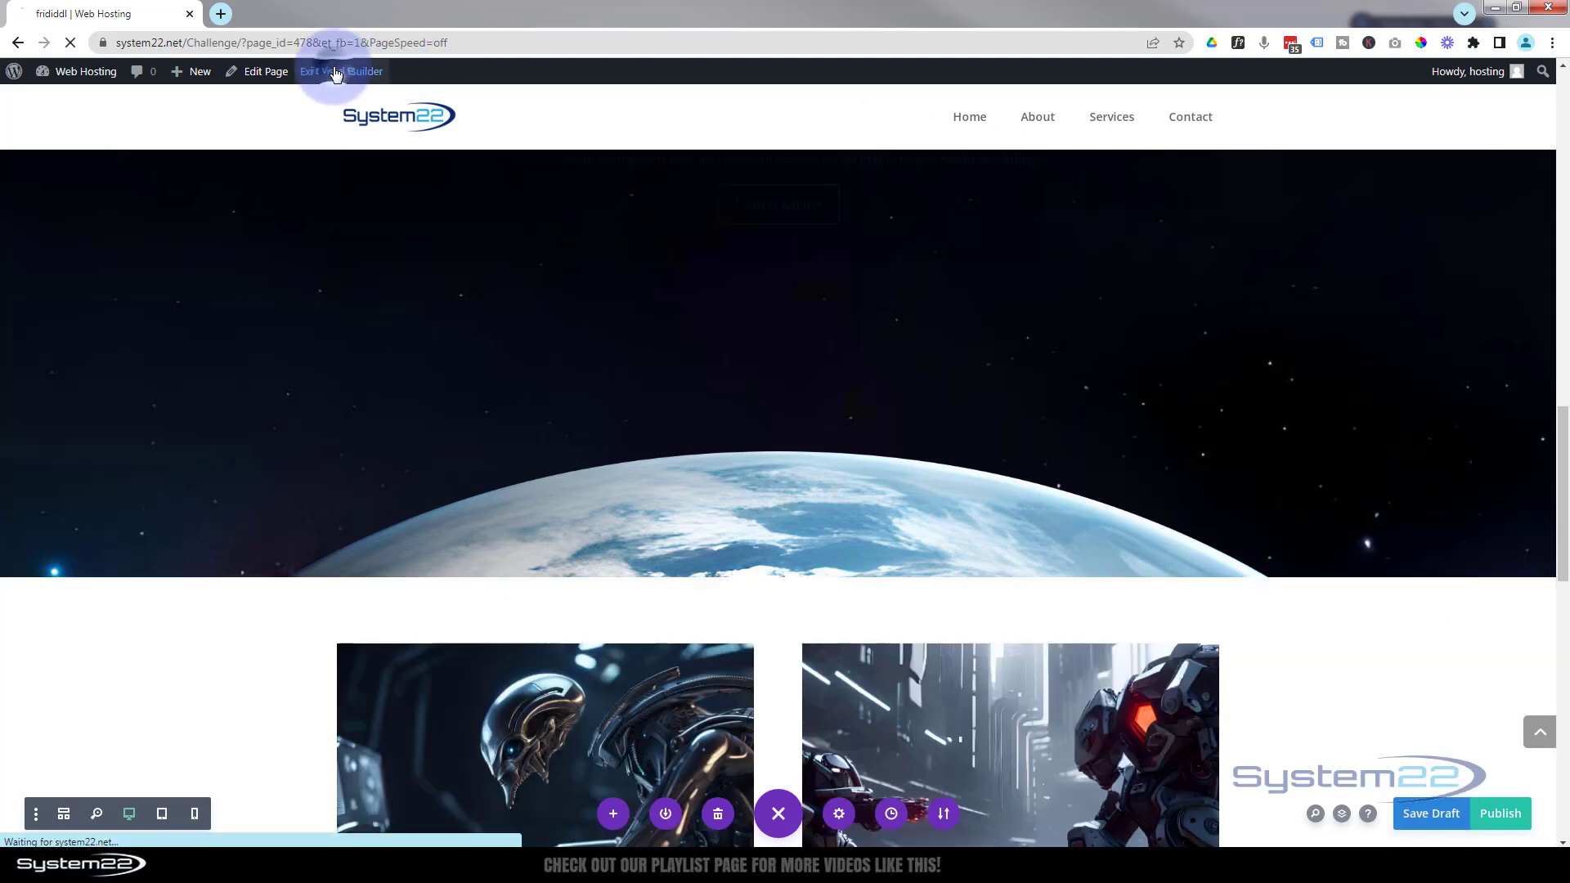
{"action": "left_click", "coordinate": [340, 70]}
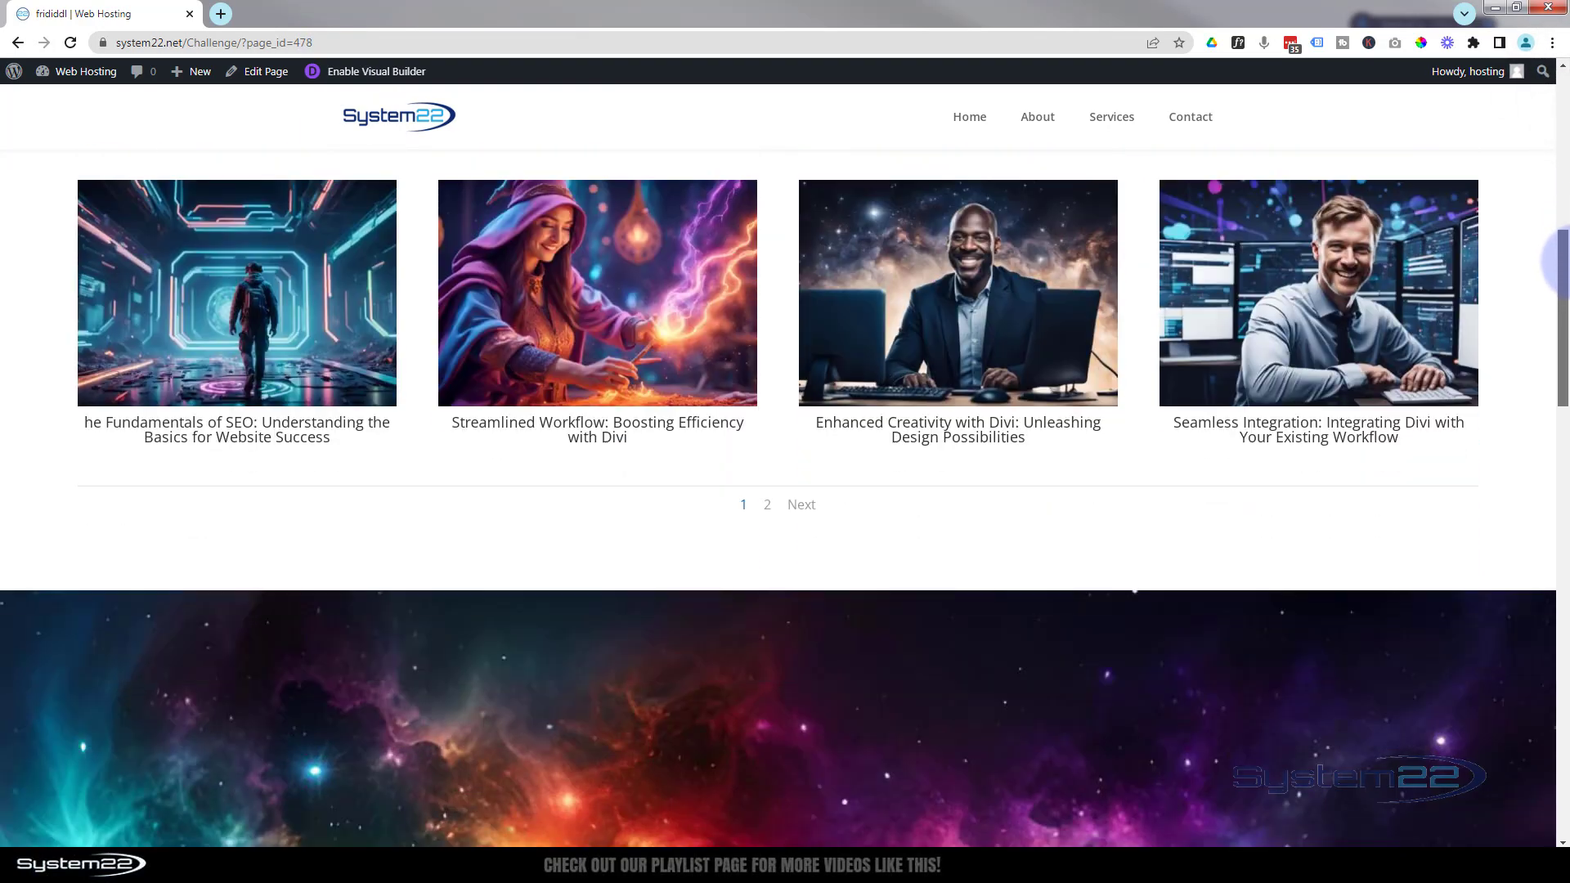
{"action": "scroll", "scroll_direction": "down", "scroll_amount": 3}
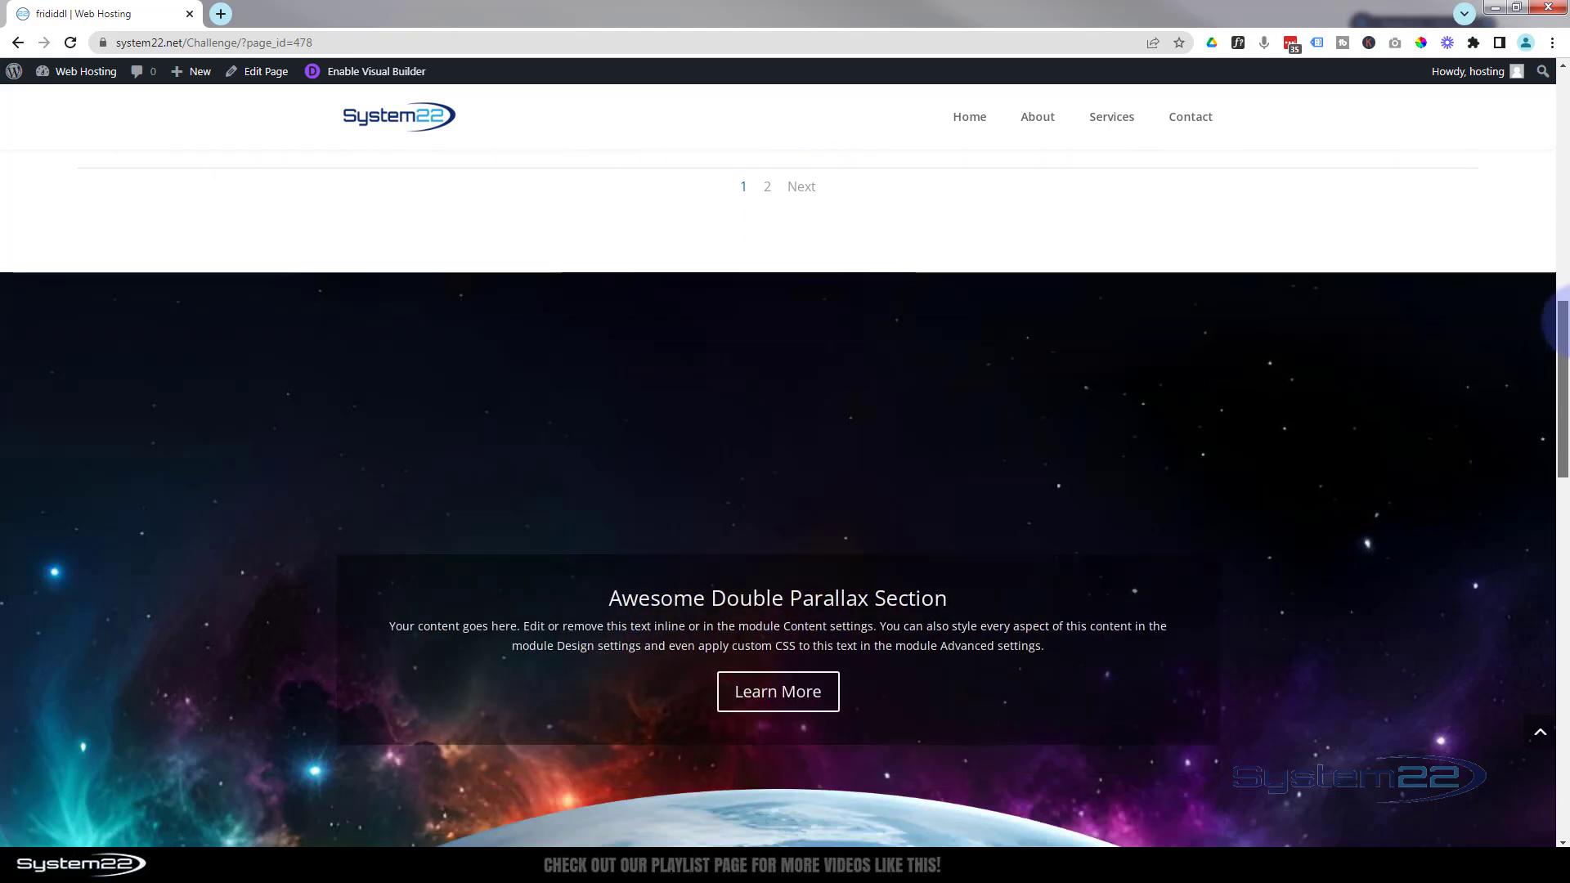
{"action": "scroll", "scroll_direction": "down", "scroll_amount": 3}
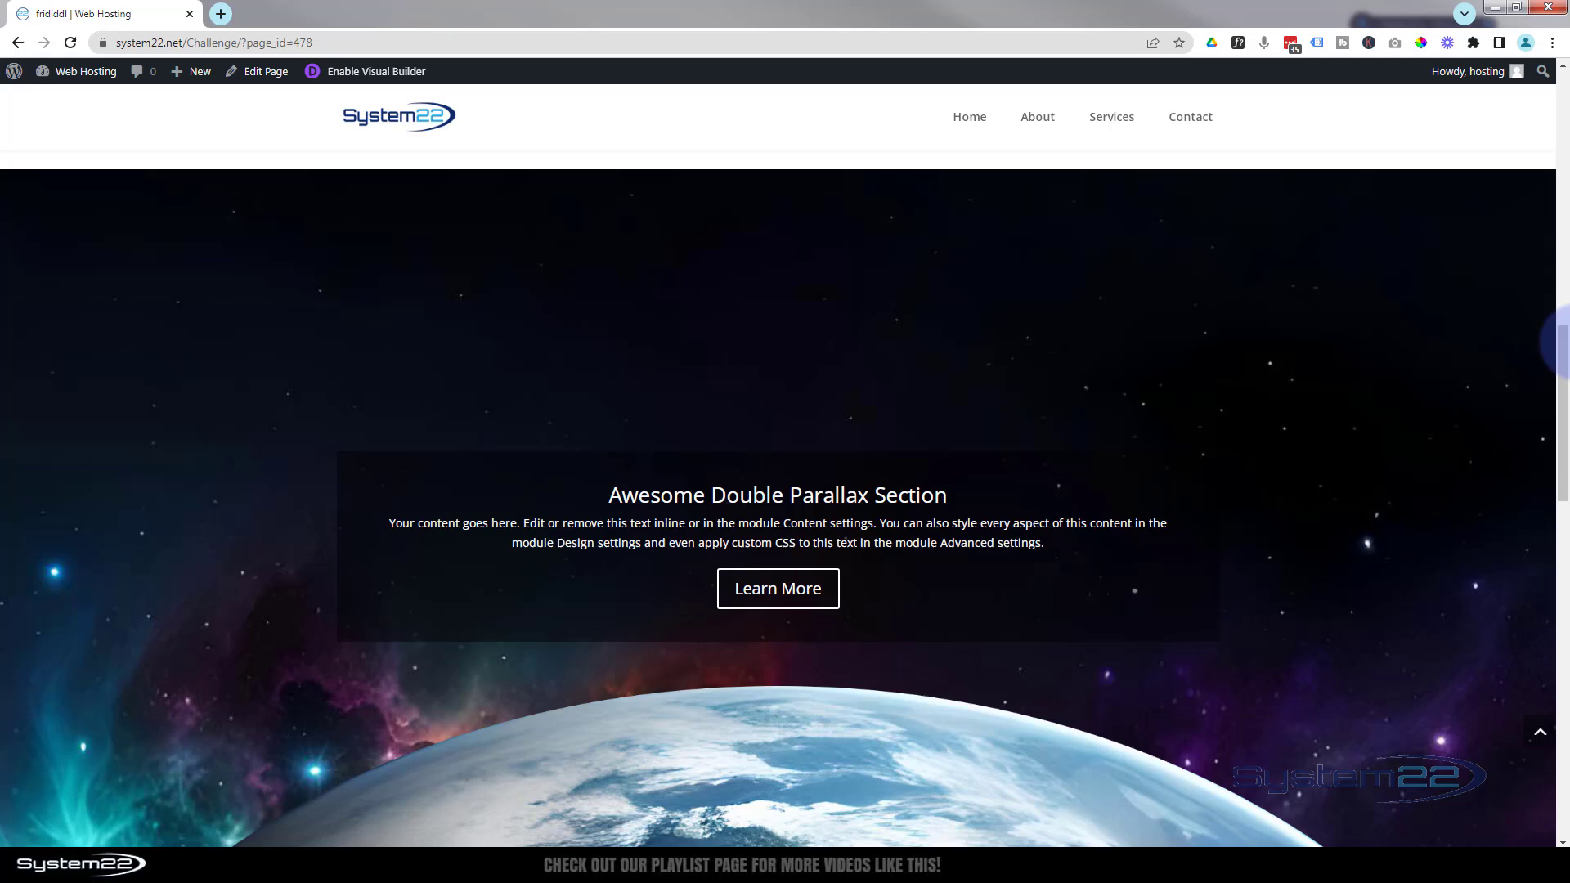
{"action": "scroll", "scroll_direction": "down", "scroll_amount": 3}
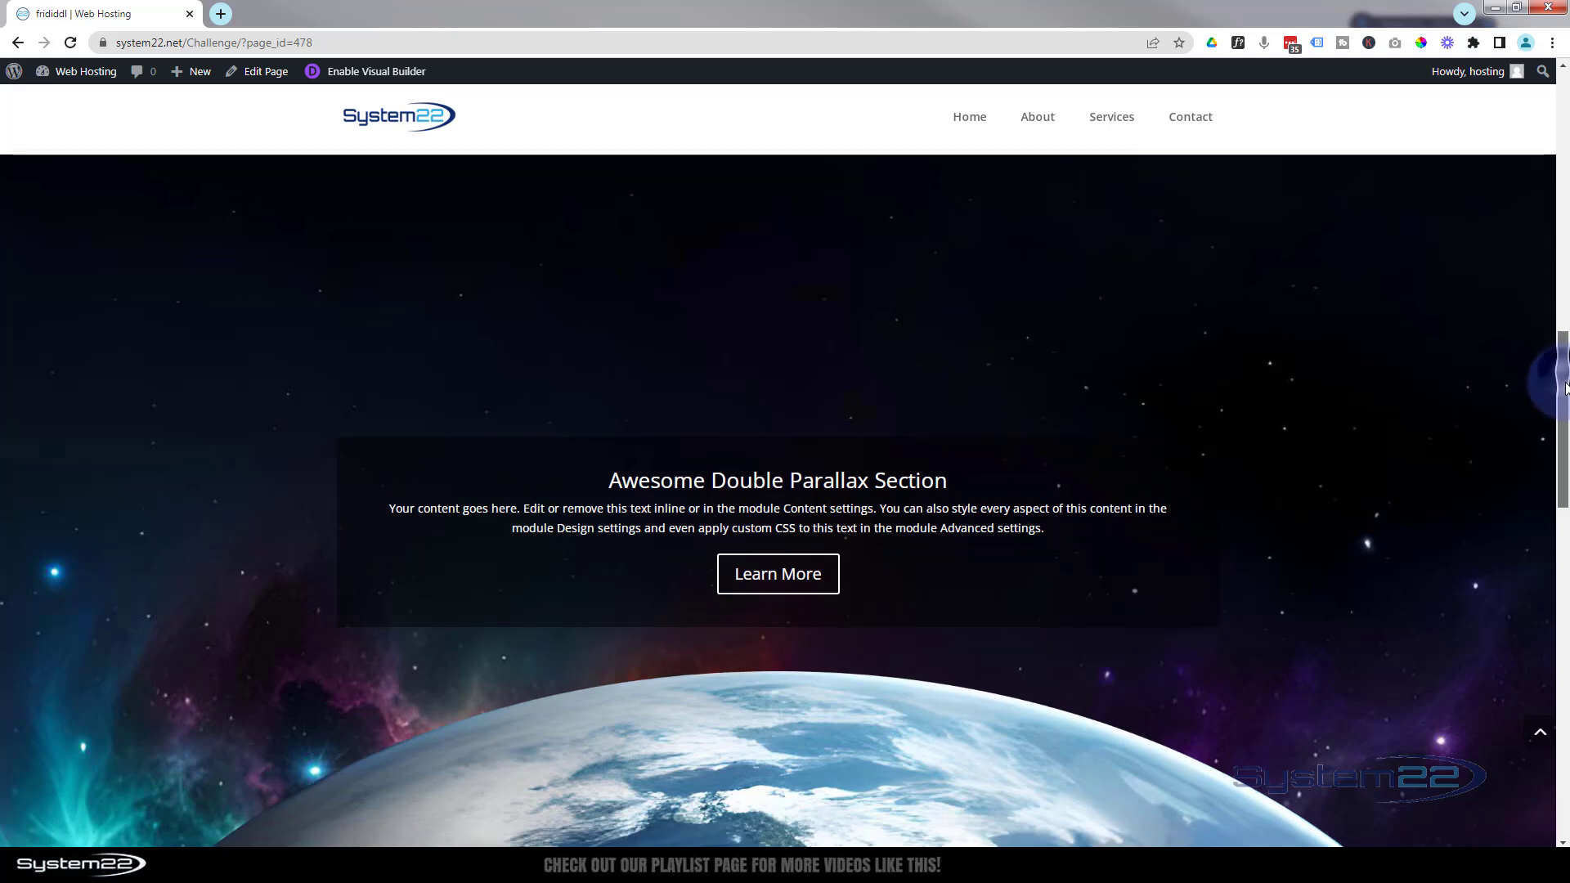
{"action": "scroll", "scroll_direction": "down", "scroll_amount": 3}
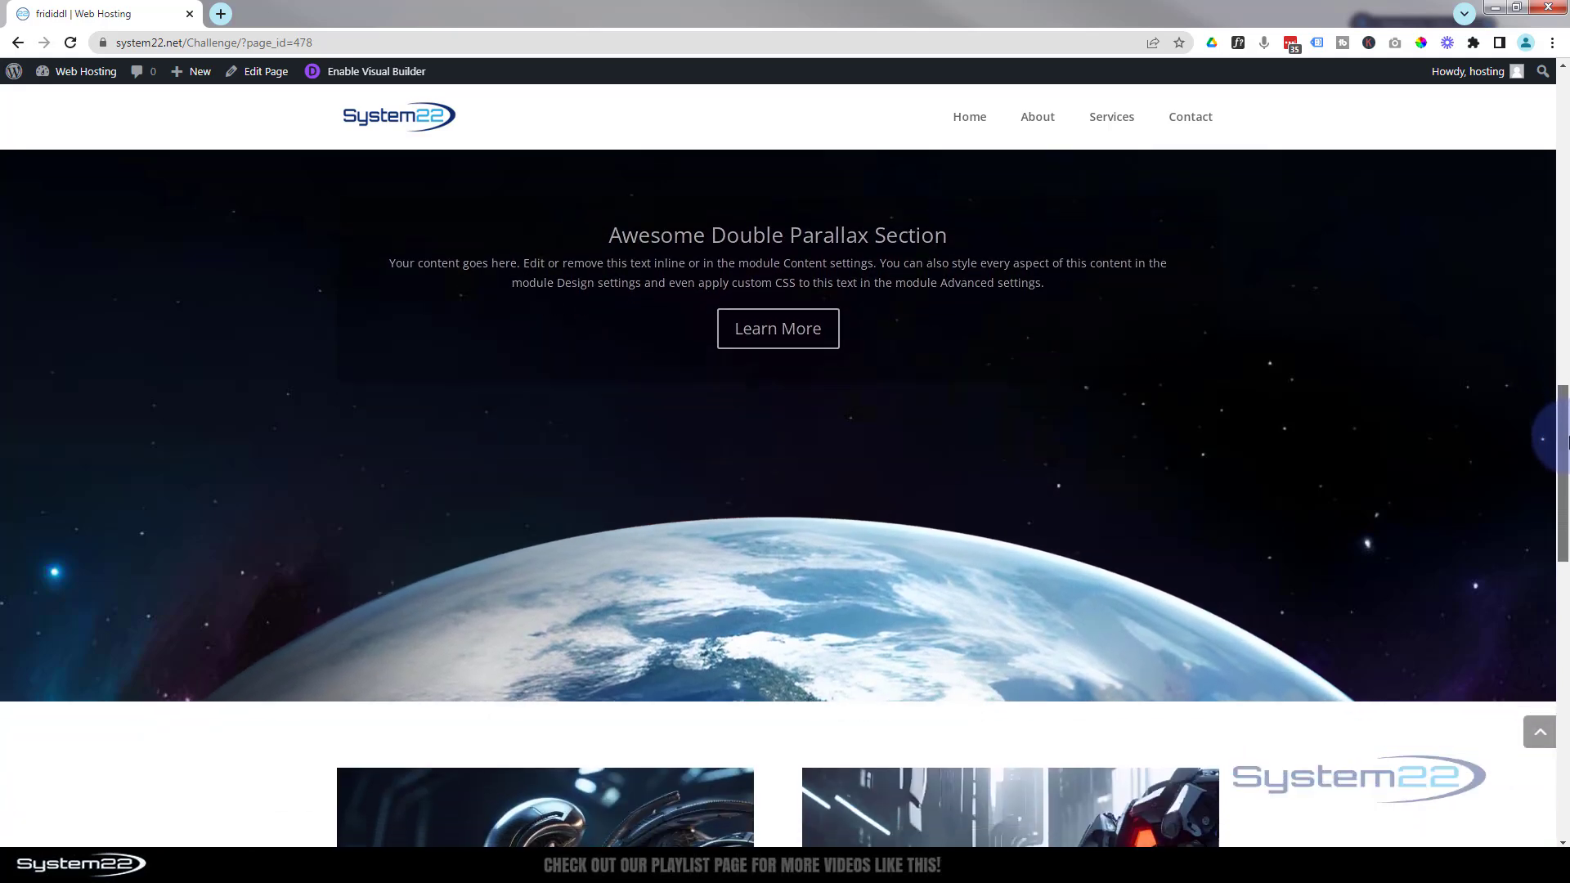
{"action": "scroll", "scroll_direction": "down", "scroll_amount": 3}
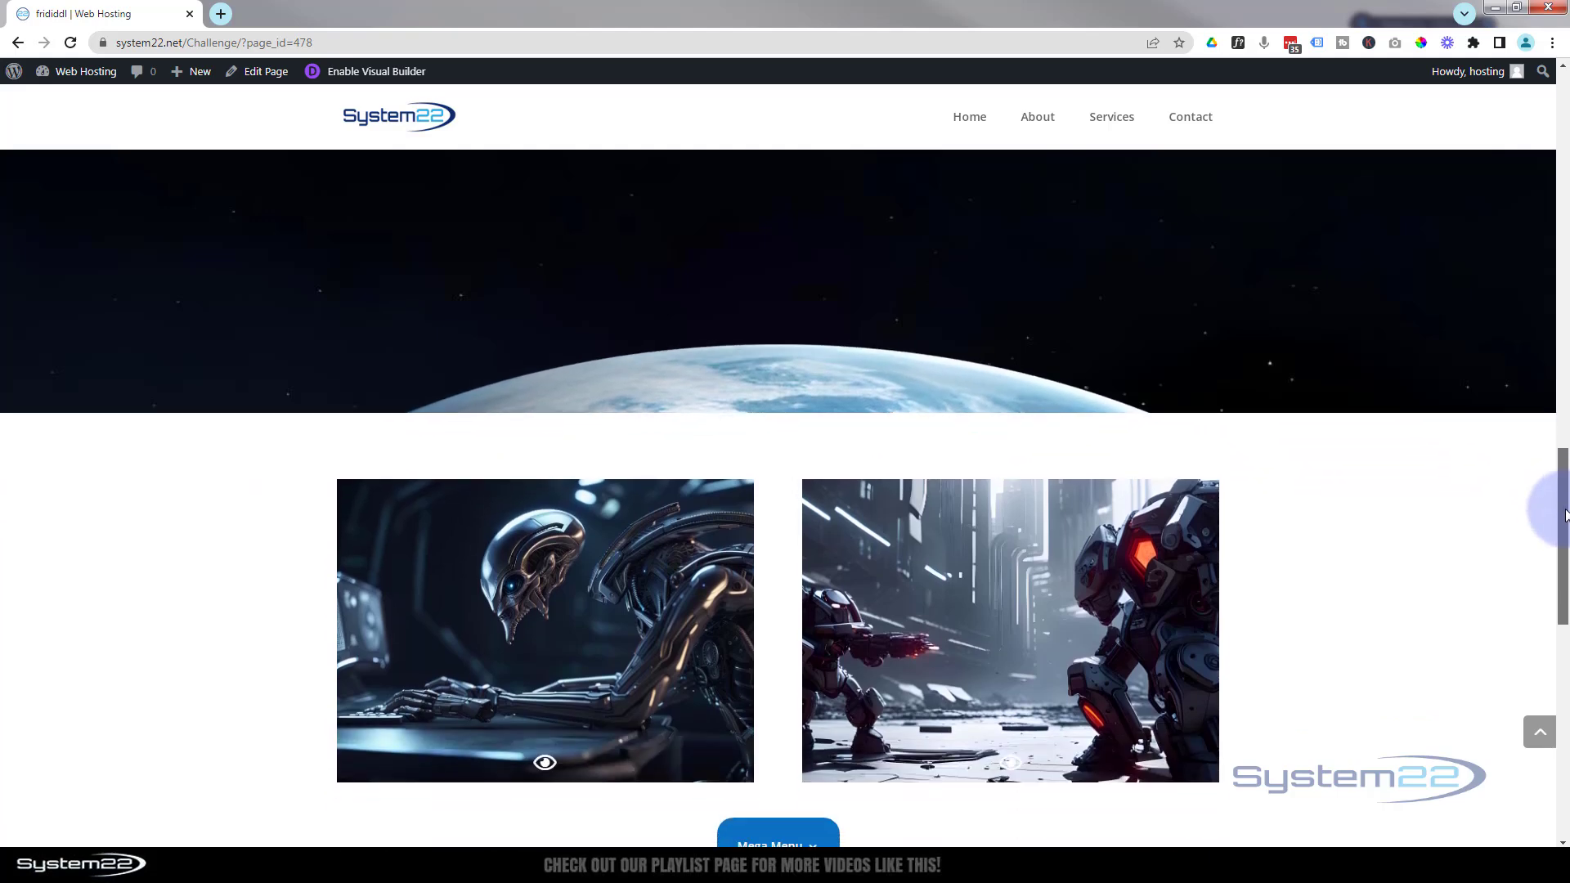
{"action": "scroll", "scroll_direction": "down", "scroll_amount": 3}
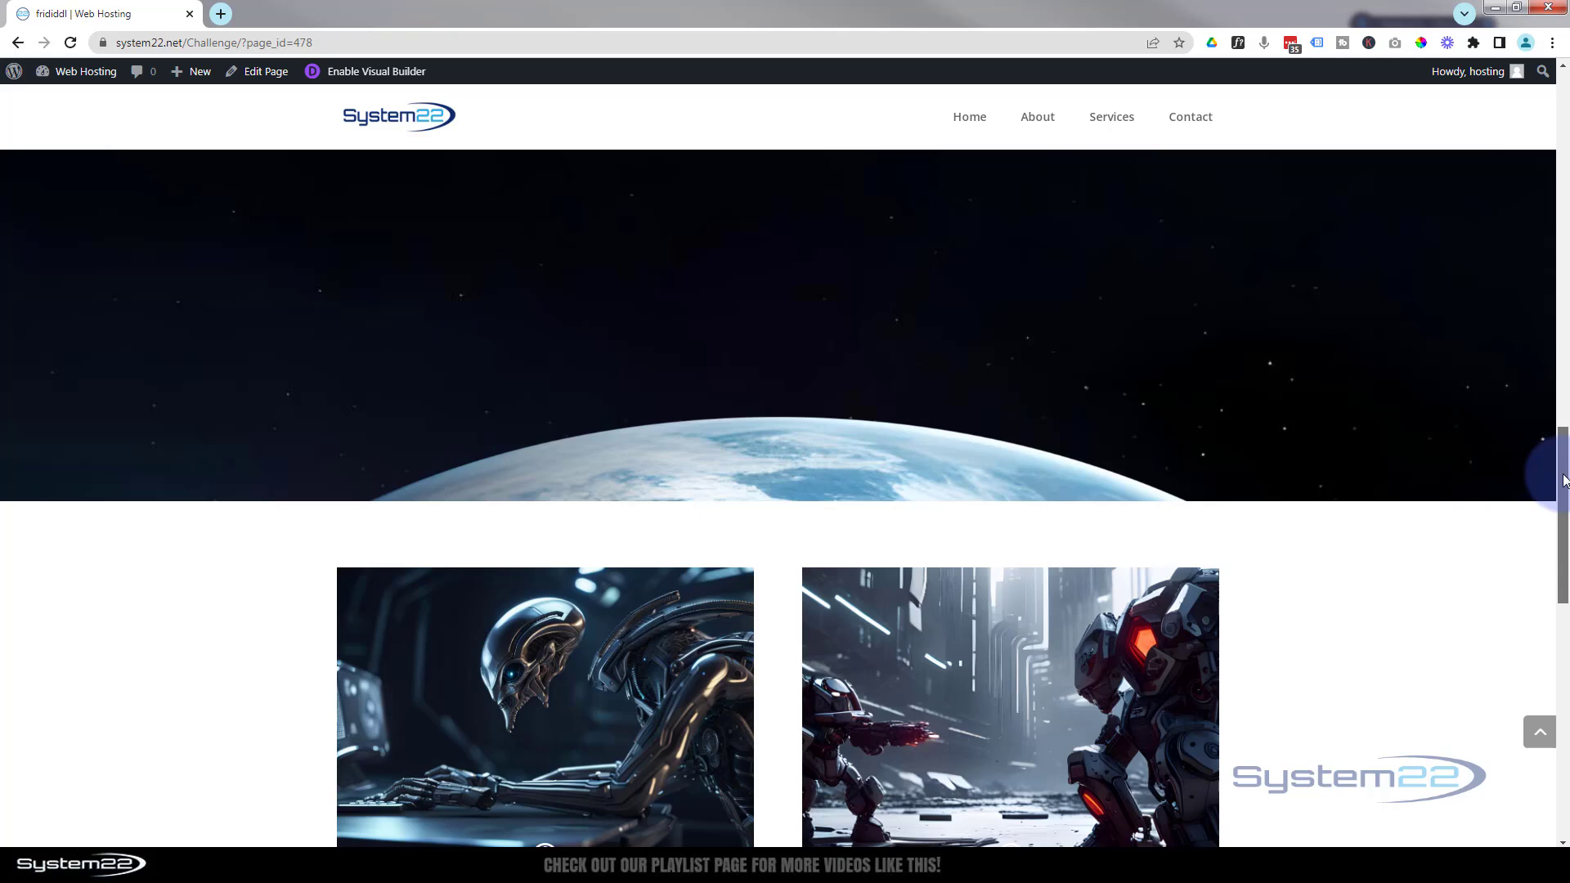
{"action": "scroll", "scroll_direction": "up", "scroll_amount": 3}
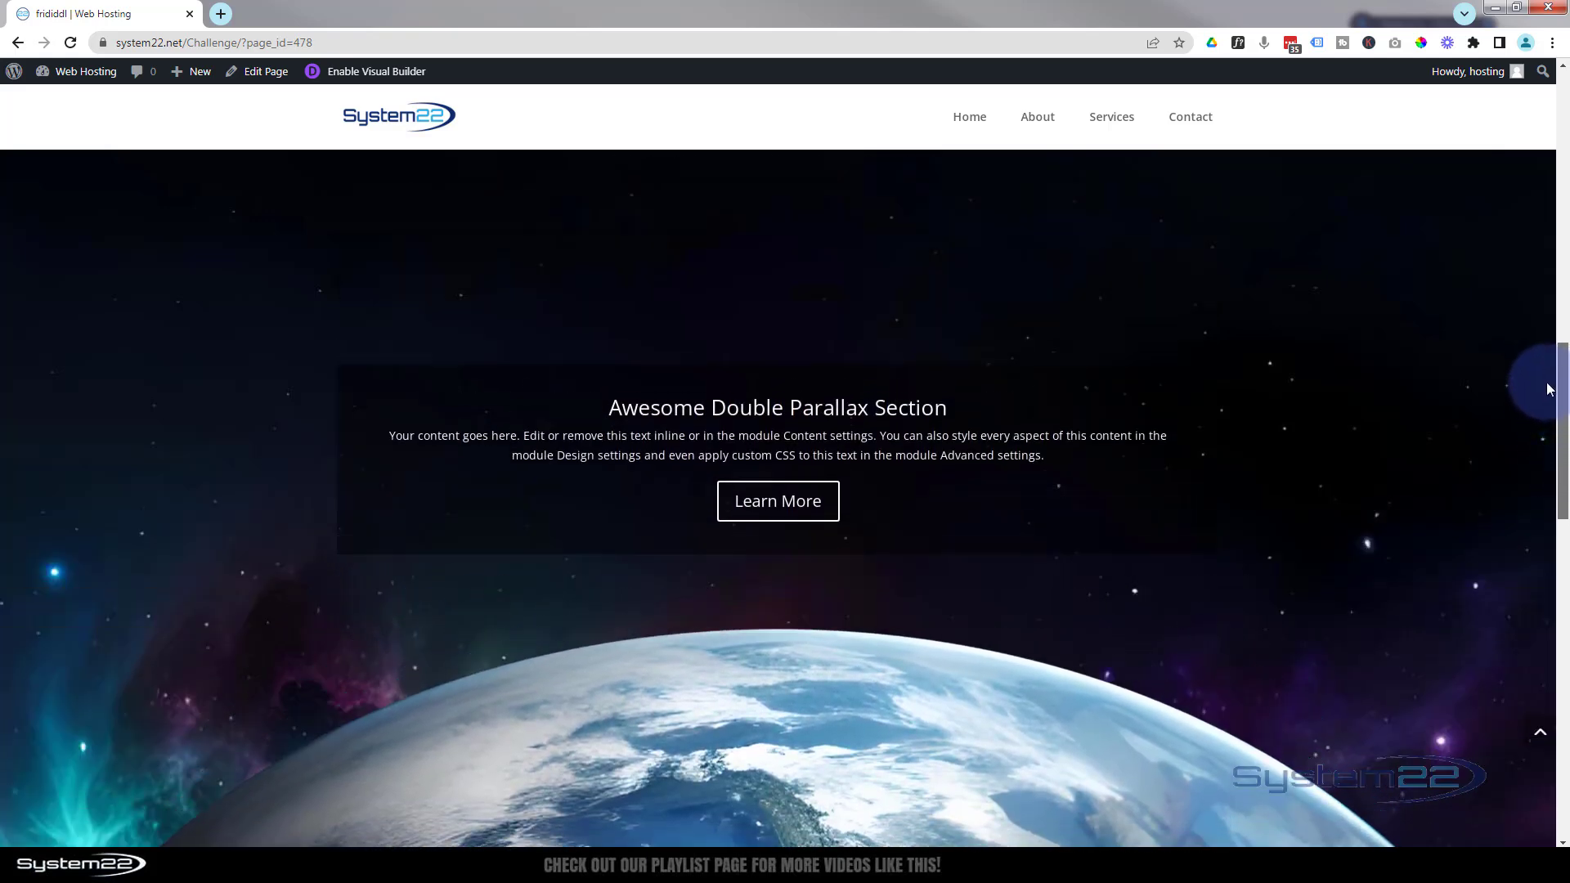
{"action": "scroll", "scroll_direction": "down", "scroll_amount": 3}
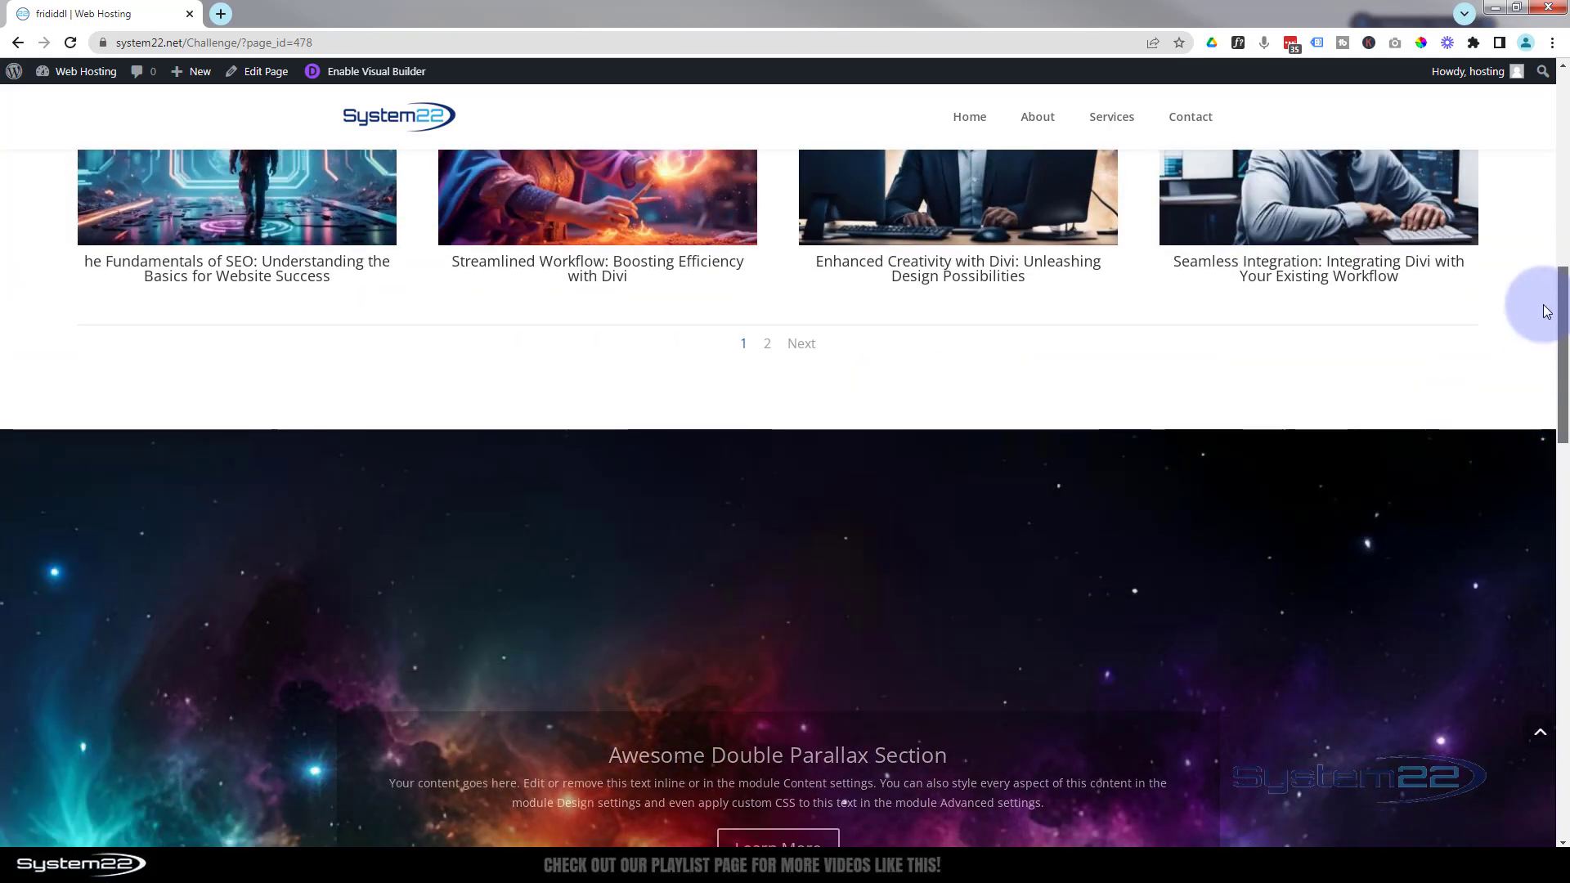
{"action": "scroll", "scroll_direction": "down", "scroll_amount": 3}
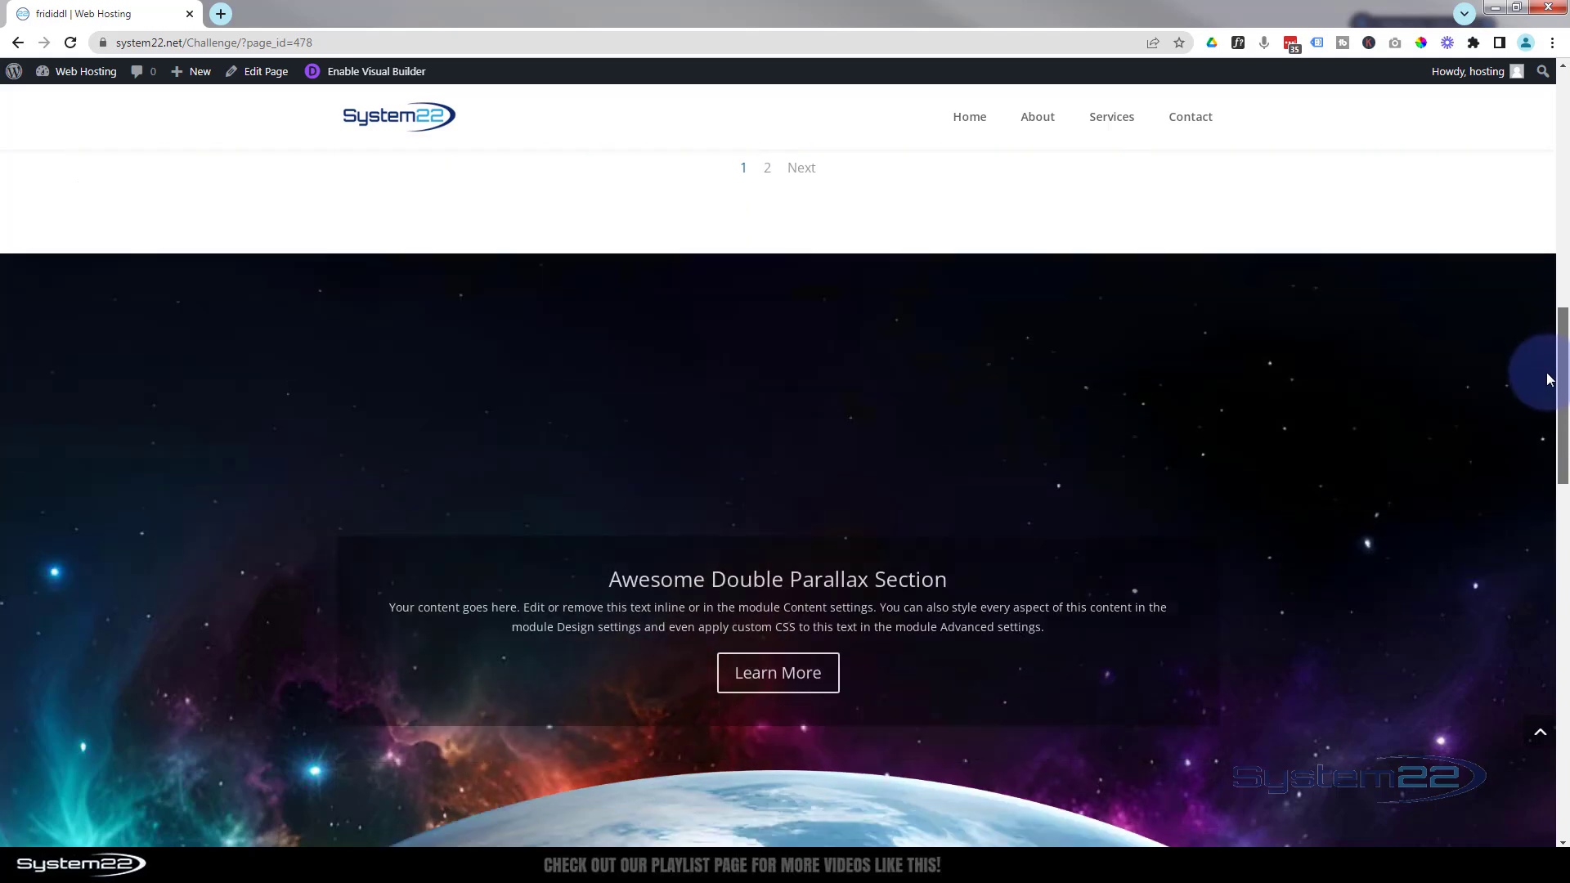
{"action": "scroll", "scroll_direction": "down", "scroll_amount": 3}
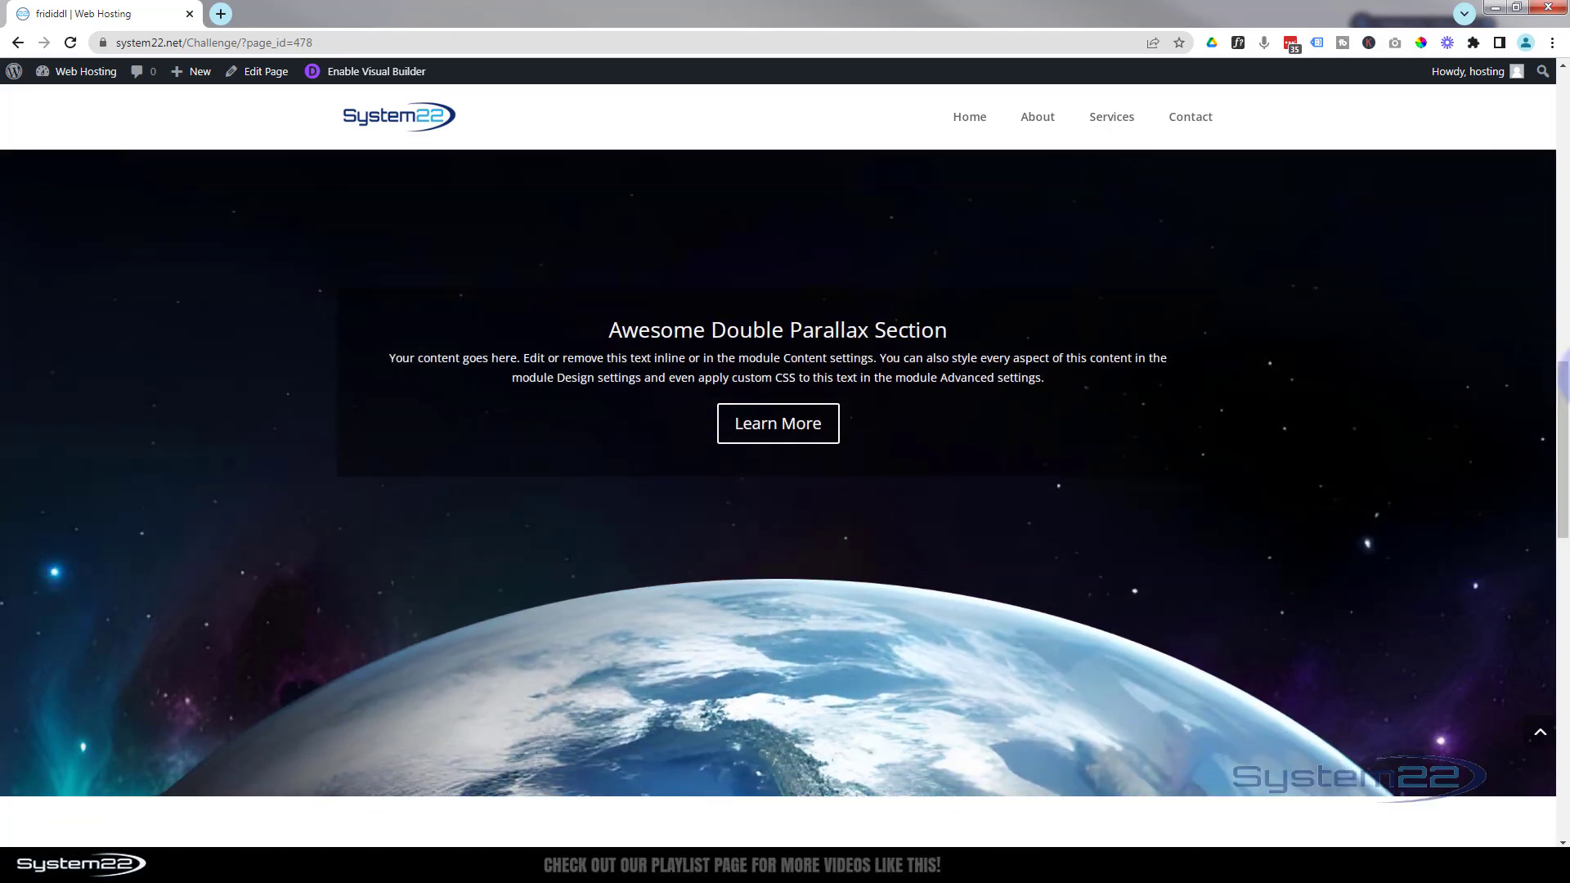